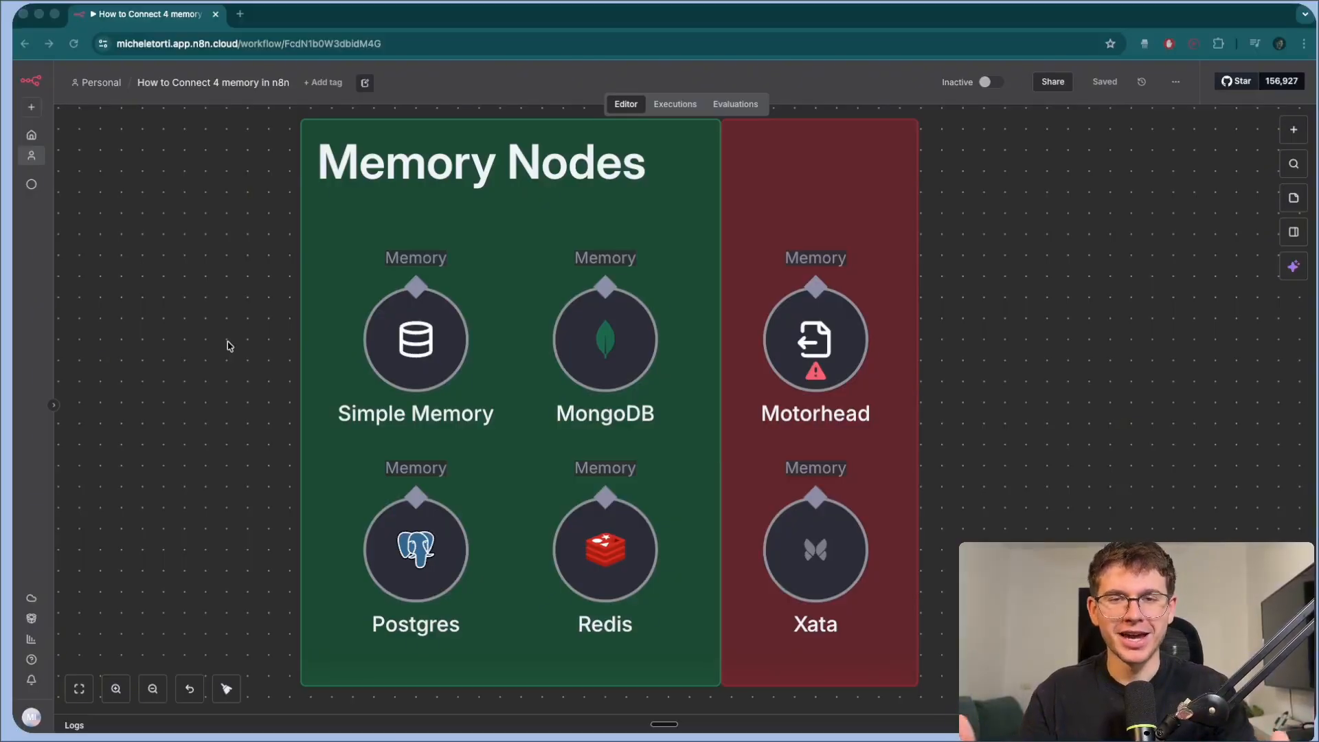
pyautogui.moveTo(815, 353)
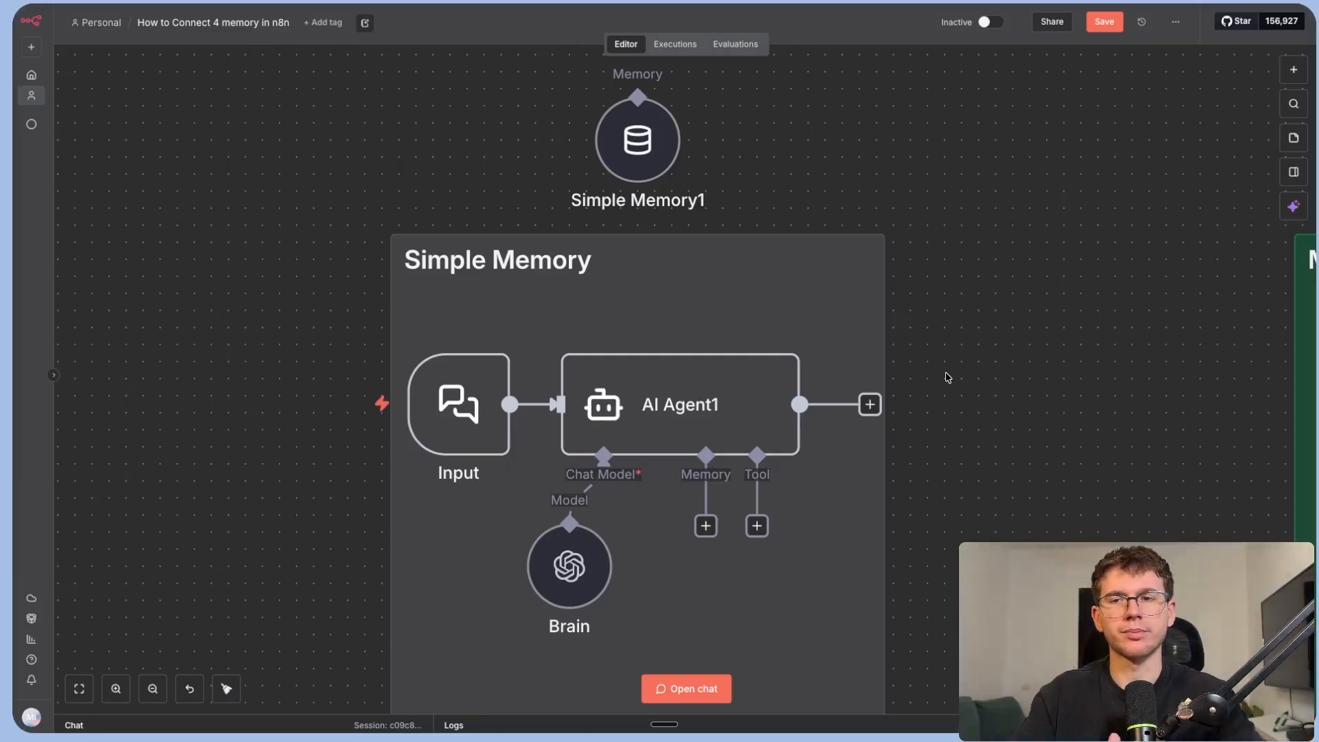
# Attach a Simple Memory node to AI Agent1's memory slot.
pyautogui.click(705, 525)
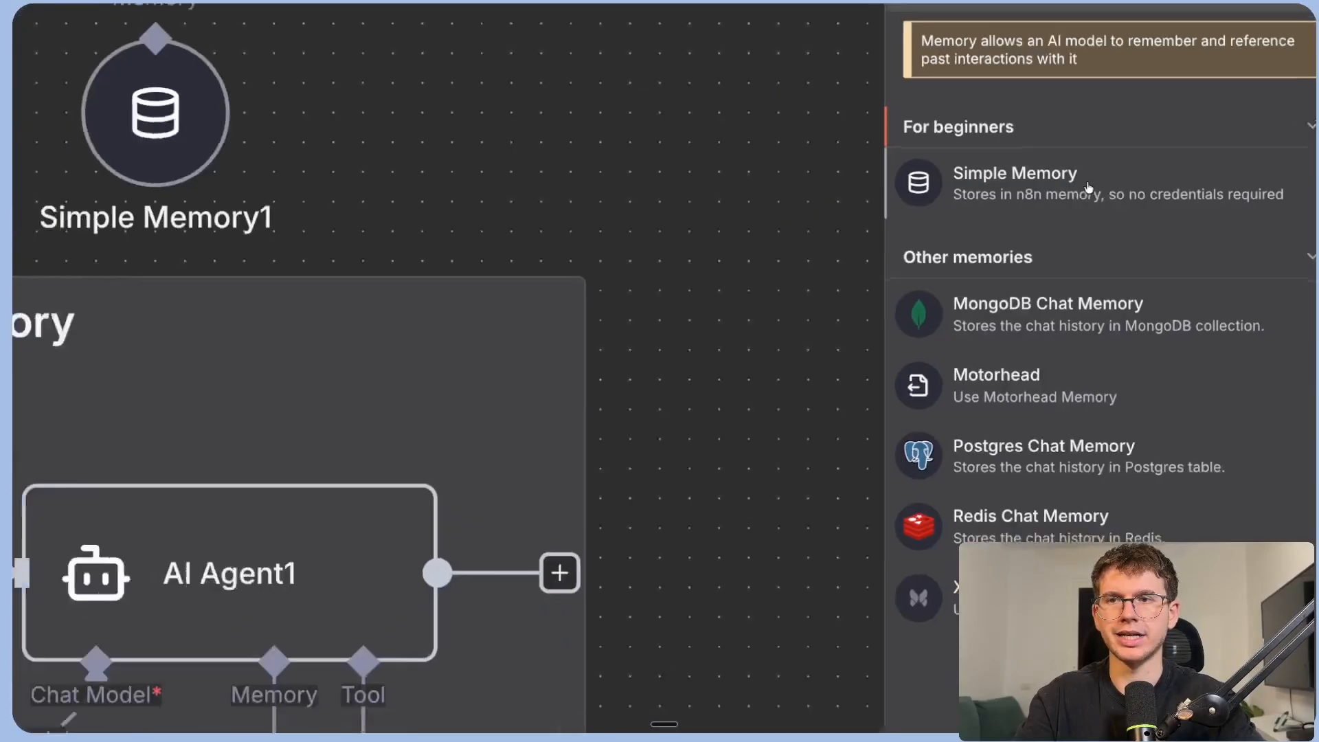
pyautogui.click(1015, 173)
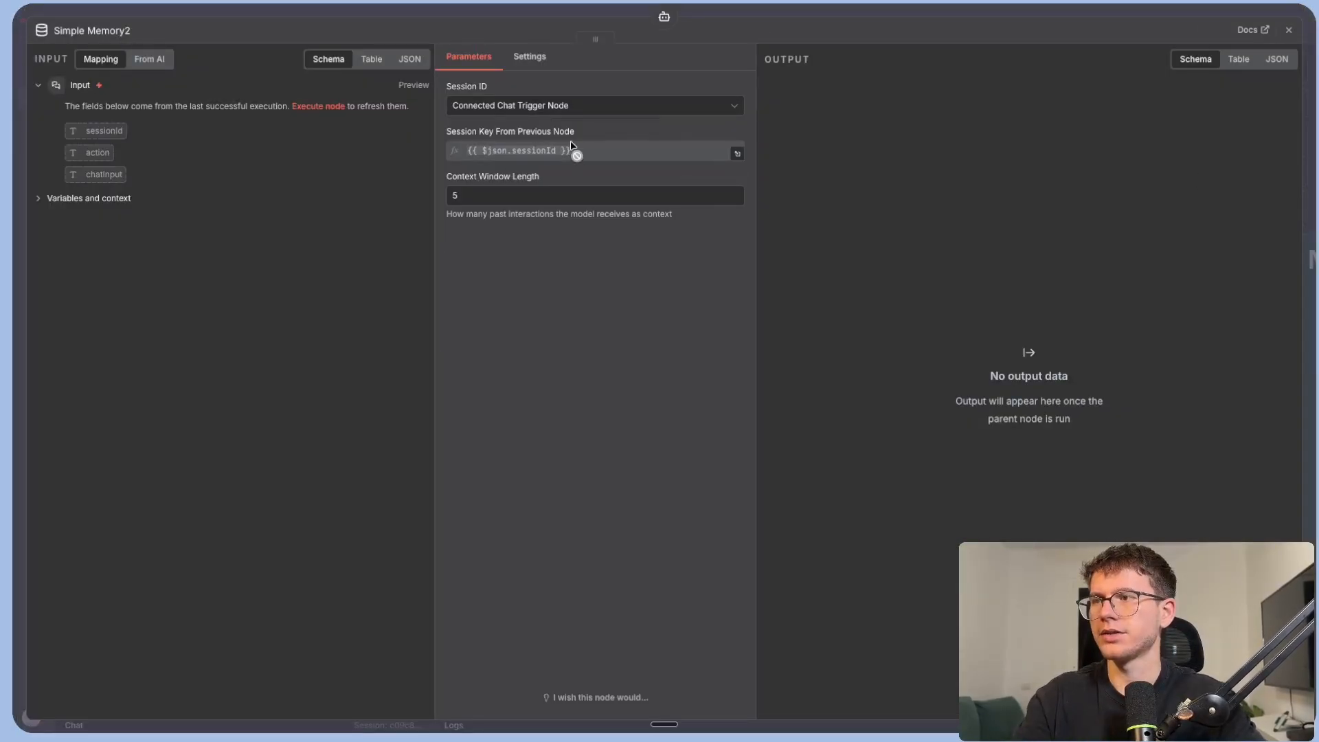
pyautogui.click(590, 152)
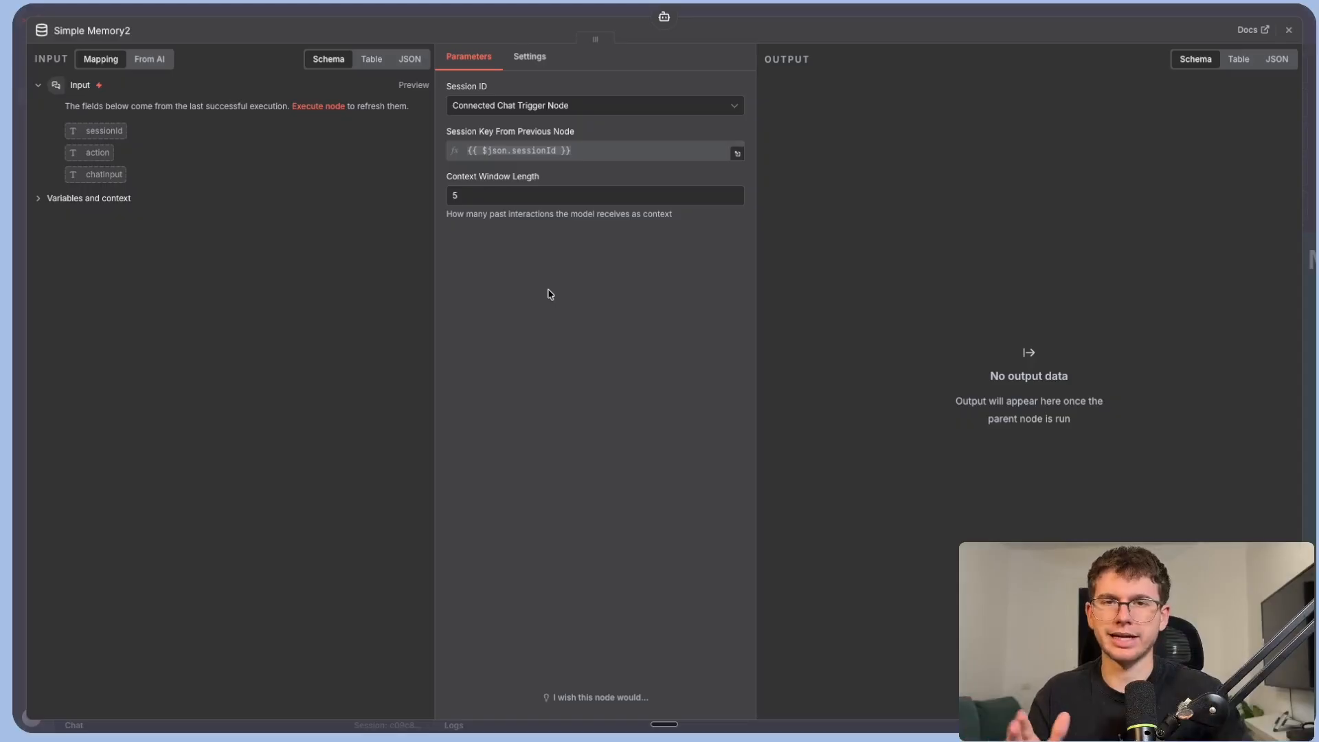
pyautogui.moveTo(543, 283)
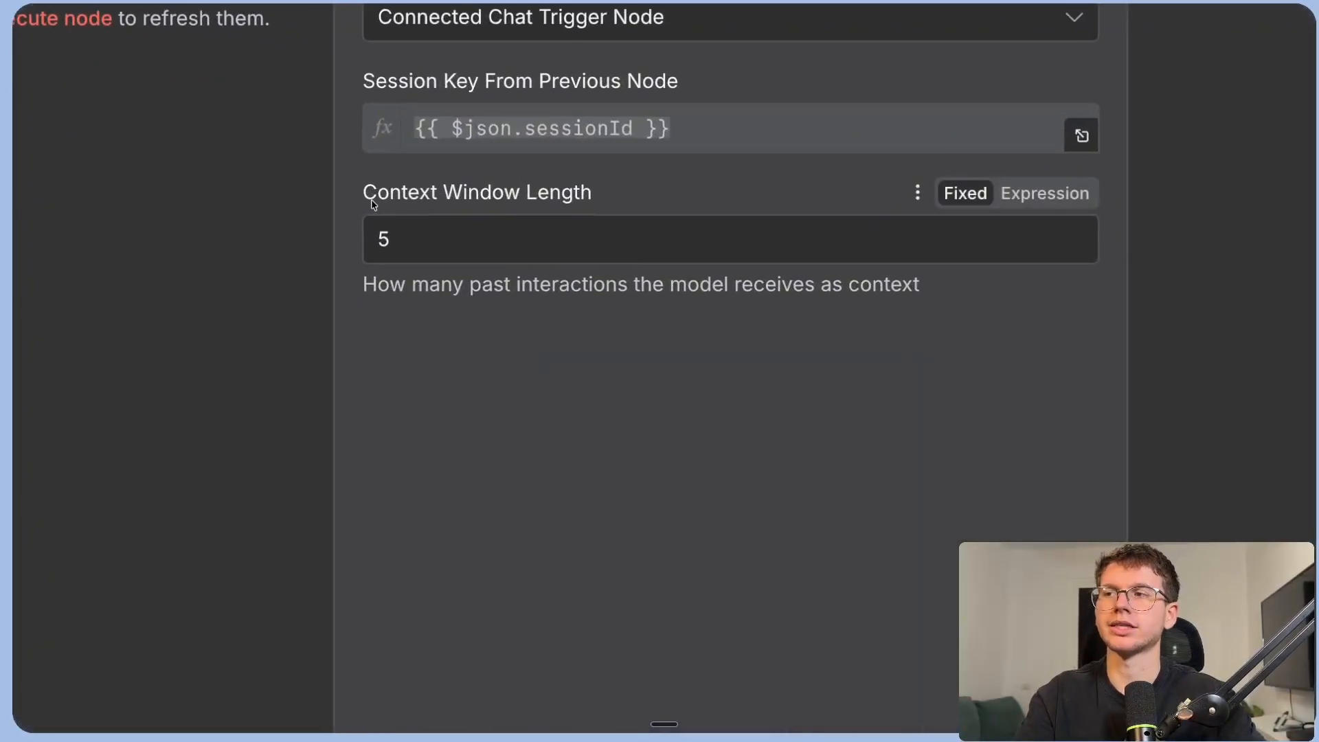
# Set the Simple Memory context window length to 5.
pyautogui.doubleClick(477, 193)
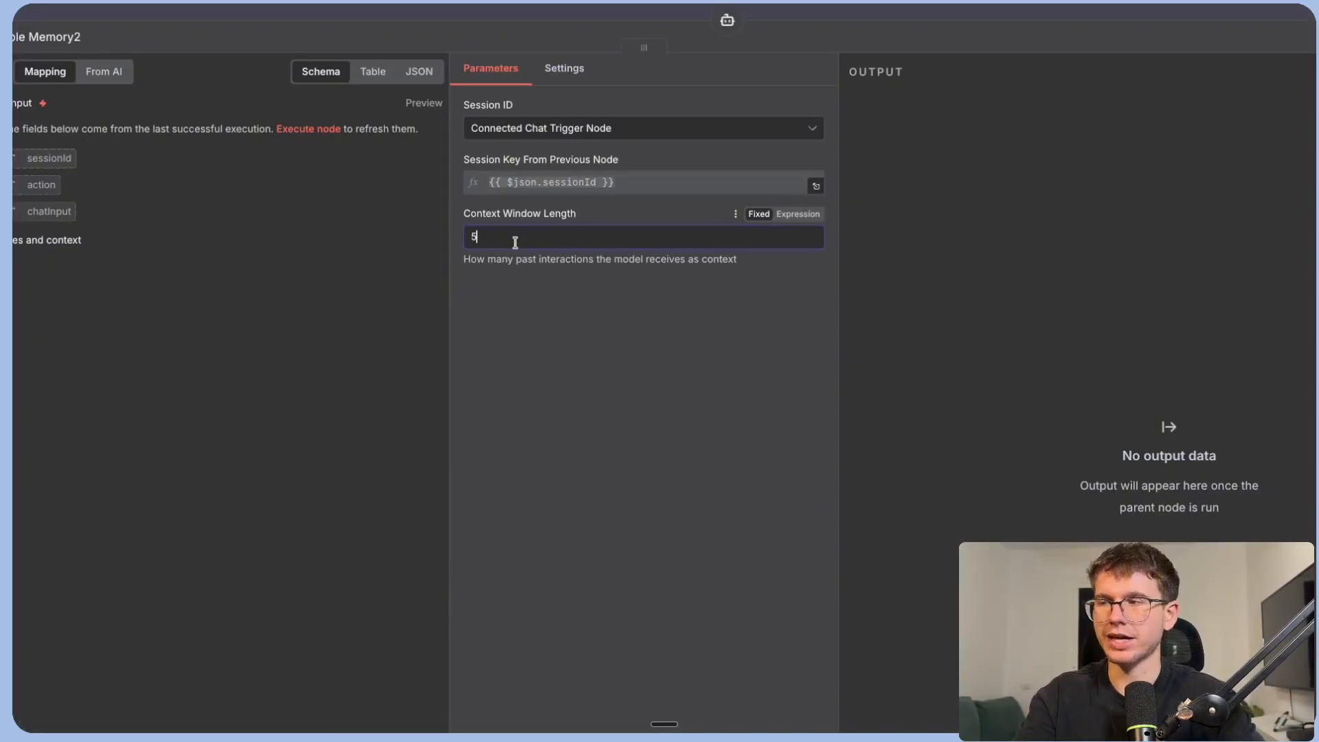
pyautogui.press('Backspace')
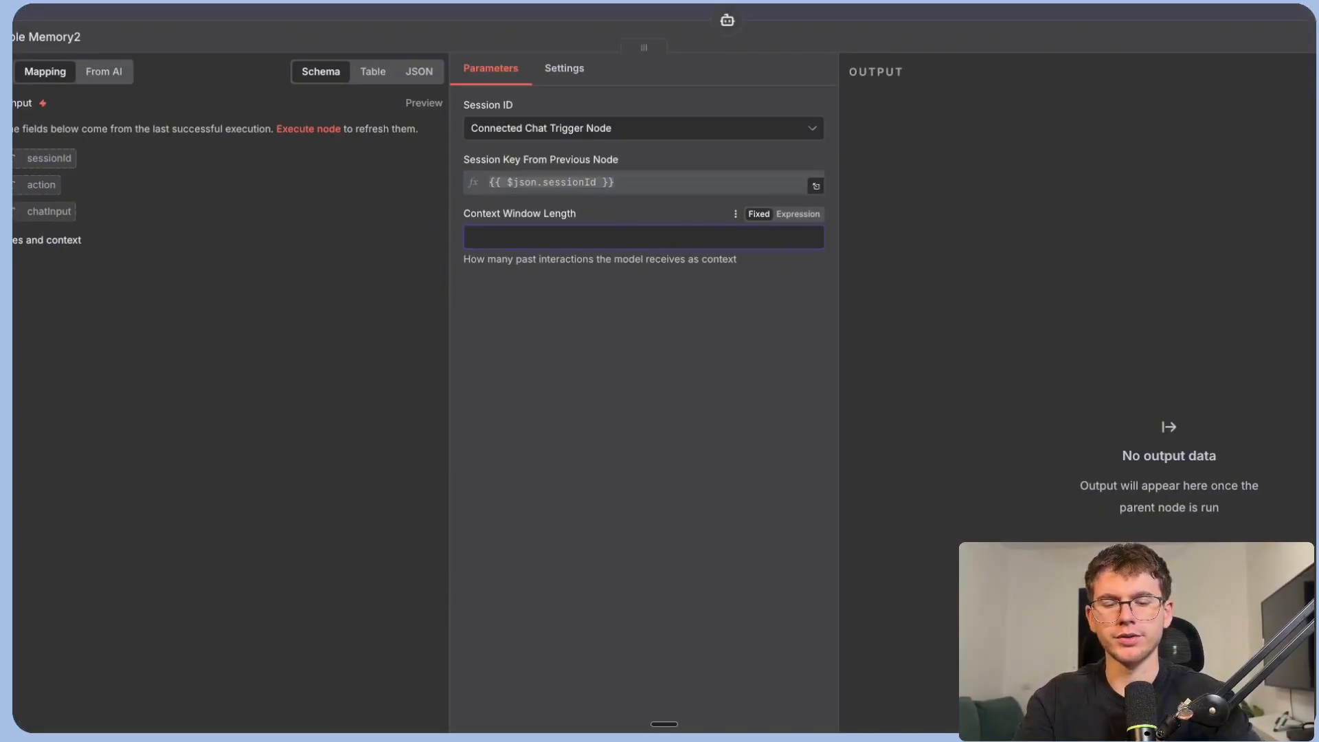
pyautogui.write('5')
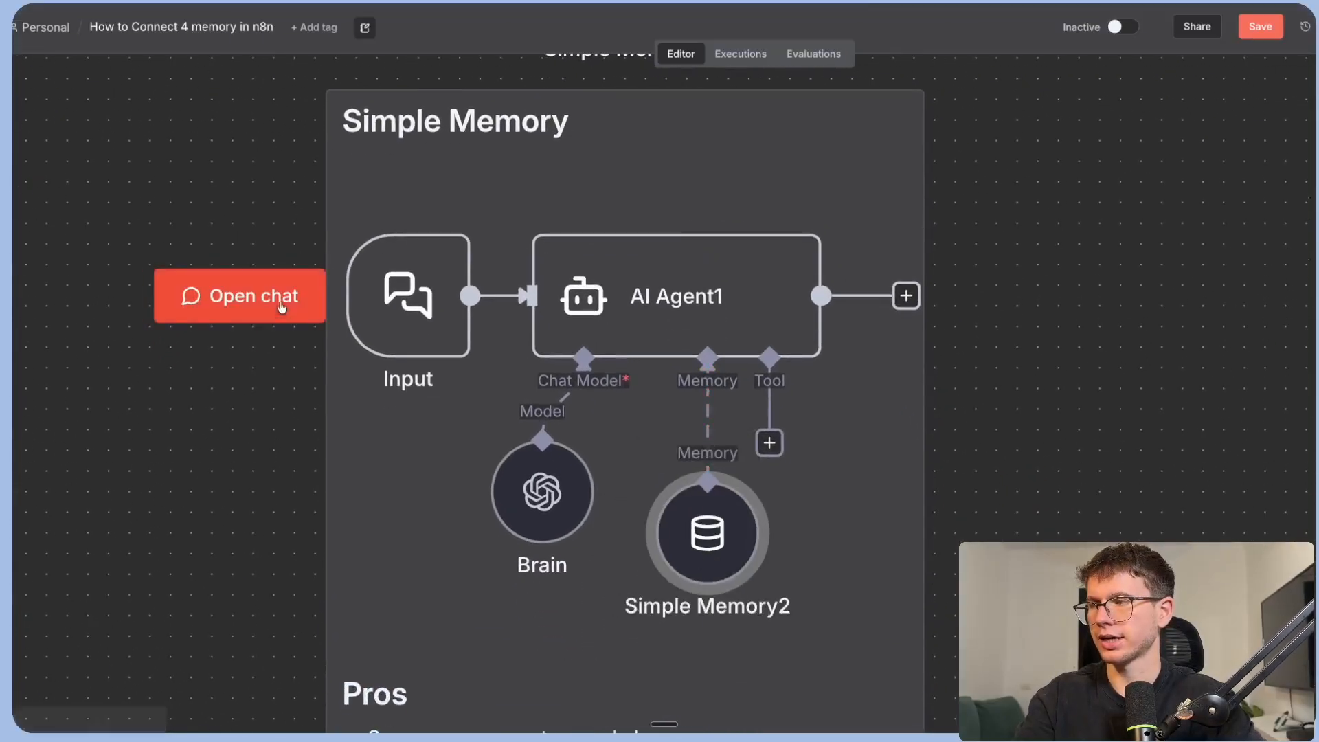
# Ask about London weather in chat, then send 'what did i just ask you'.
pyautogui.click(239, 296)
pyautogui.write("hey how's the weather in london?")
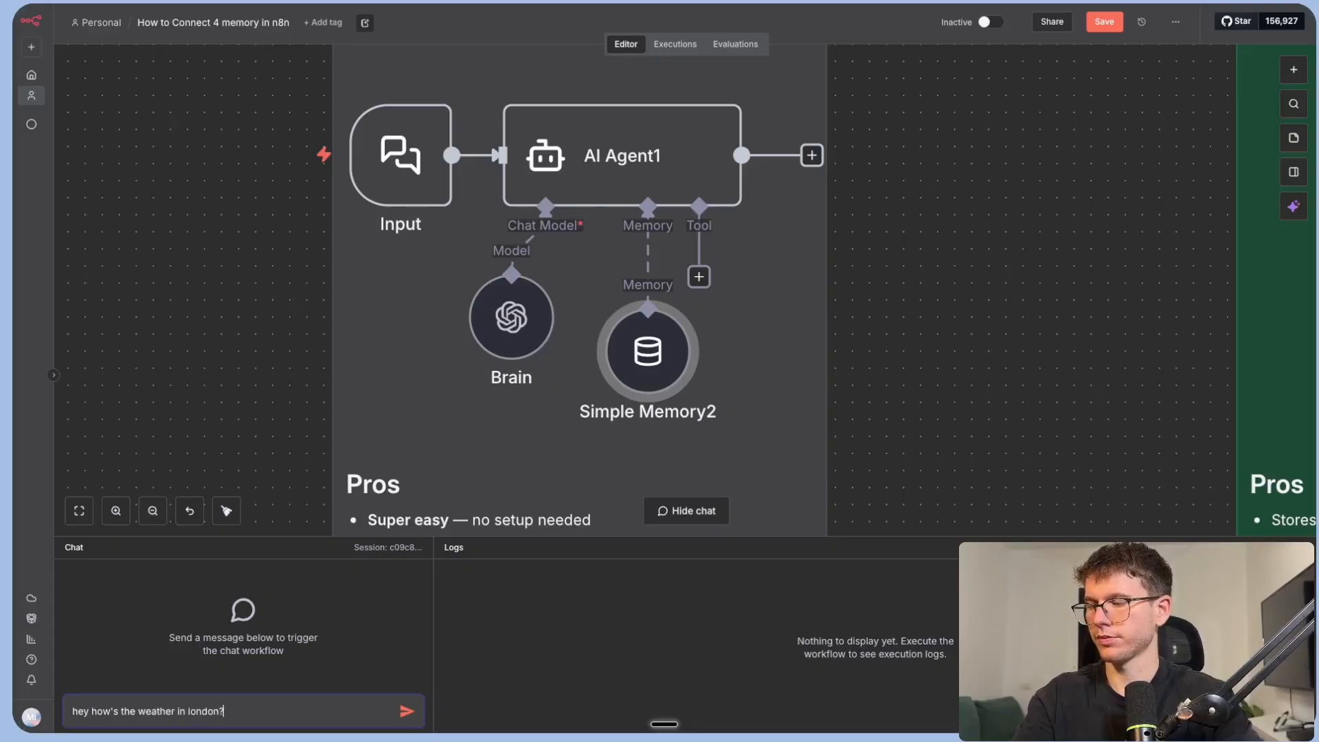
pyautogui.click(407, 711)
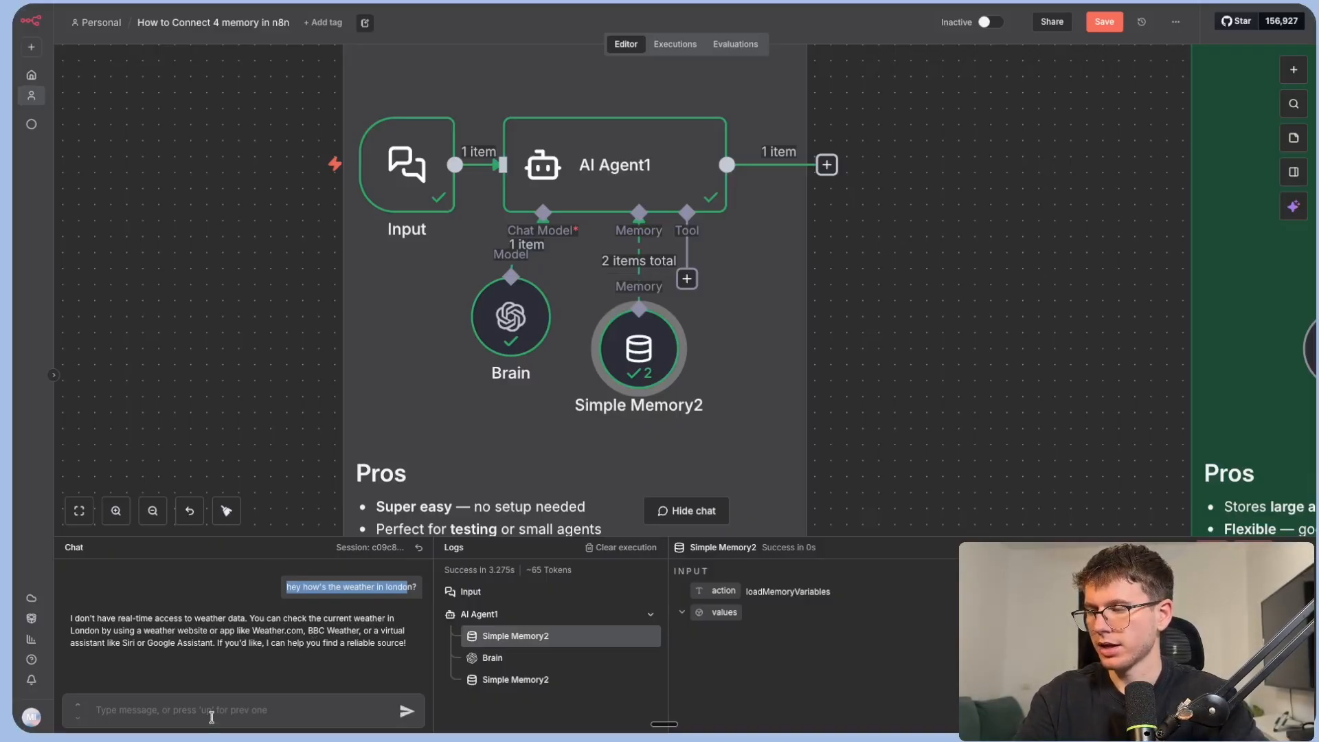
pyautogui.write('what did i just ask you')
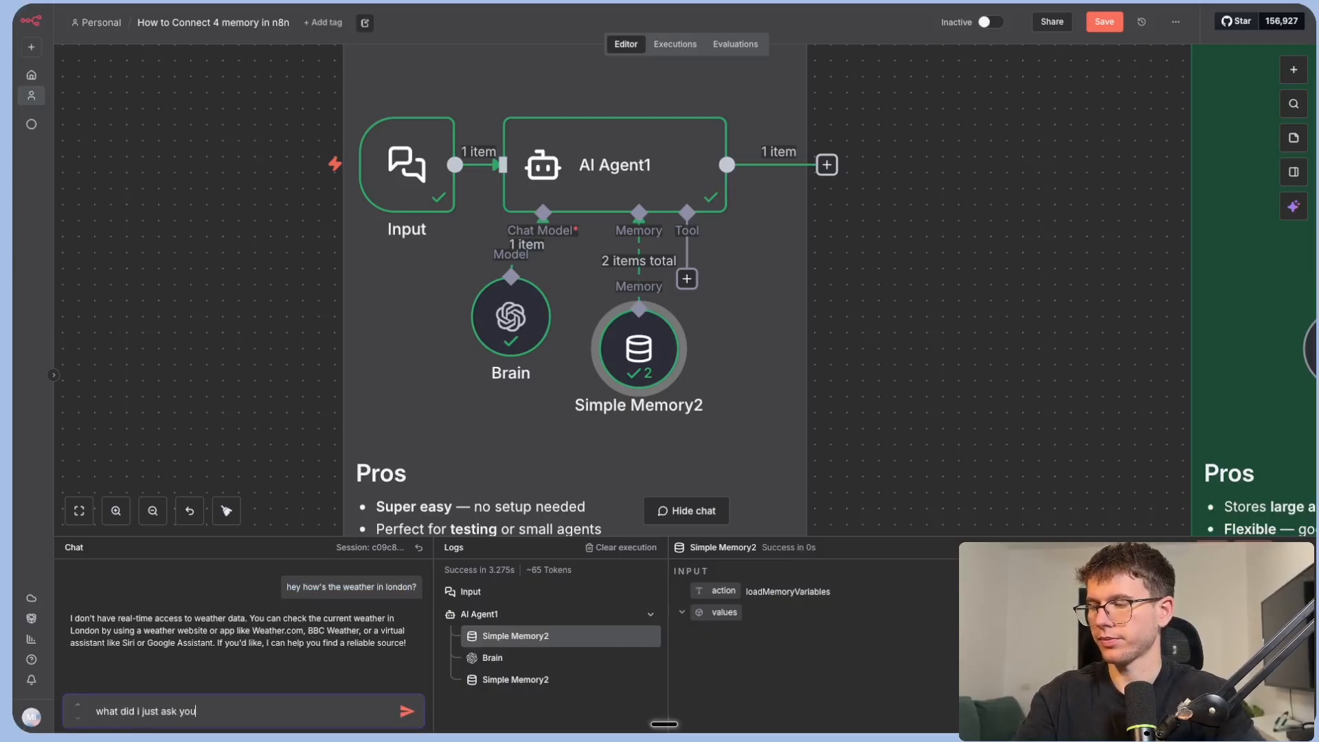
pyautogui.click(407, 710)
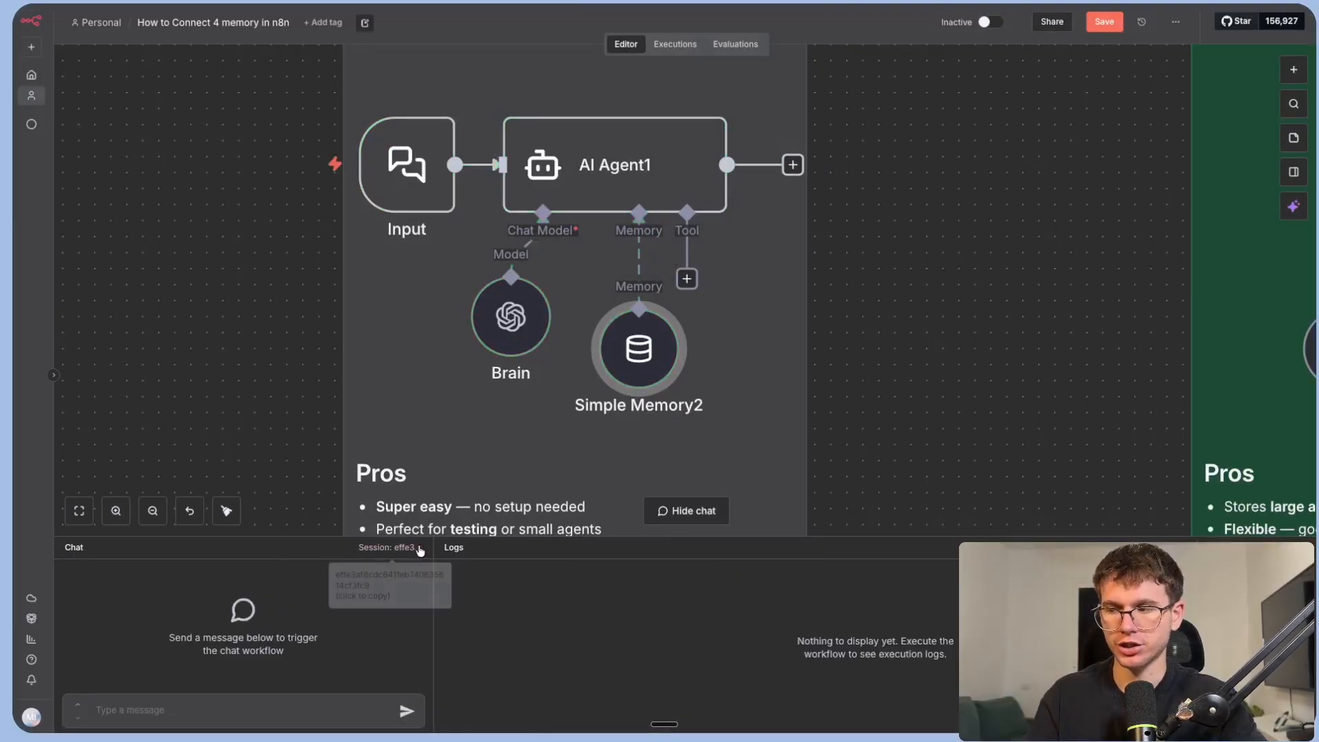
pyautogui.moveTo(362, 633)
pyautogui.write('what was my previous question')
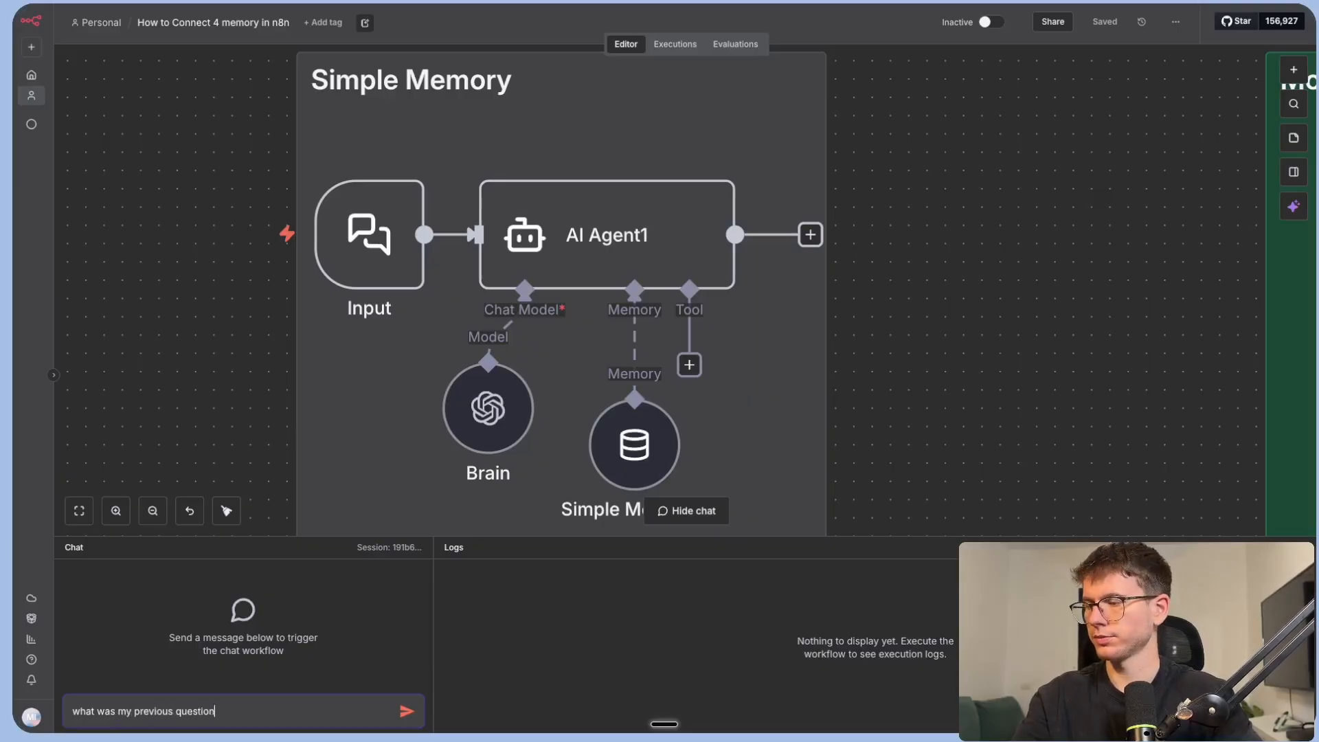
# Send 'what was my previous question' in the fresh chat session.
pyautogui.click(407, 711)
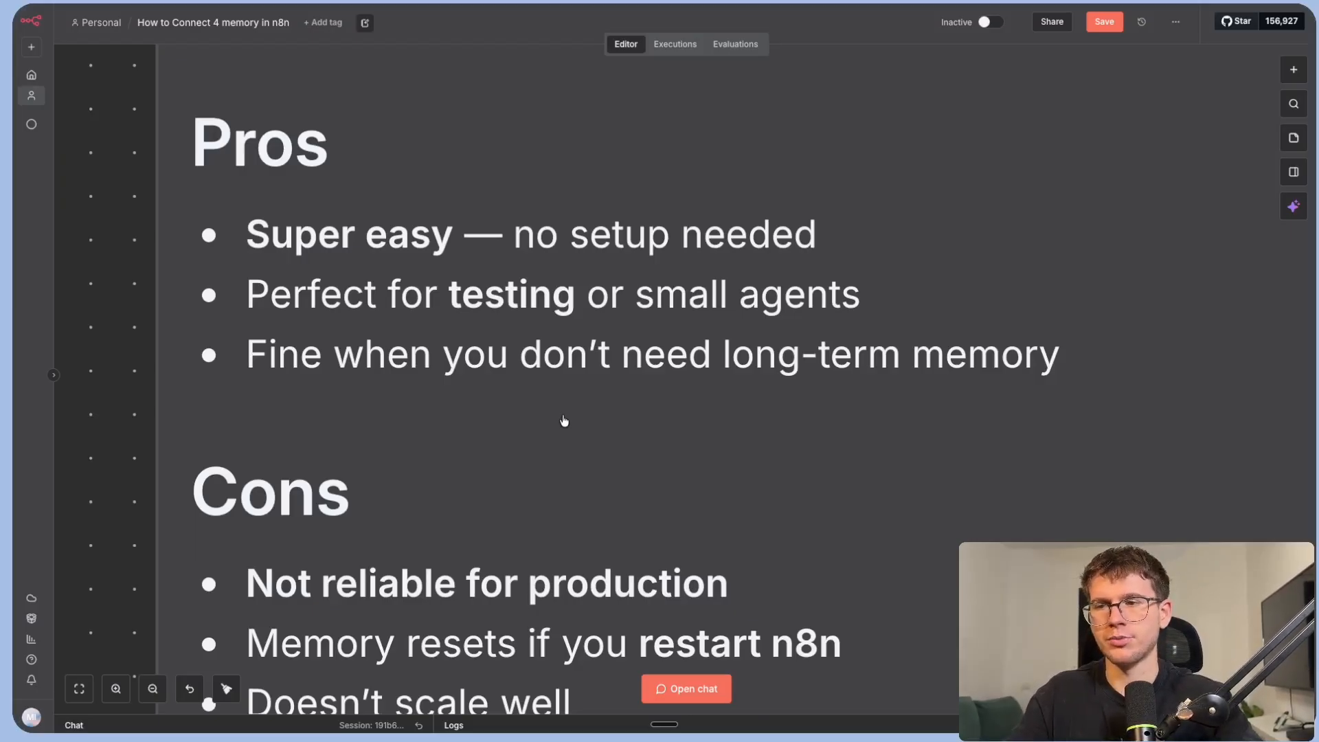
# Scroll the canvas down past the pros/cons notes to the Redis Memory example.
pyautogui.scroll(-3)
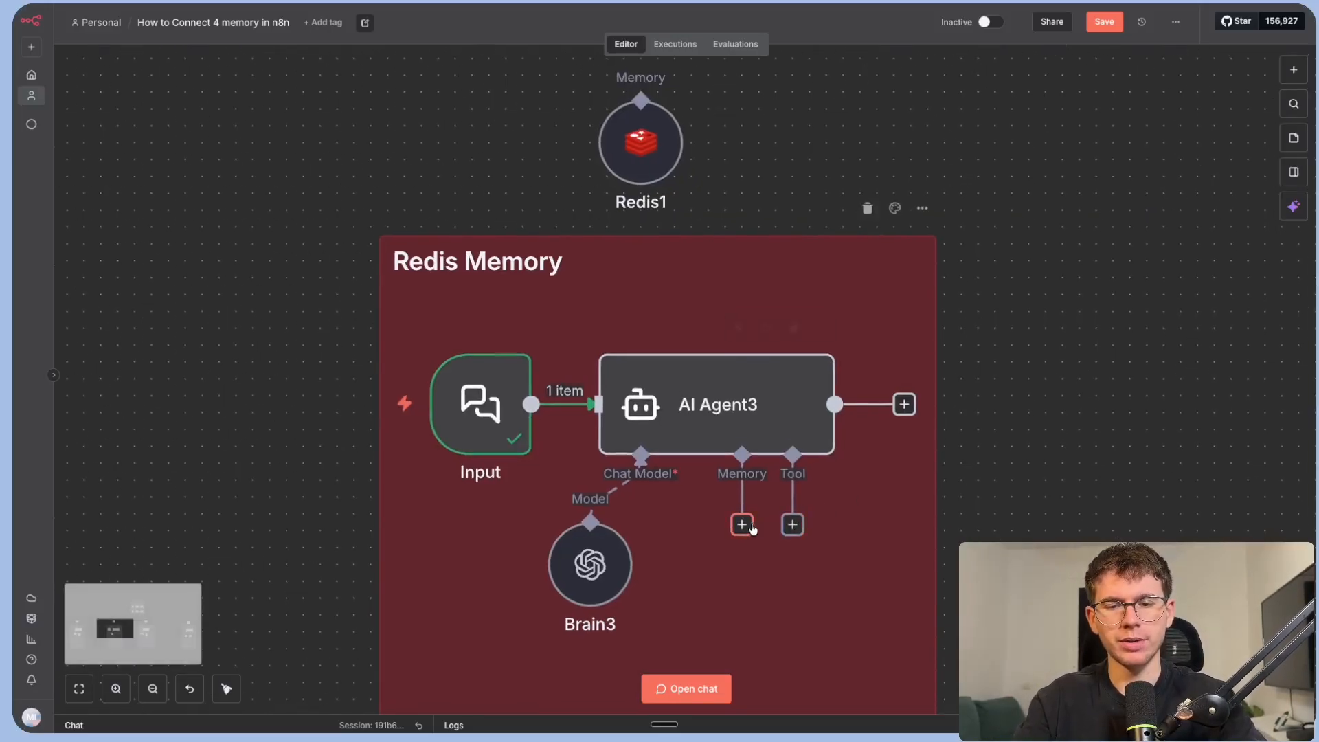
# Add Redis Chat Memory to AI Agent3 and start a new Redis credential.
pyautogui.click(741, 524)
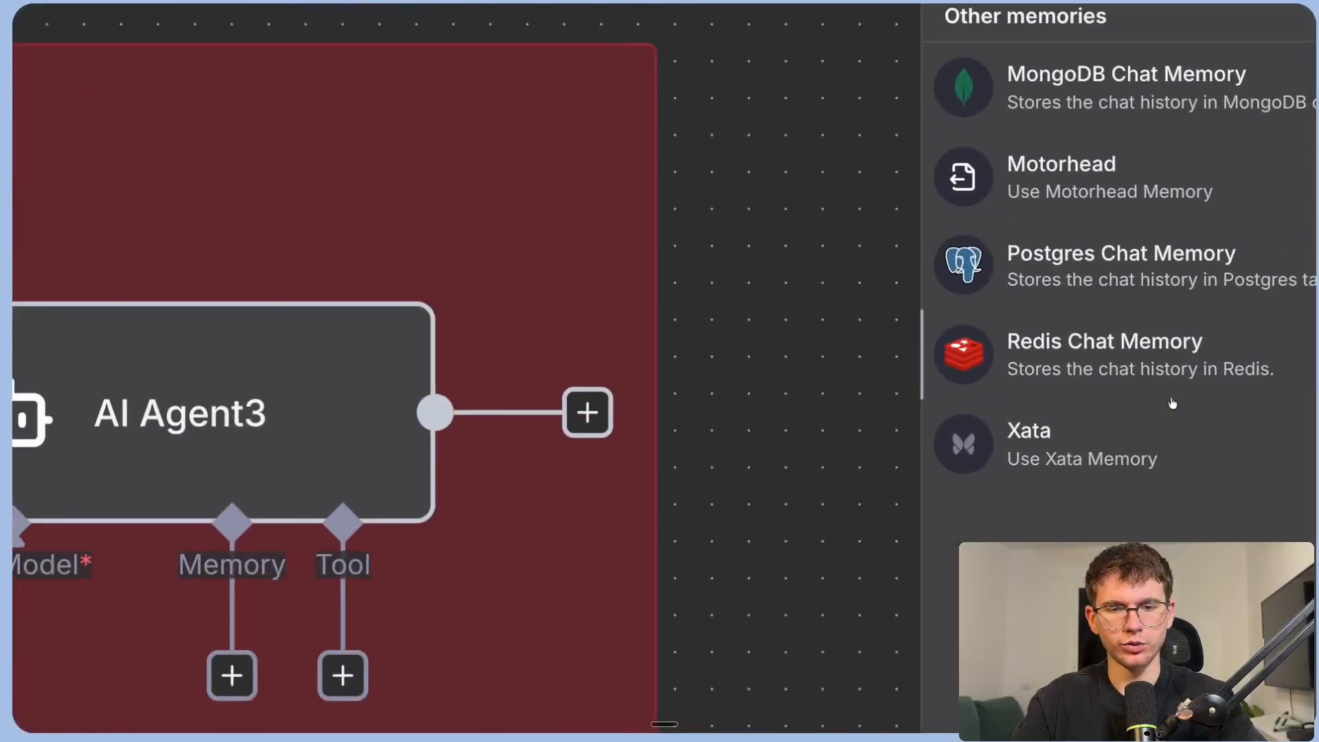
pyautogui.click(1103, 341)
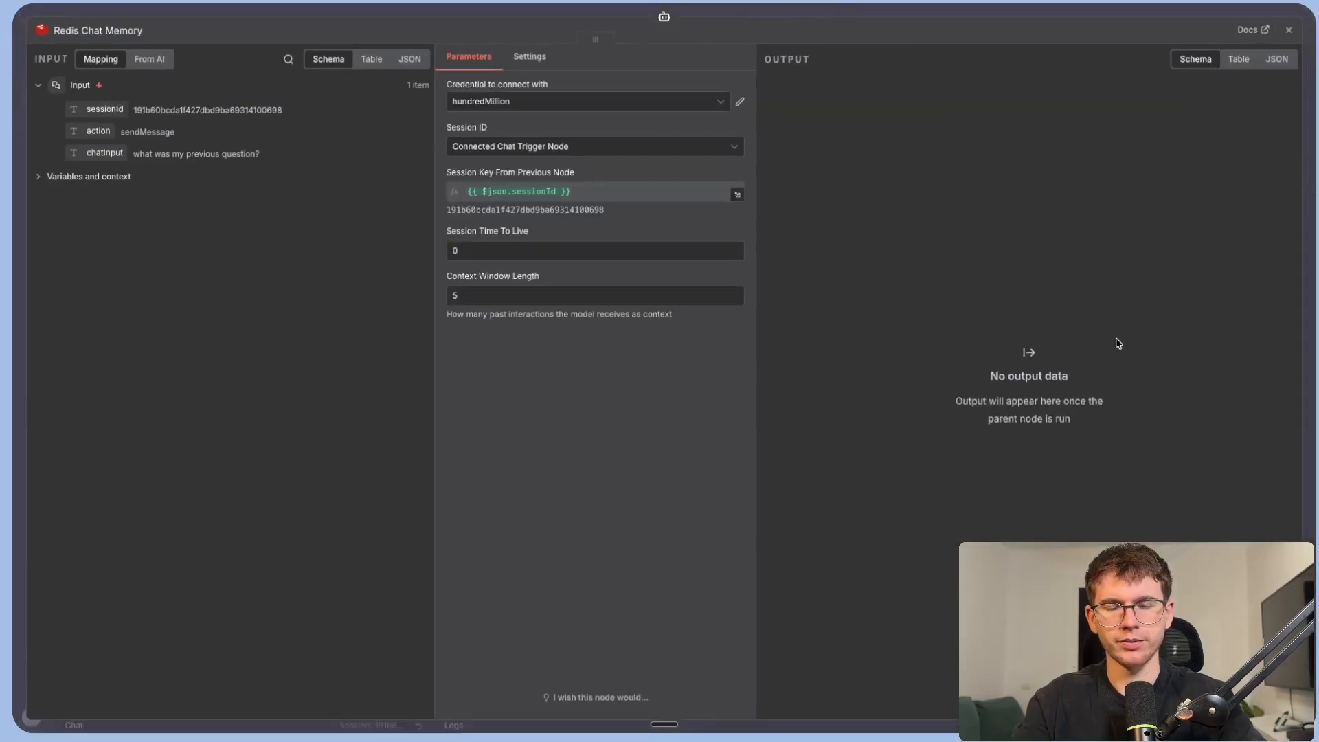
pyautogui.click(587, 100)
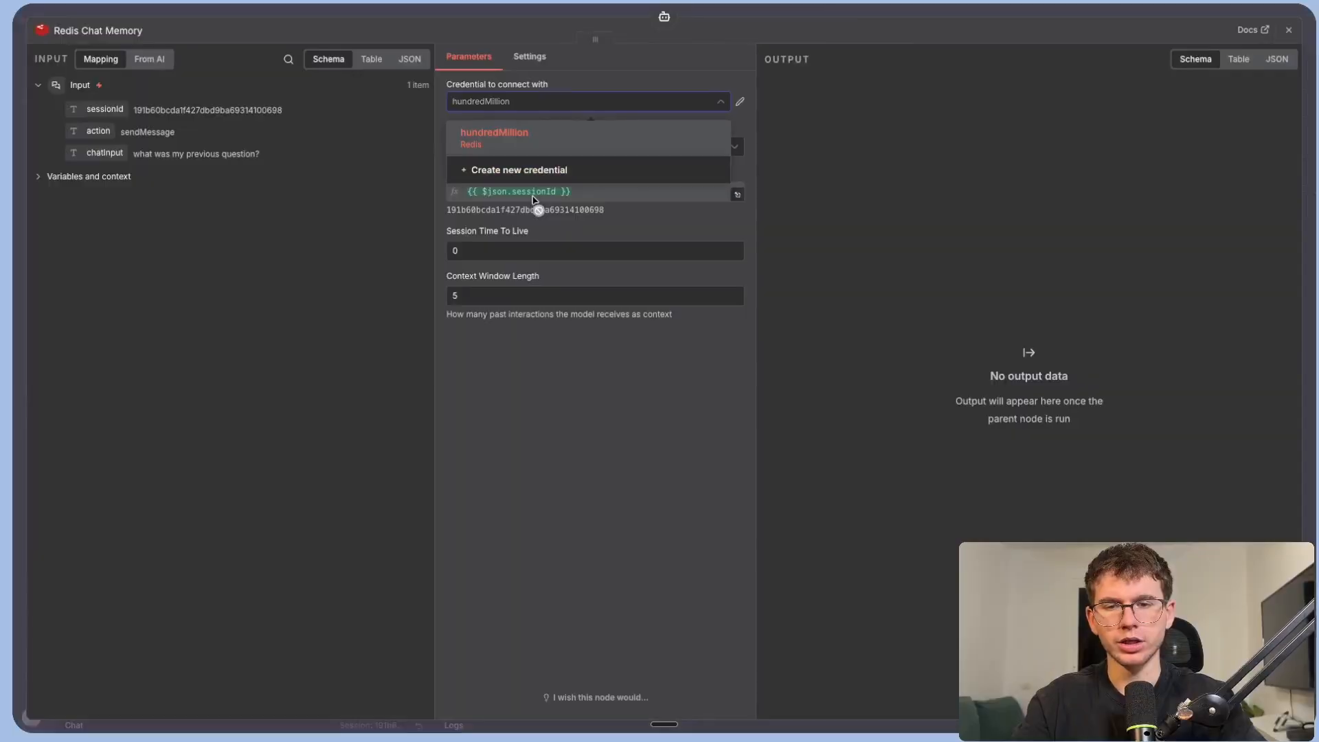
pyautogui.click(740, 100)
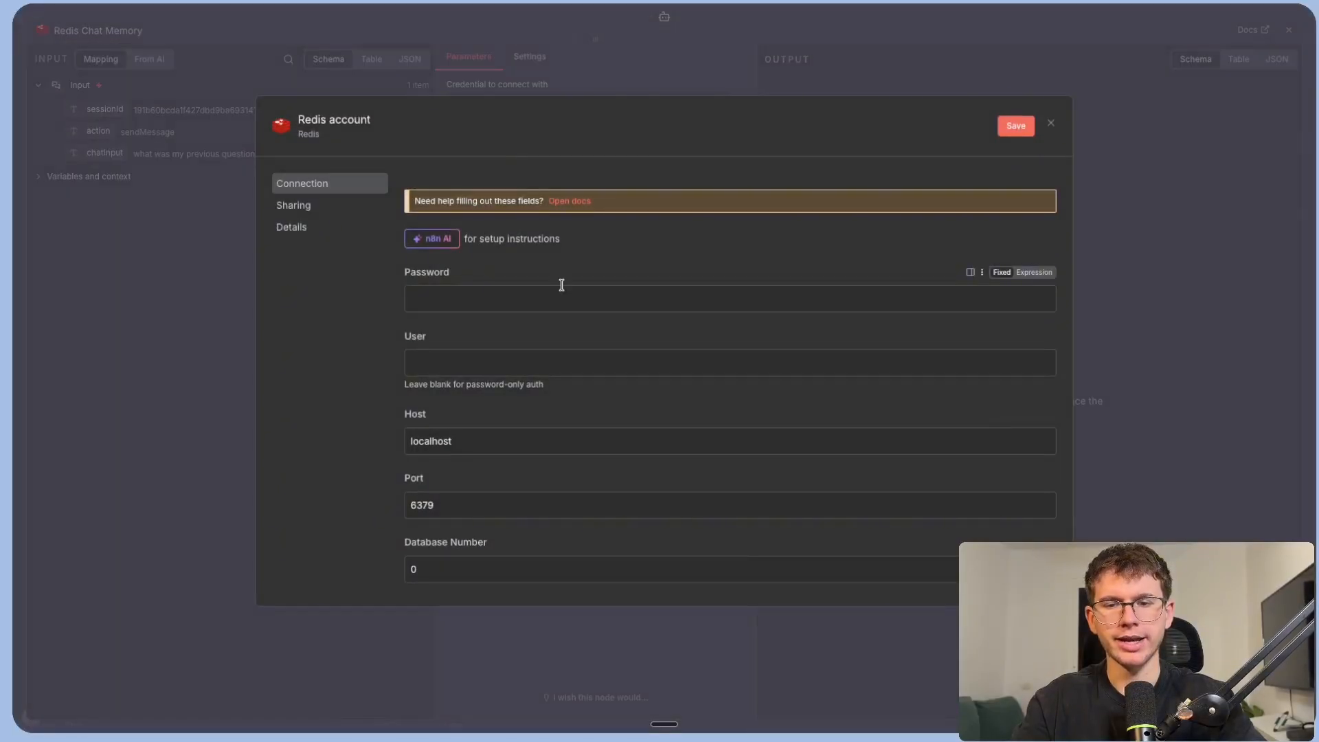
pyautogui.moveTo(661, 276)
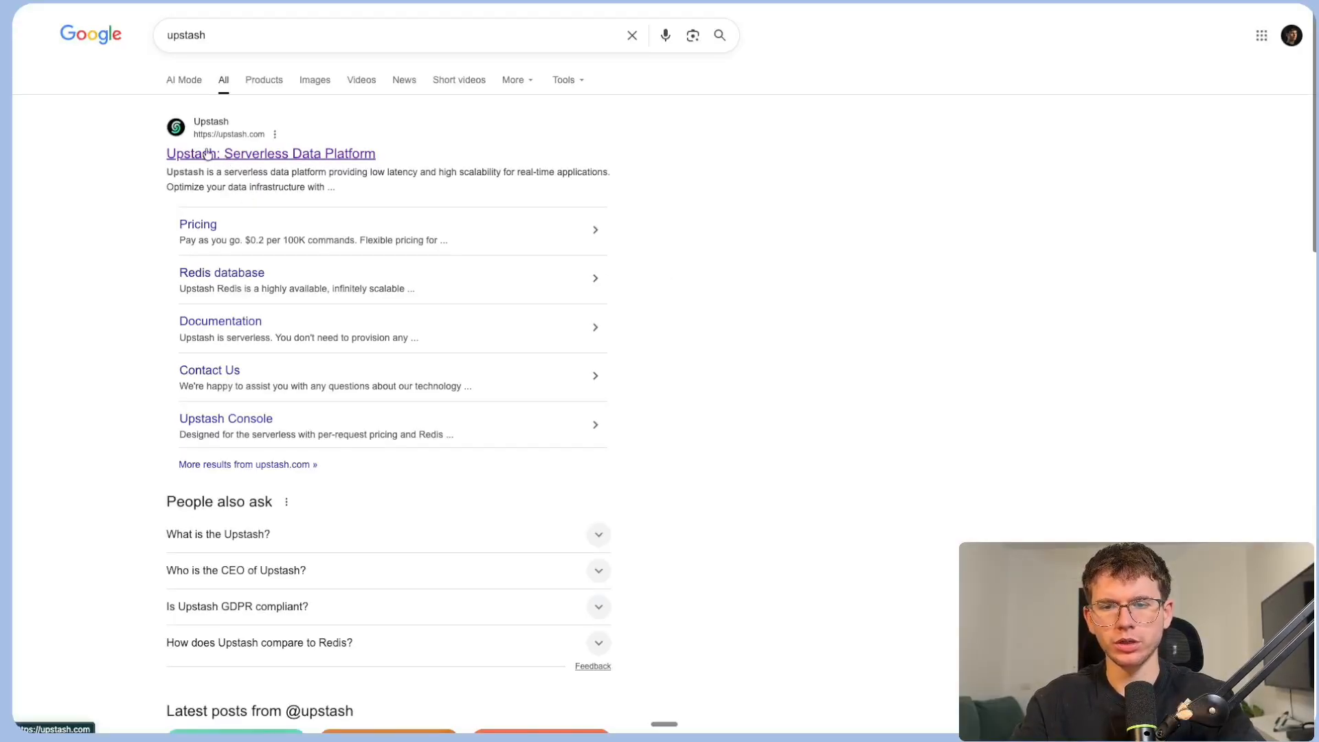
# Go to the Upstash site and enter its Redis console via Start for Free.
pyautogui.click(271, 152)
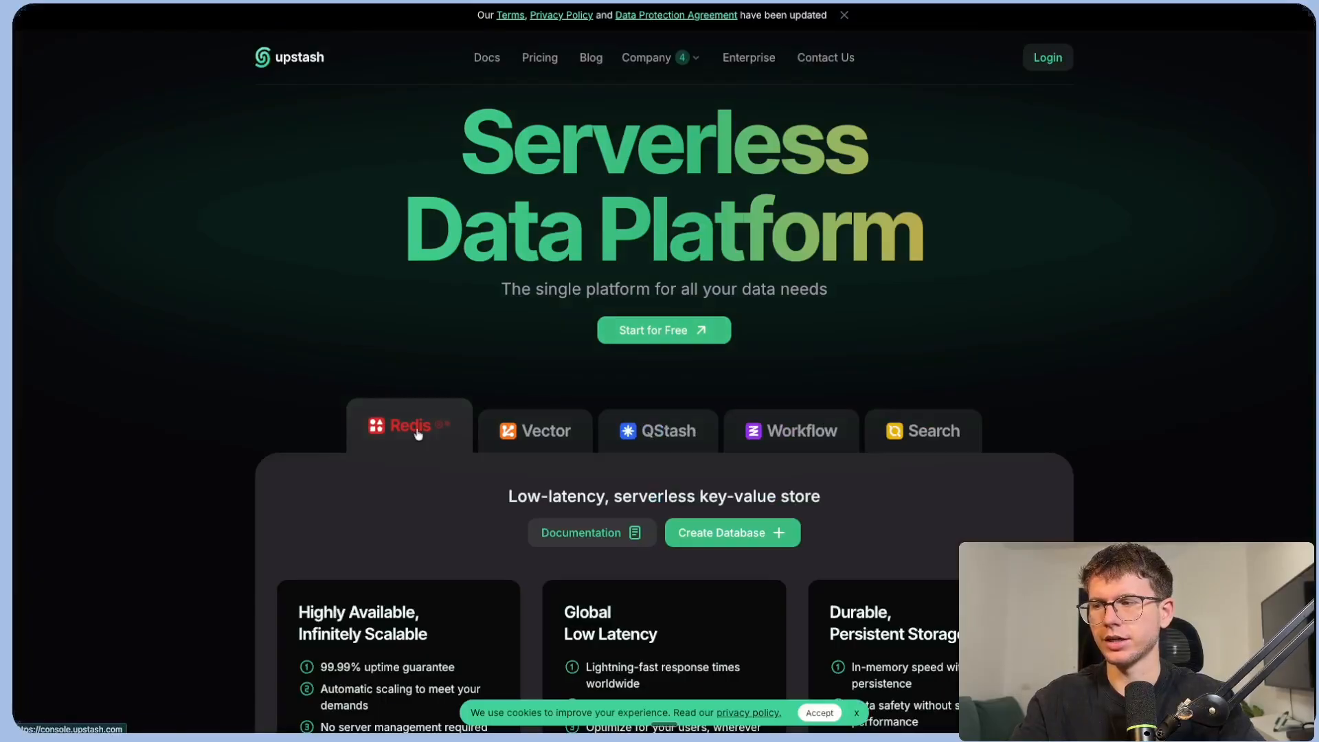
pyautogui.moveTo(884, 318)
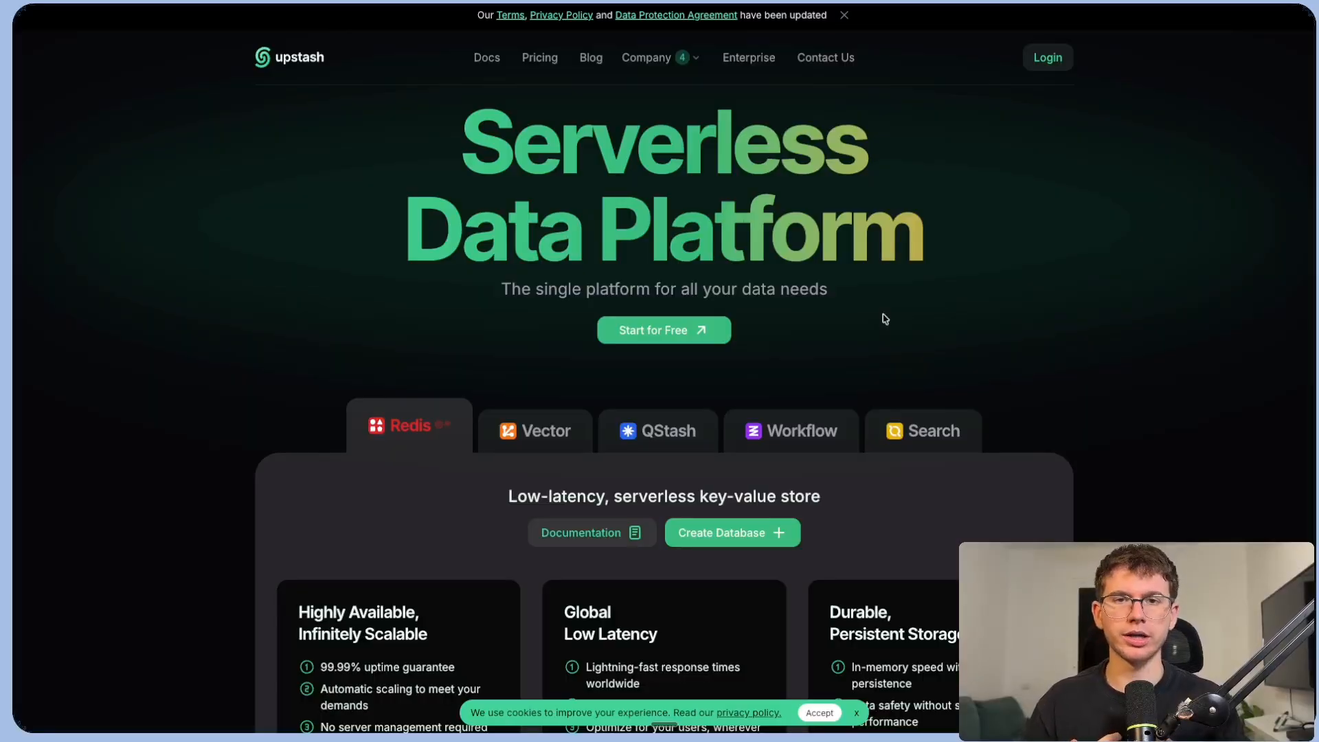
pyautogui.moveTo(728, 234)
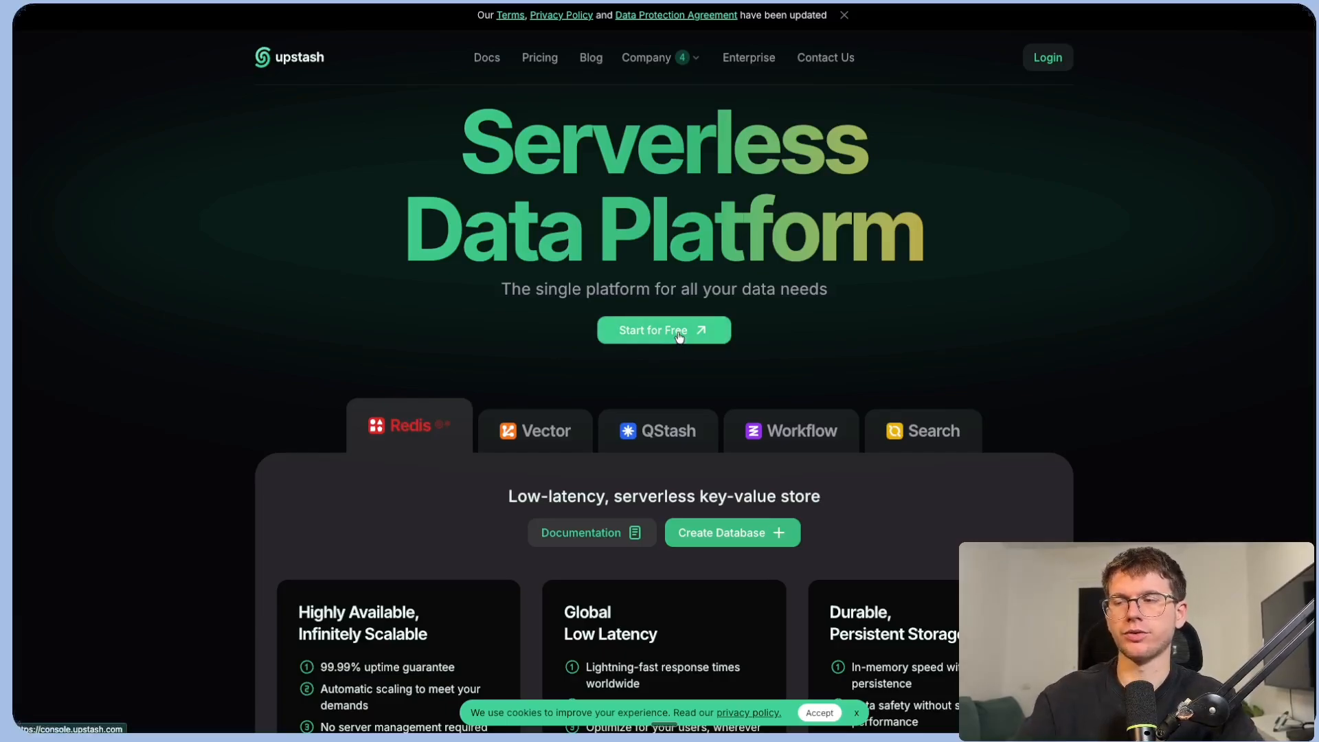
pyautogui.click(664, 329)
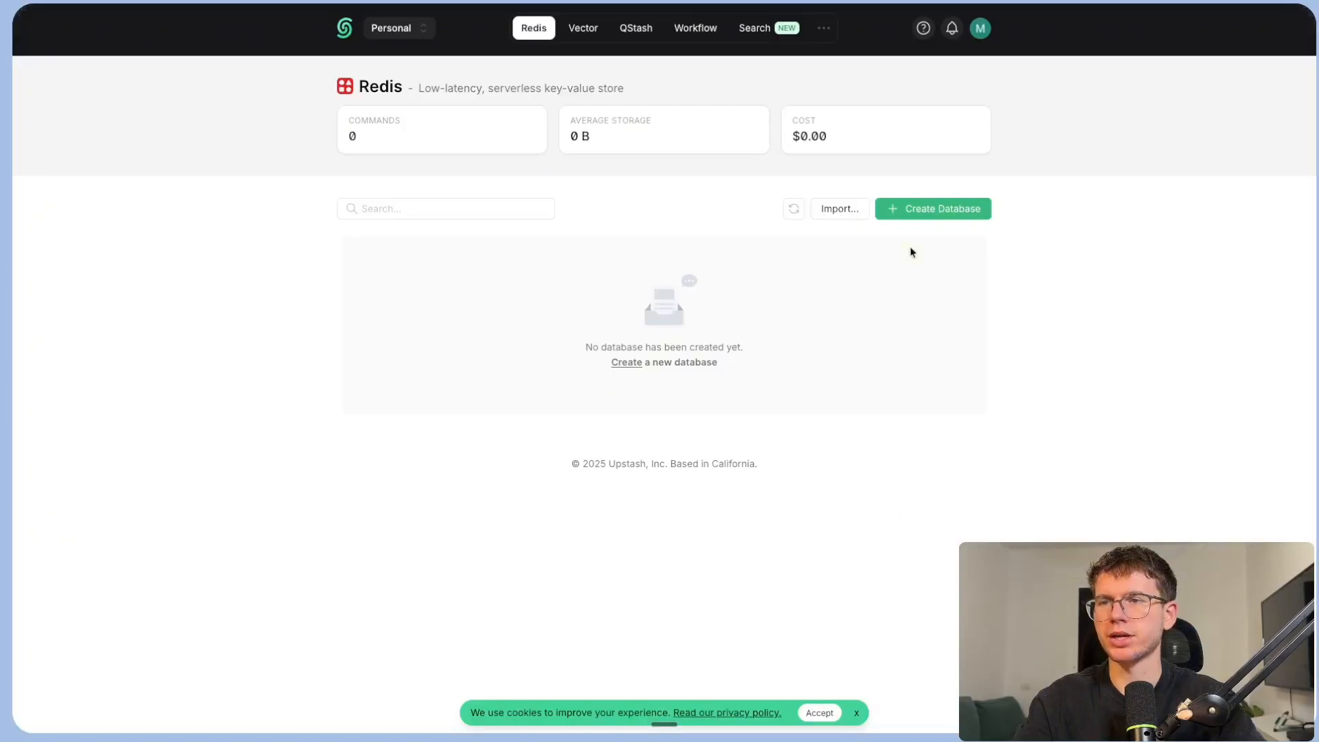
# Name the new Redis database n8ntestingground with London as primary region.
pyautogui.click(931, 209)
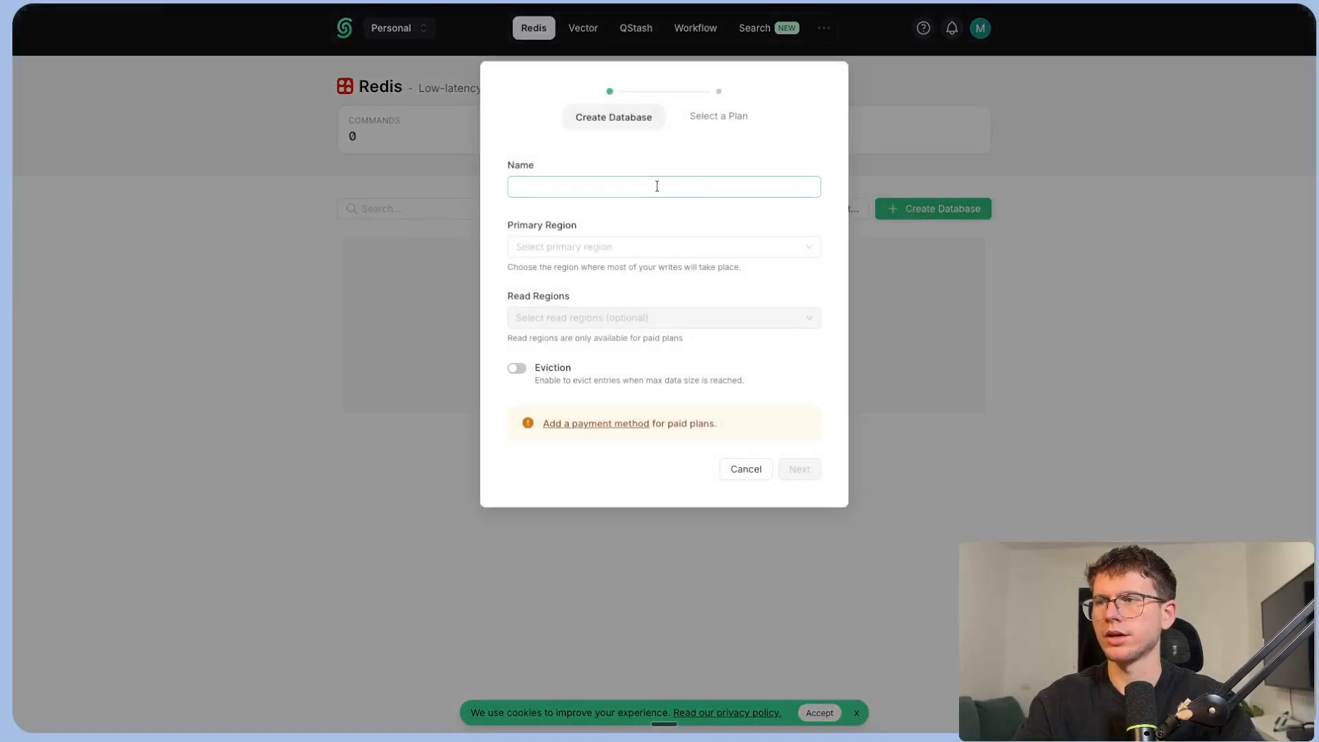
pyautogui.write('n8n testing ground')
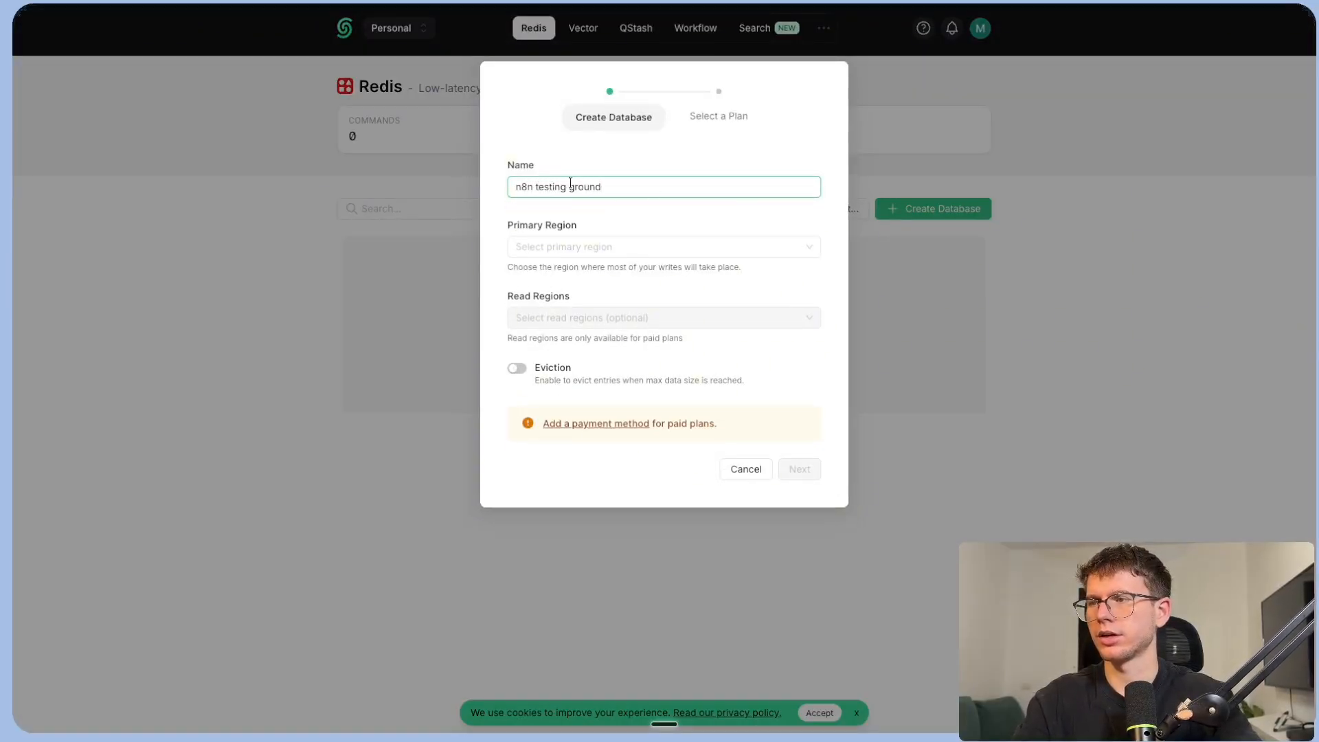
pyautogui.write('n8ntestingground')
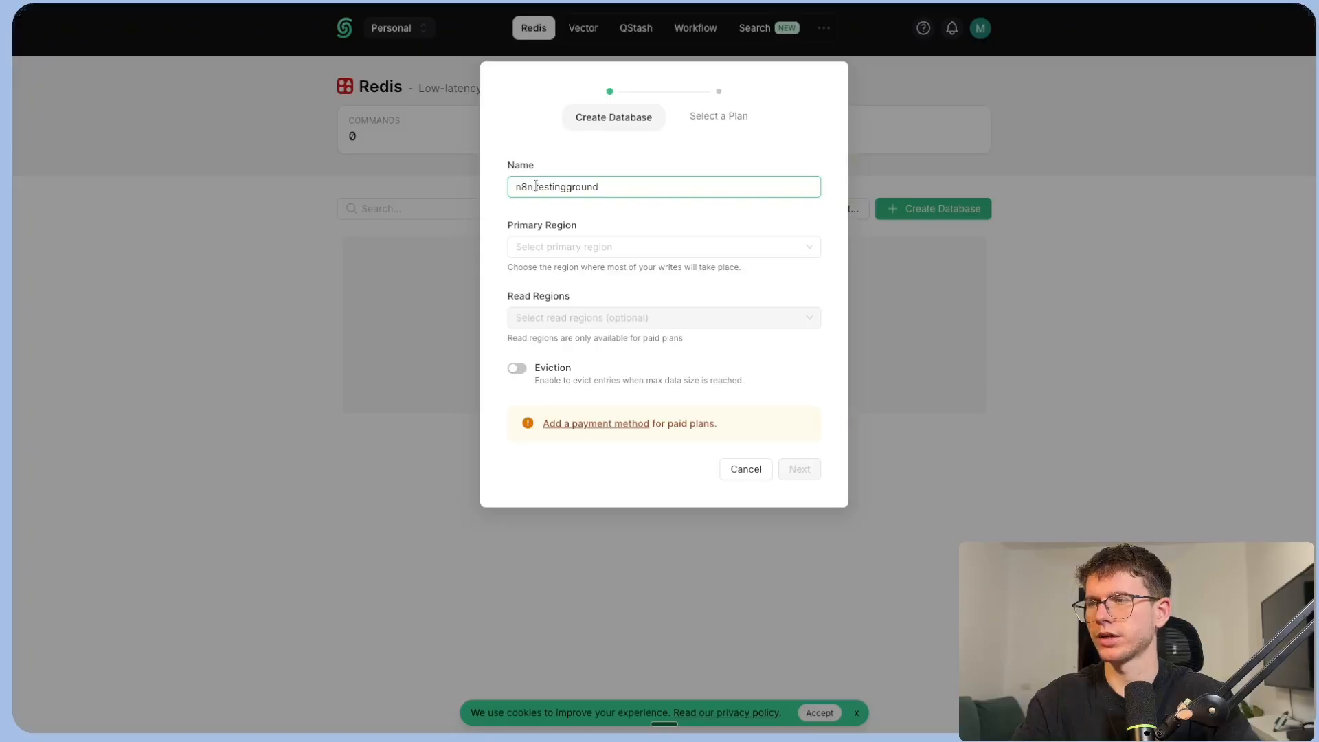
pyautogui.click(664, 246)
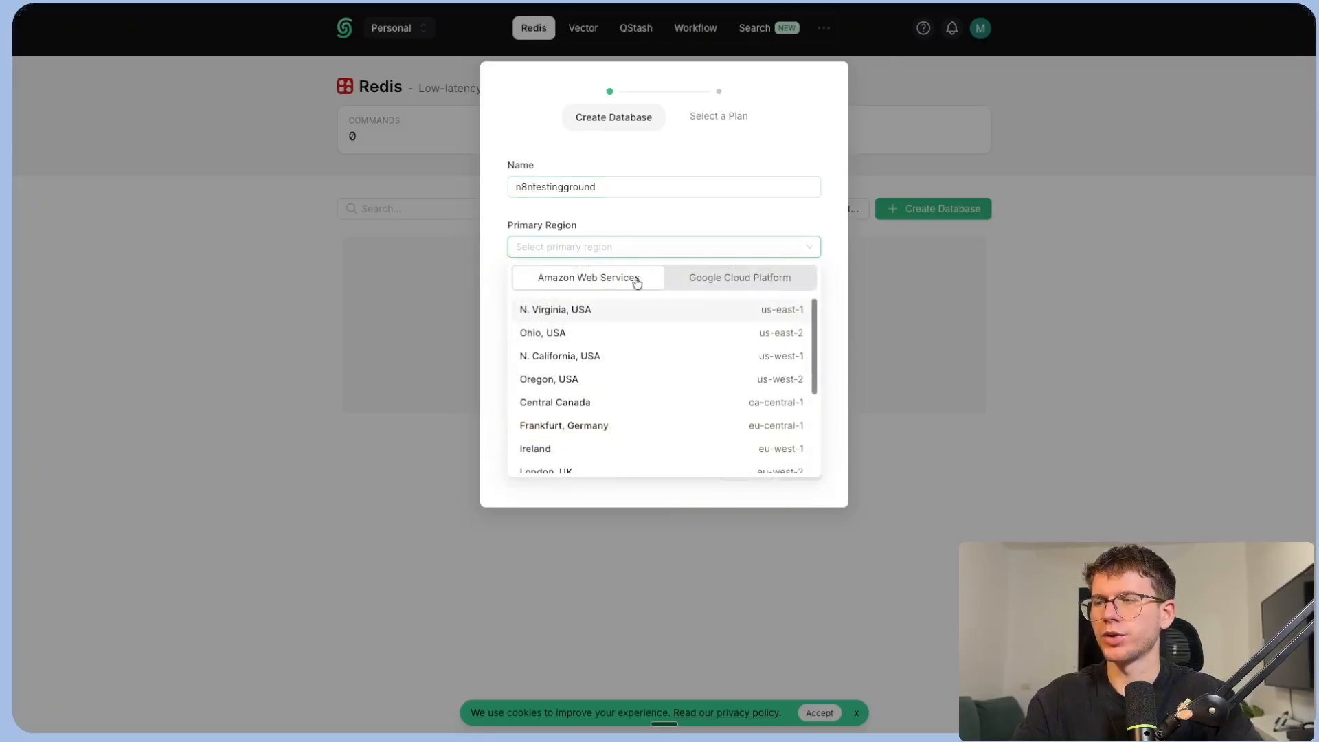
pyautogui.scroll(-3)
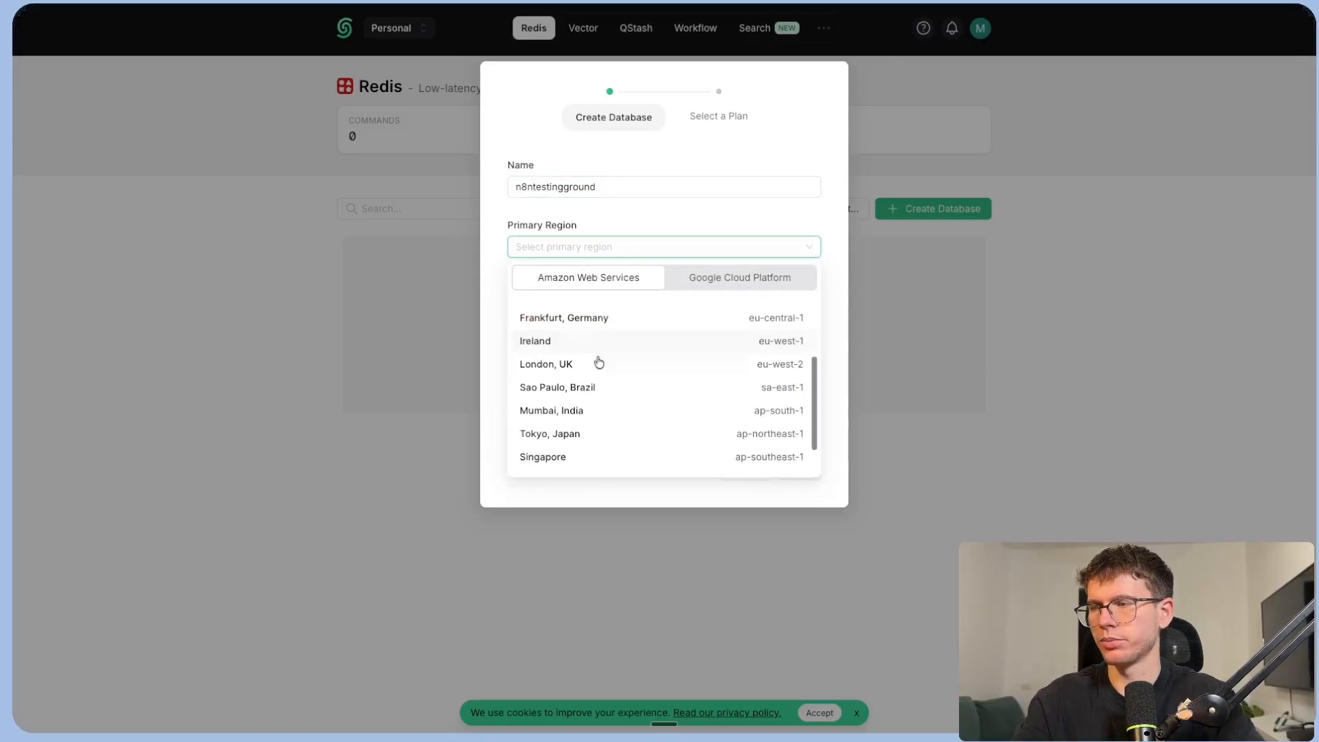
pyautogui.click(545, 362)
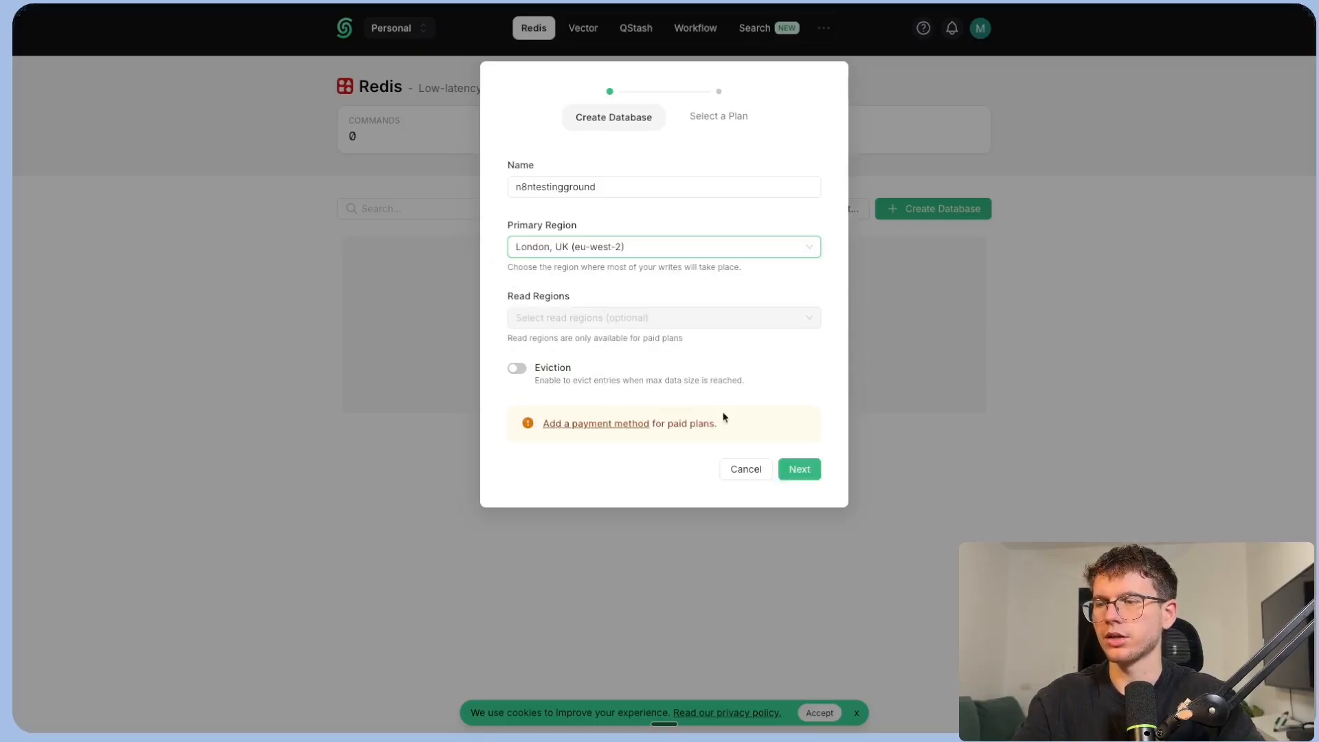
# Keep the Free plan and create the database.
pyautogui.click(797, 468)
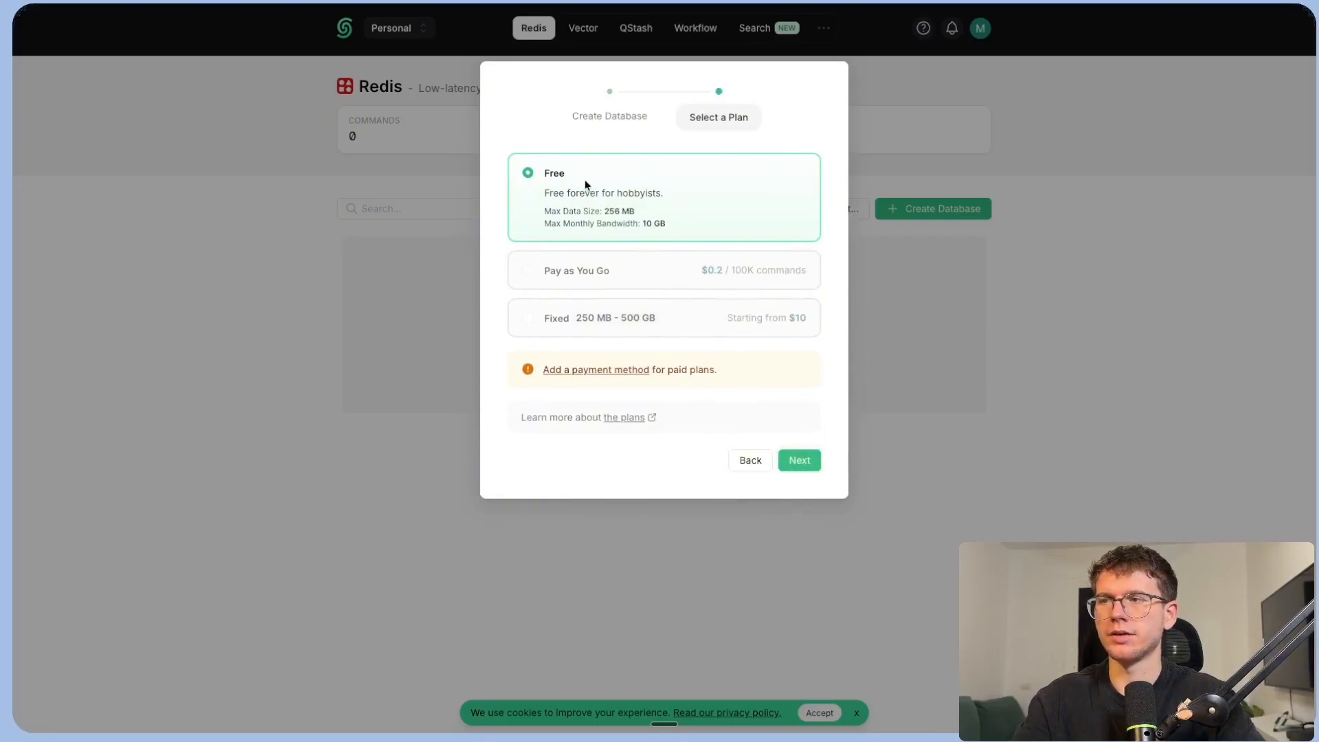
pyautogui.click(797, 460)
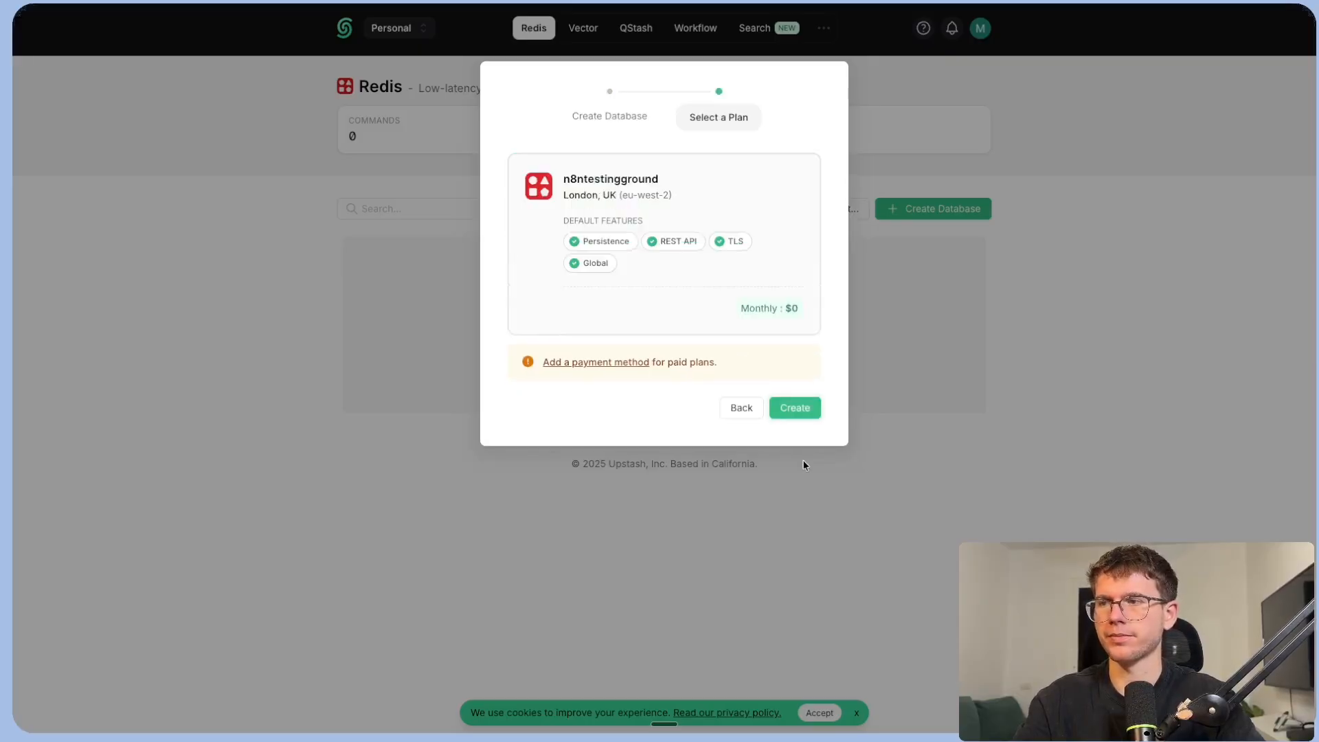
pyautogui.click(793, 407)
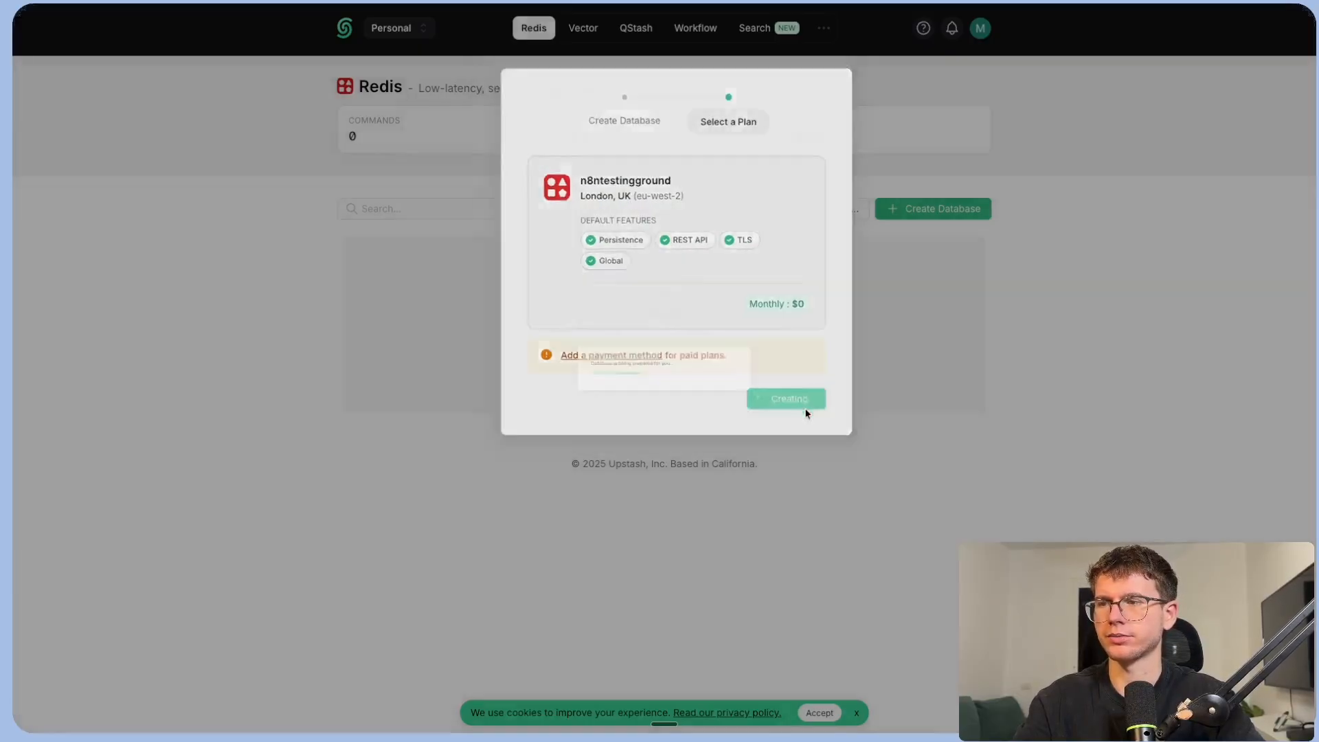
pyautogui.click(785, 399)
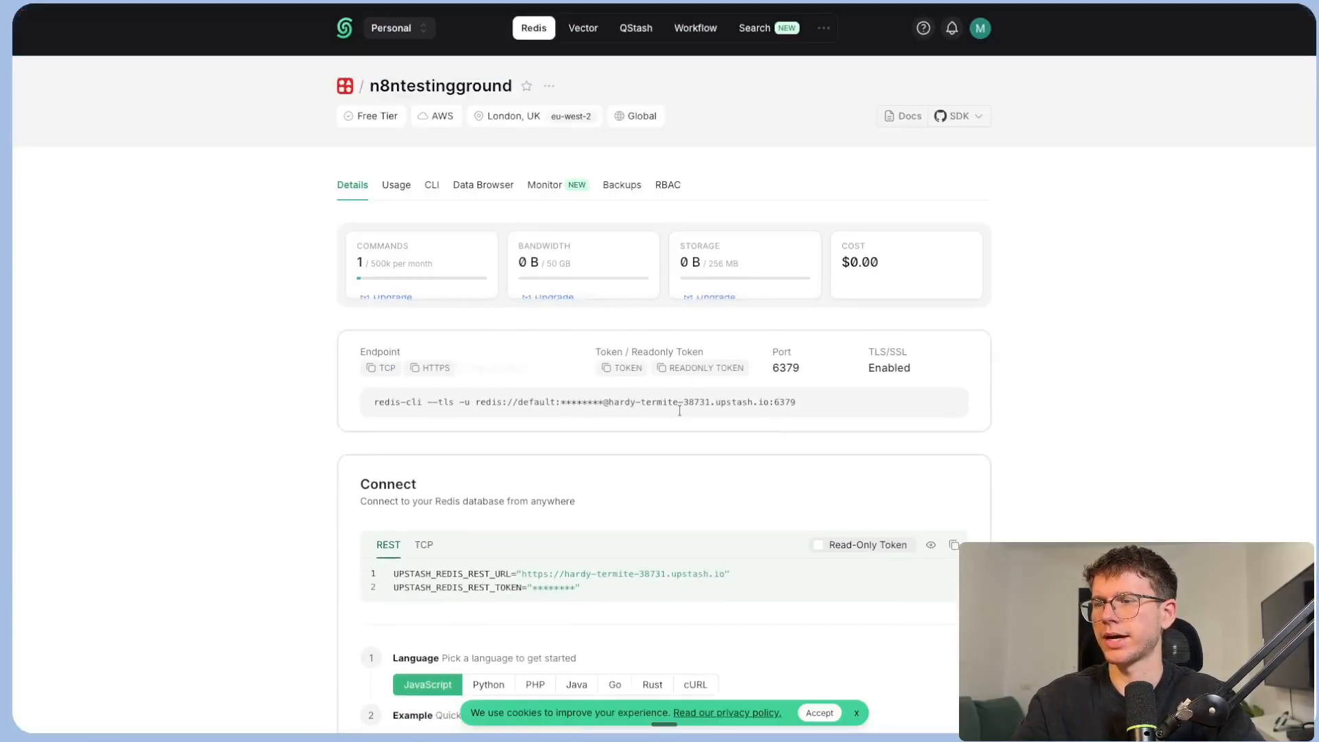
# Fill the Redis credential with the Upstash password, host and port 6379.
pyautogui.click(435, 359)
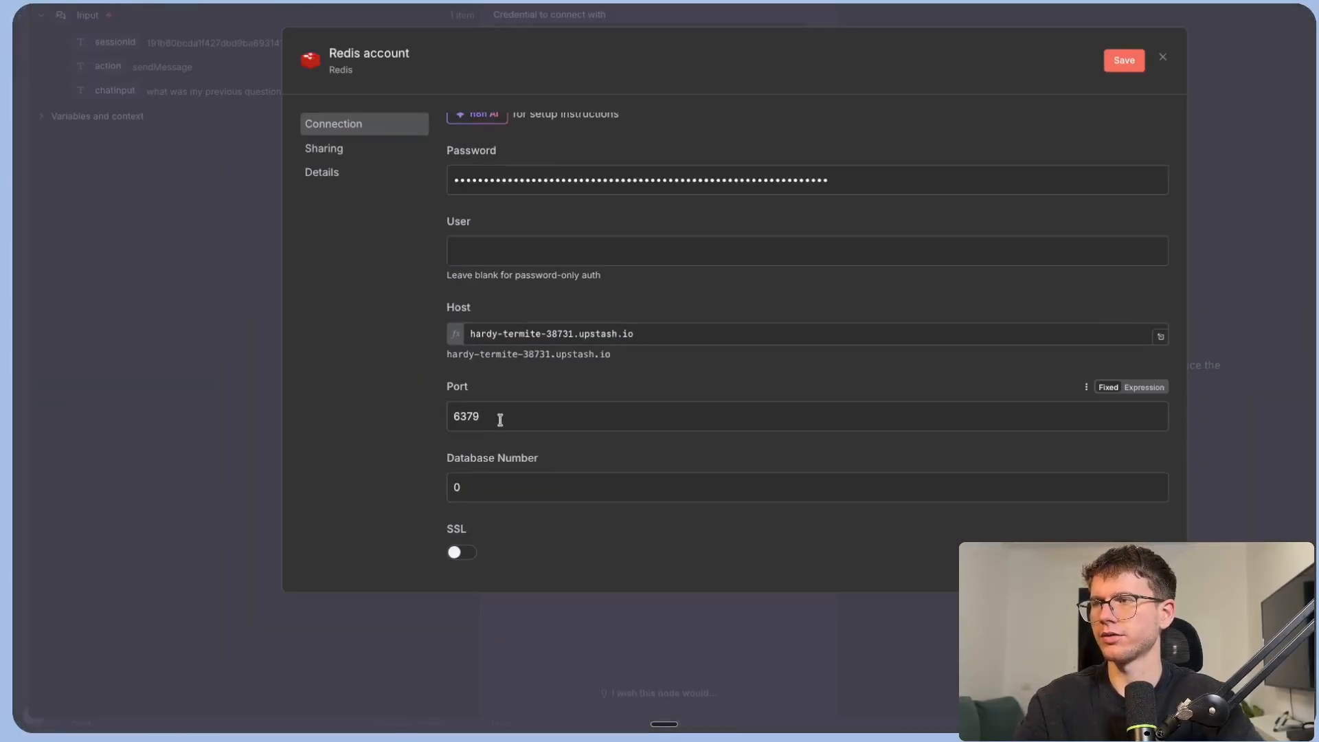
pyautogui.click(306, 14)
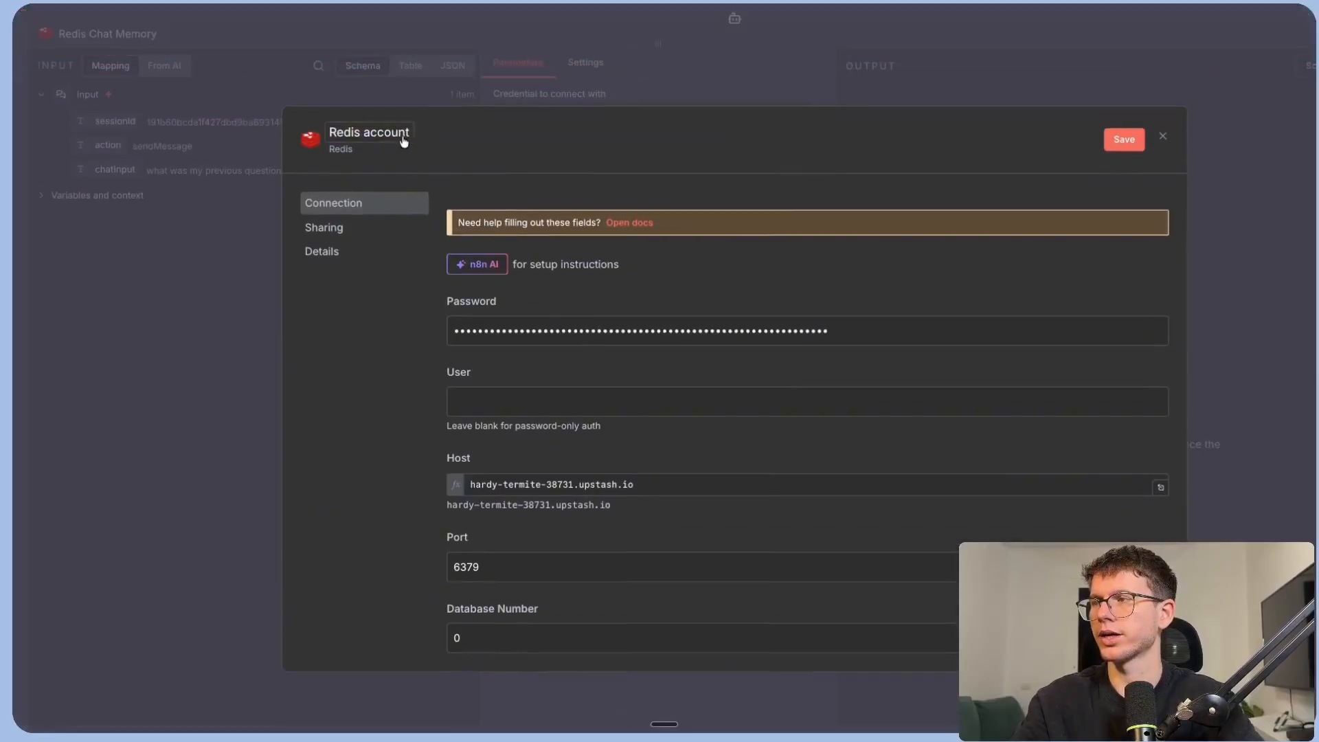
pyautogui.write('mich.alcalde')
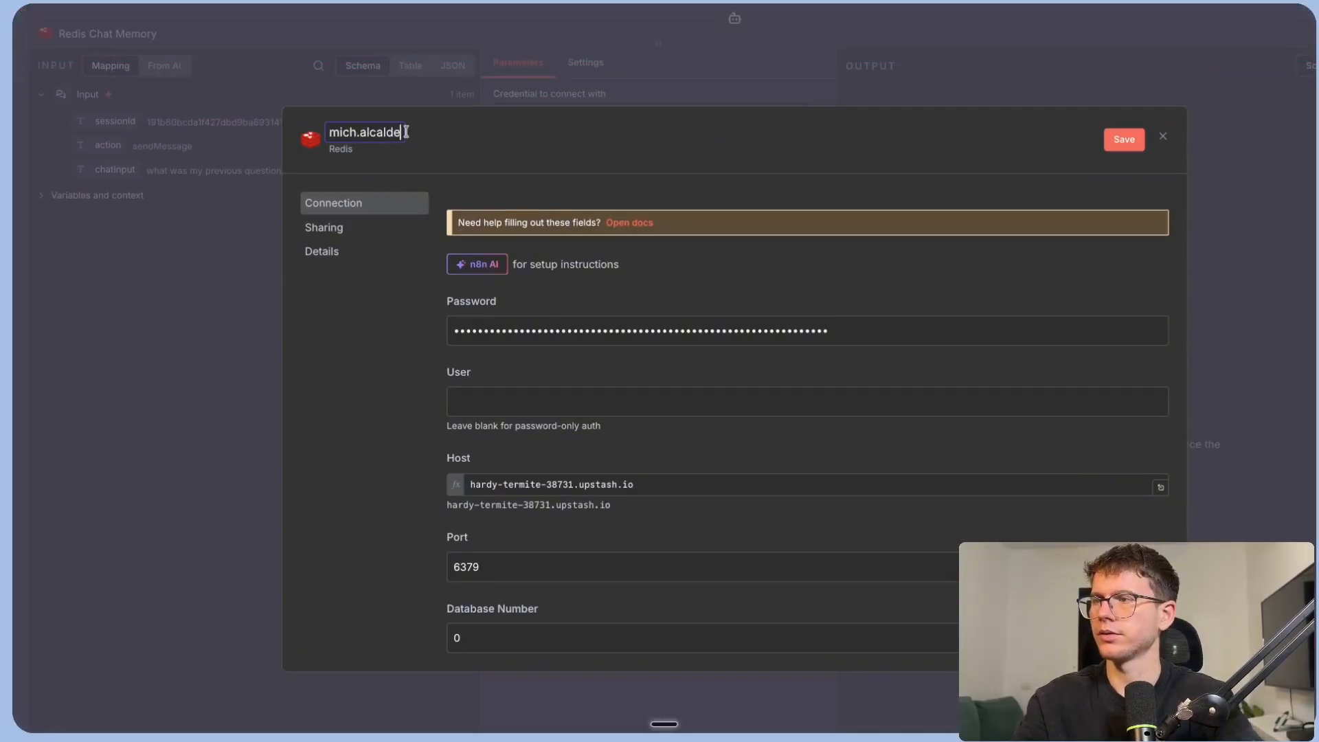
pyautogui.click(1123, 139)
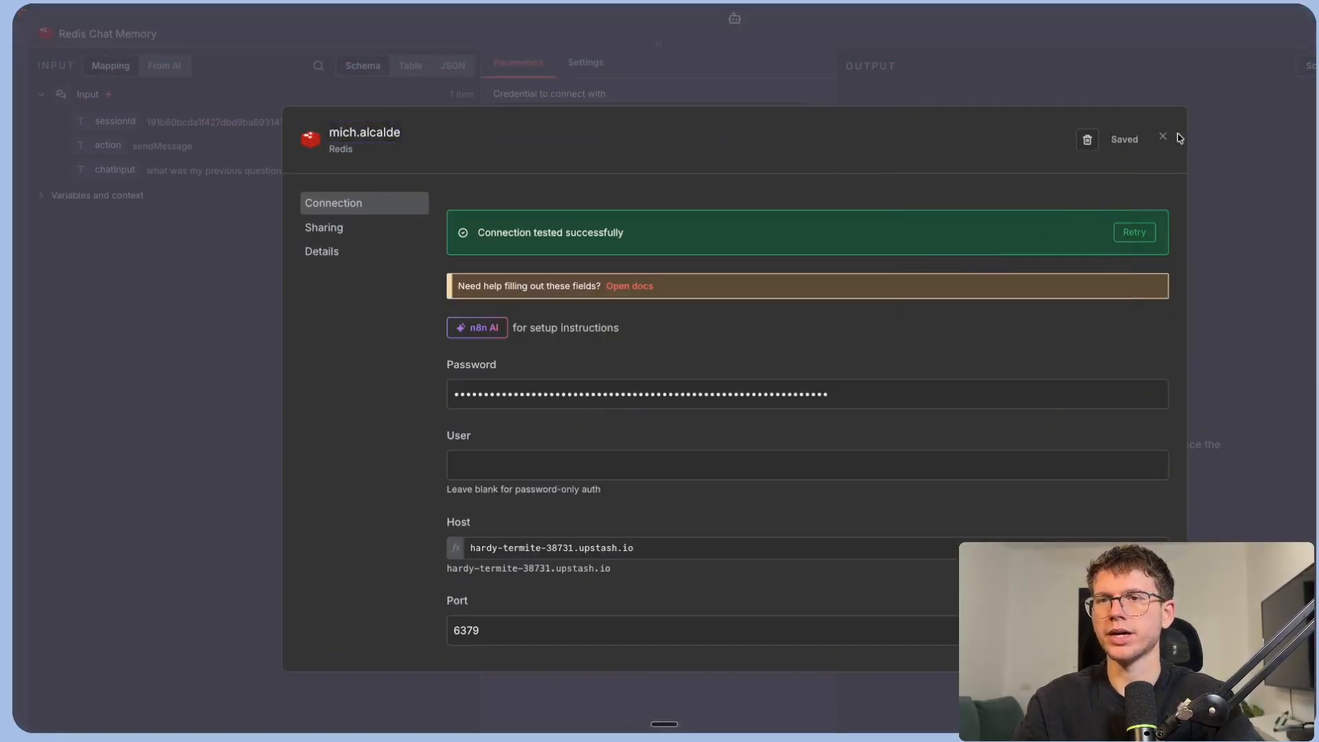
pyautogui.click(1163, 139)
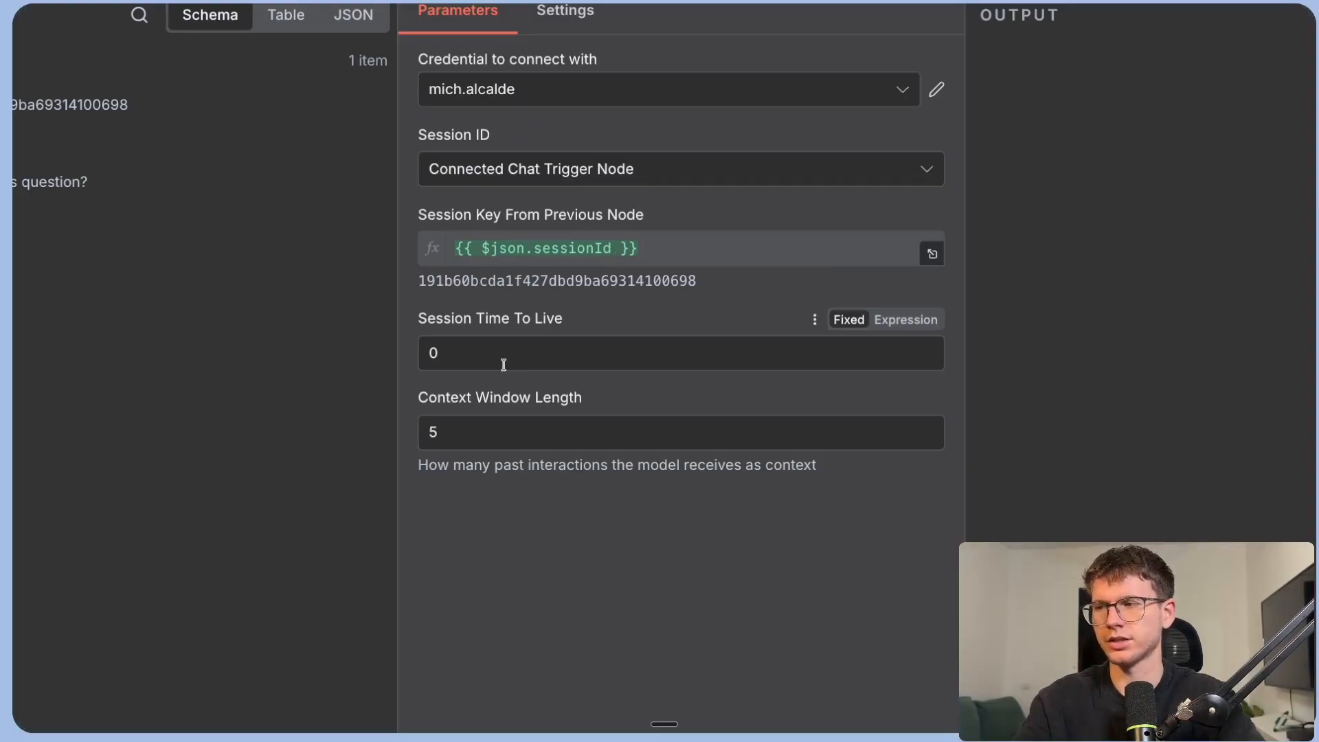
pyautogui.moveTo(503, 364)
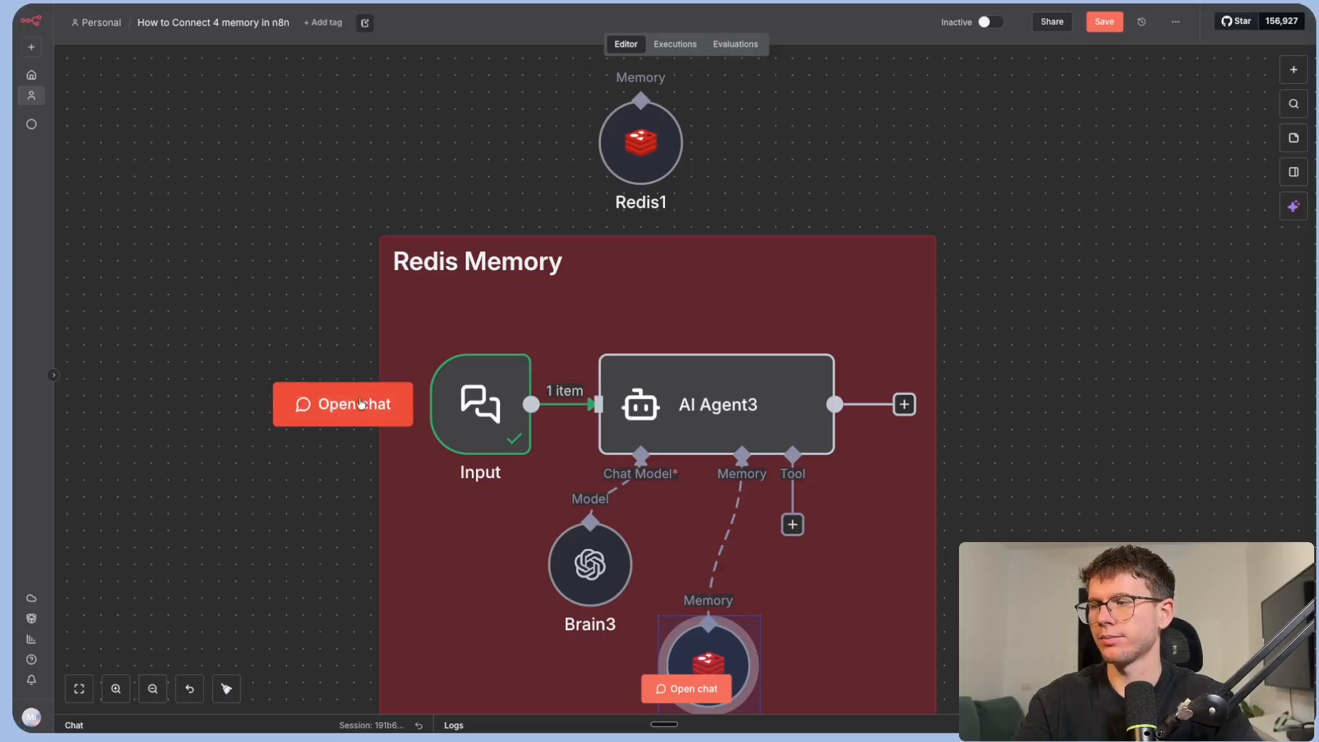
# Ask the Redis-memory agent 'hey, how's football in the US?' and get its reply.
pyautogui.click(342, 404)
pyautogui.write("hey, how's football")
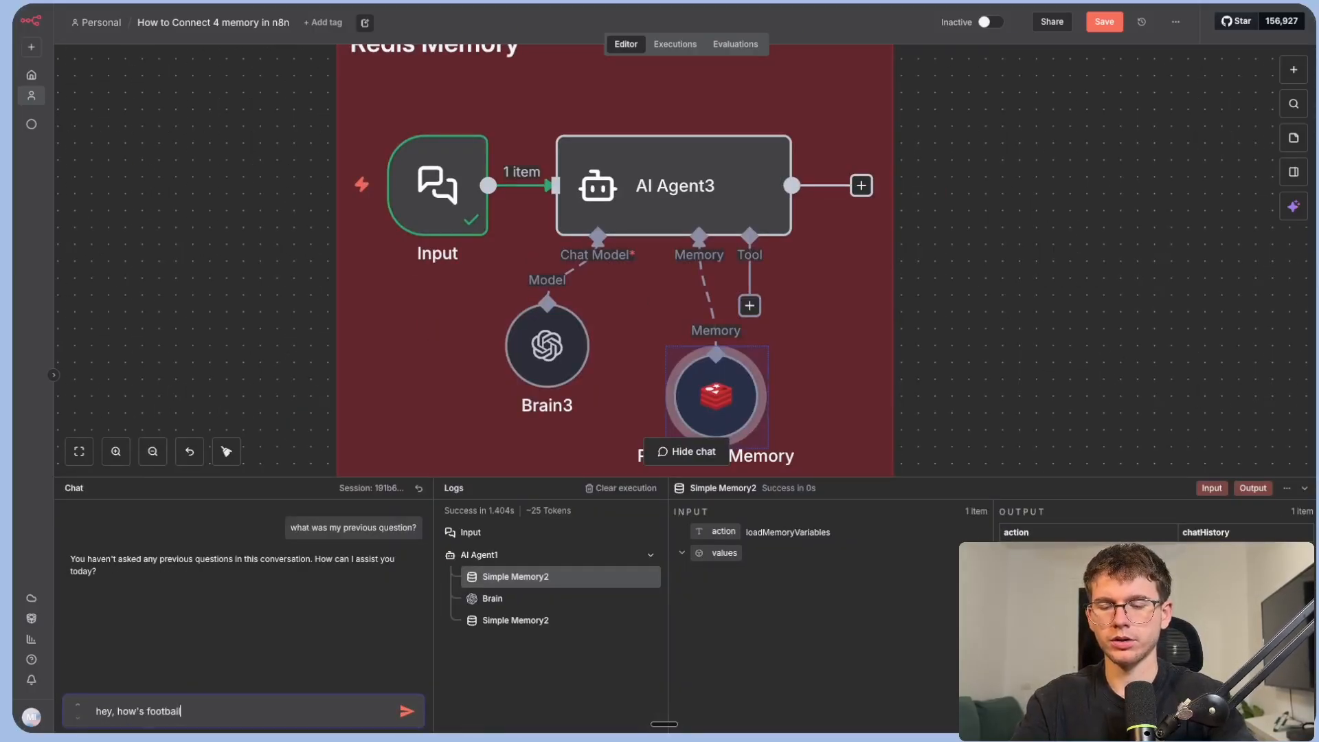
pyautogui.click(406, 710)
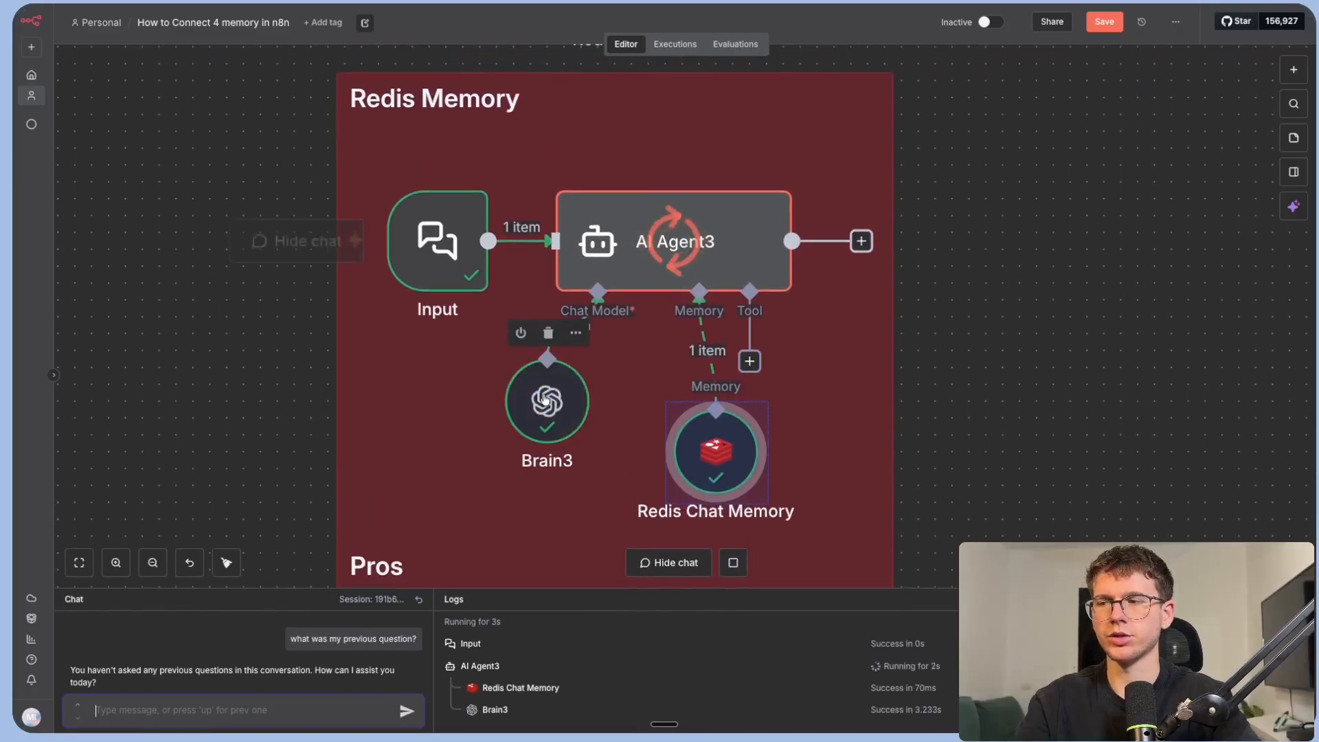
pyautogui.write("hey, how's football in the US?")
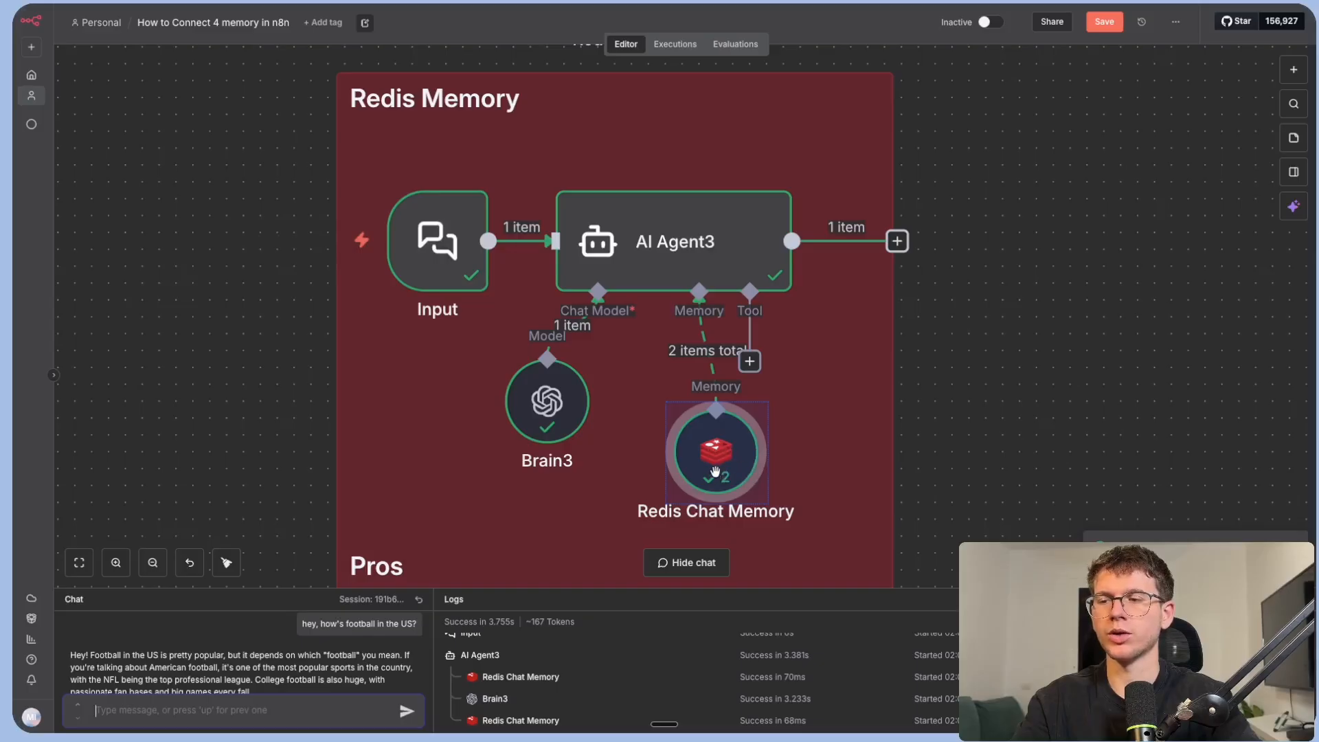
pyautogui.click(305, 34)
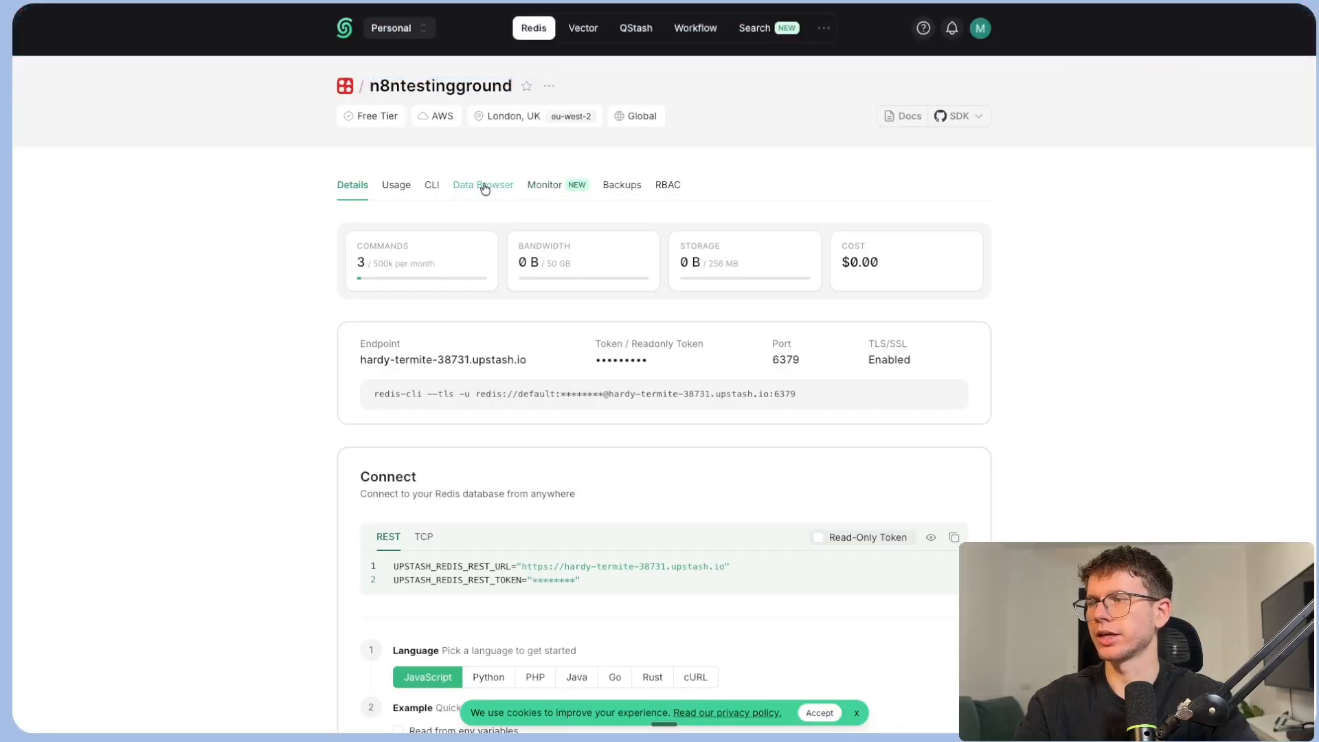
# Browse the stored session key in the Data Browser and highlight the agent's football reply.
pyautogui.click(482, 184)
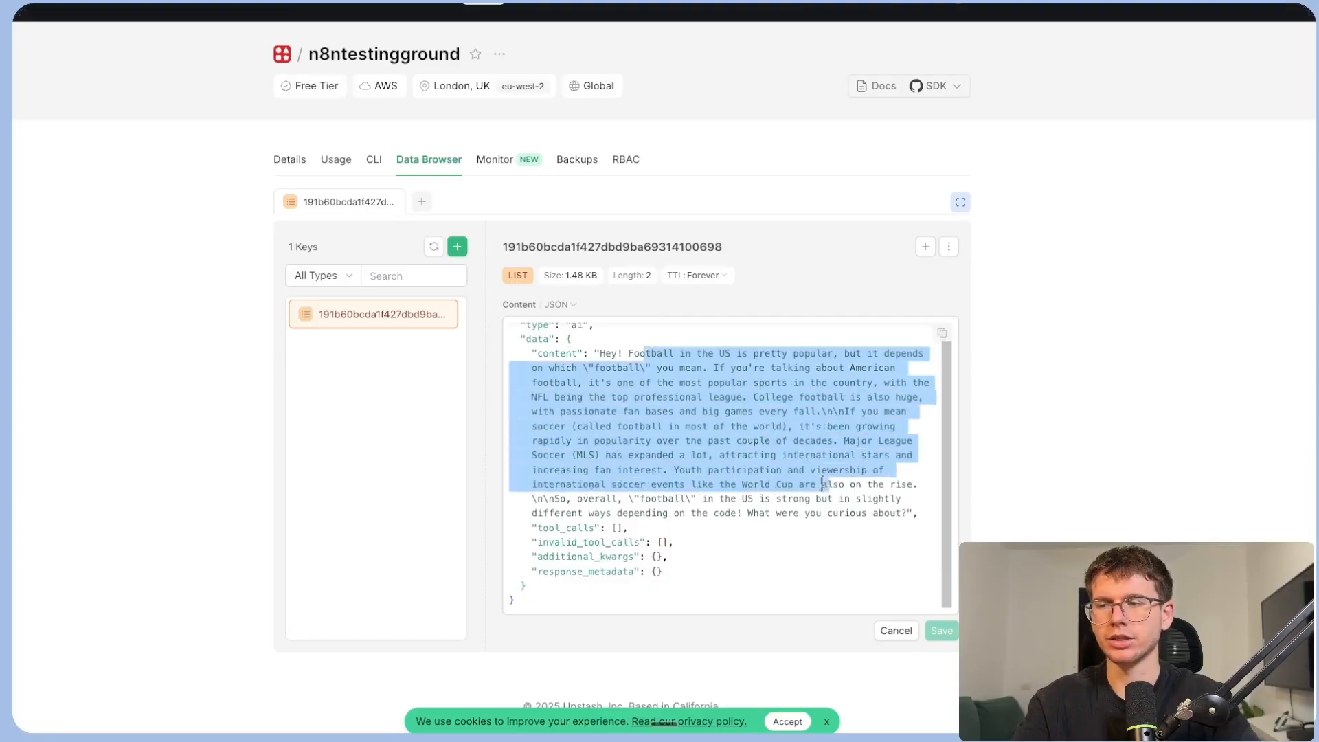
pyautogui.click(144, 34)
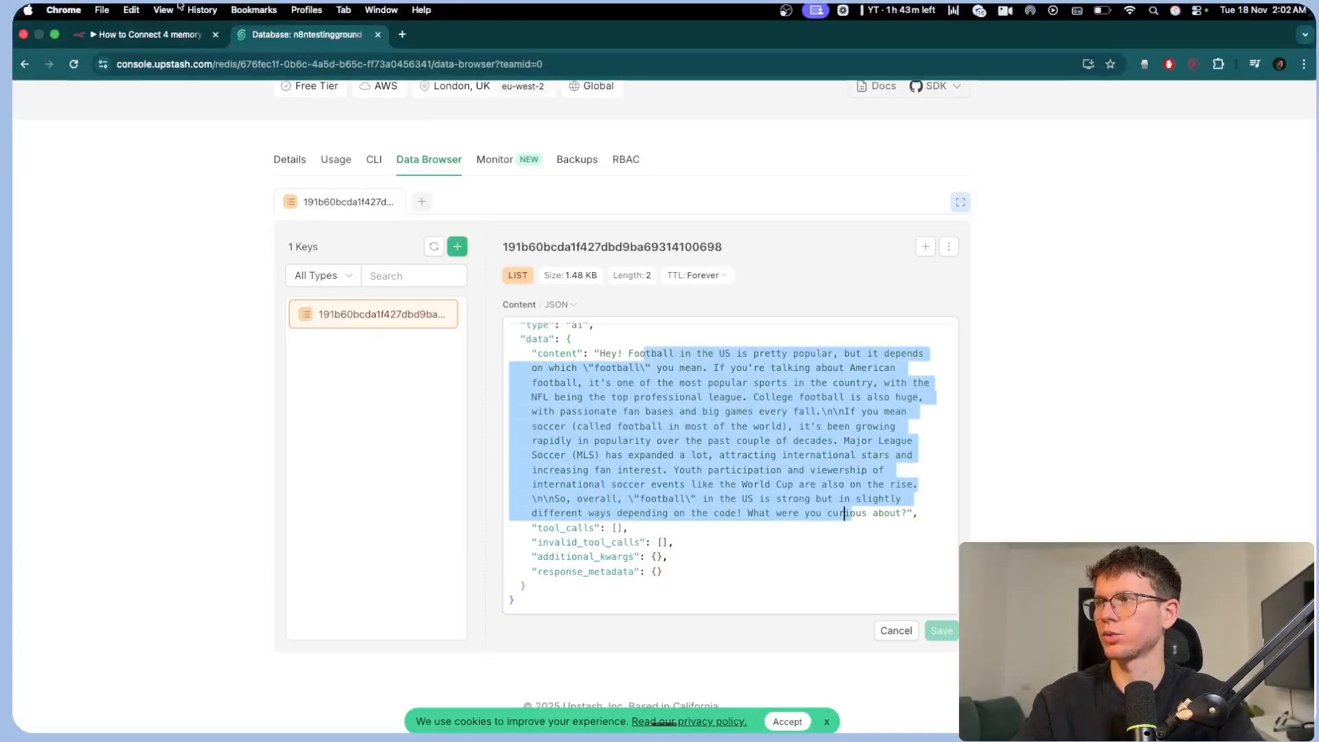
pyautogui.click(152, 35)
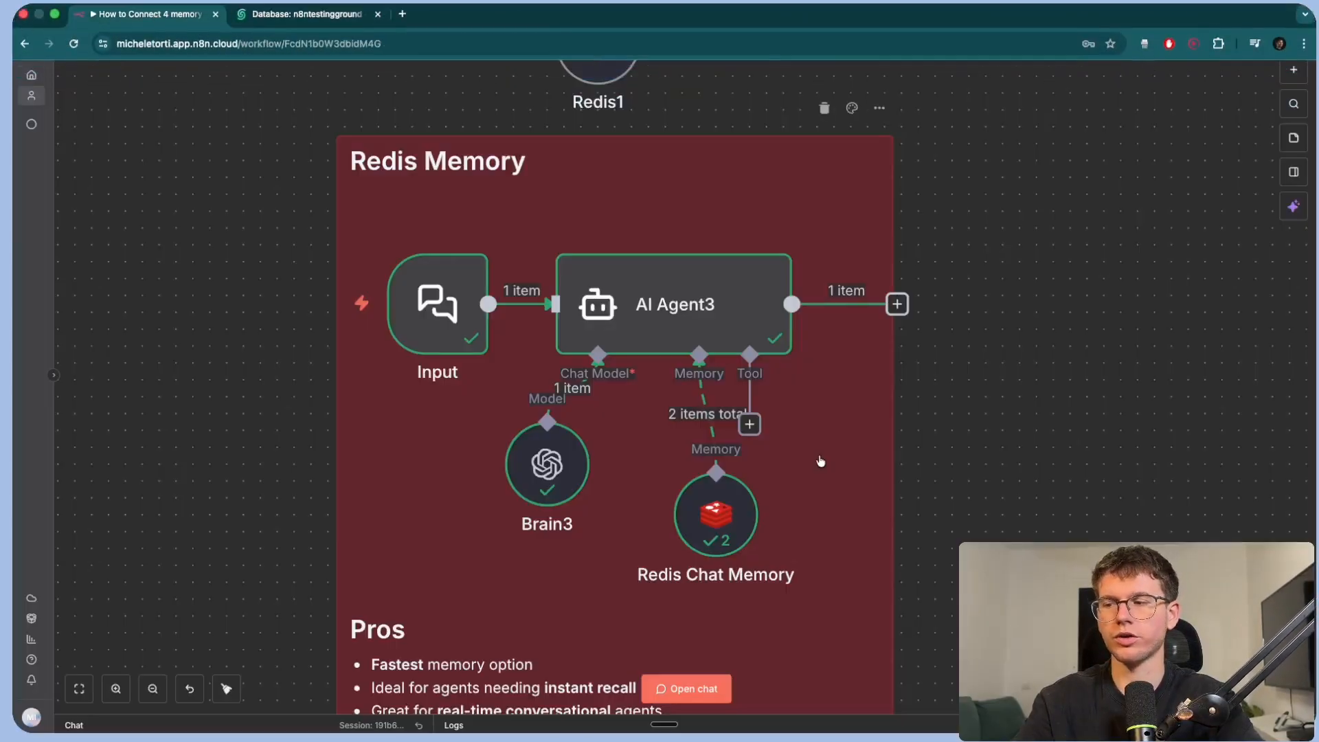
# Send 'hey there' to the Redis-memory agent from the workflow's chat panel.
pyautogui.scroll(-3)
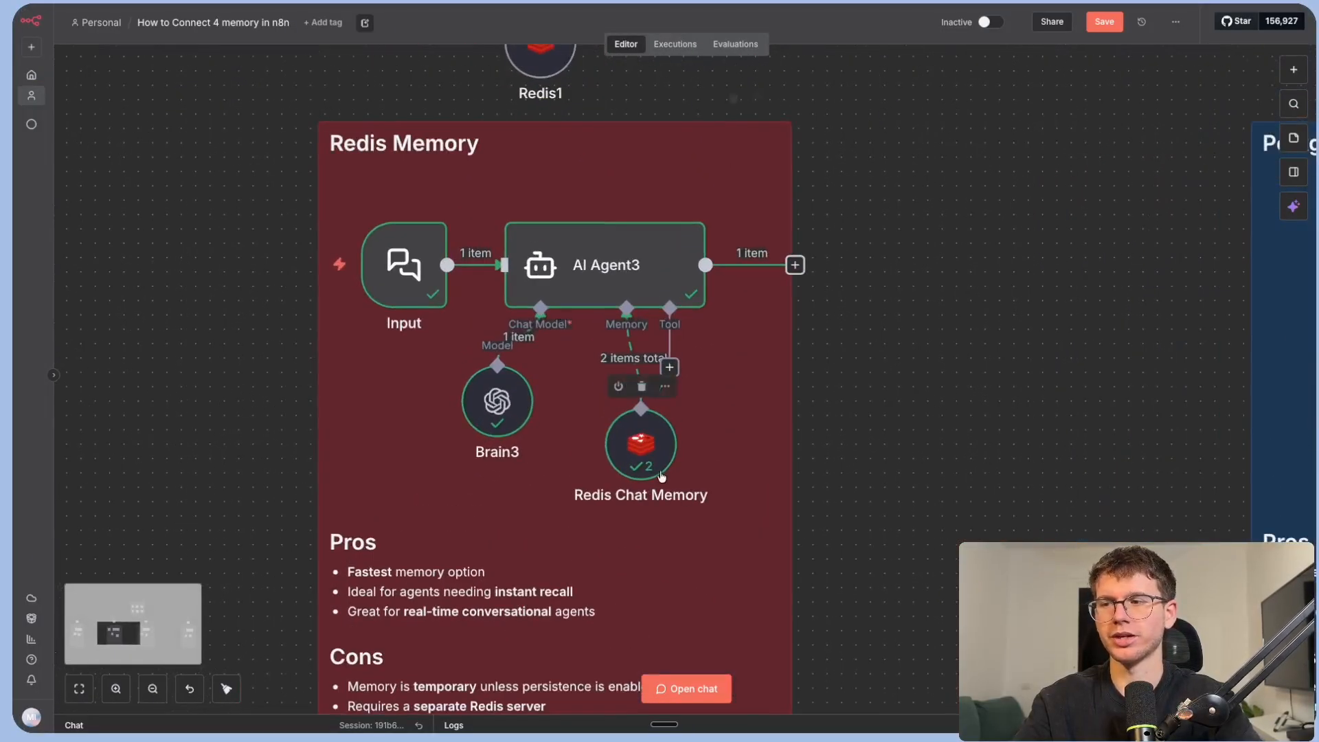
pyautogui.click(693, 689)
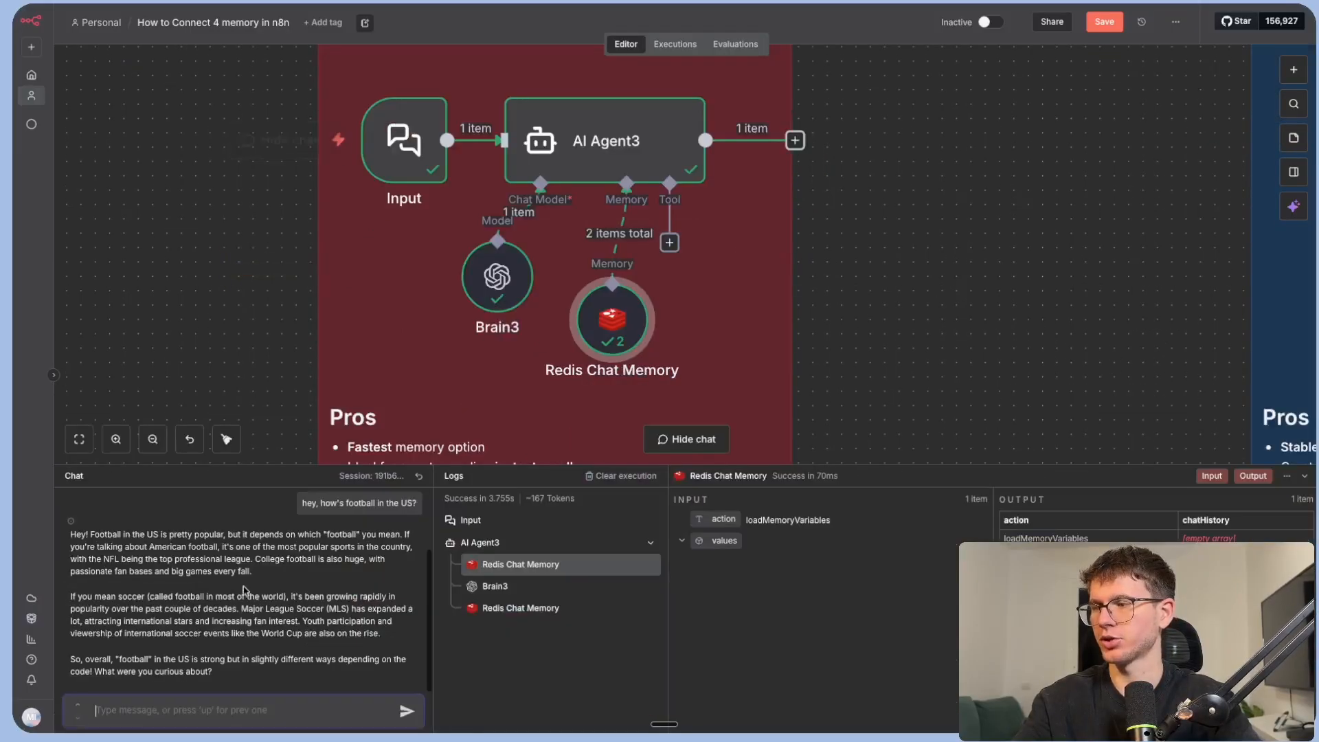
pyautogui.write('hey there')
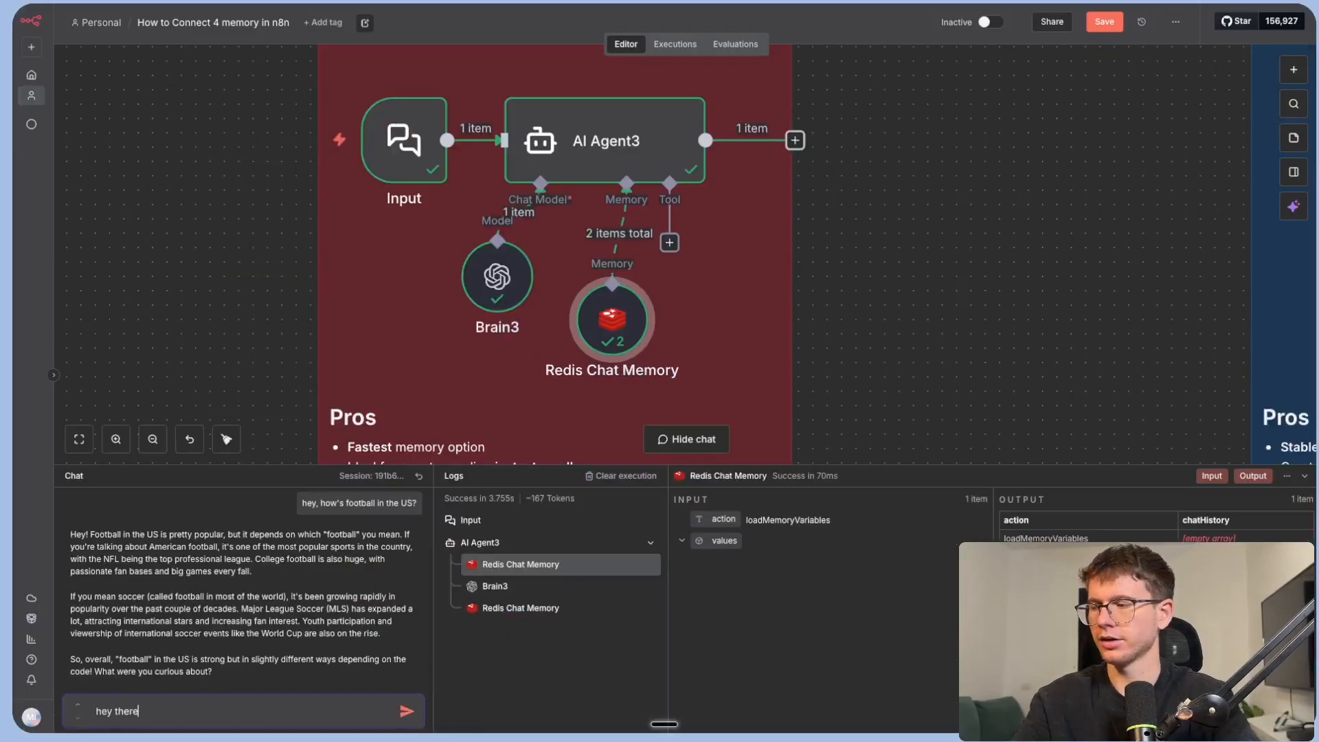
pyautogui.click(408, 710)
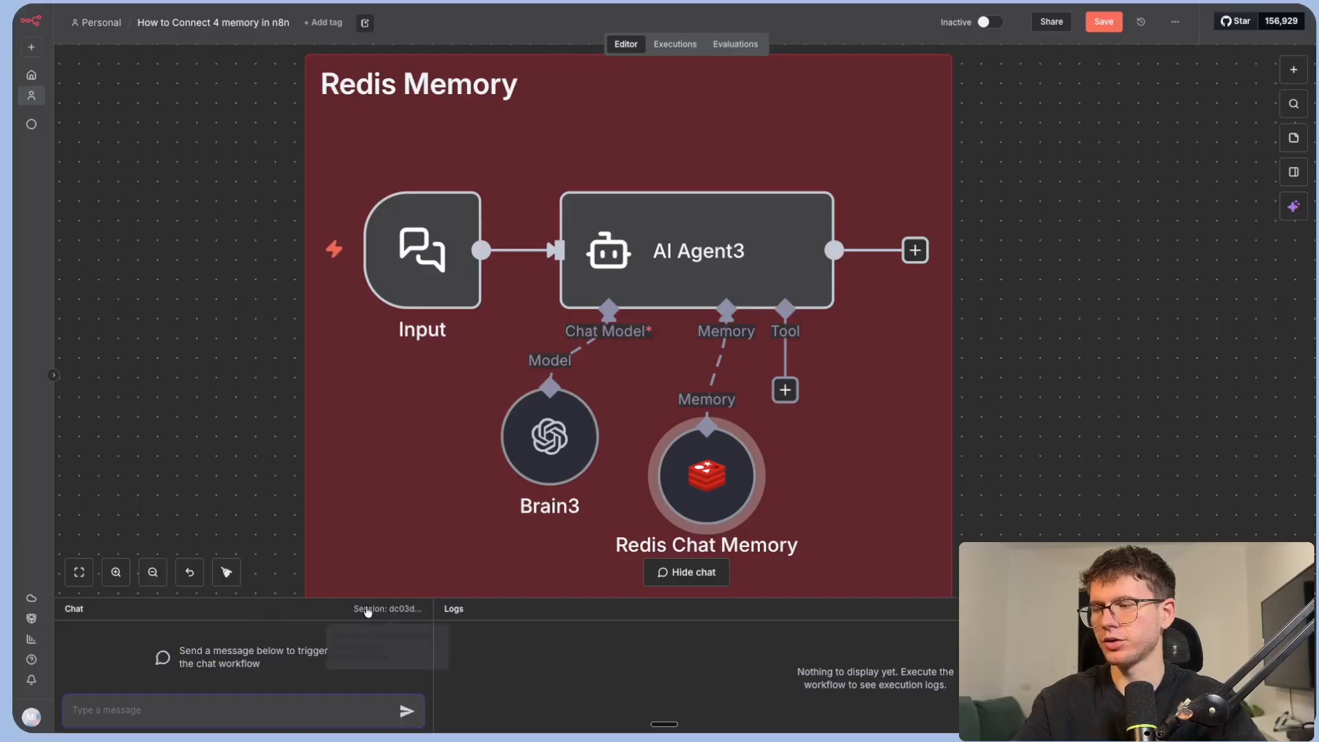
# Send a 'hey' greeting in the new session and return to the Upstash database page.
pyautogui.write('hey')
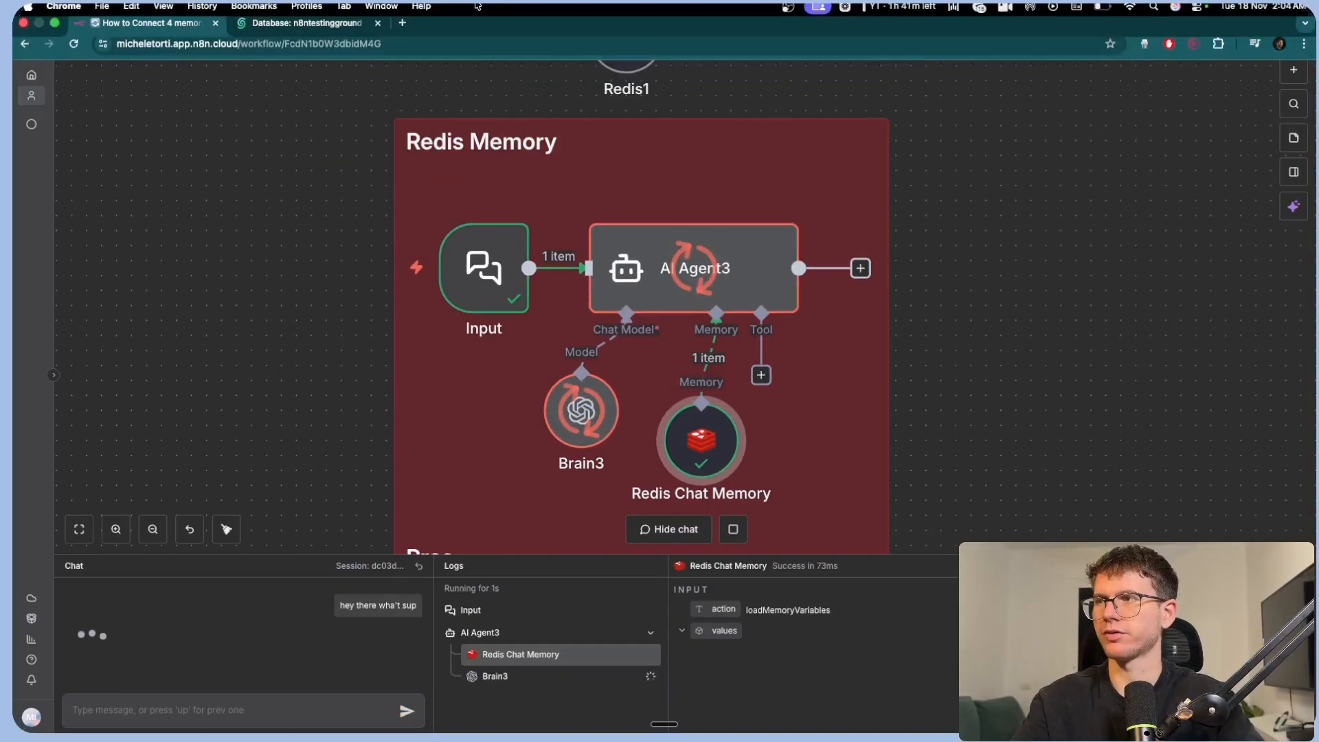
pyautogui.click(306, 24)
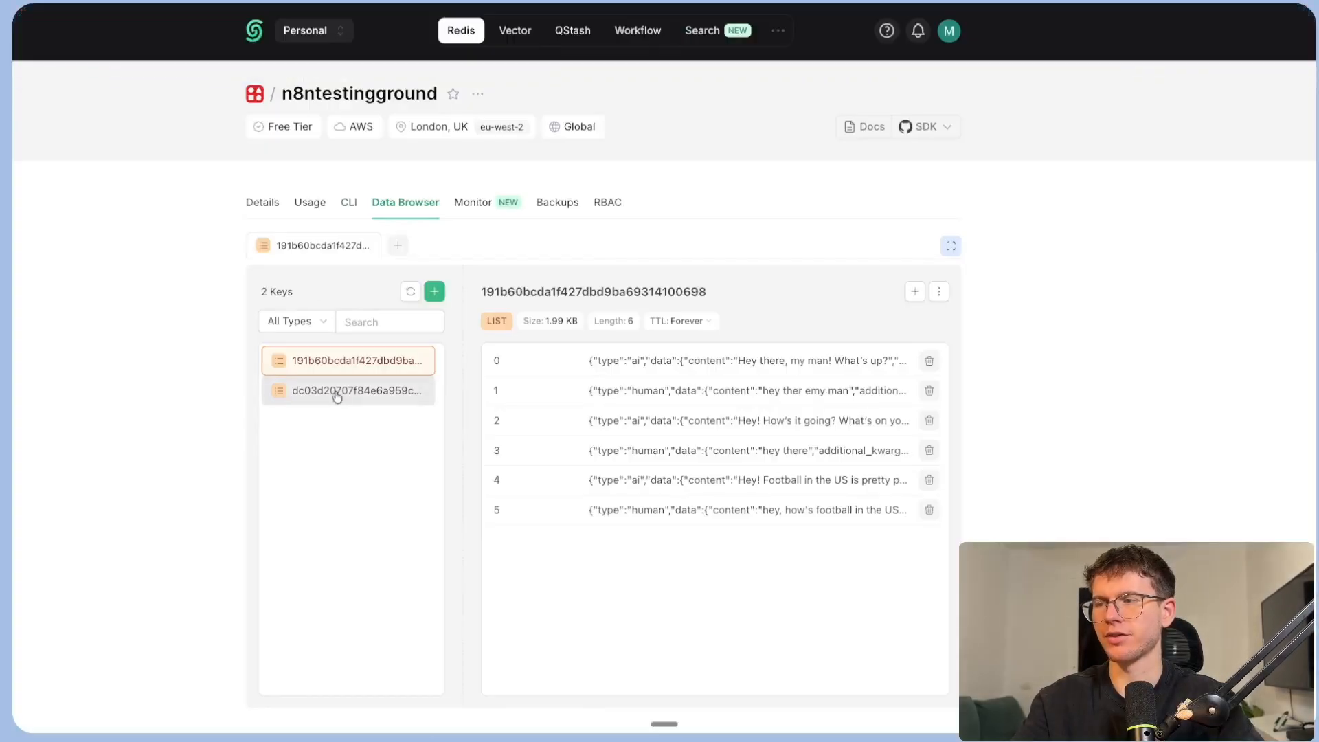
# View the new session key's stored messages in the Data Browser.
pyautogui.click(354, 390)
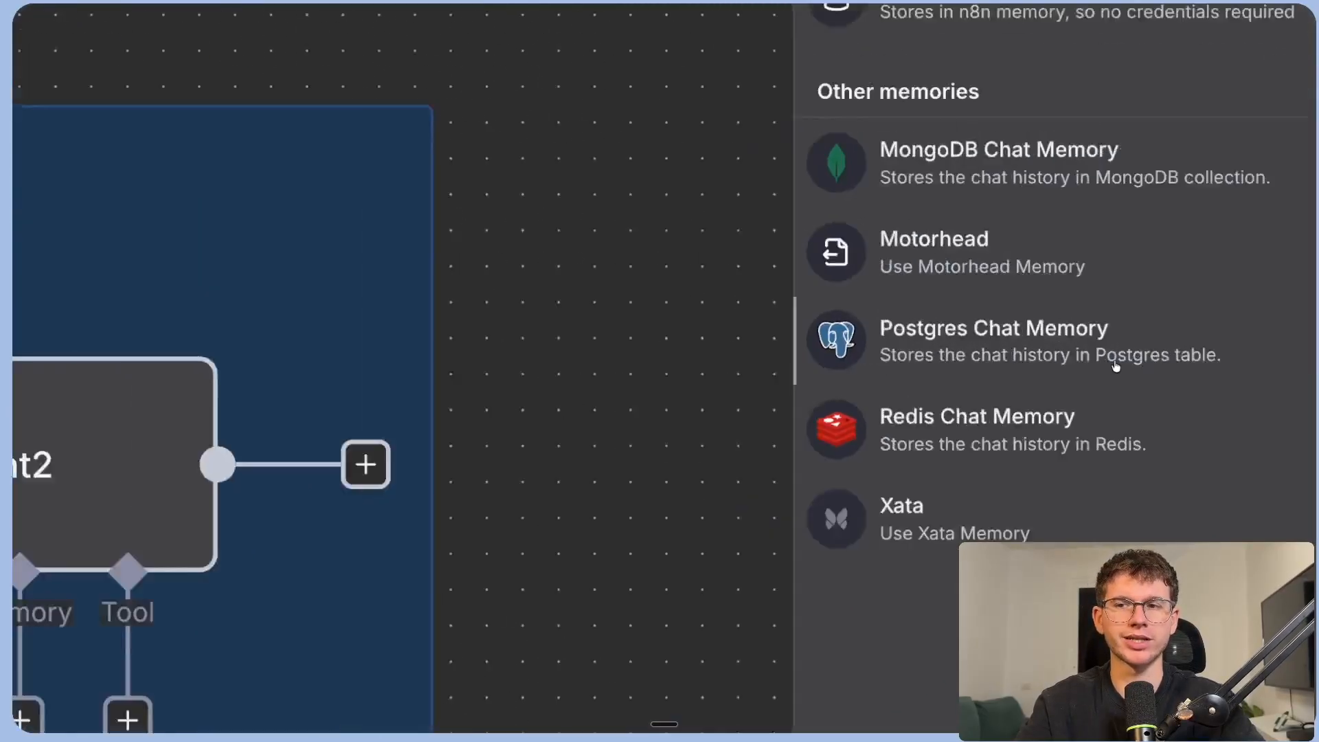
# Add Postgres Chat Memory to the agent and review its available Postgres credentials.
pyautogui.click(992, 329)
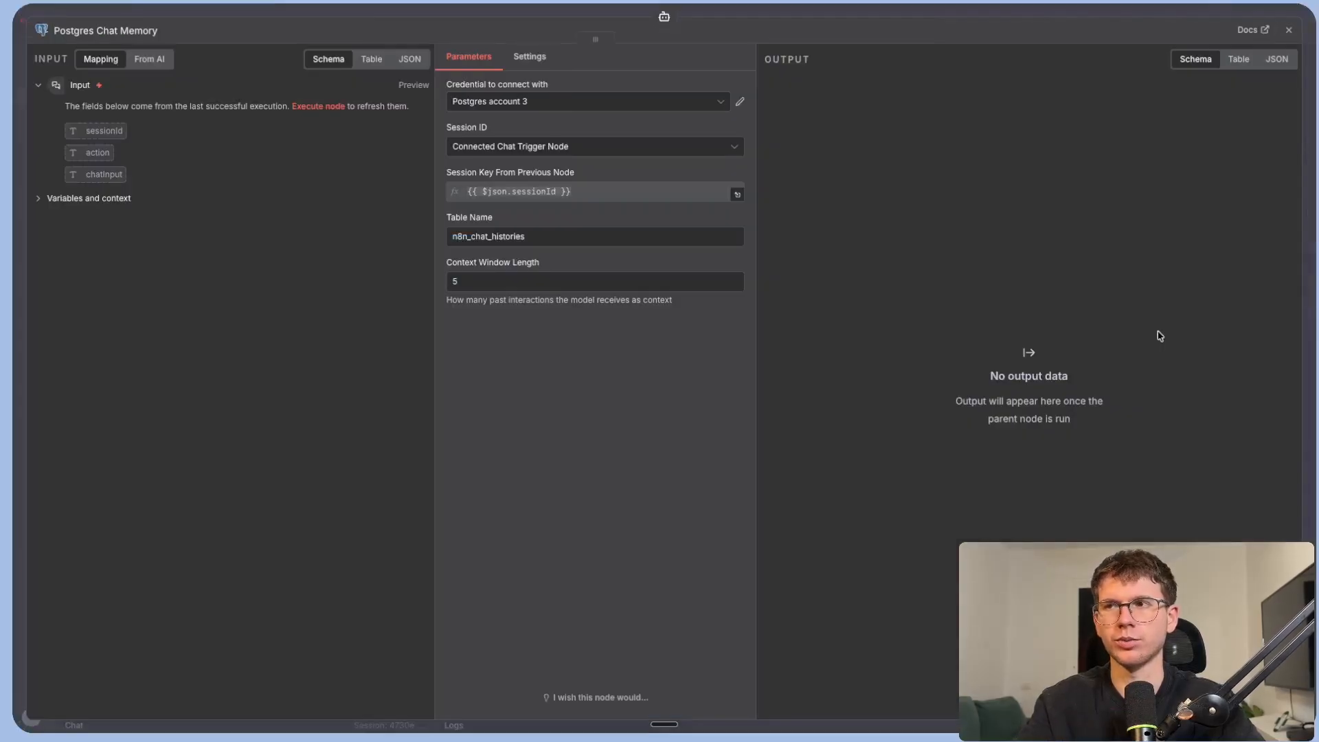
pyautogui.click(586, 101)
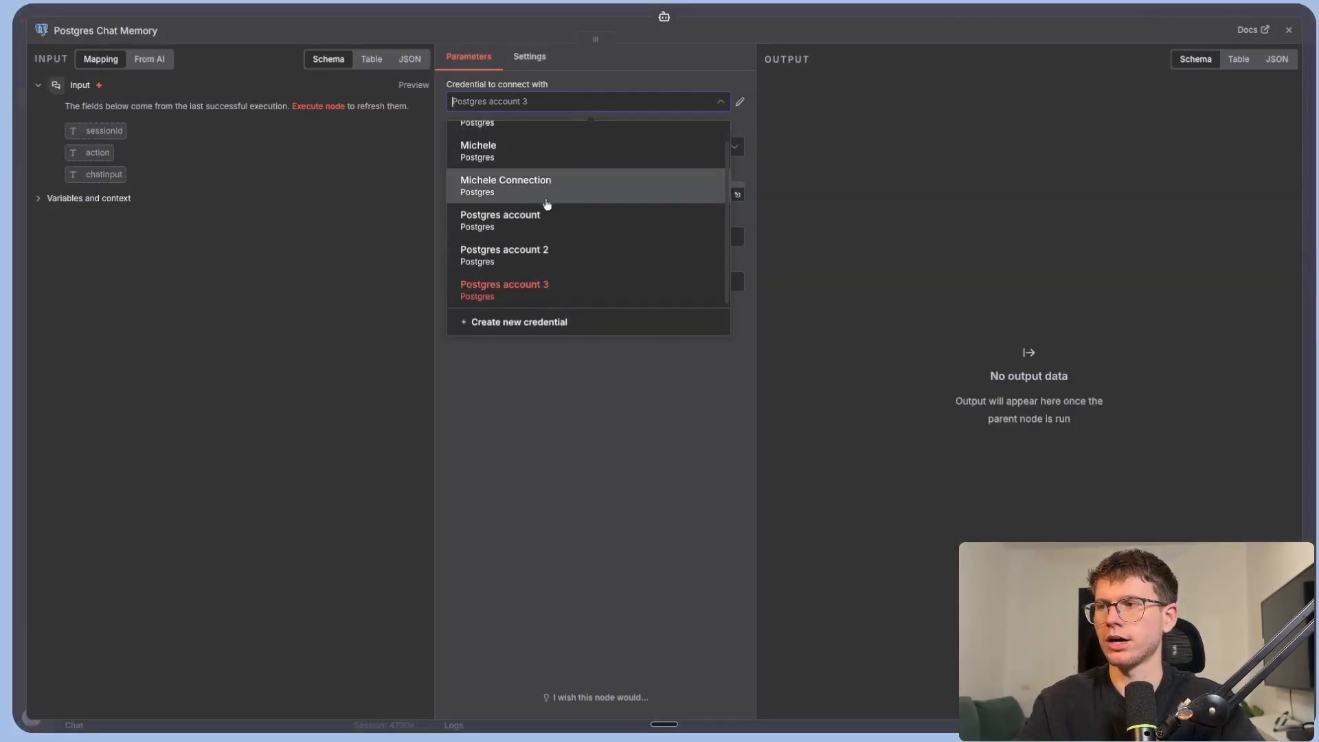
pyautogui.click(520, 321)
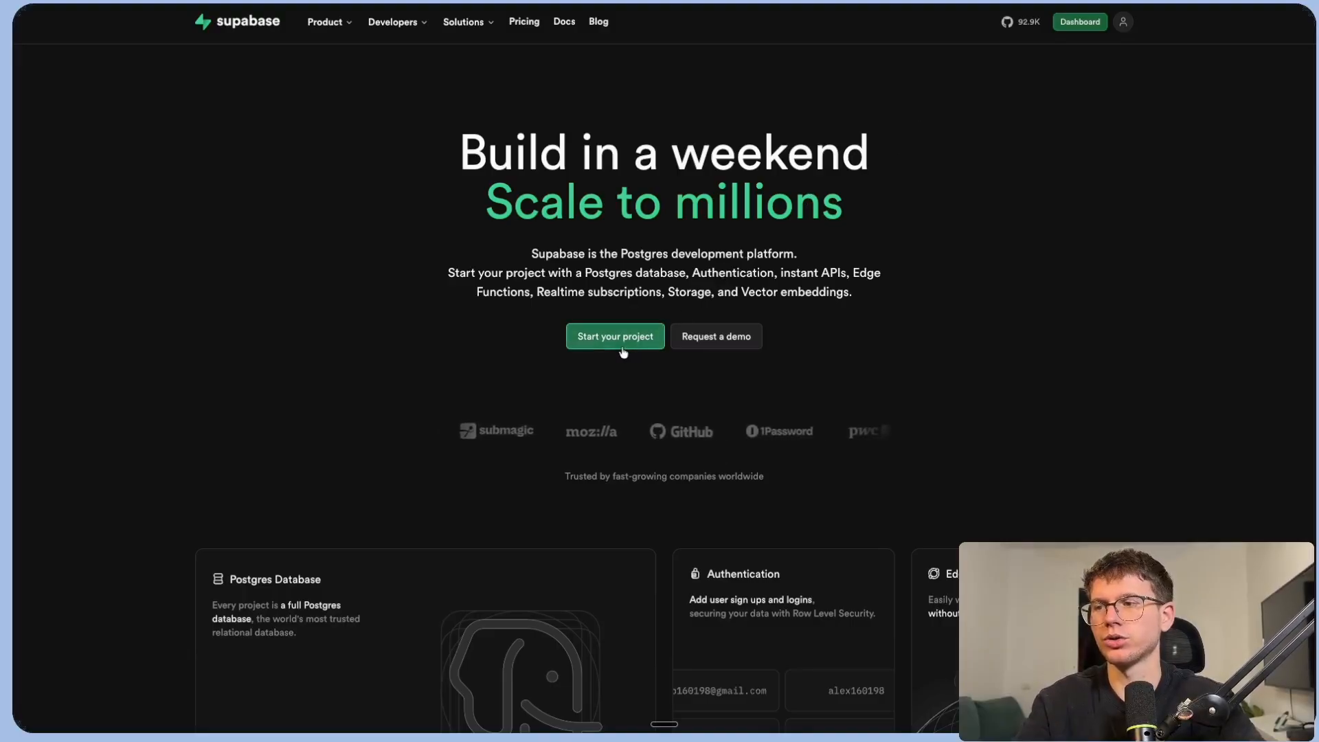
# Create a free personal Supabase organization named 'n8n testing ground'.
pyautogui.click(1080, 21)
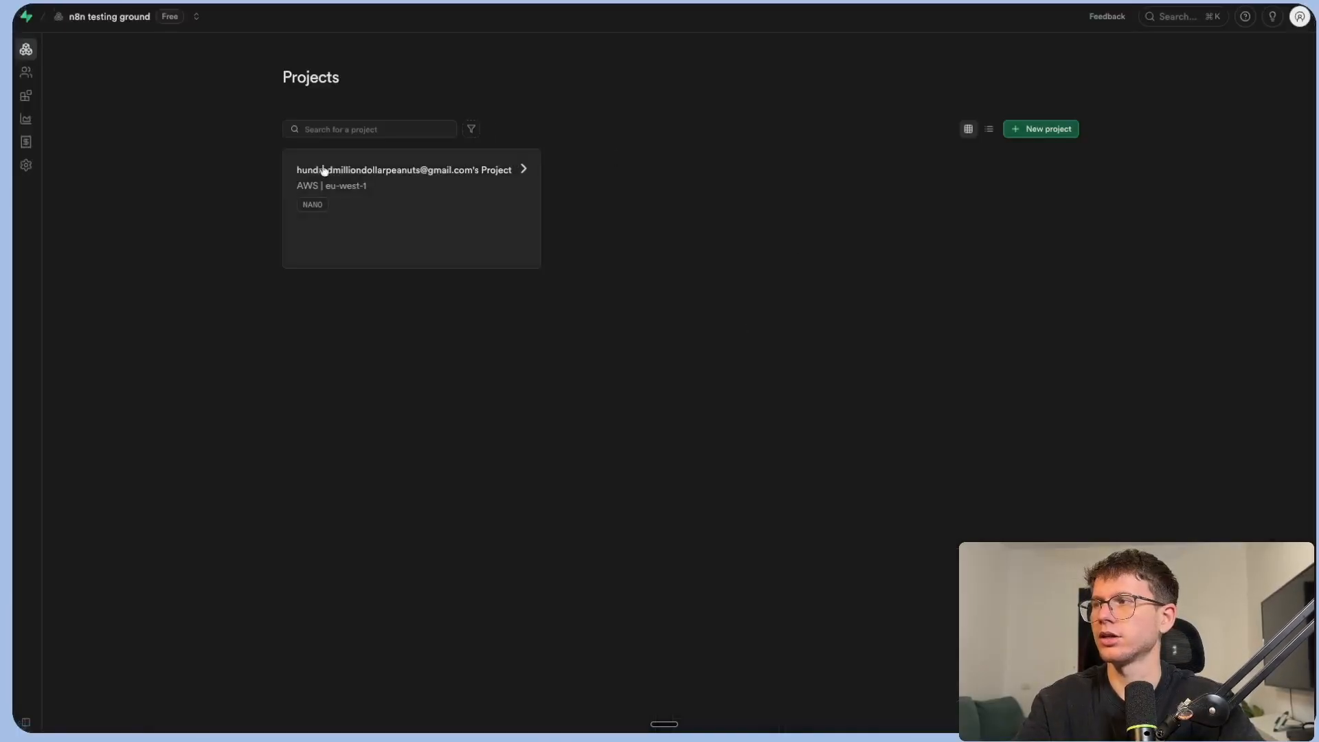
pyautogui.click(196, 16)
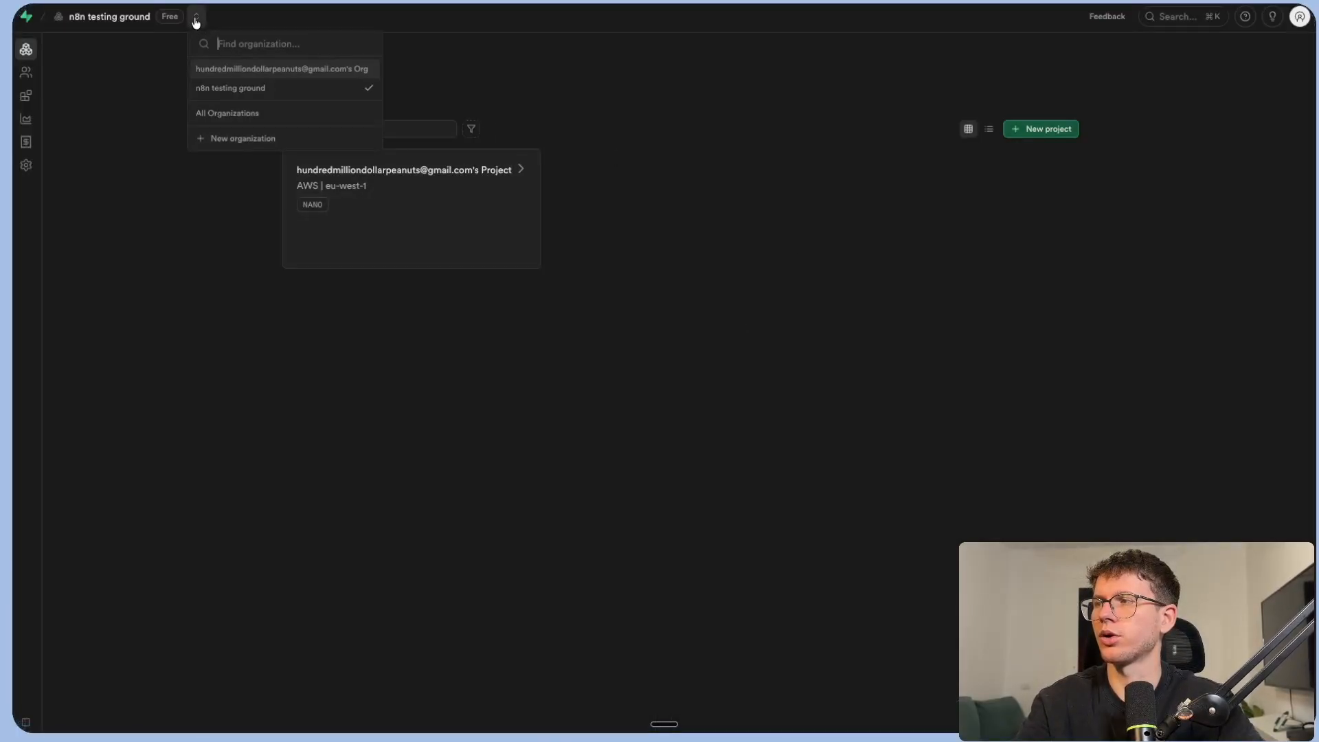
pyautogui.click(242, 137)
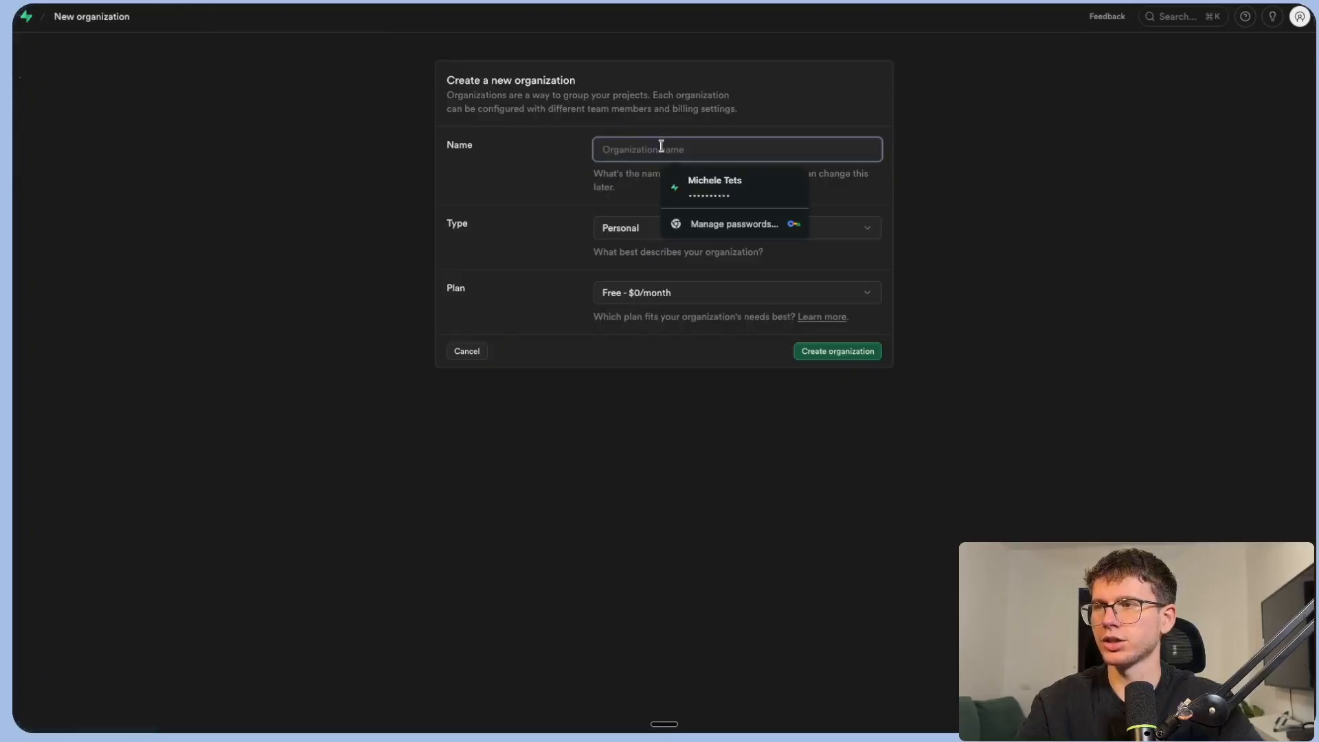
pyautogui.moveTo(670, 149)
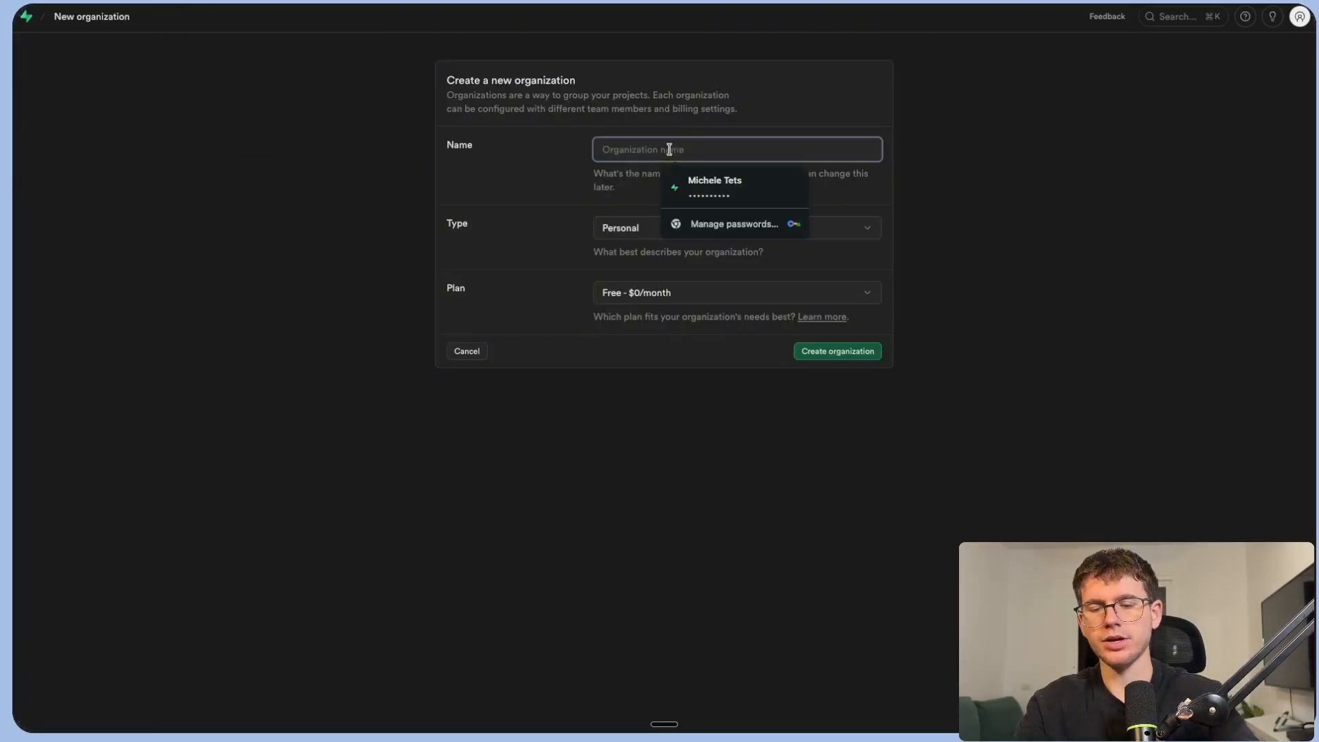
pyautogui.write('n8n testing ground')
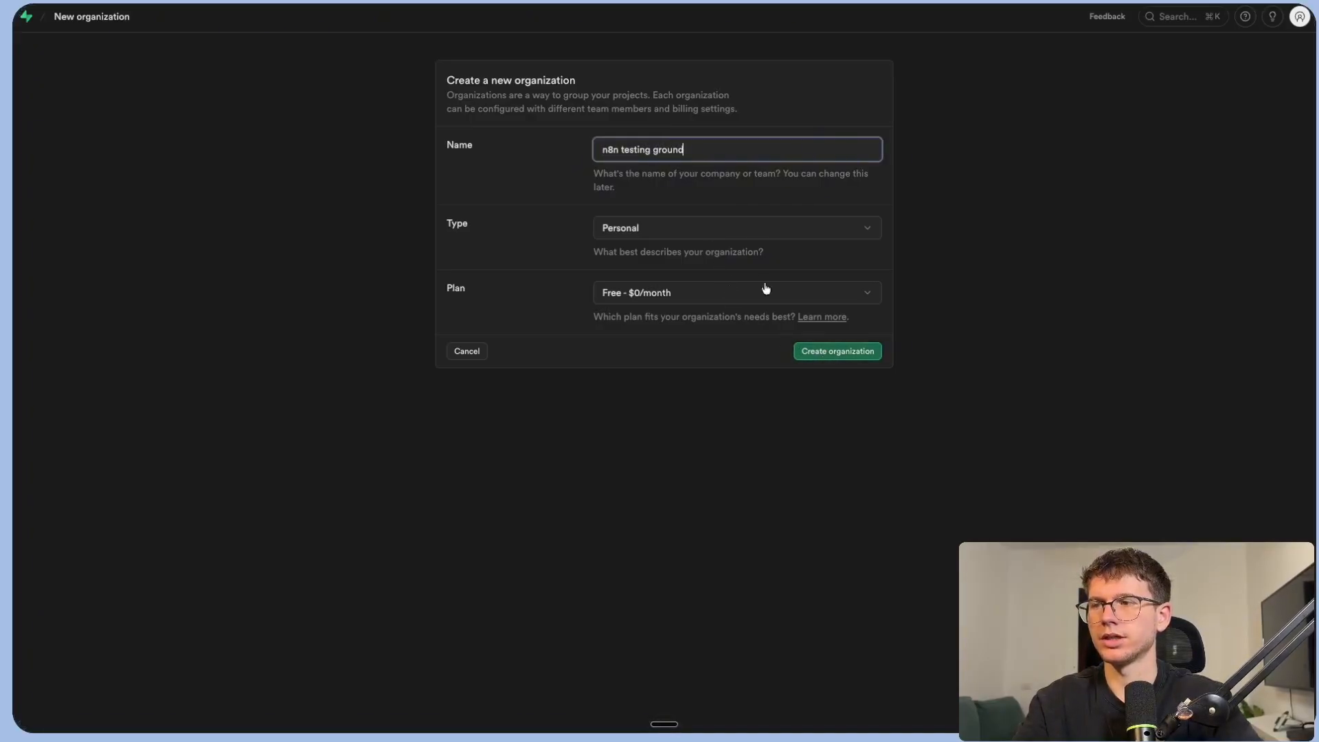
pyautogui.click(836, 351)
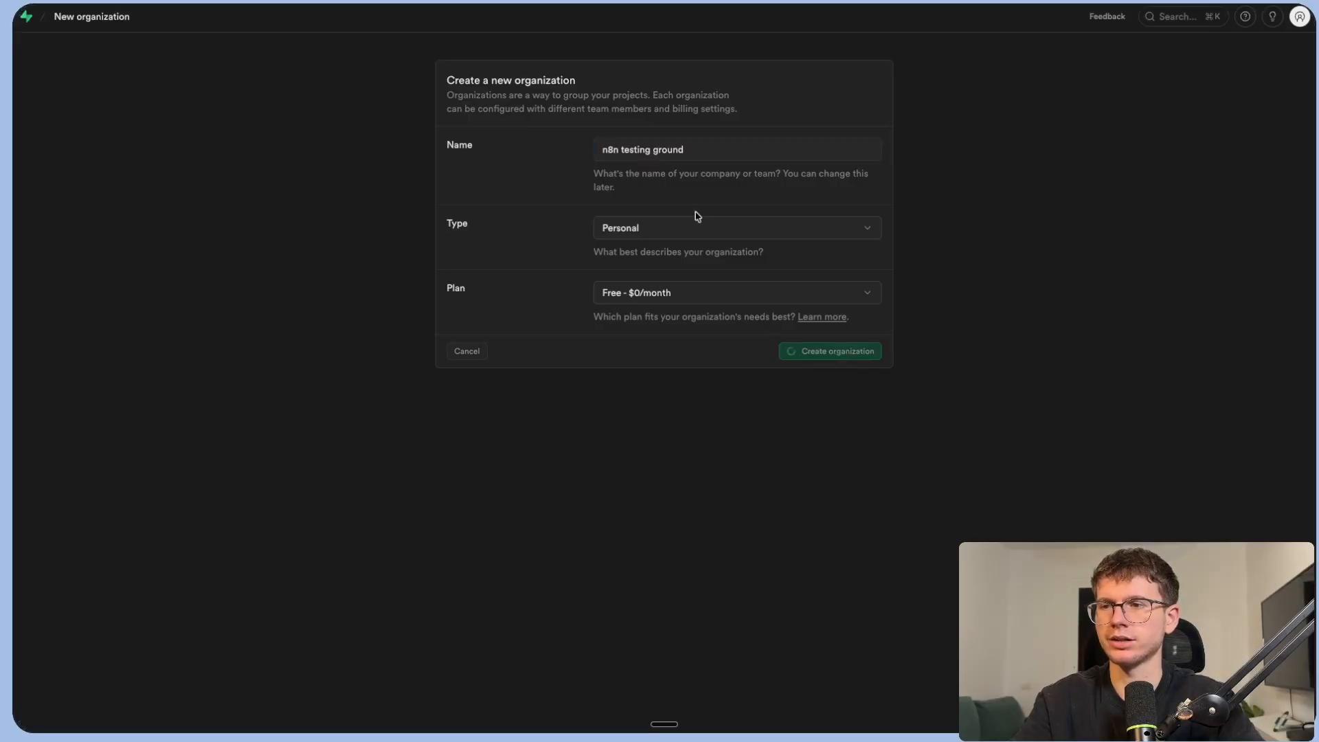
pyautogui.click(828, 350)
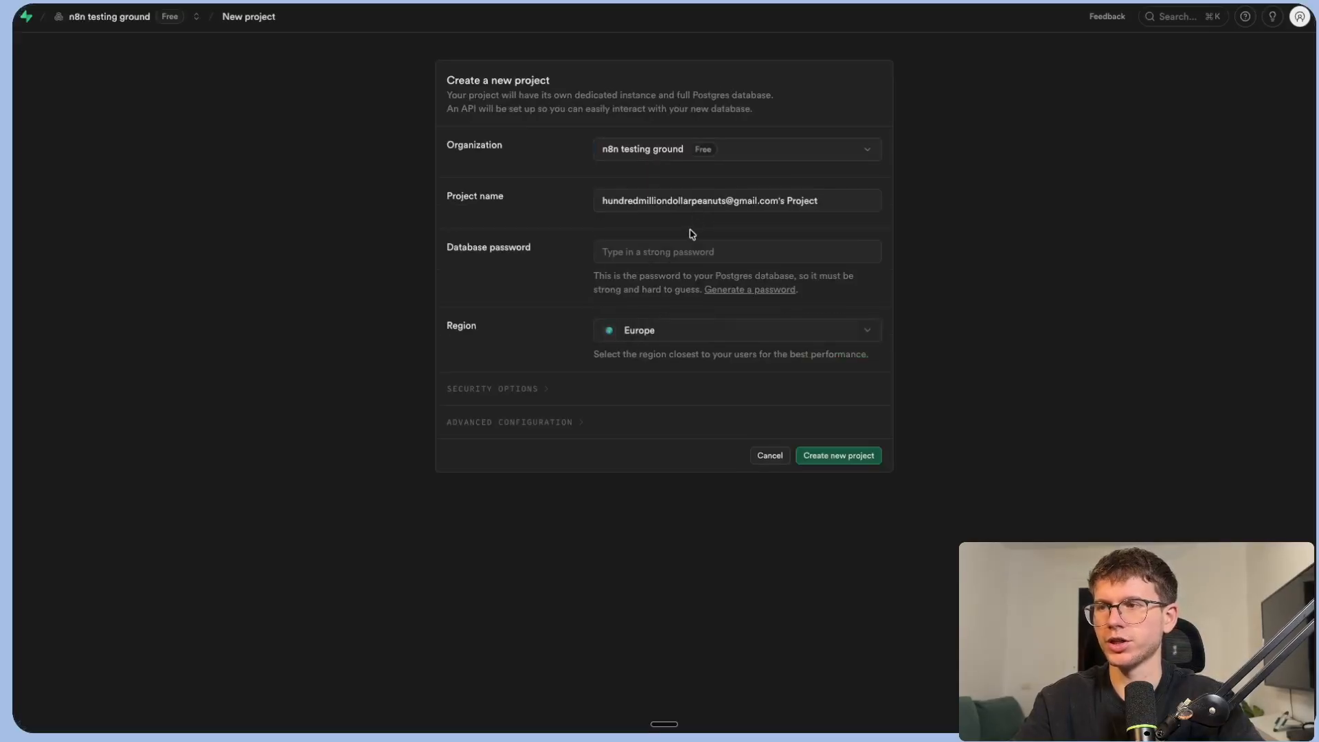
# Create the project 'michele's company' with its database password copied.
pyautogui.write("michele's company")
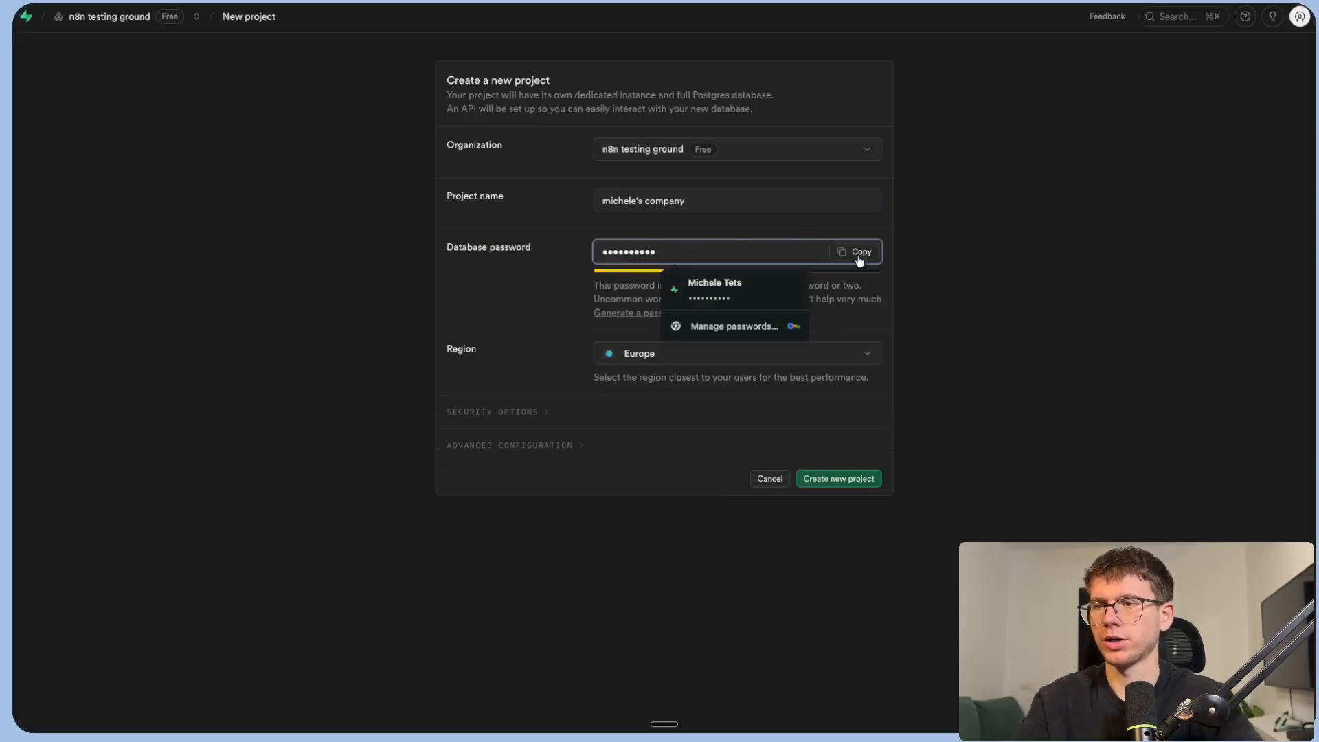
pyautogui.click(855, 250)
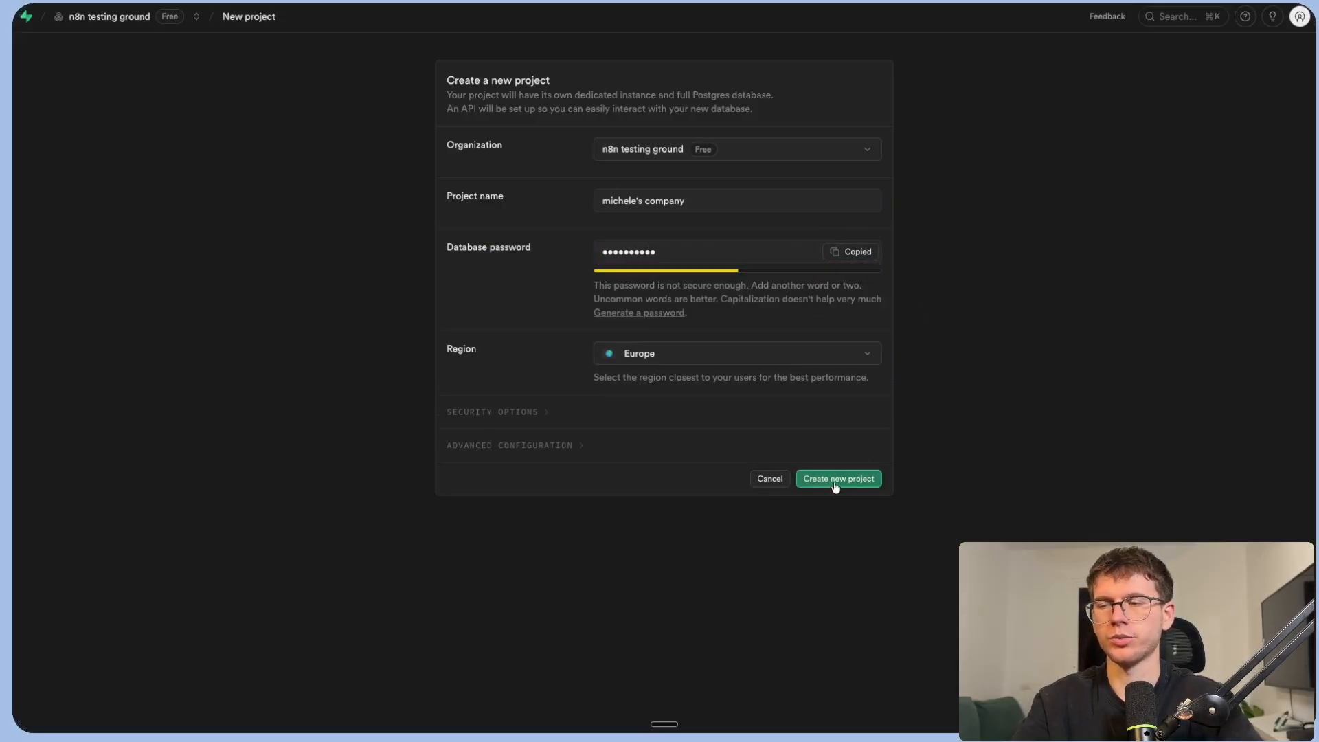
pyautogui.click(838, 478)
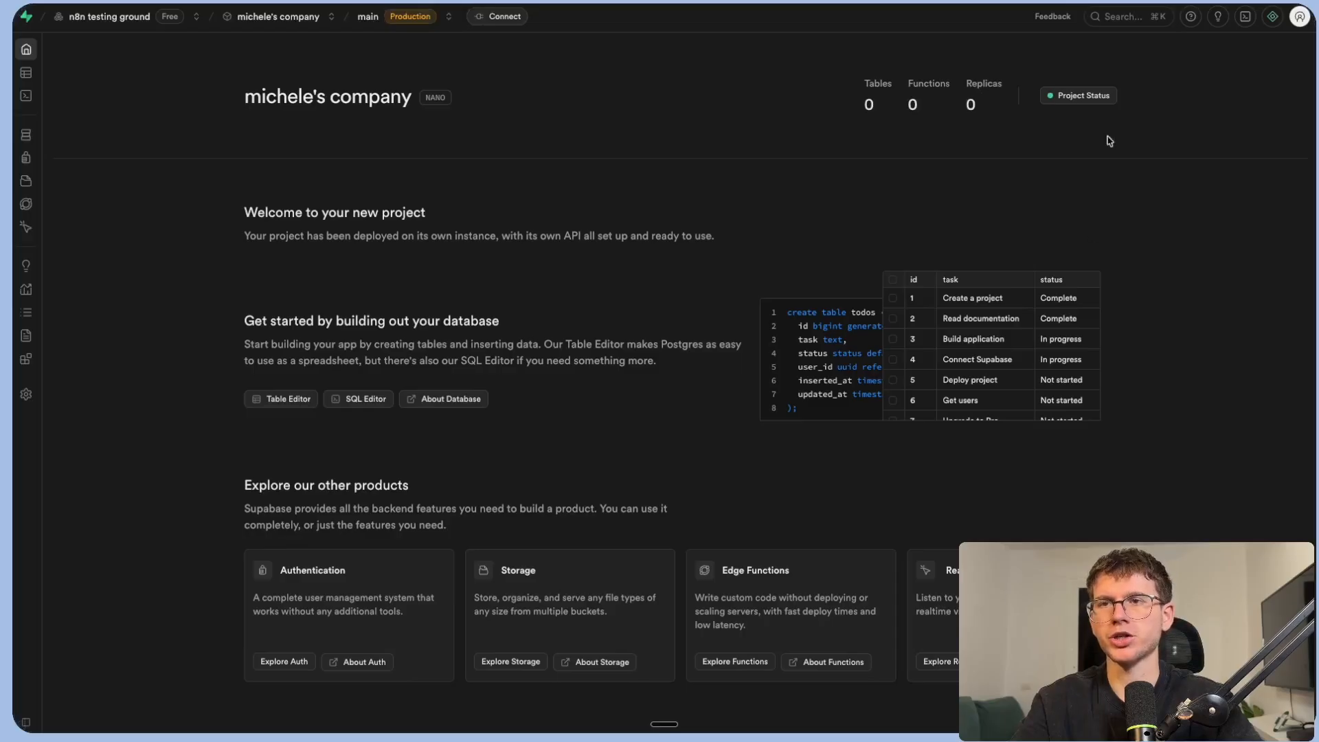
pyautogui.moveTo(1074, 134)
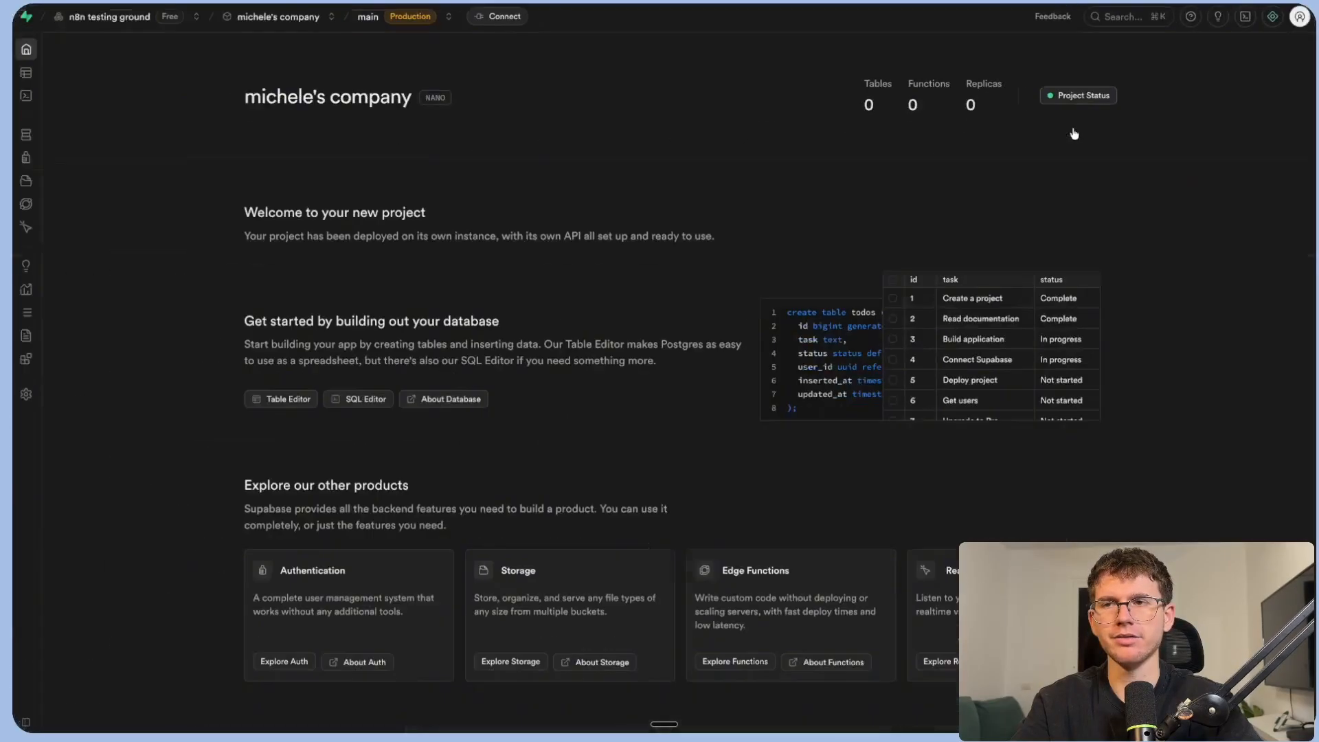
# Show the project's connection string as a PSQL transaction-pooler command and select it.
pyautogui.click(496, 17)
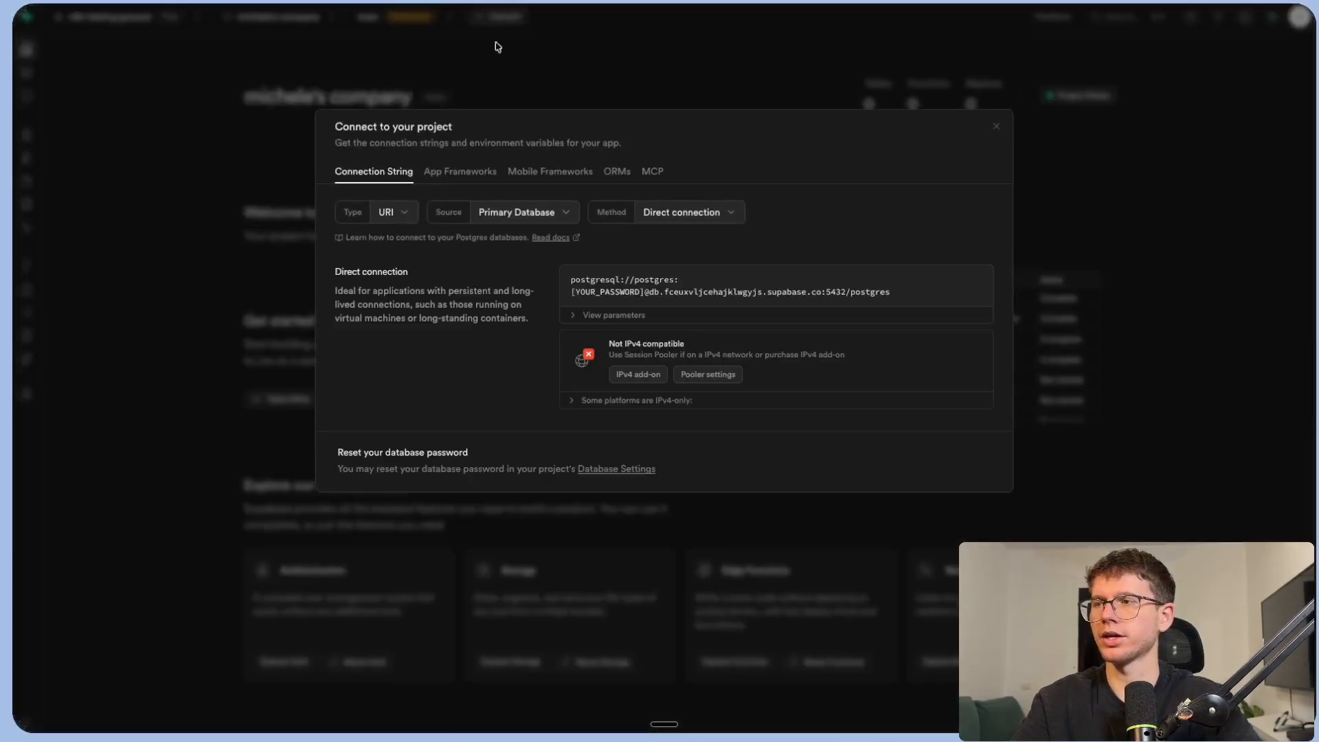
pyautogui.click(391, 211)
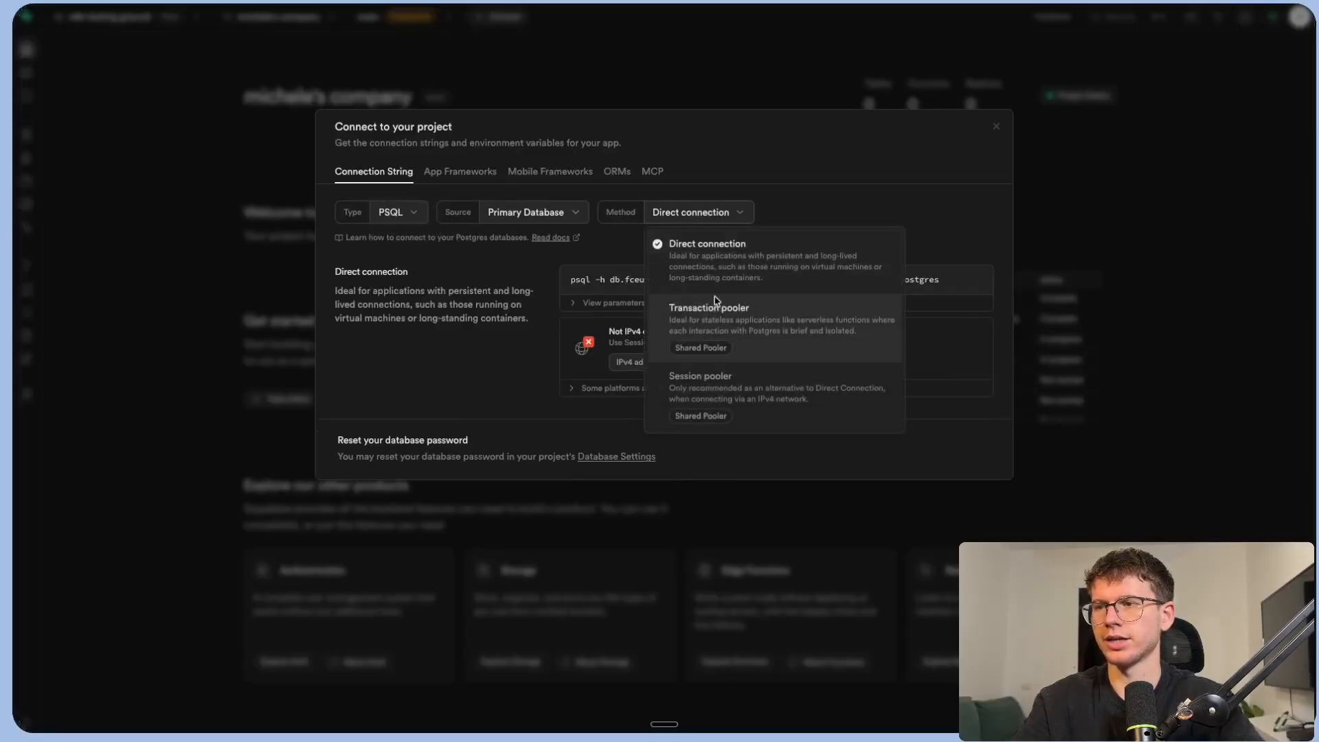
pyautogui.click(709, 307)
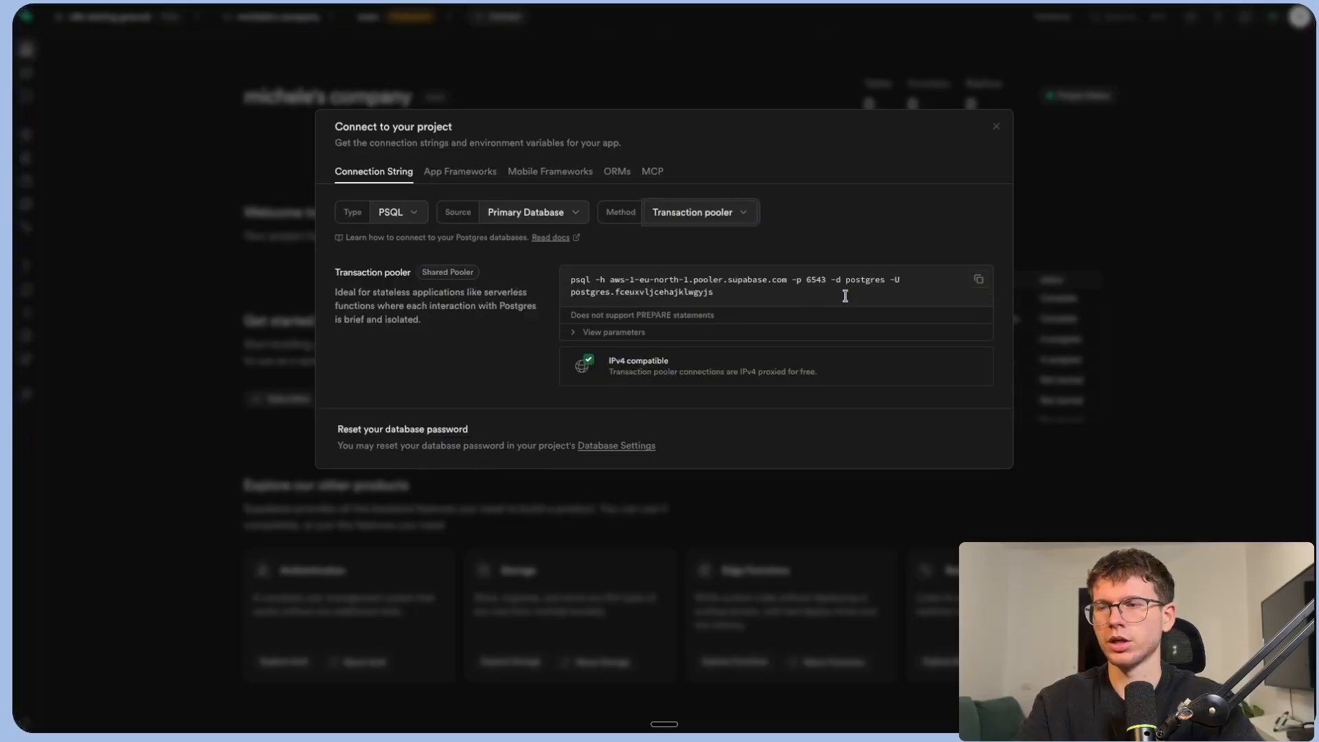
pyautogui.click(614, 332)
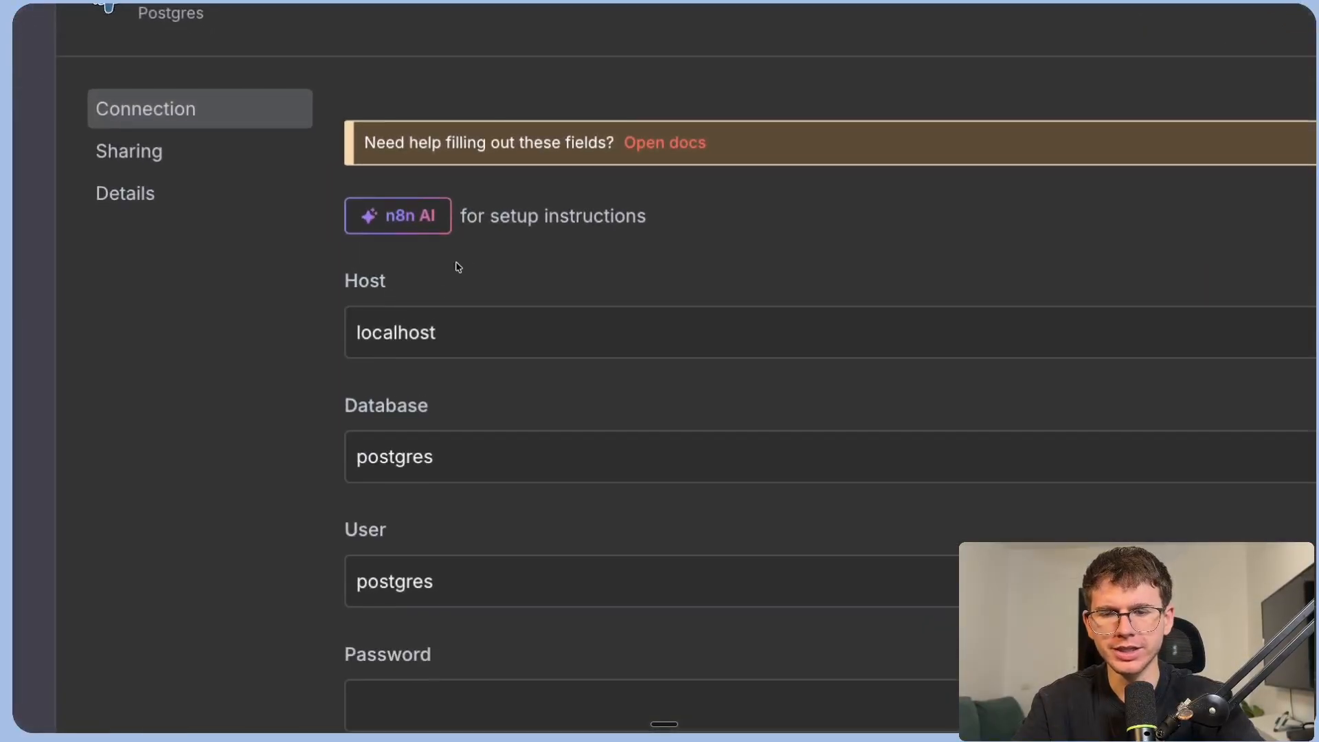
# Save a Postgres credential using host aws-1-eu-north-1.pooler.supabase.com with the pooler user and password.
pyautogui.scroll(-3)
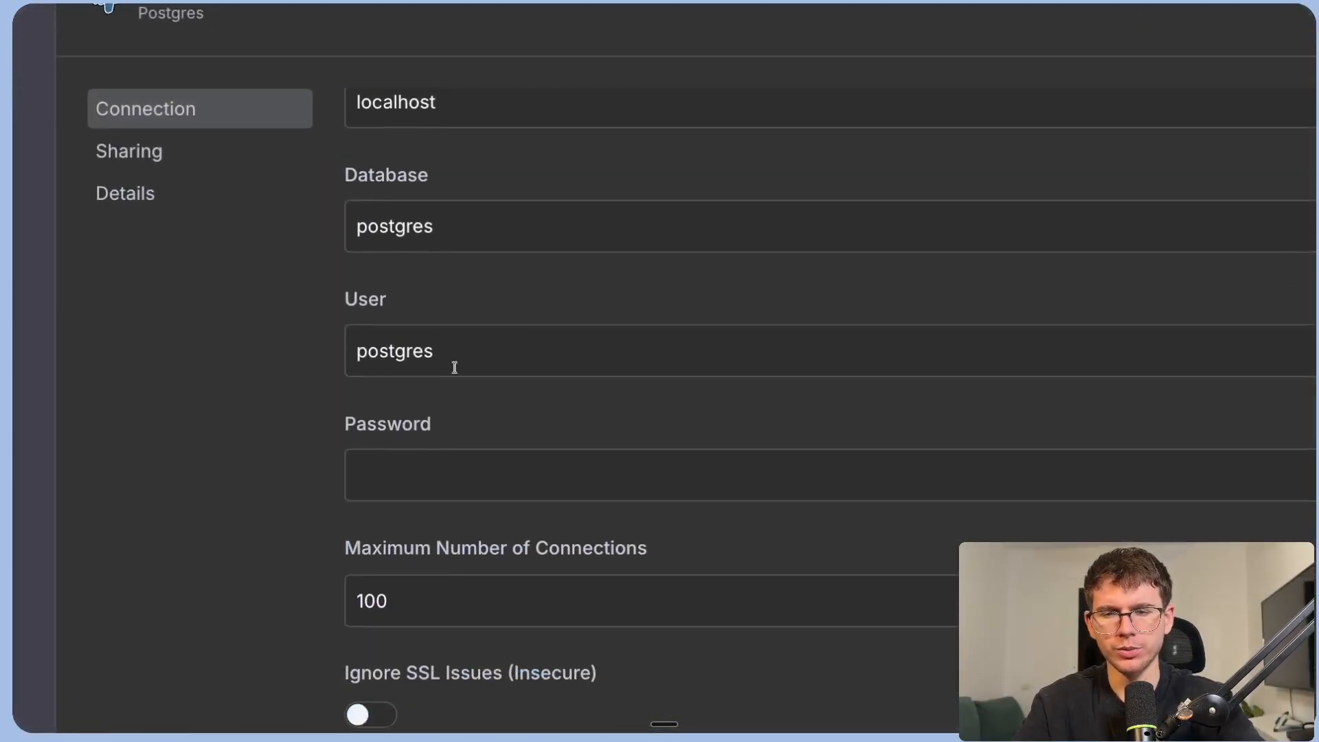
pyautogui.scroll(-3)
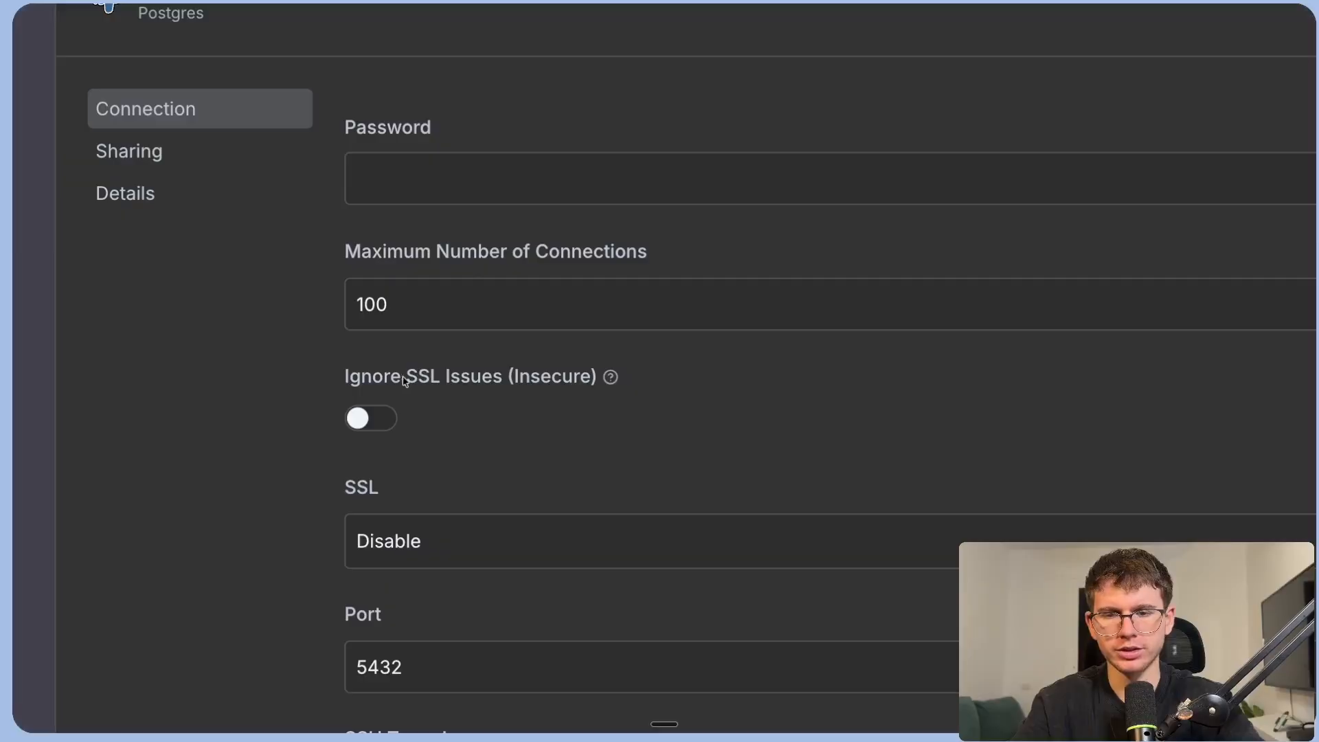
pyautogui.scroll(-3)
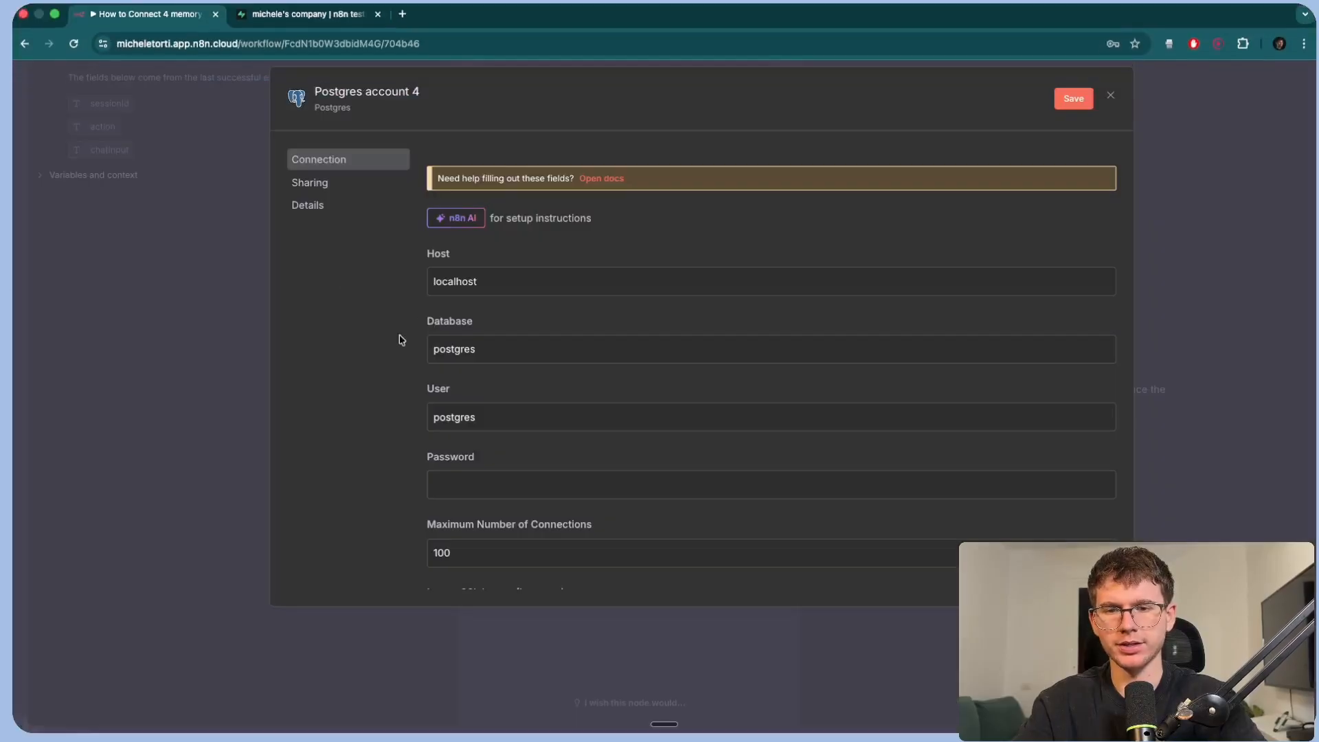
pyautogui.write('aws-1-eu-north-1.pooler.supabase.com')
pyautogui.write('mic')
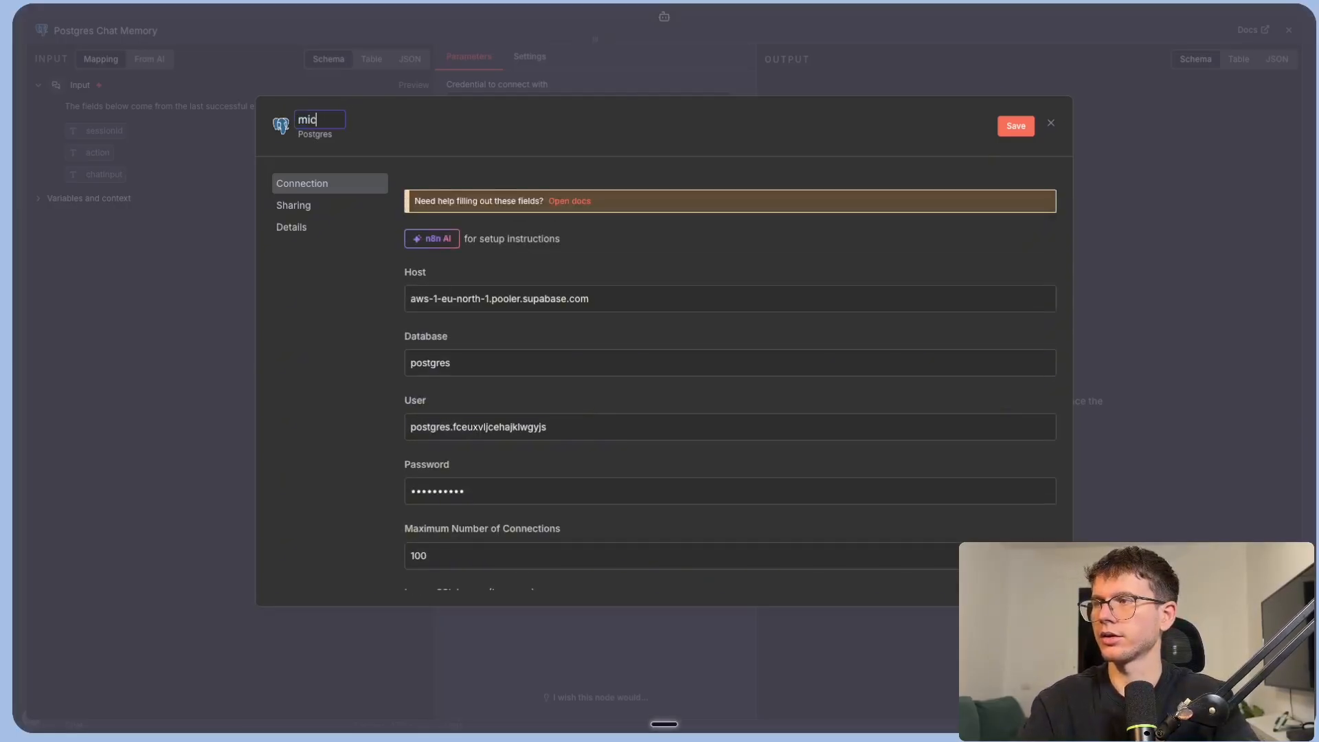
pyautogui.click(1015, 125)
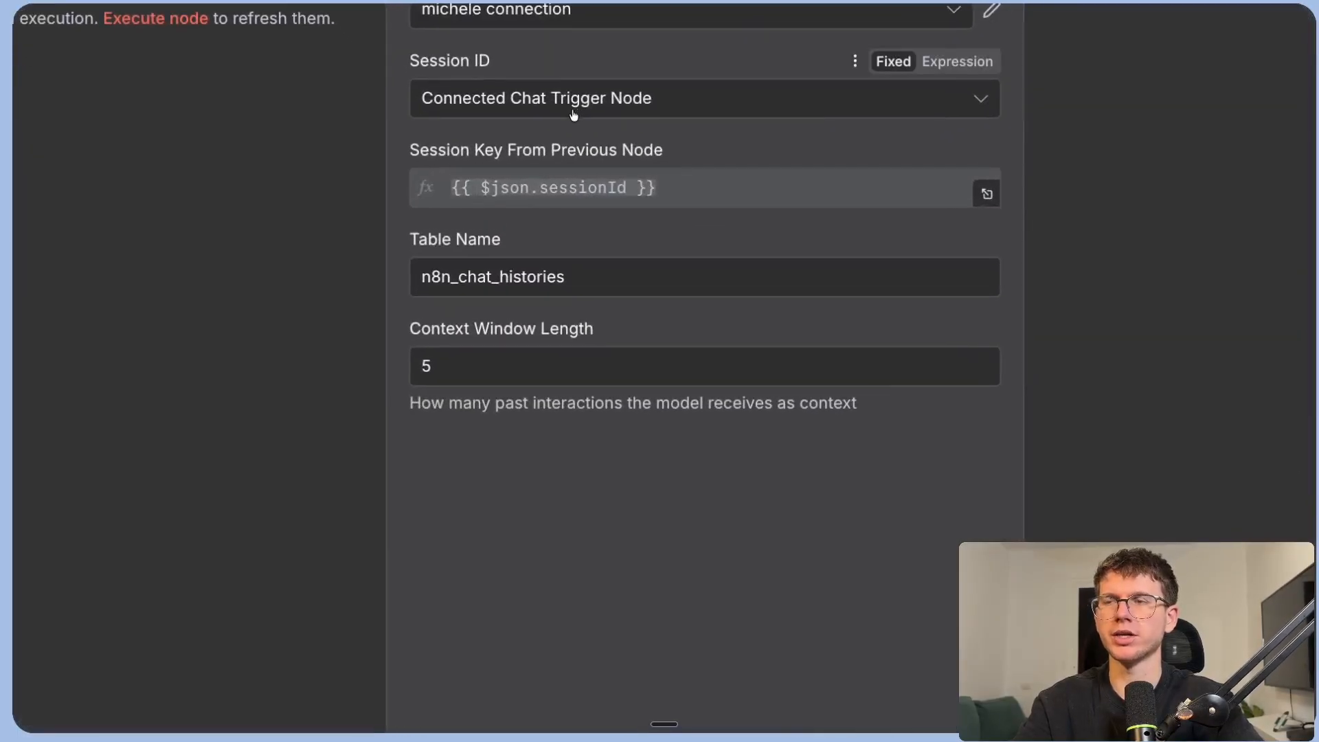
pyautogui.moveTo(571, 114)
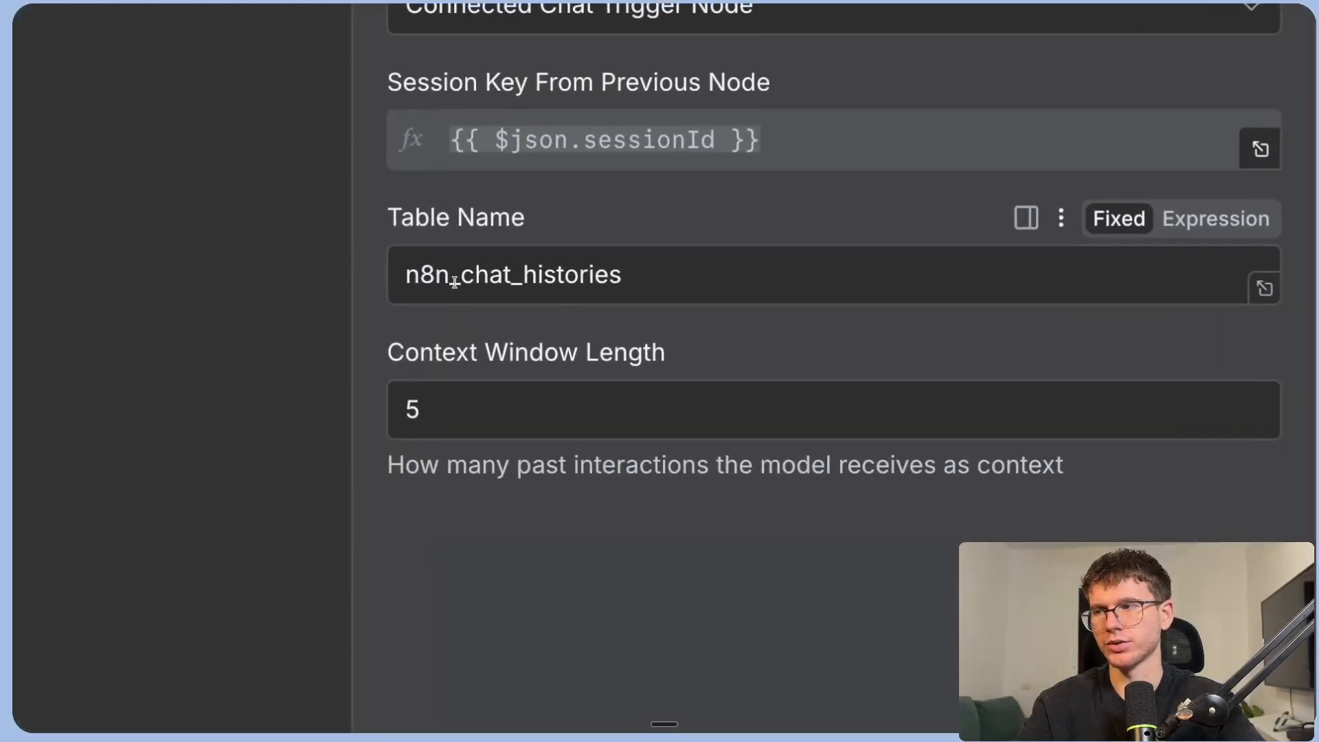
# Replace the word 'chat' in the n8n_chat_histories table name with 'CHAT'.
pyautogui.doubleClick(480, 275)
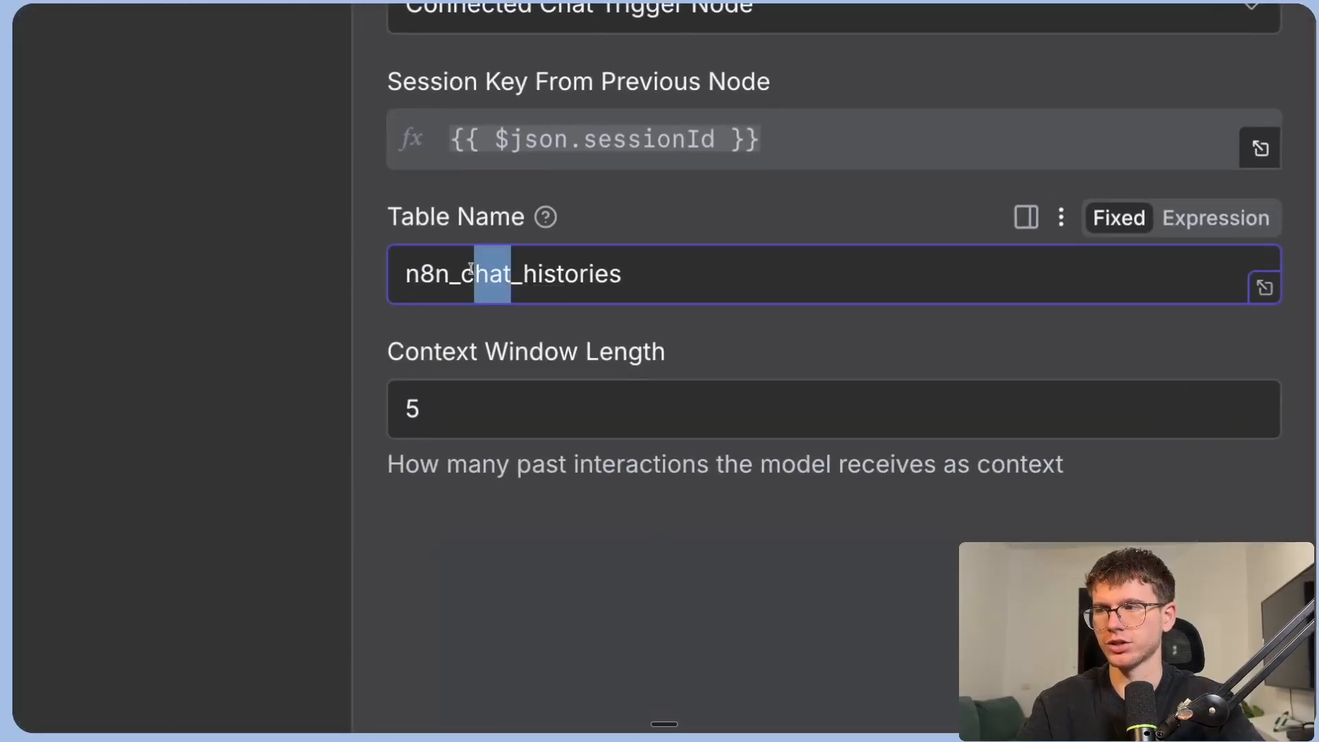
pyautogui.write('CHAT')
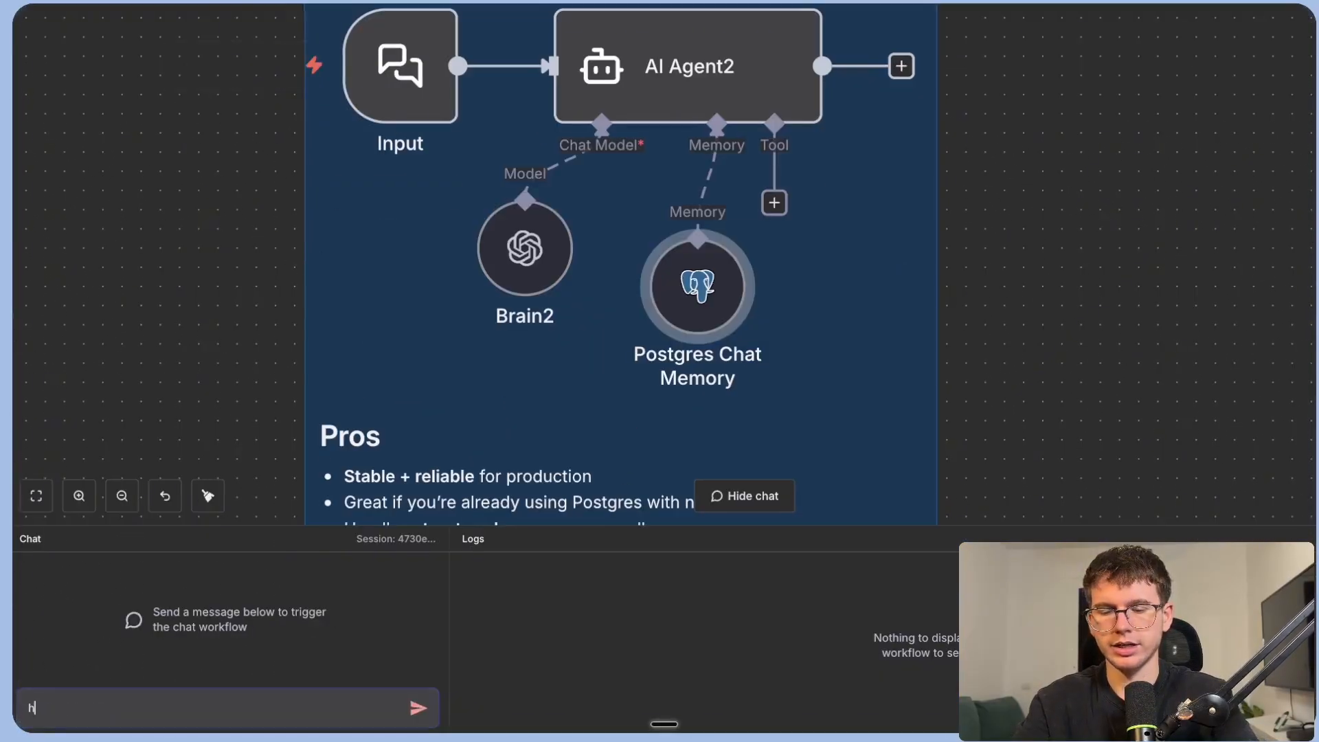
# Send the greeting 'hey how's it going?' to the Postgres-memory agent in the chat.
pyautogui.write("ey how's it")
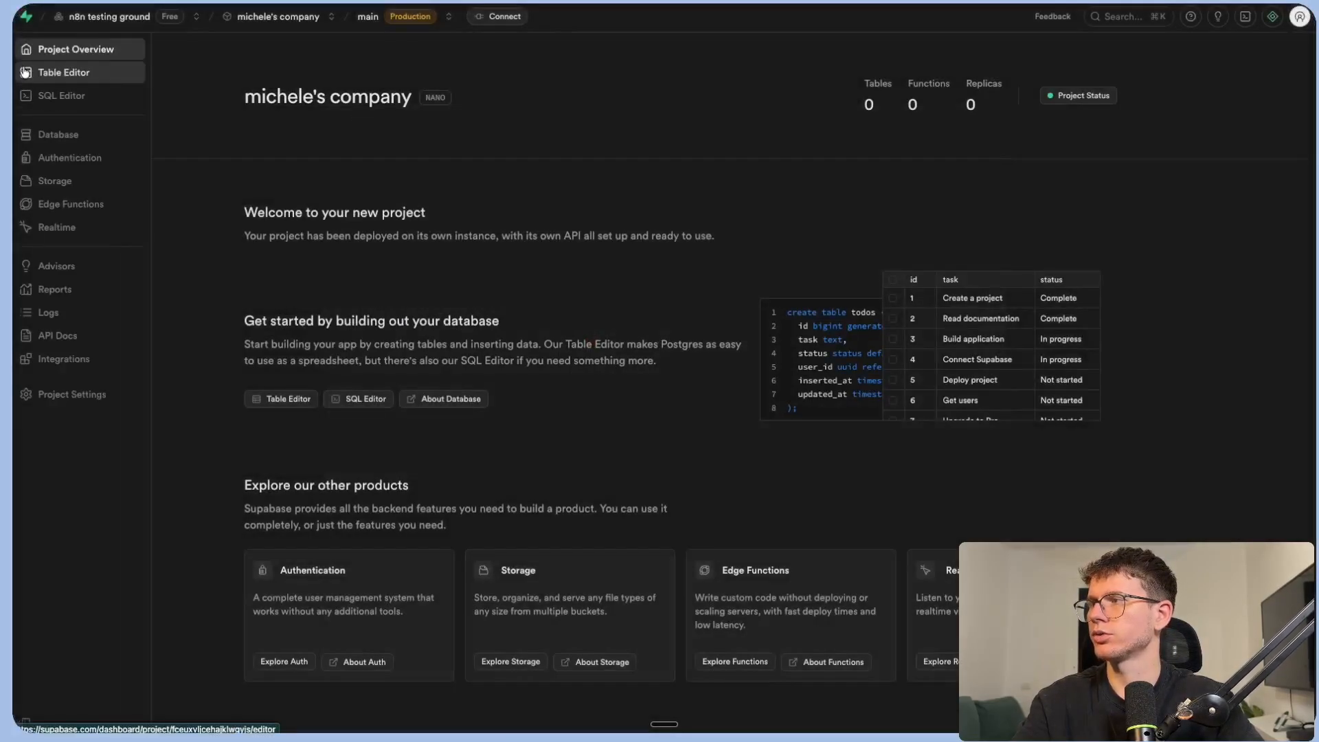
# Open the n8n_chat_histories table in the Supabase Table Editor.
pyautogui.click(63, 72)
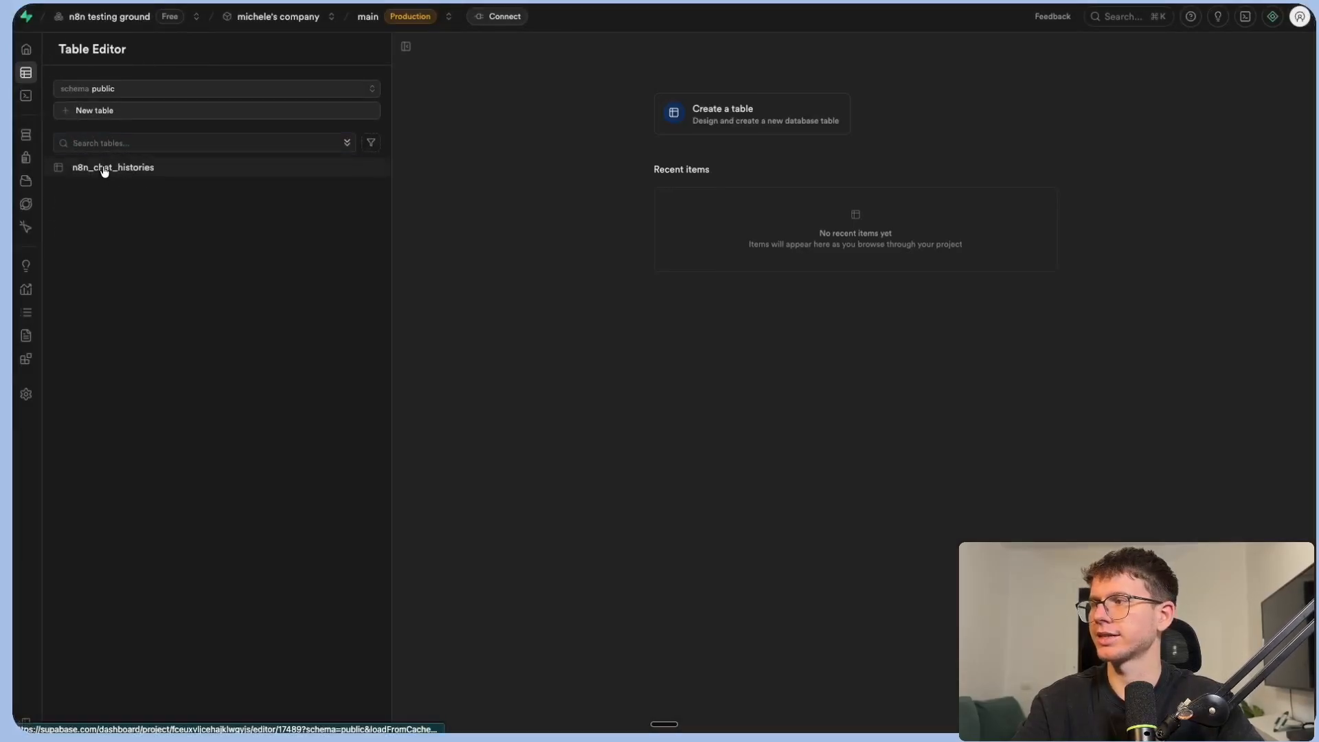
pyautogui.click(111, 167)
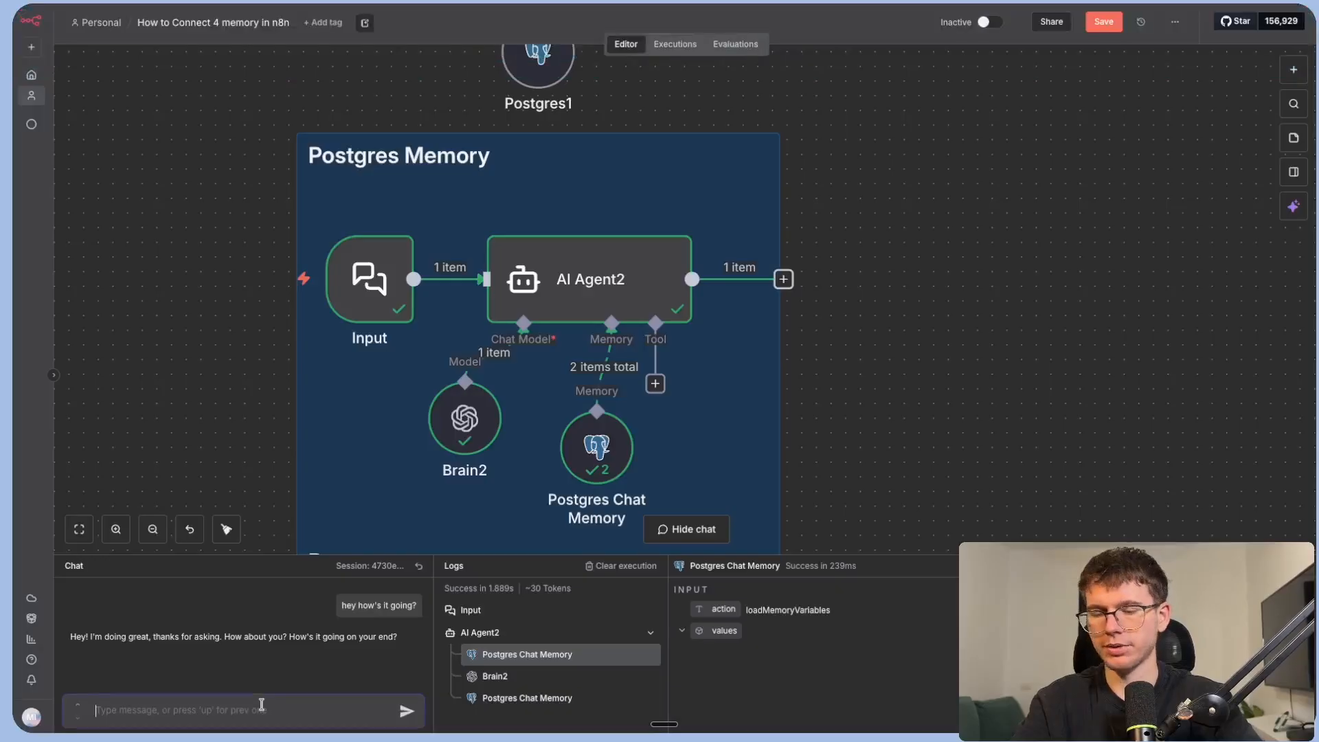
# Ask the agent 'what did I ask you?' to test its conversation memory.
pyautogui.write('what did I as')
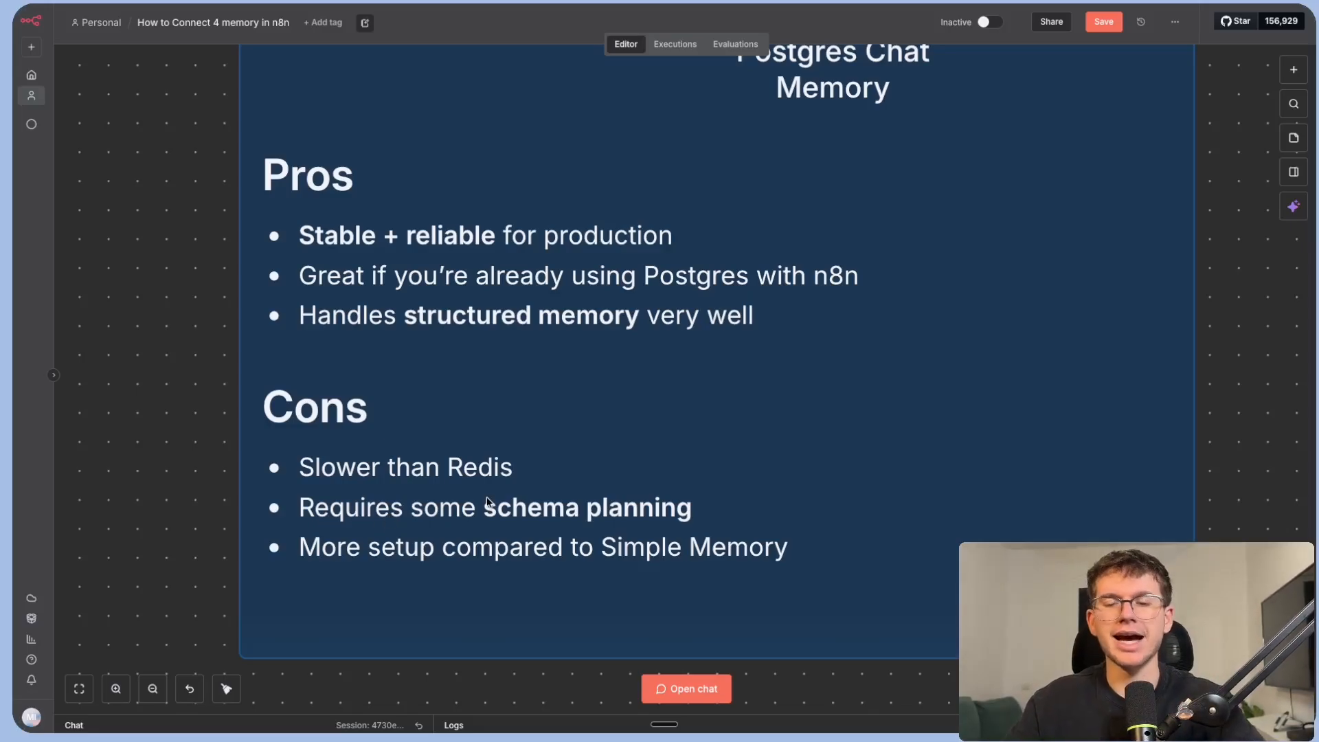
pyautogui.moveTo(726, 584)
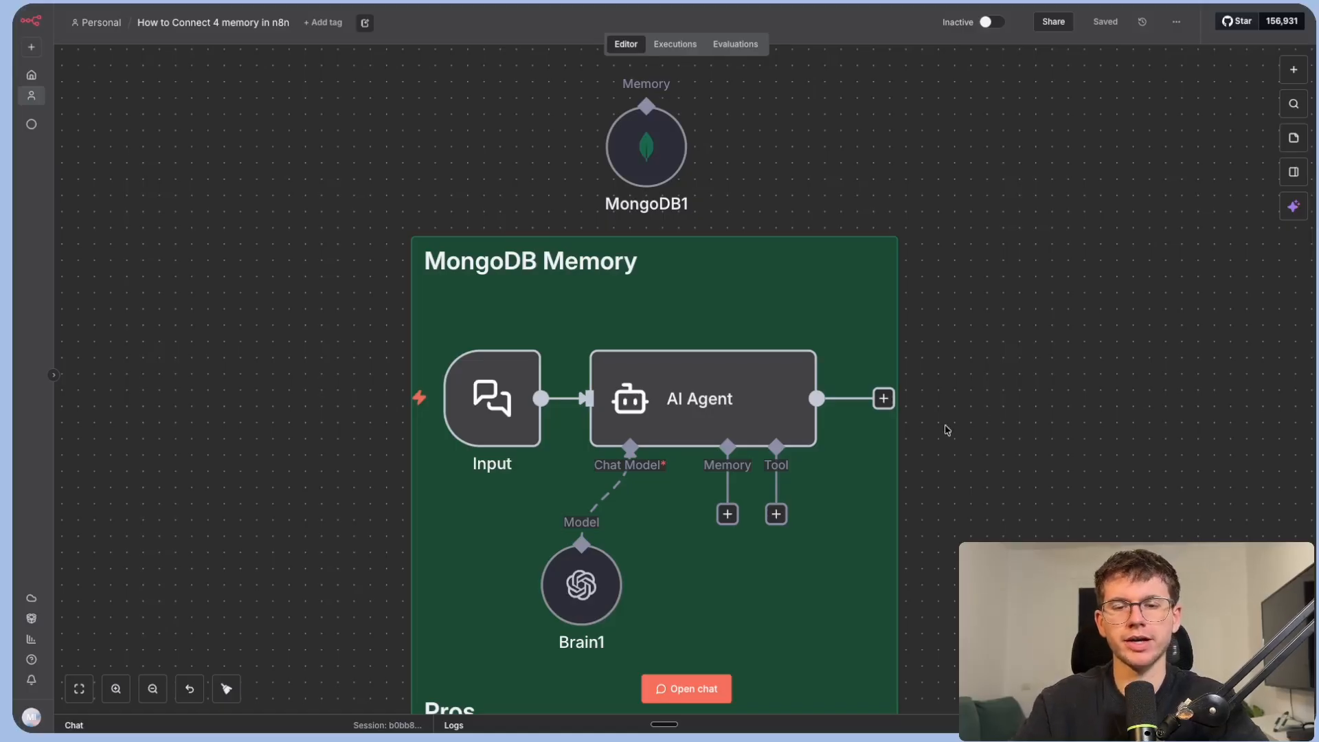
# Attach MongoDB Chat Memory to the AI Agent and start creating a new MongoDB credential.
pyautogui.click(727, 514)
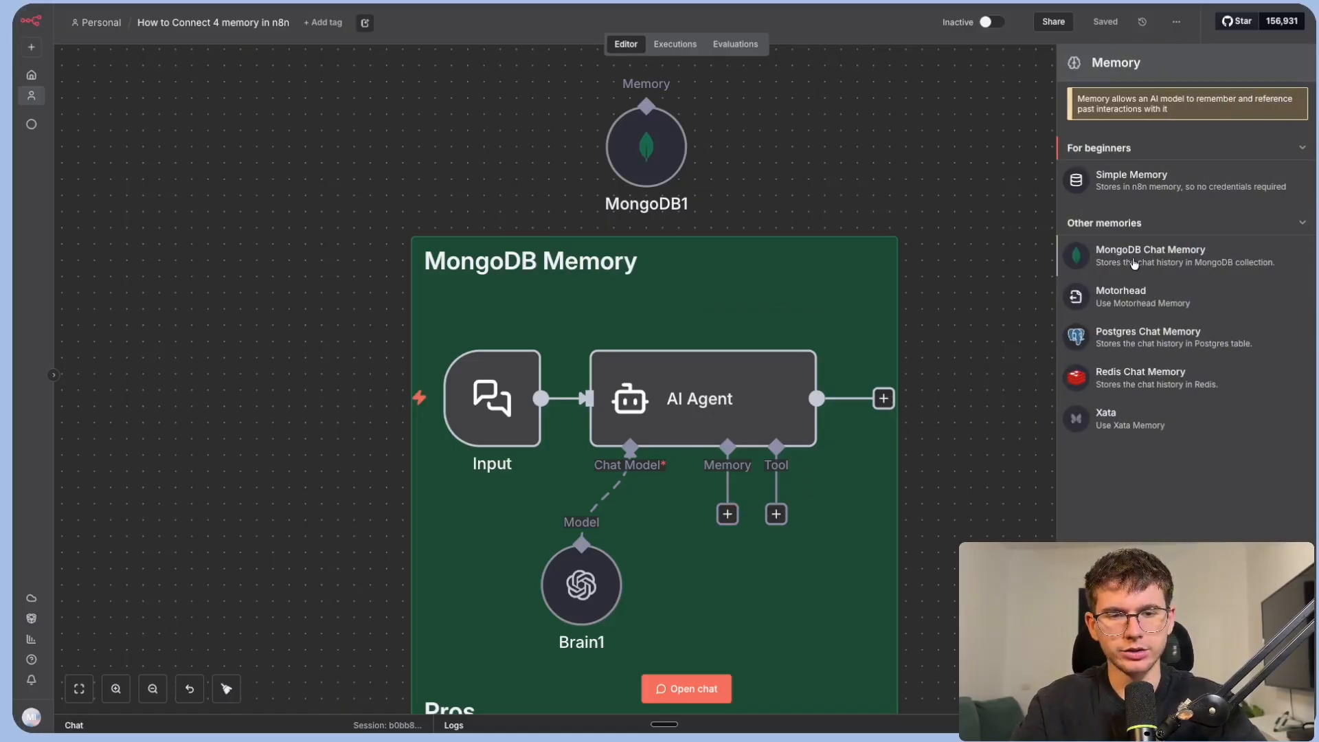
pyautogui.click(1150, 256)
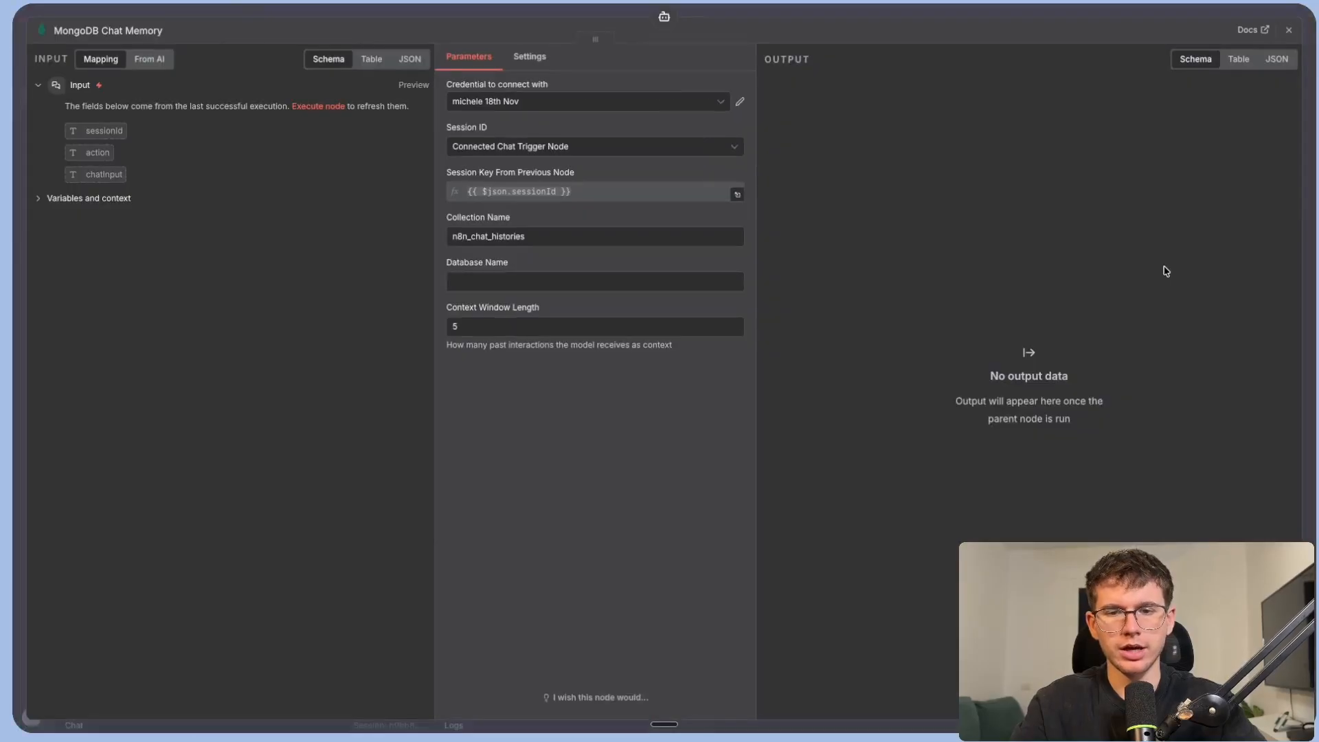
pyautogui.click(587, 100)
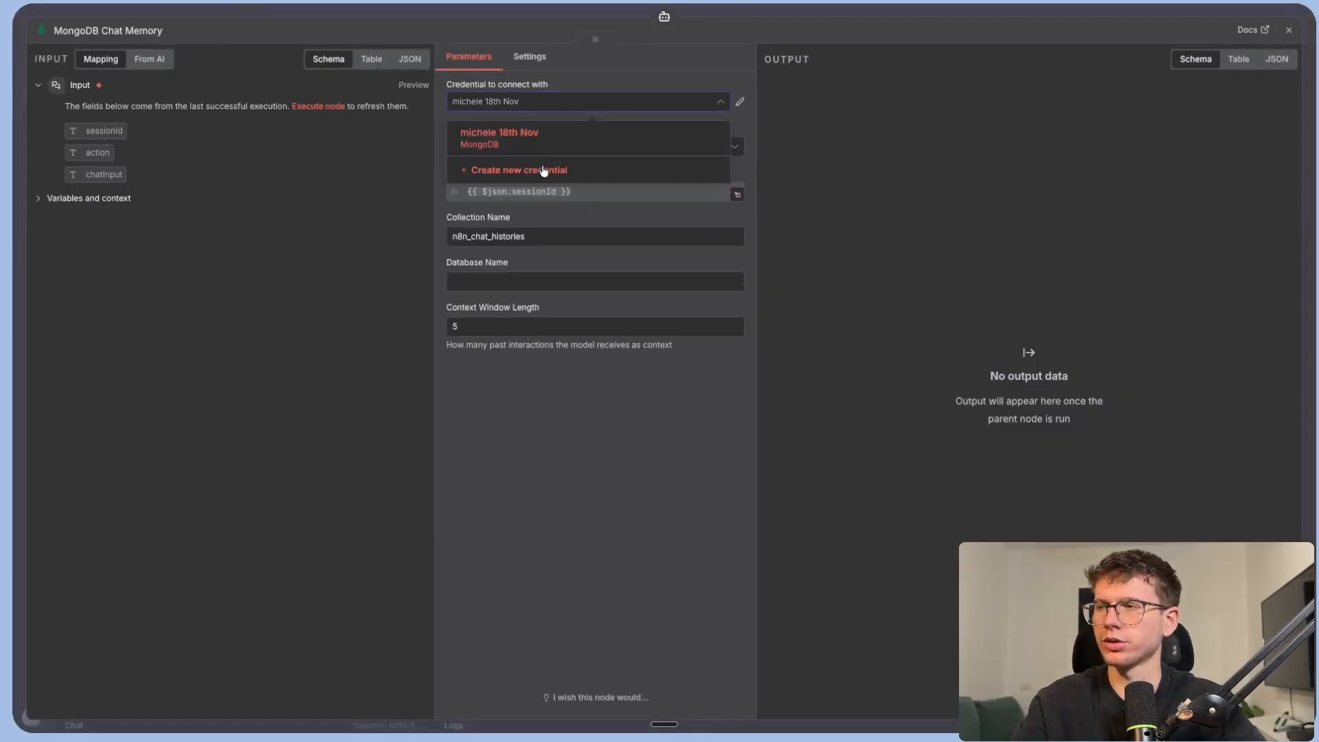
pyautogui.click(519, 169)
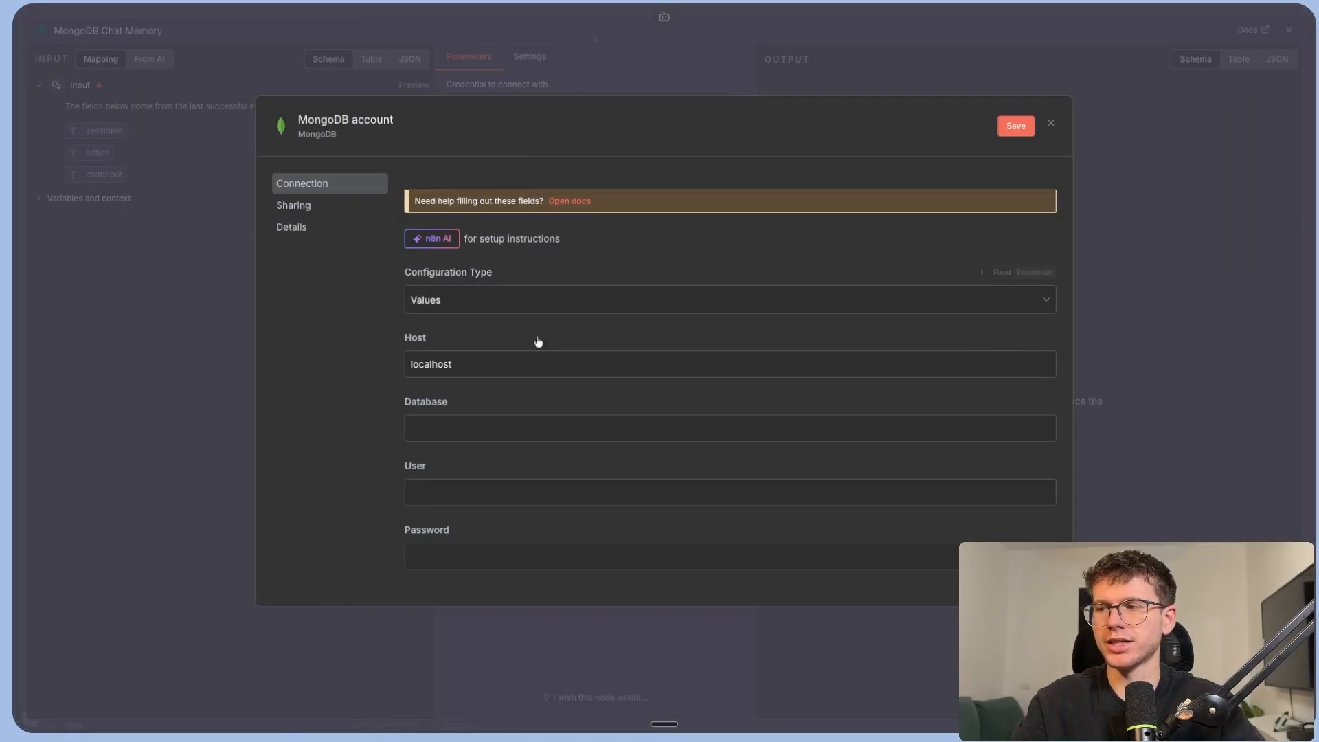
pyautogui.scroll(-3)
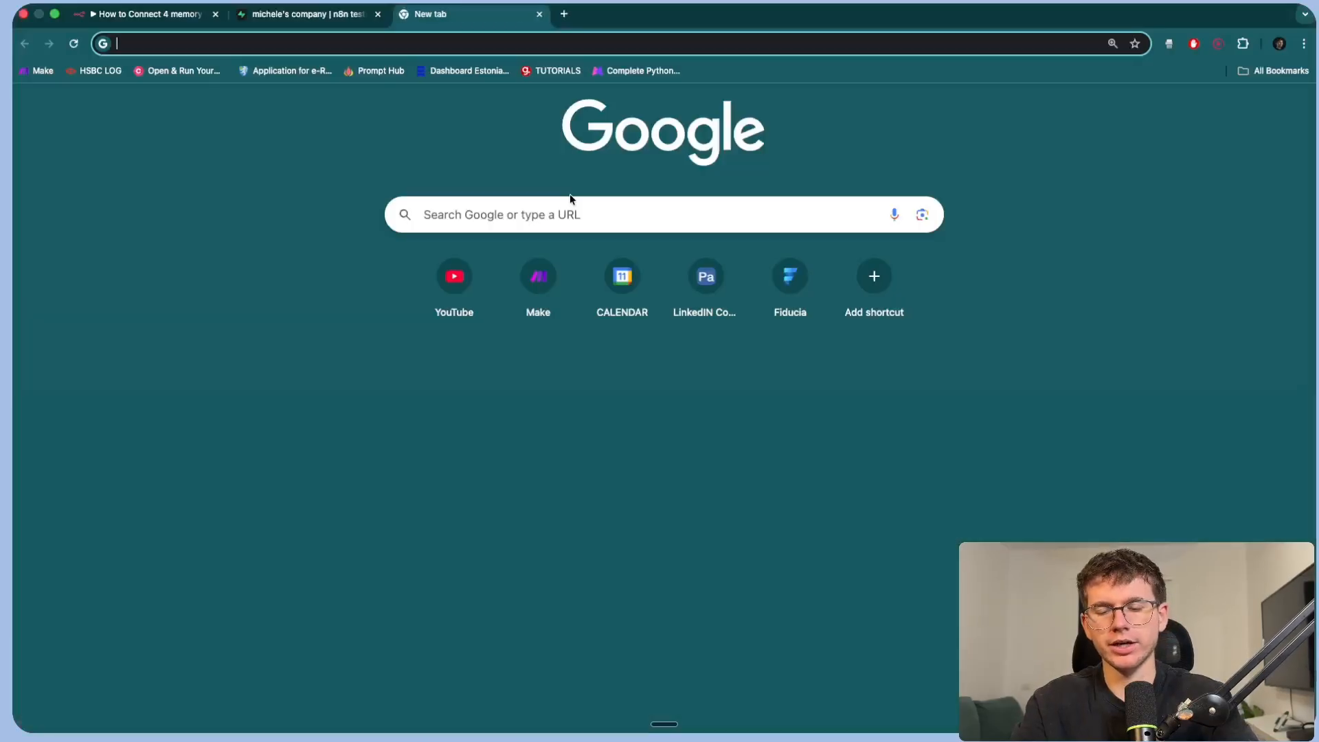
# Sign up for MongoDB Atlas with Google, accept the terms and skip personalization.
pyautogui.write('mongodb')
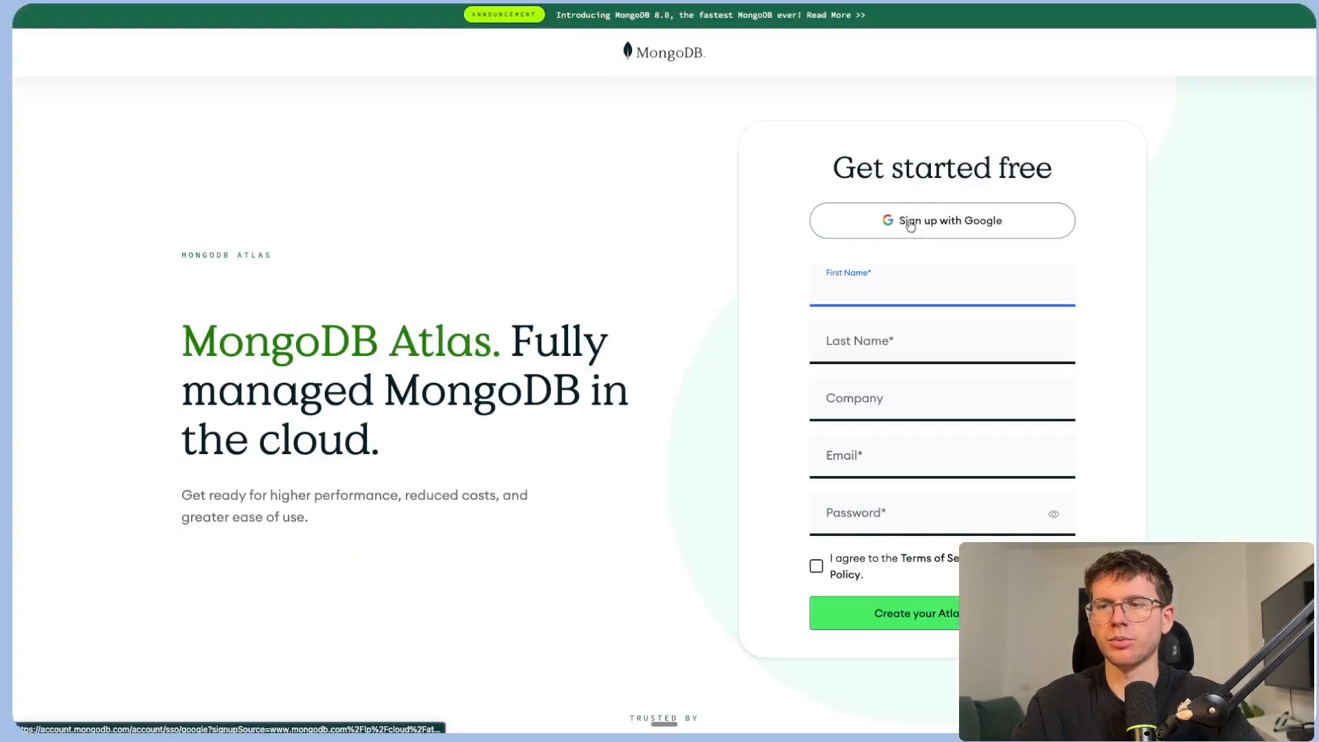
pyautogui.click(941, 220)
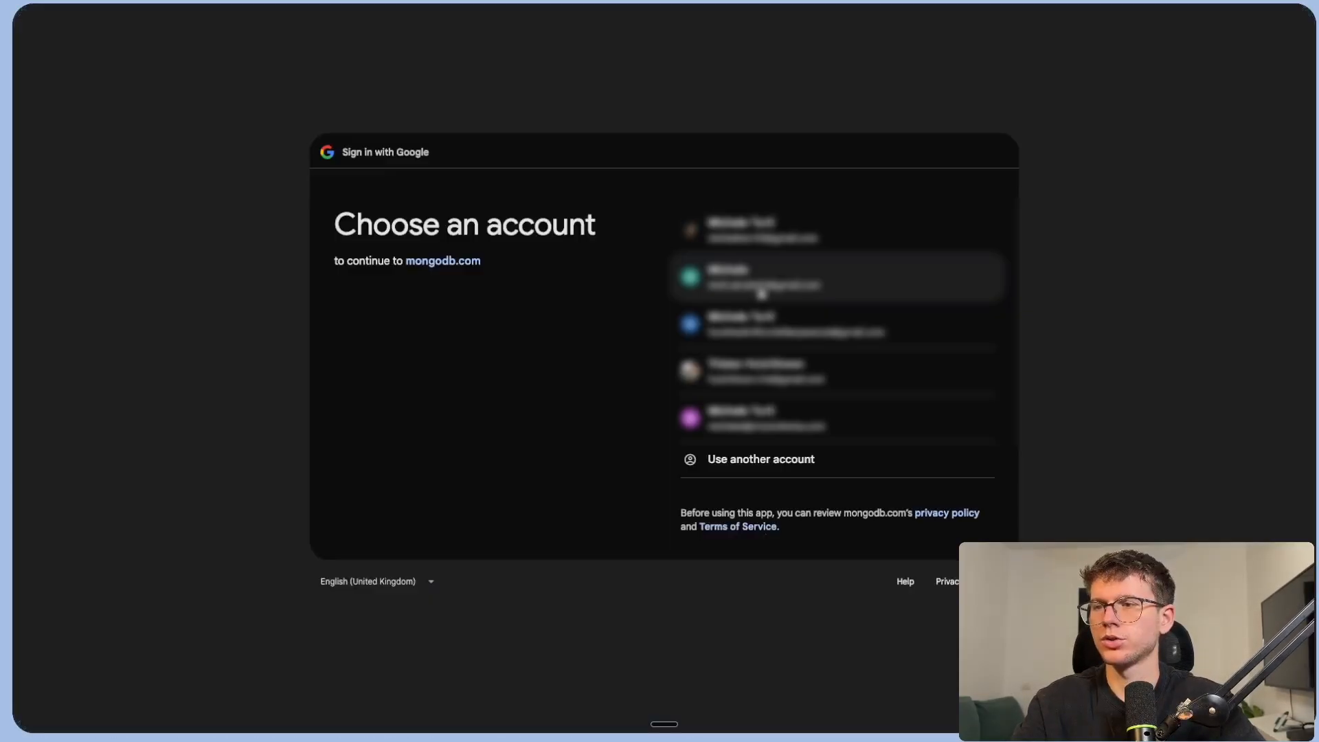
pyautogui.click(762, 278)
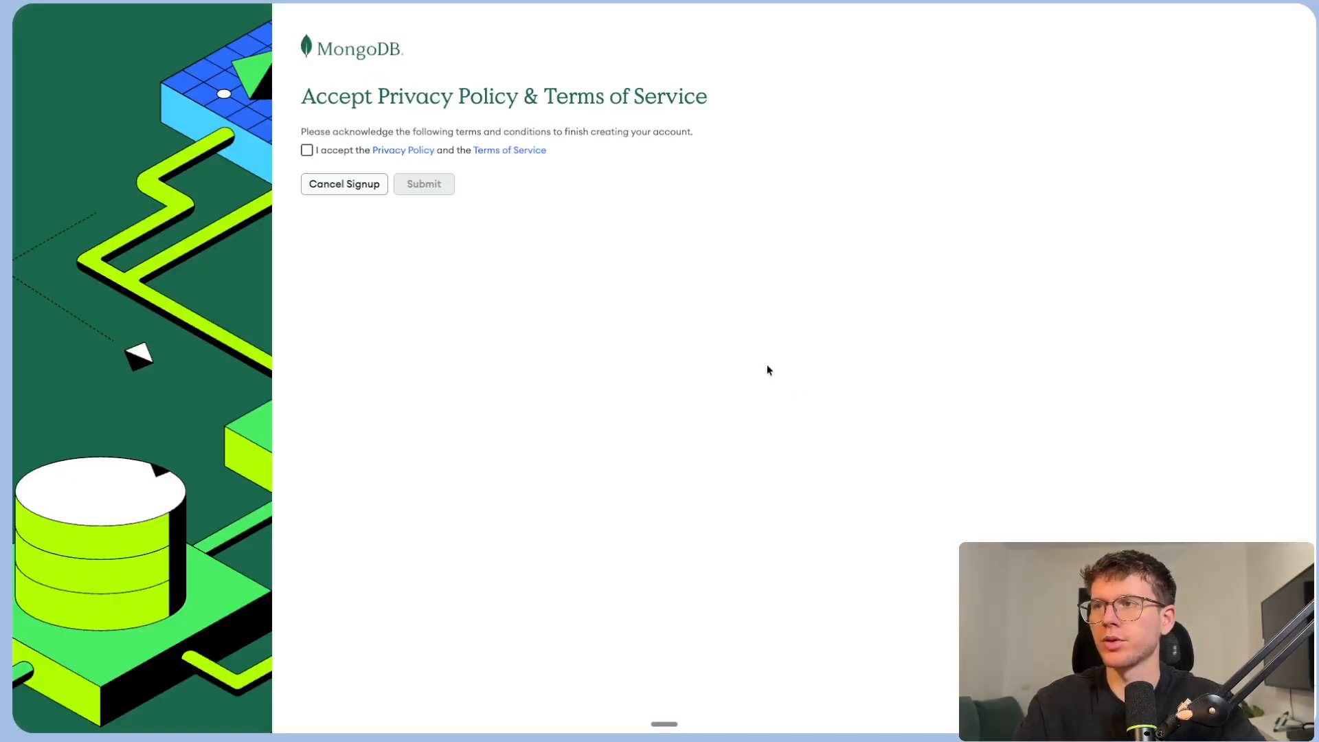
pyautogui.click(306, 150)
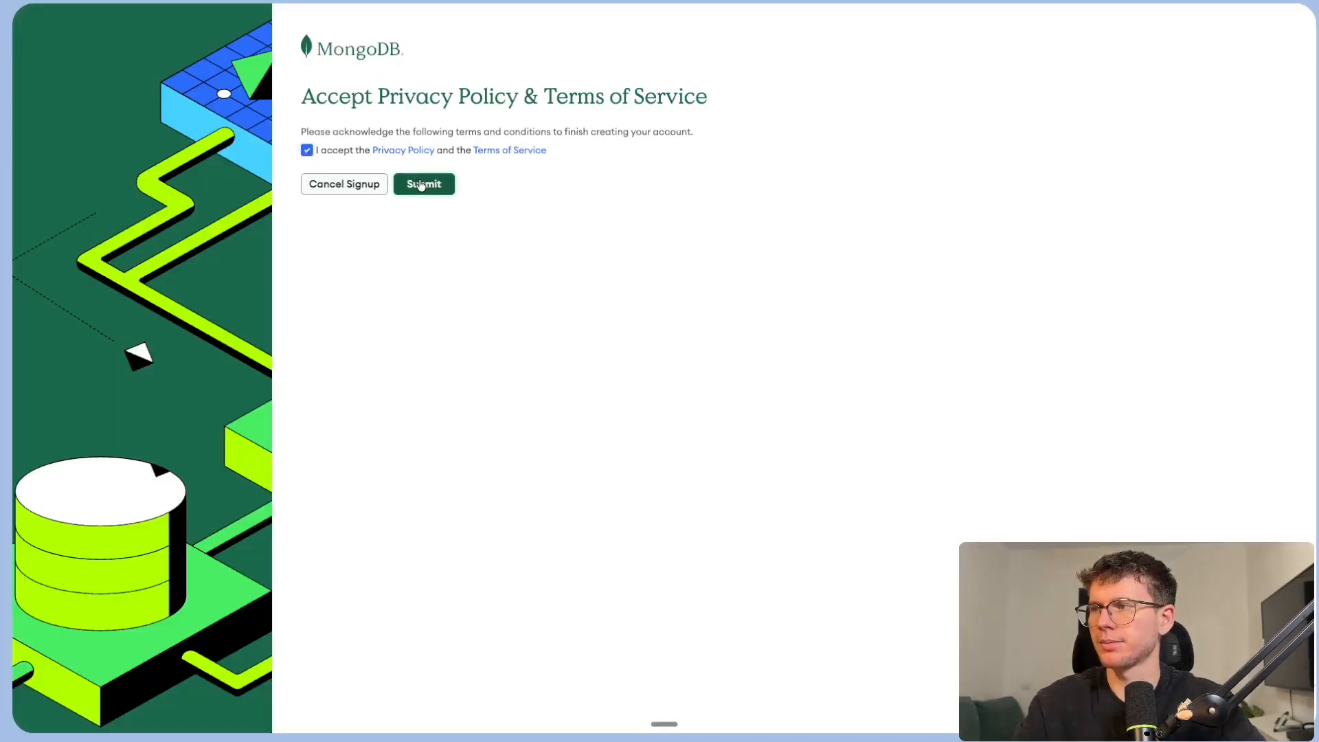
pyautogui.click(424, 183)
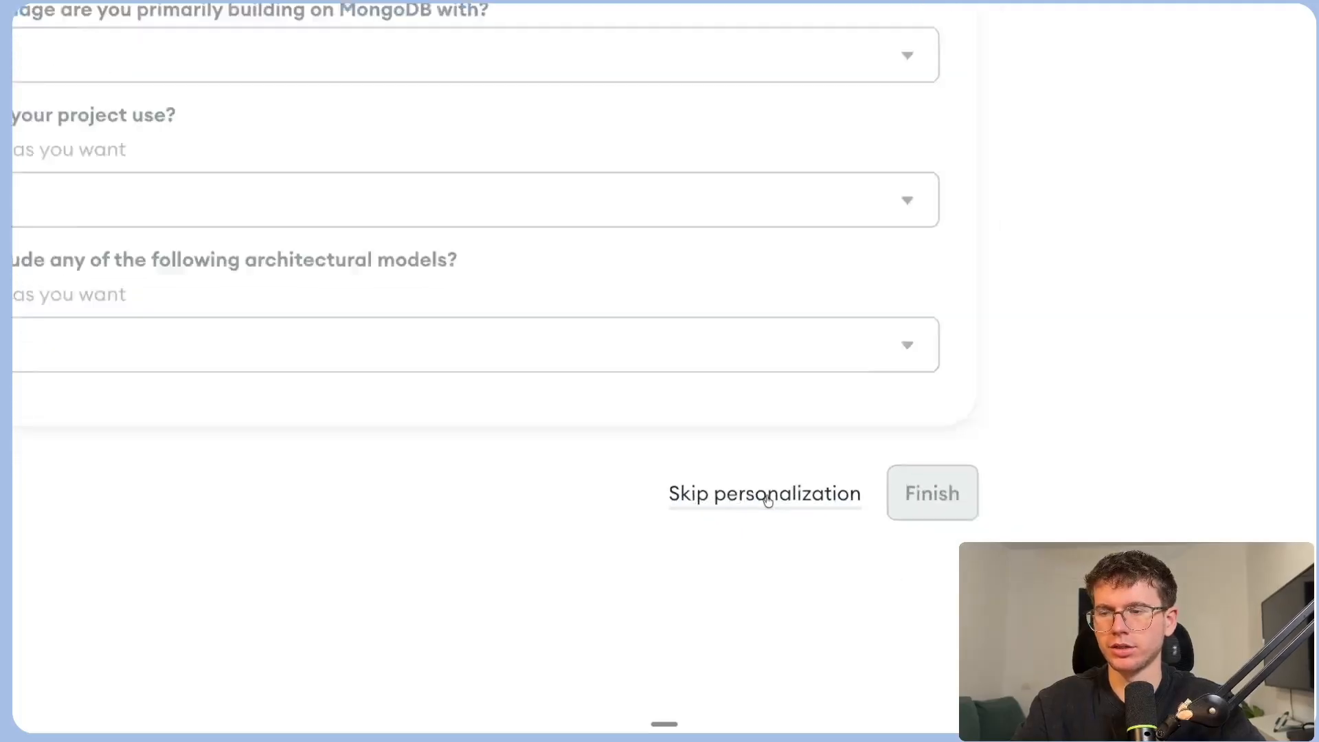
pyautogui.click(764, 493)
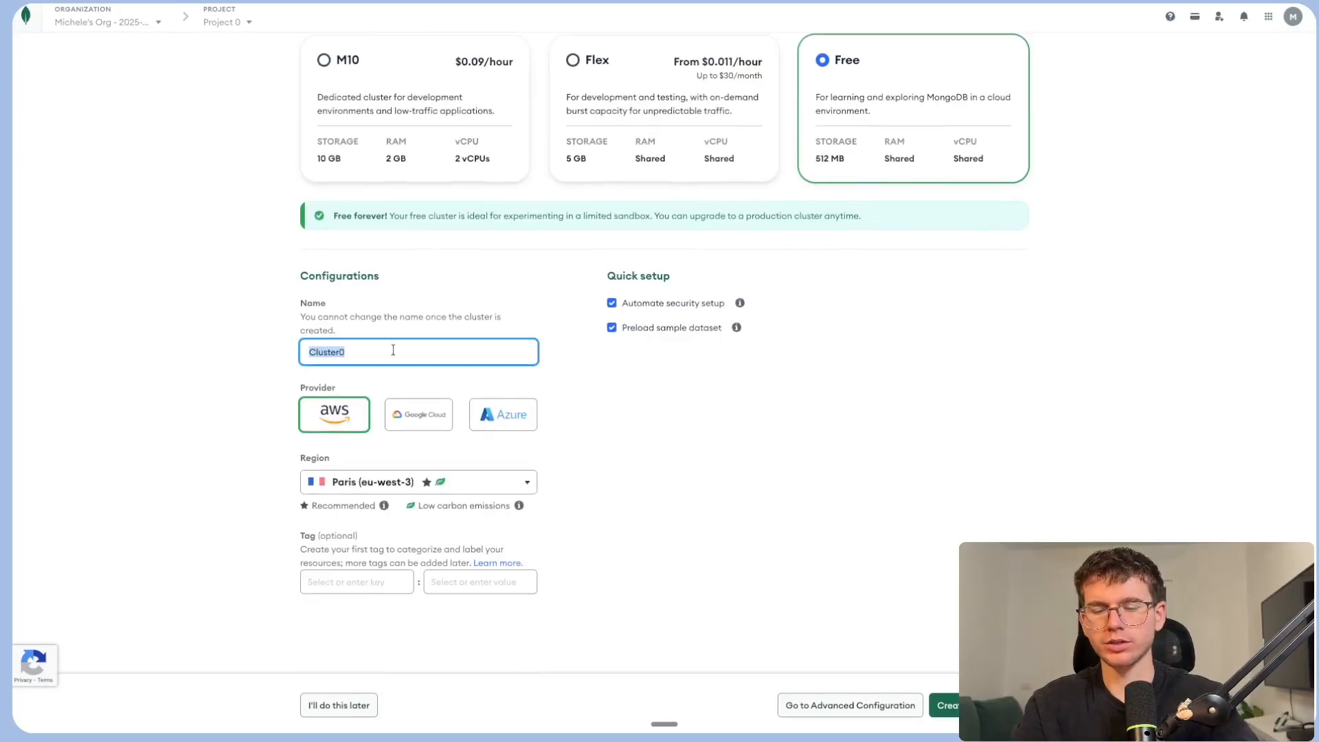
# Deploy a free cluster named micheleTest and close the Connect dialog.
pyautogui.write('micheleTest')
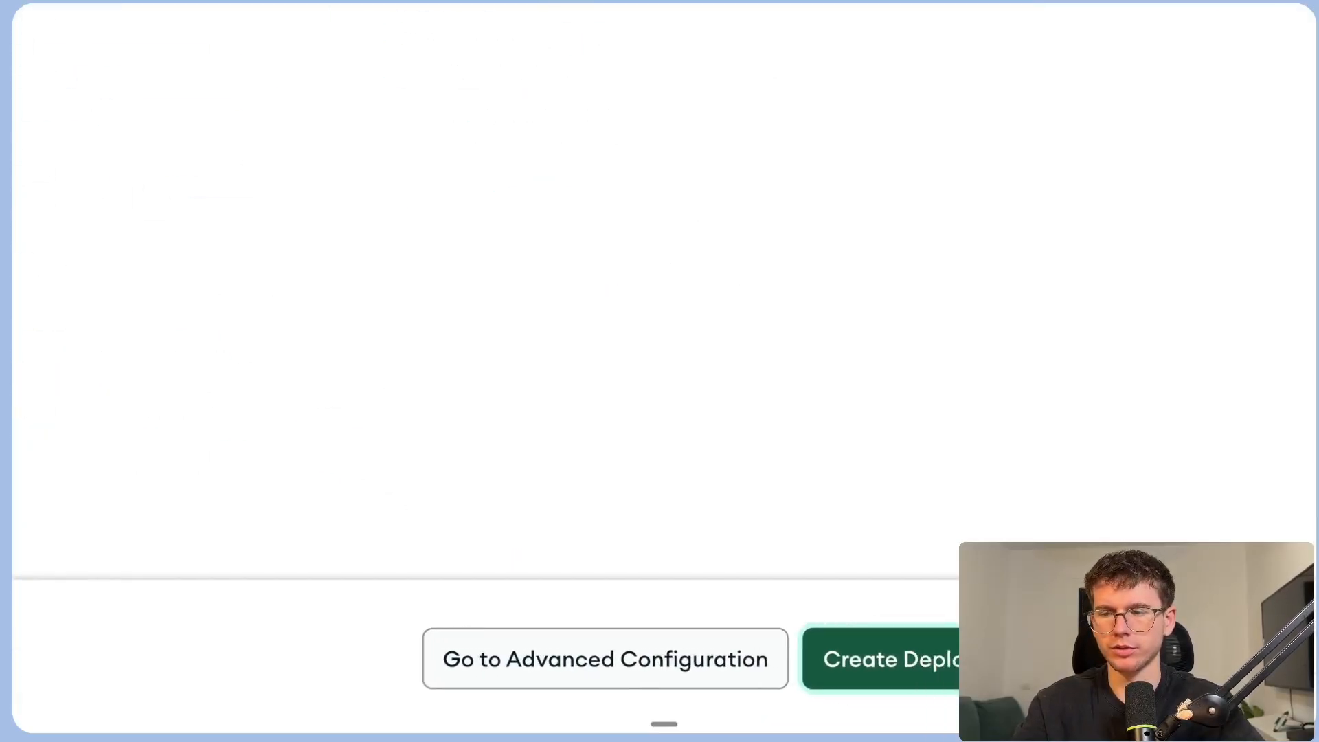
pyautogui.click(883, 658)
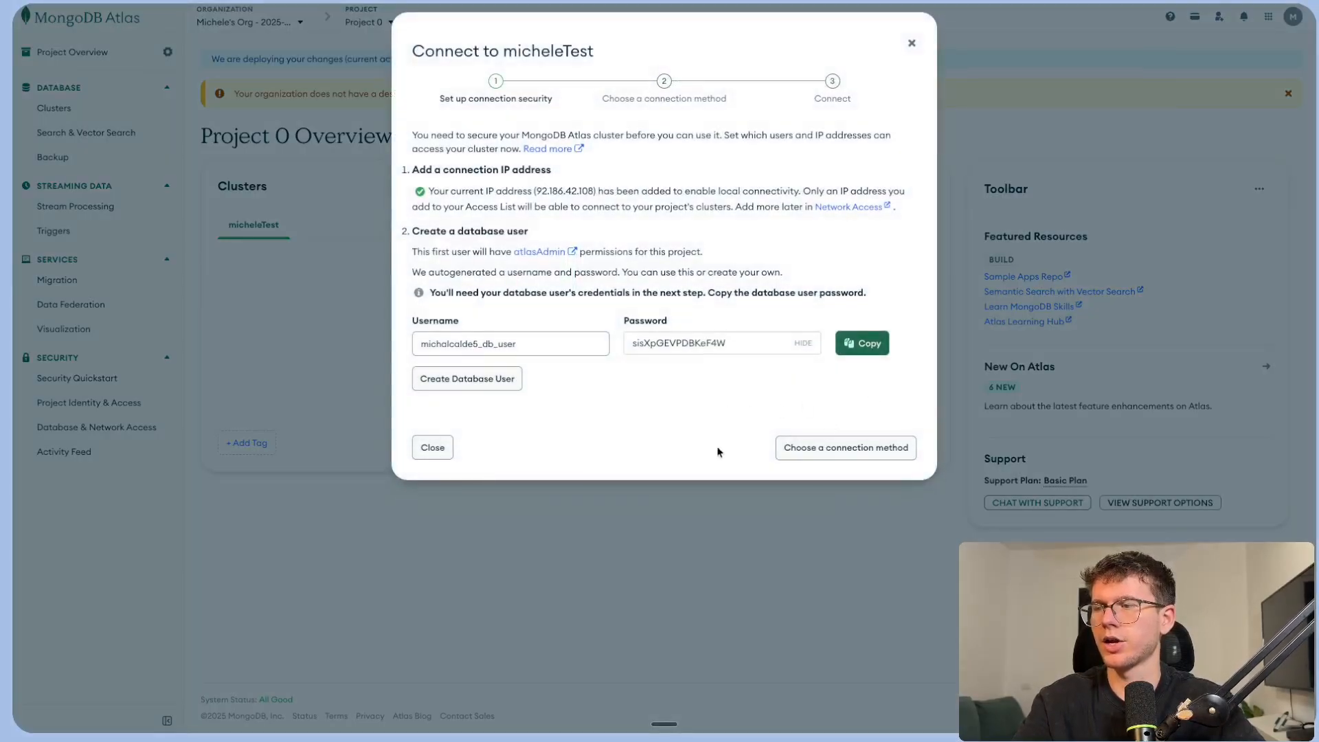
pyautogui.click(431, 447)
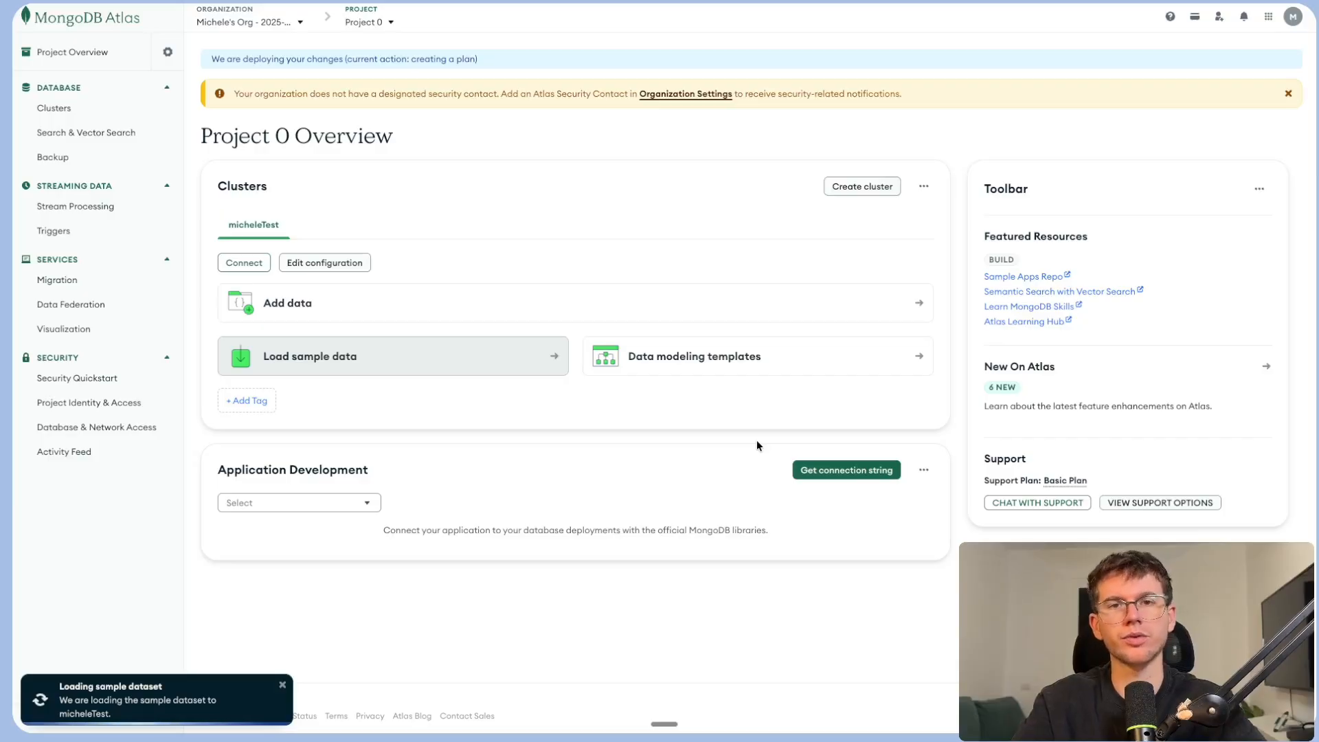
pyautogui.moveTo(395, 354)
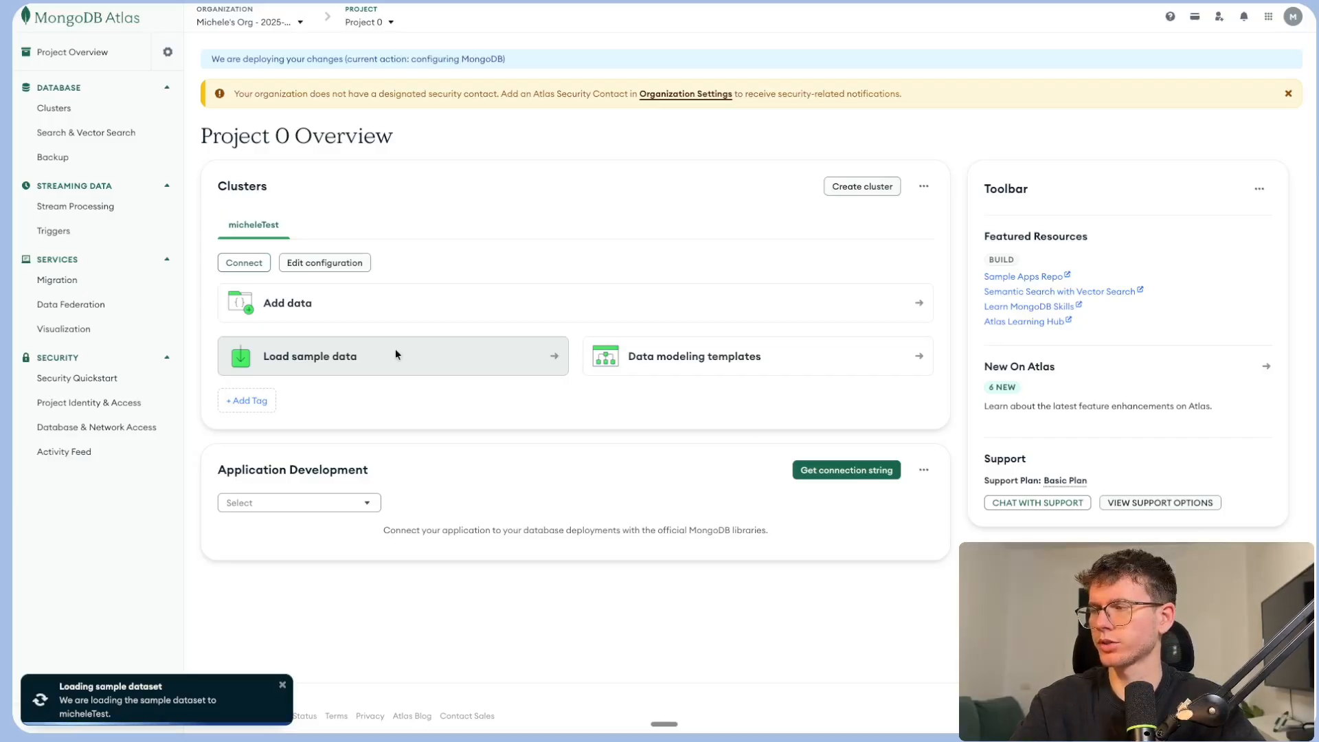
# Add a 0.0.0.0/0 entry to the IP Access List allowing access from anywhere.
pyautogui.click(96, 426)
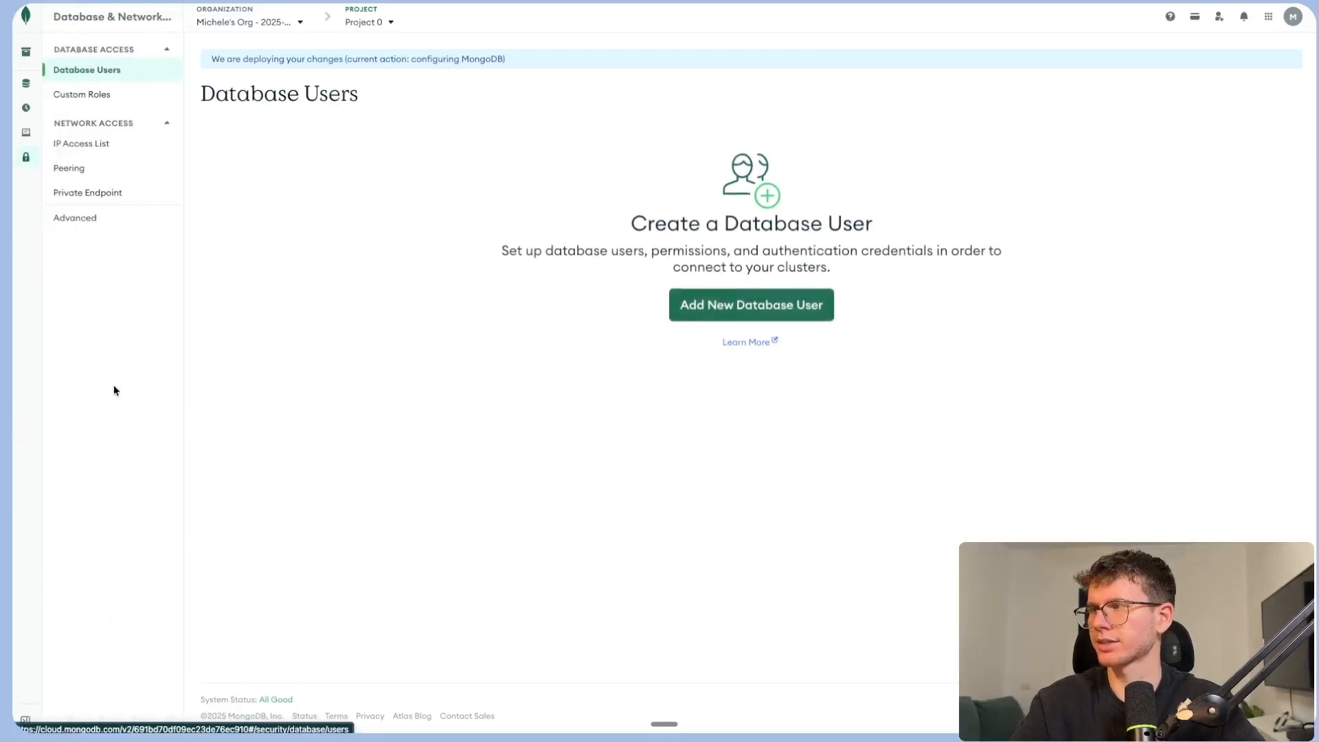
pyautogui.click(81, 142)
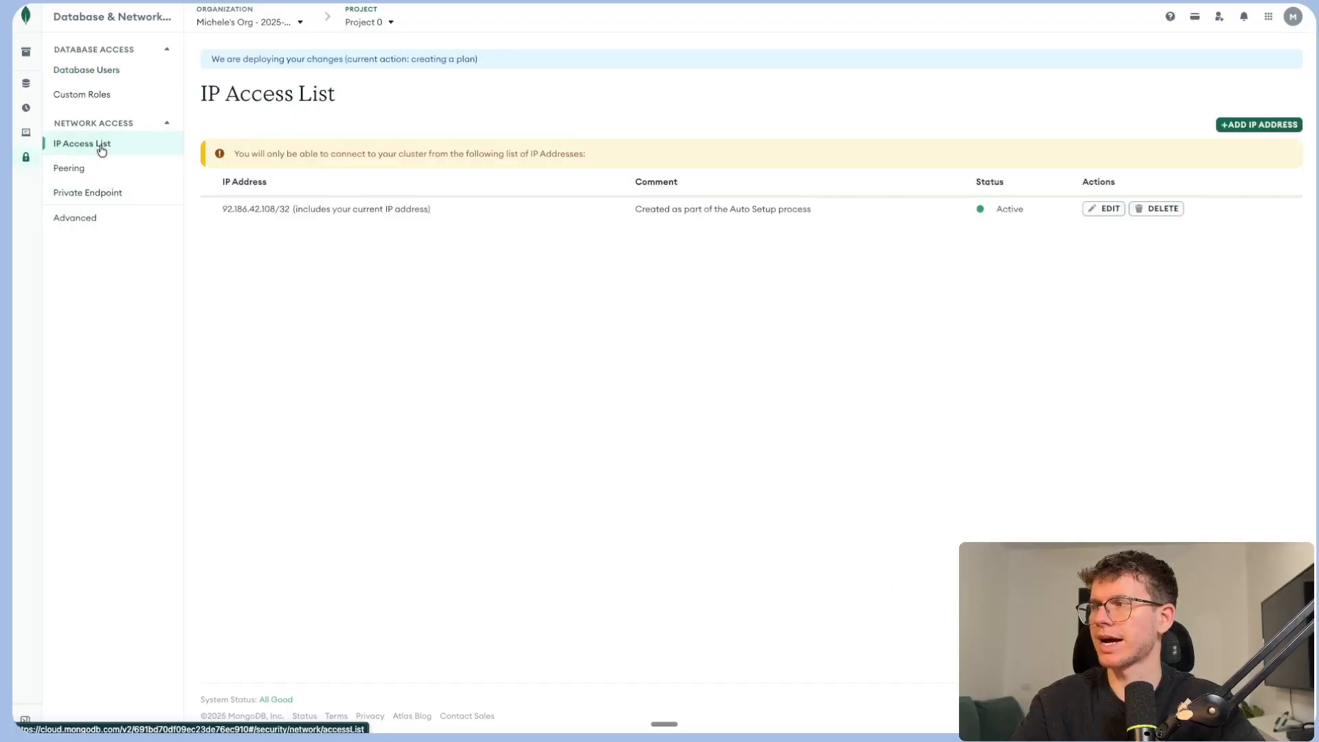
pyautogui.click(1260, 125)
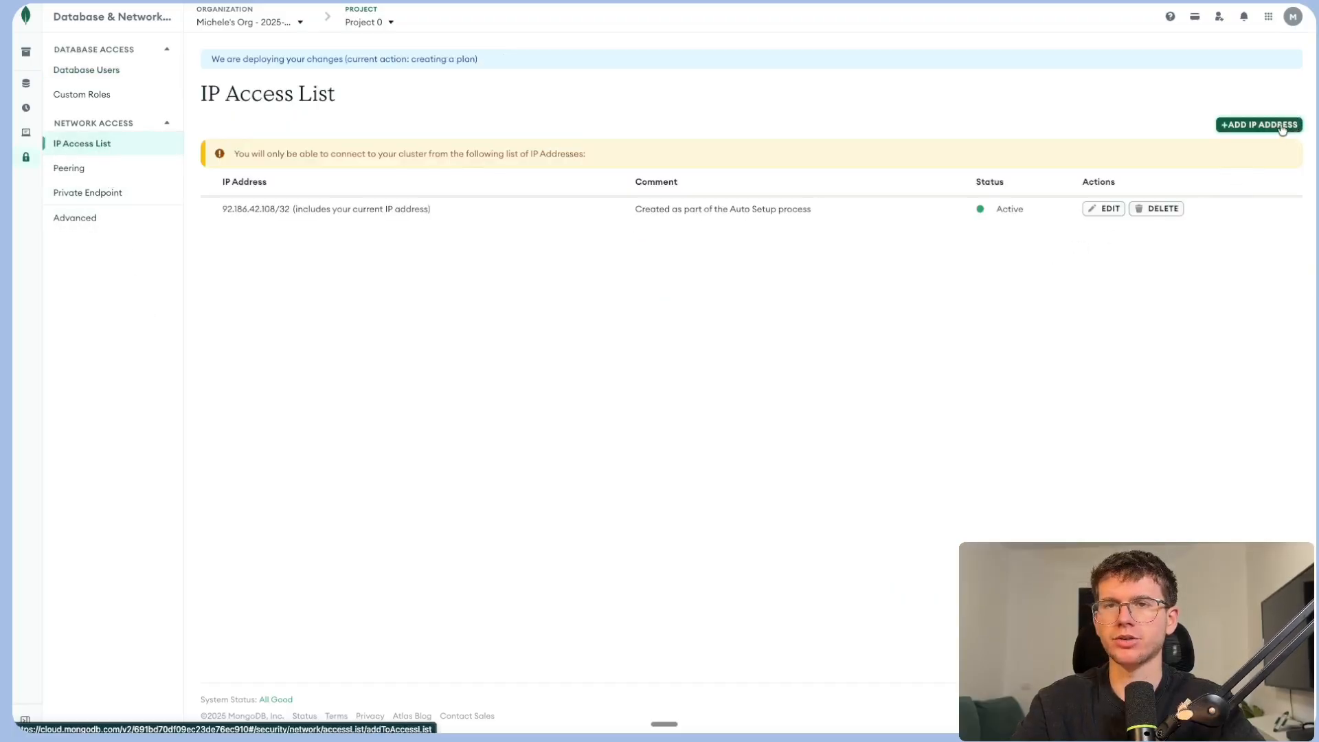
pyautogui.click(1260, 125)
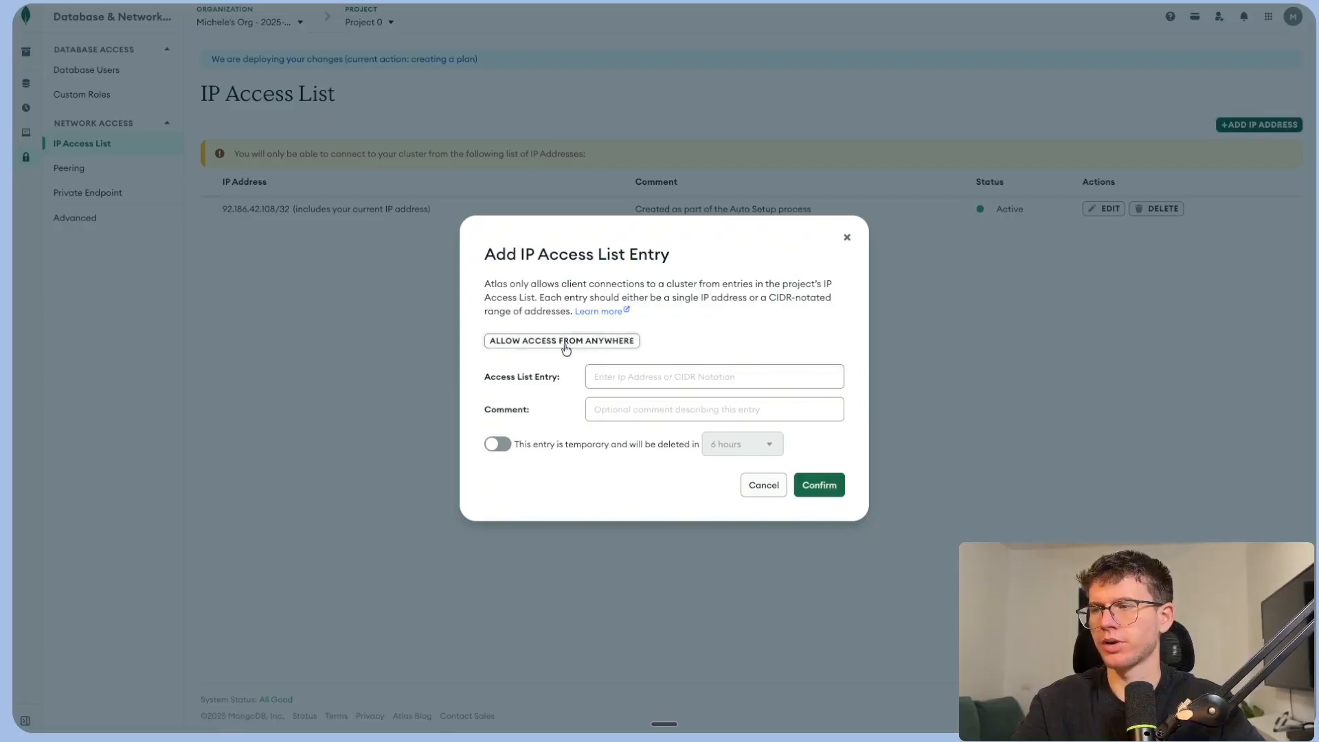
pyautogui.click(561, 341)
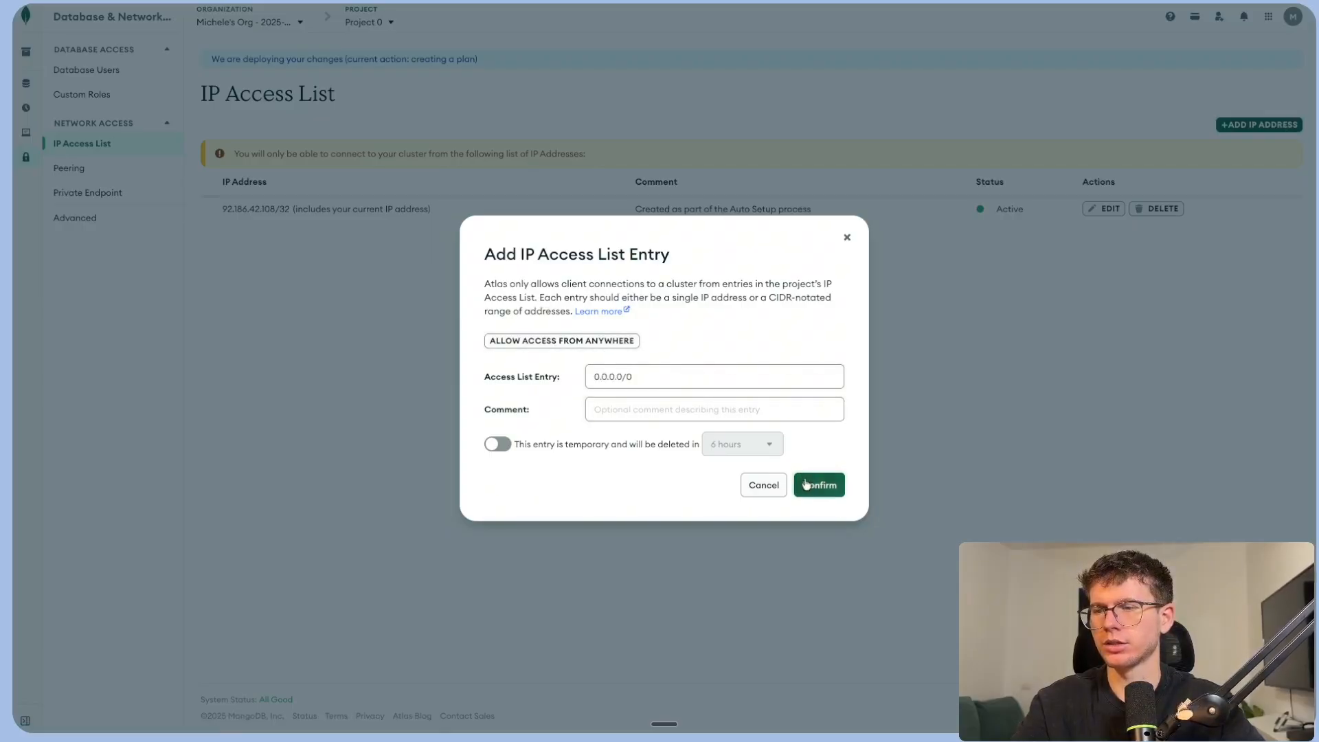
pyautogui.click(818, 485)
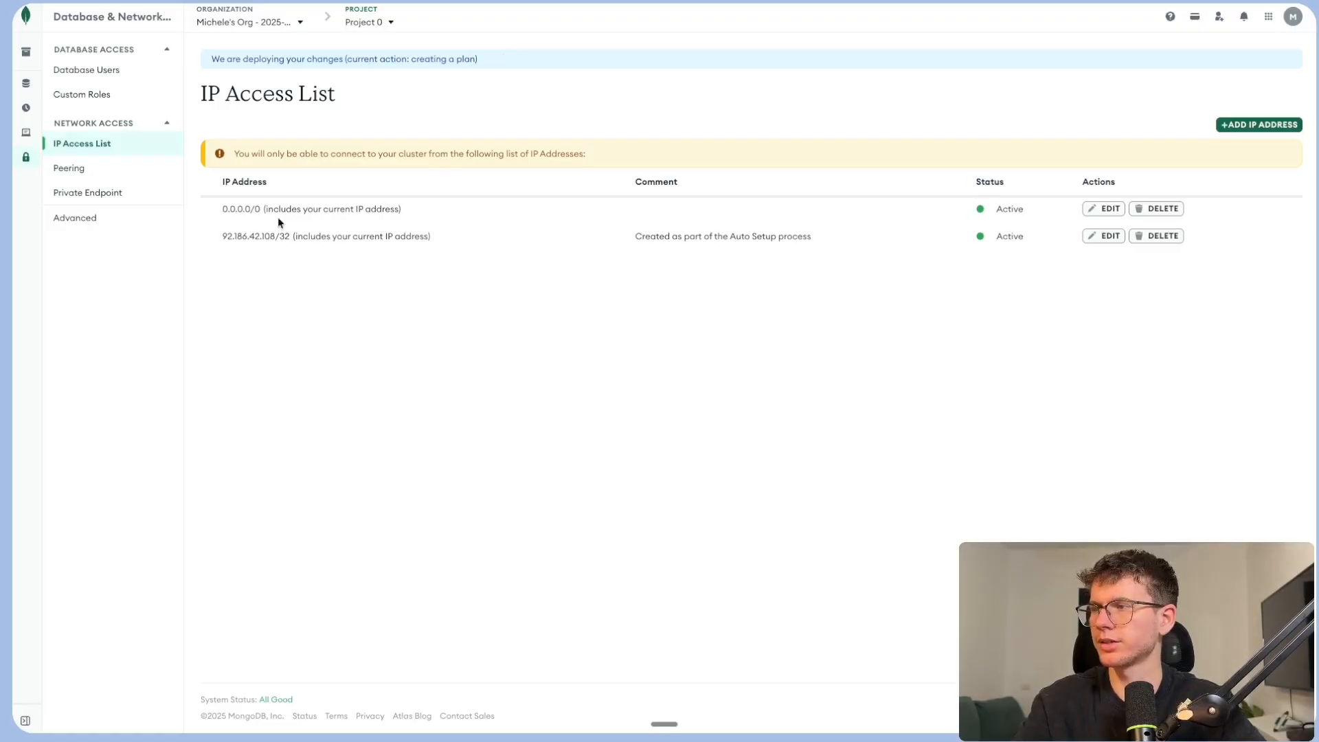
pyautogui.doubleClick(242, 209)
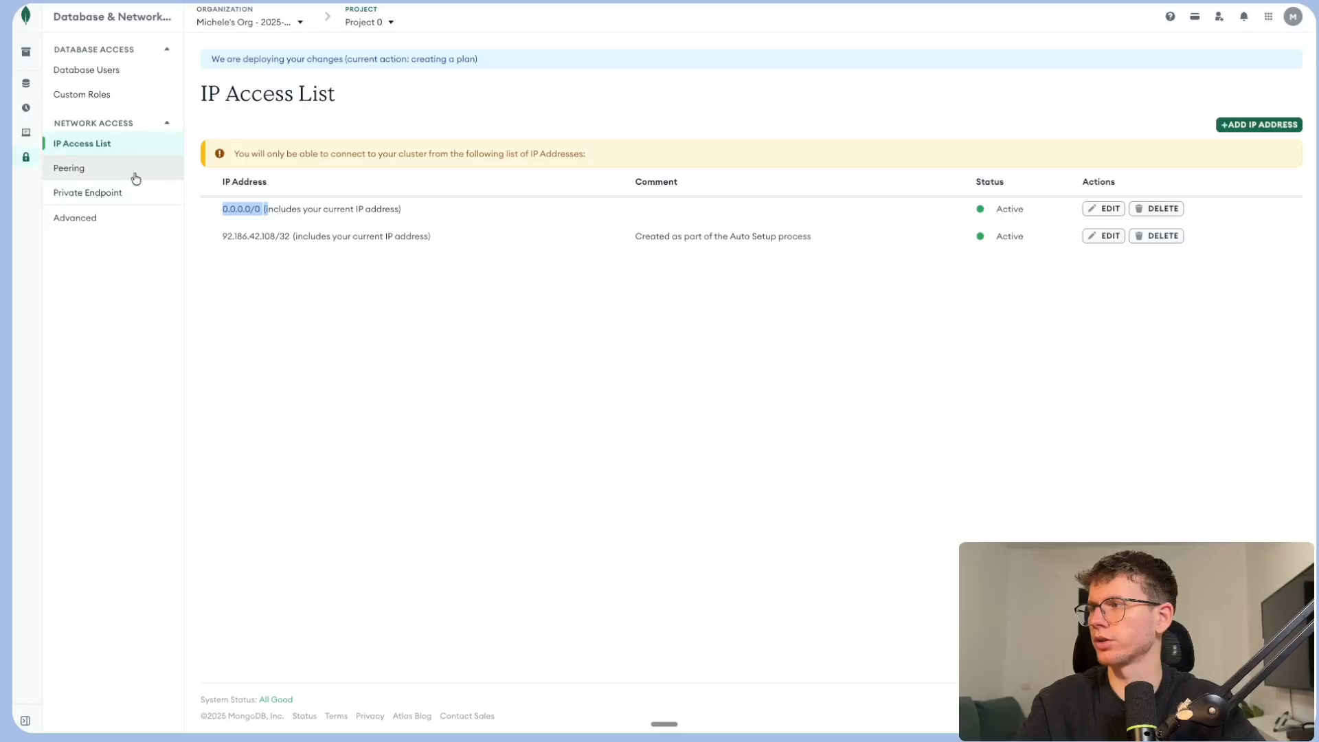
# Create database user michelen8n with a password and an AI-agent usage description.
pyautogui.click(87, 70)
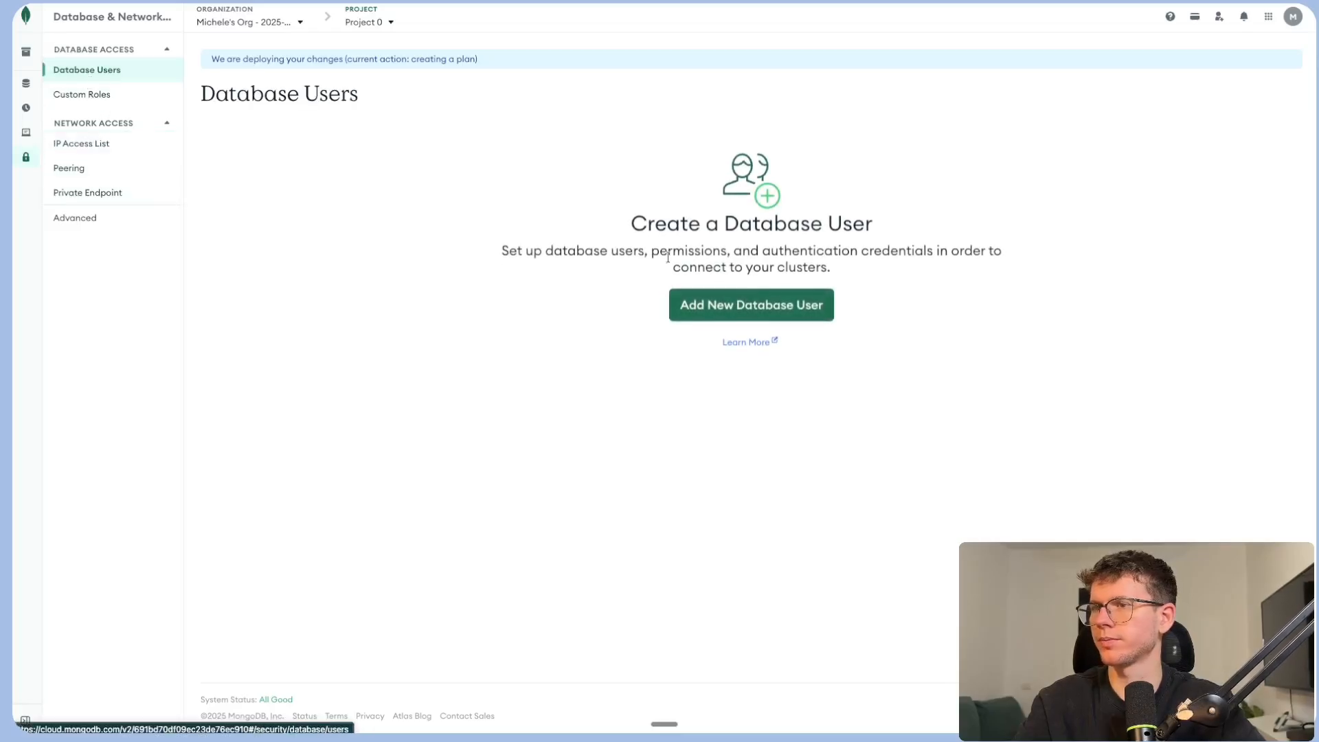
pyautogui.click(750, 305)
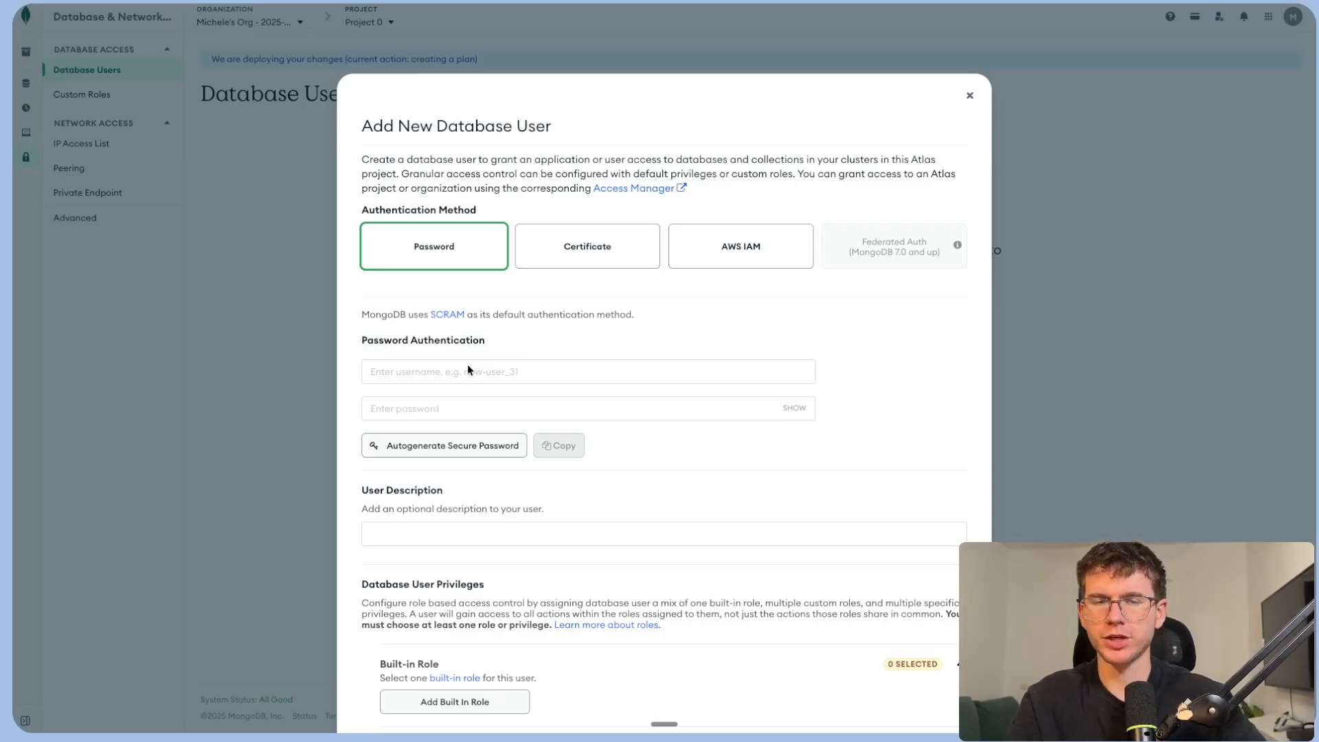
pyautogui.click(588, 371)
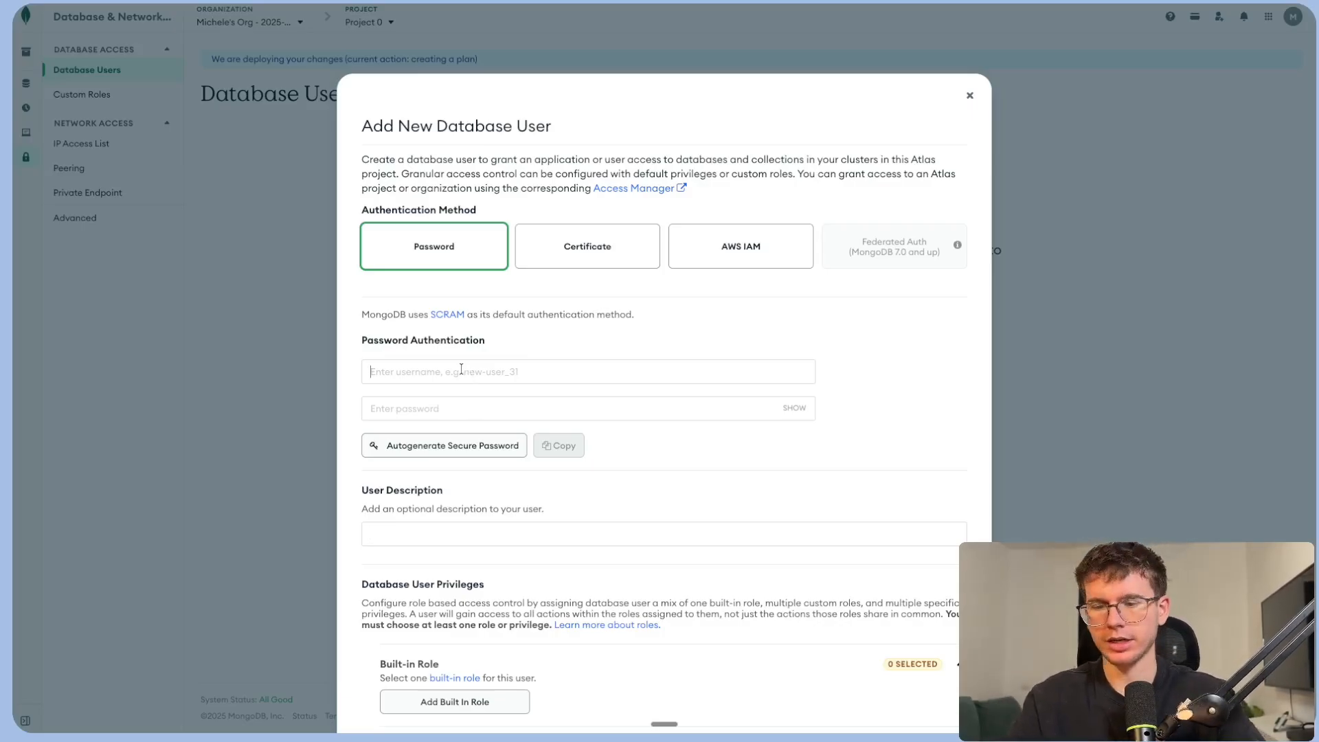
pyautogui.write('michelen8n')
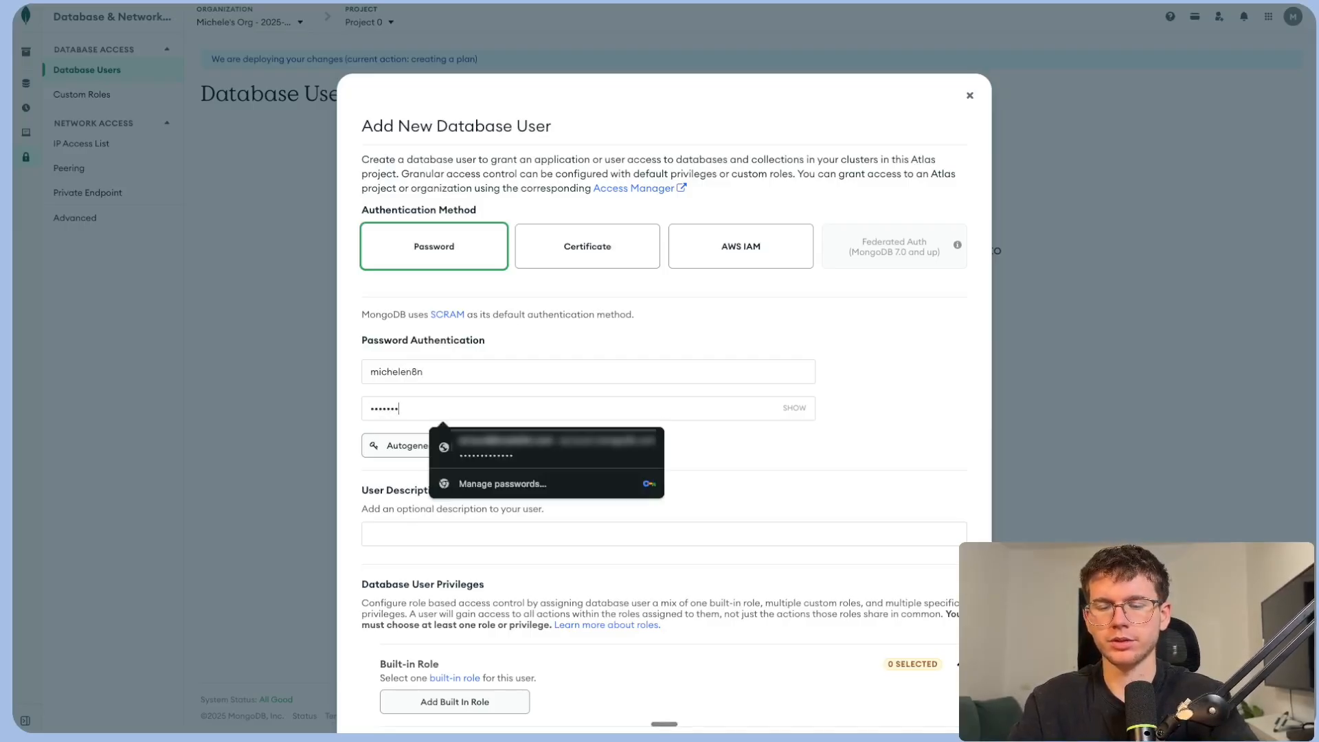
pyautogui.write('this')
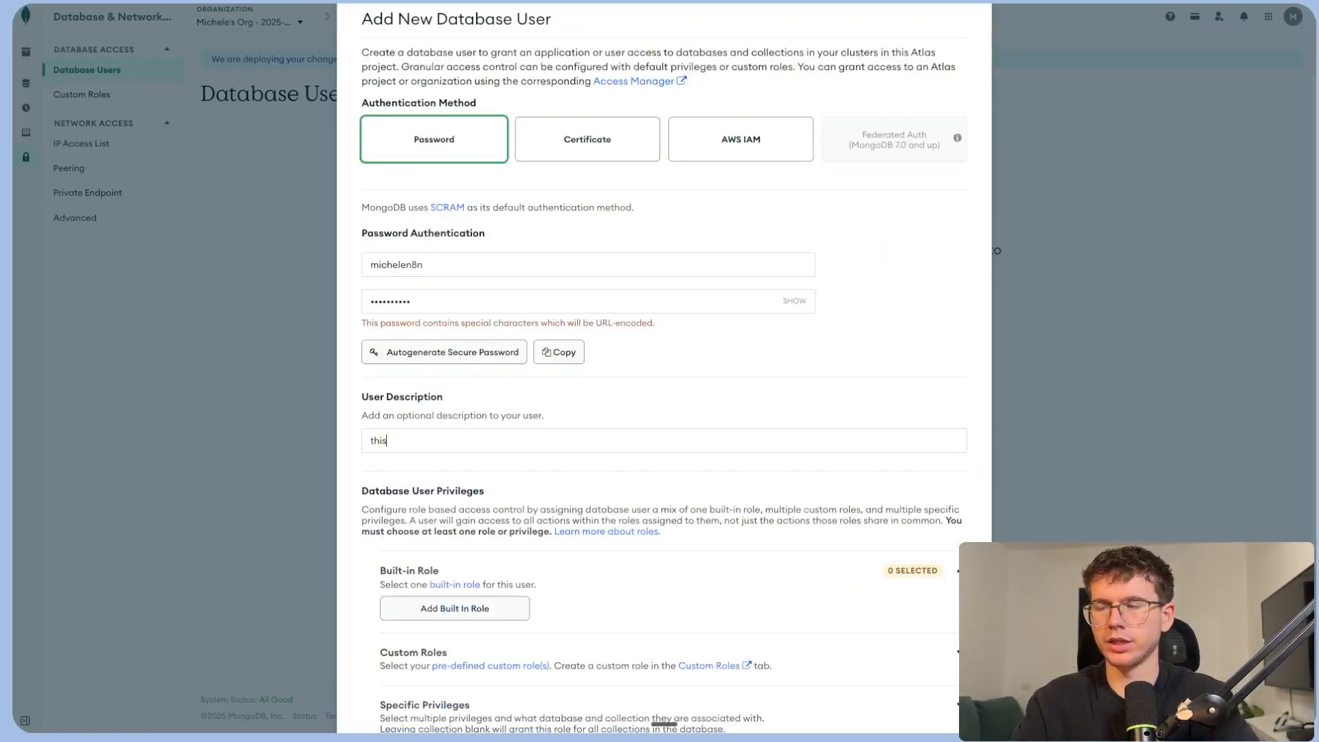
pyautogui.write('will be used to retrieve information fpr our AI agent.')
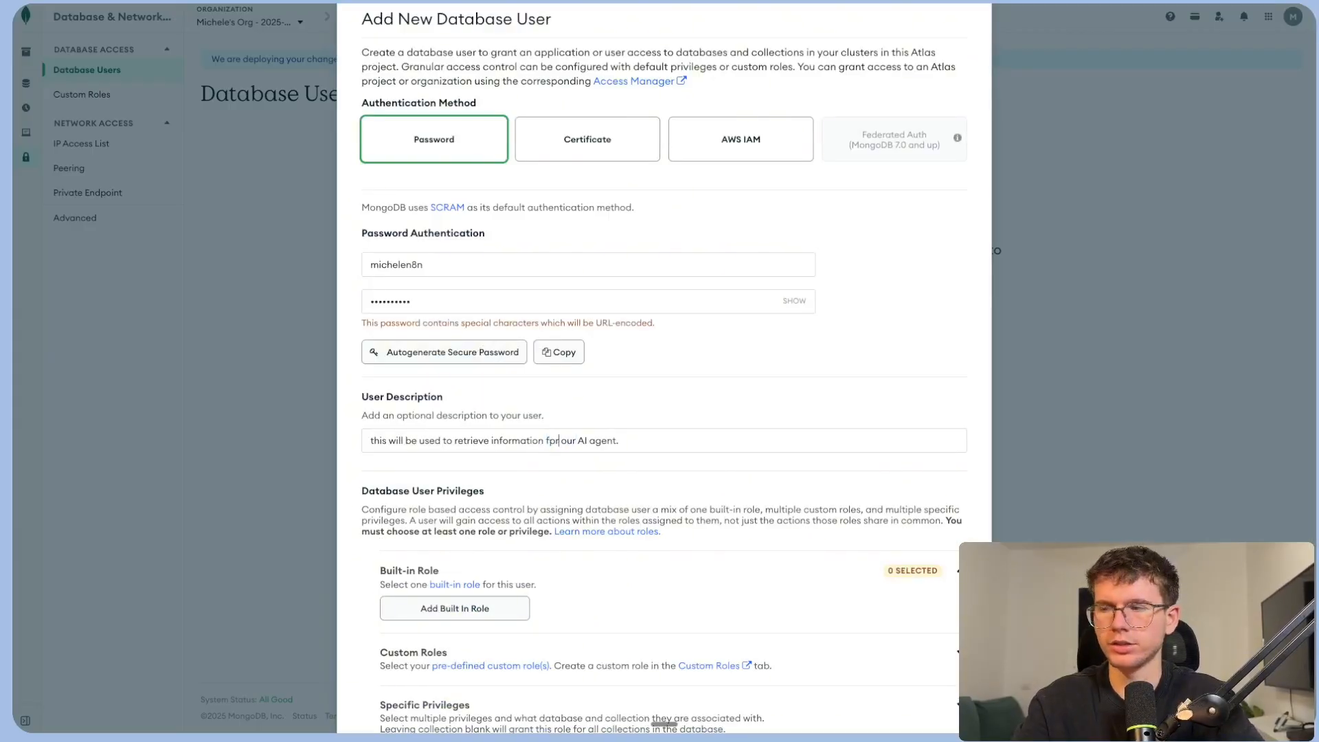
# Grant the user the built-in Read and write to any database role and save it.
pyautogui.scroll(-3)
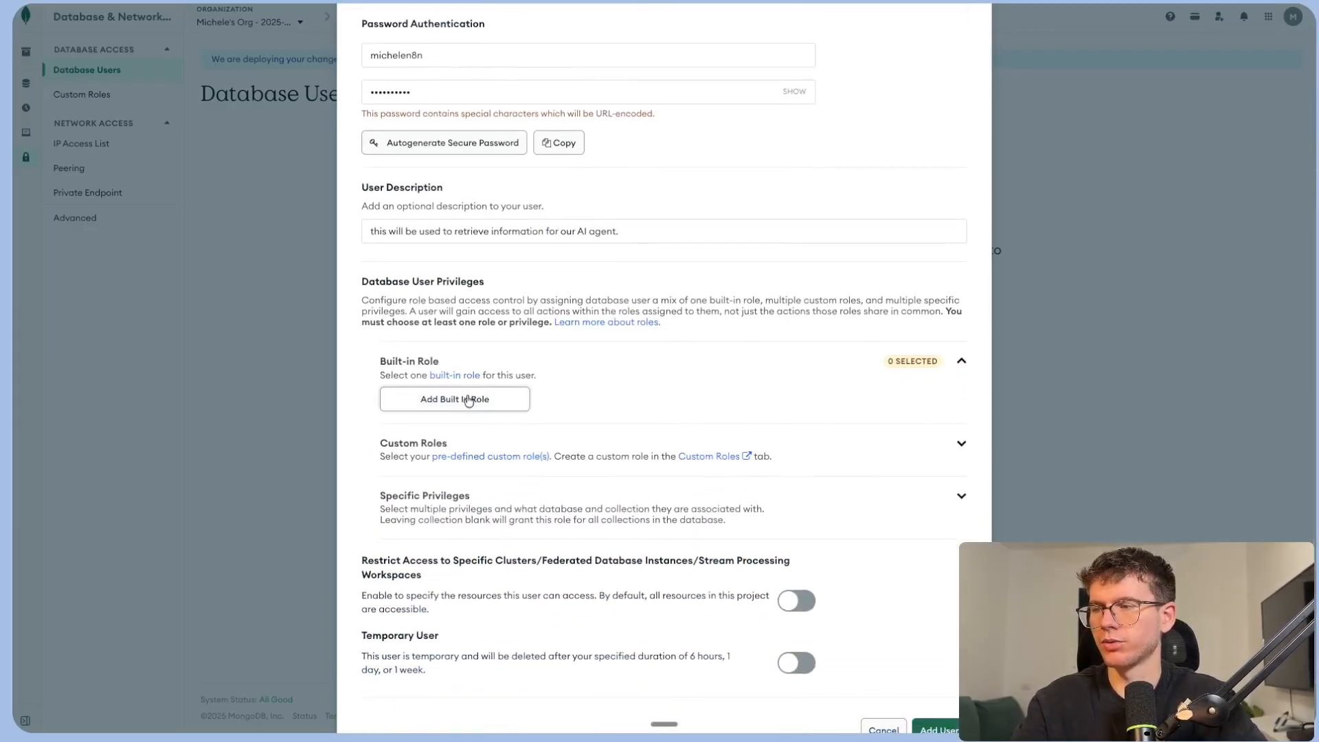
pyautogui.click(455, 399)
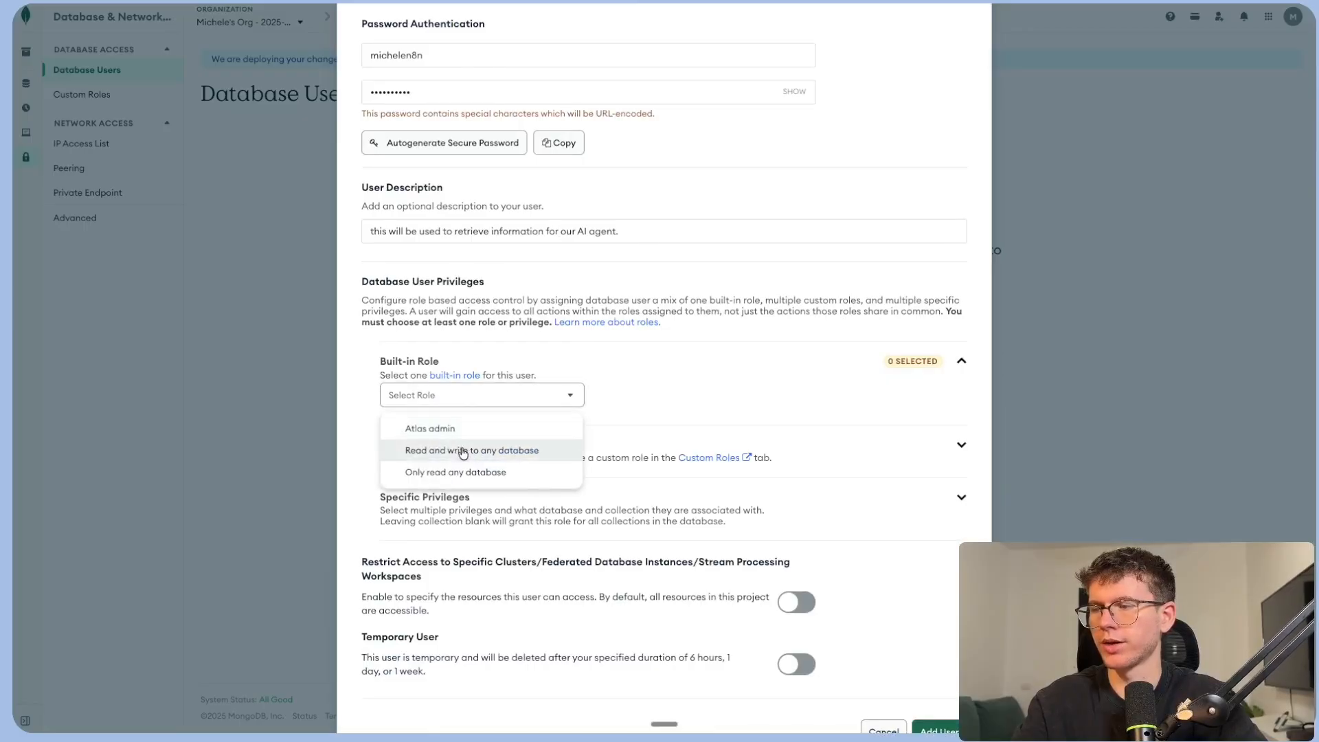
pyautogui.click(471, 450)
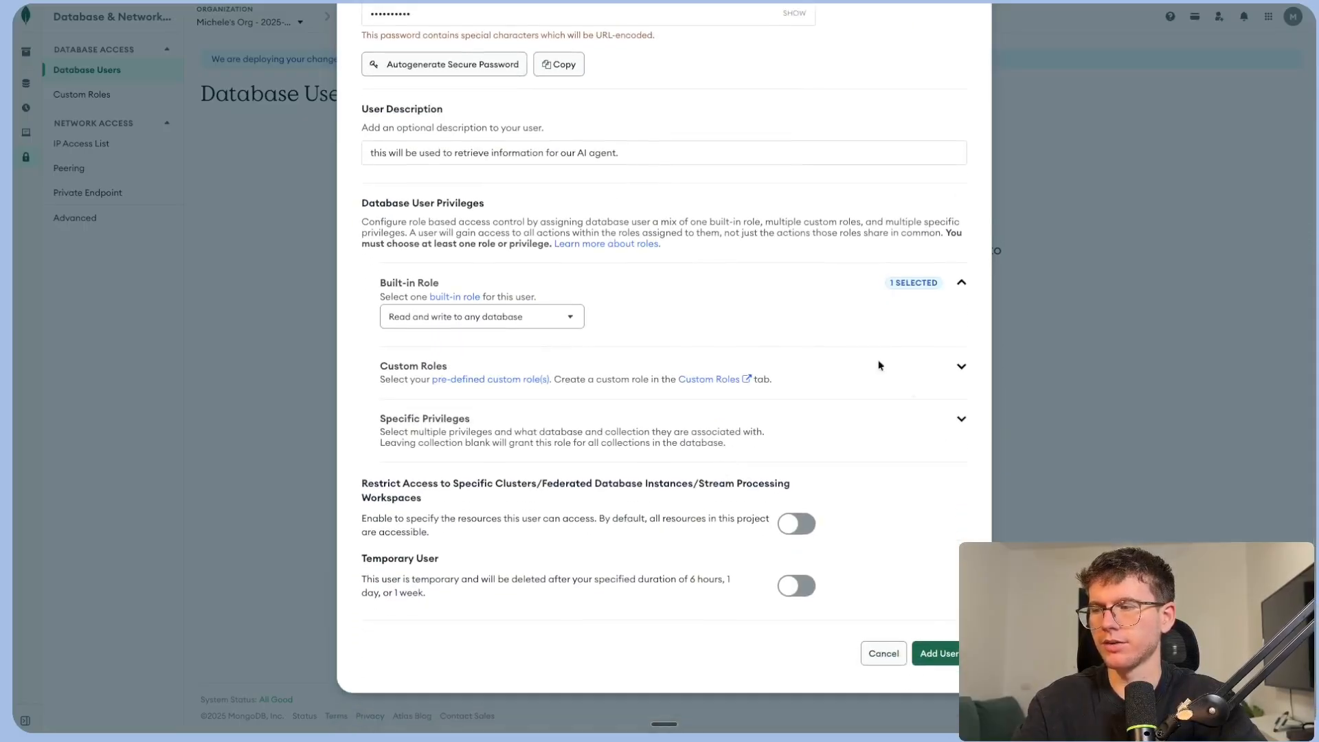
pyautogui.click(937, 653)
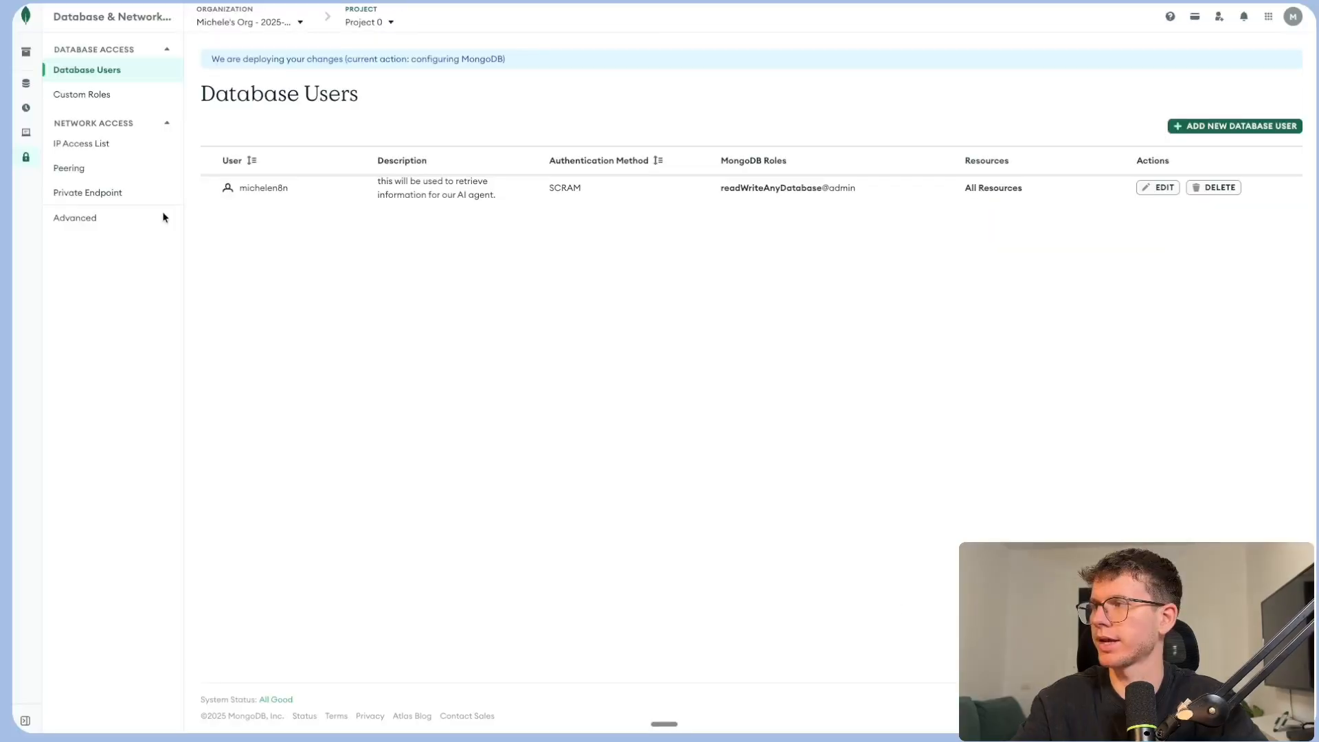
# Copy the micheleTest cluster's connection string from the Atlas Connect dialog.
pyautogui.click(55, 107)
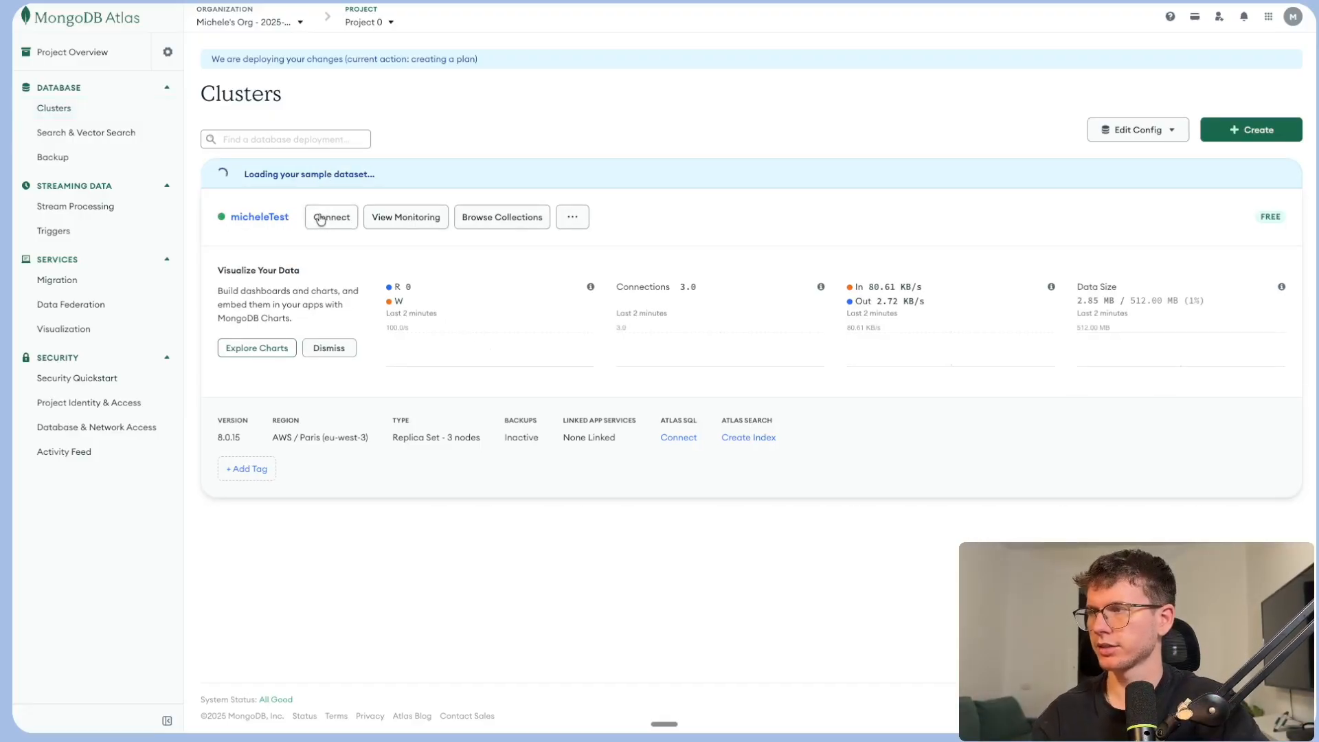
pyautogui.click(331, 216)
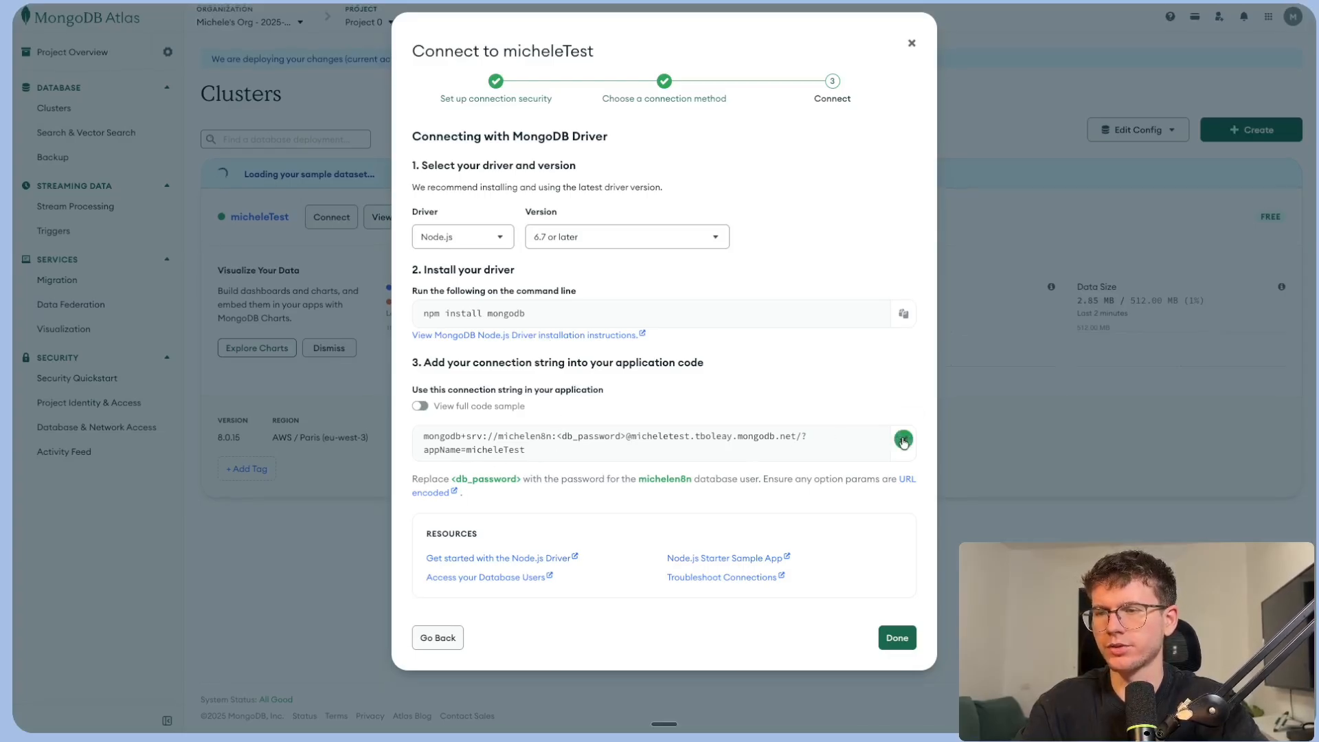
pyautogui.click(903, 440)
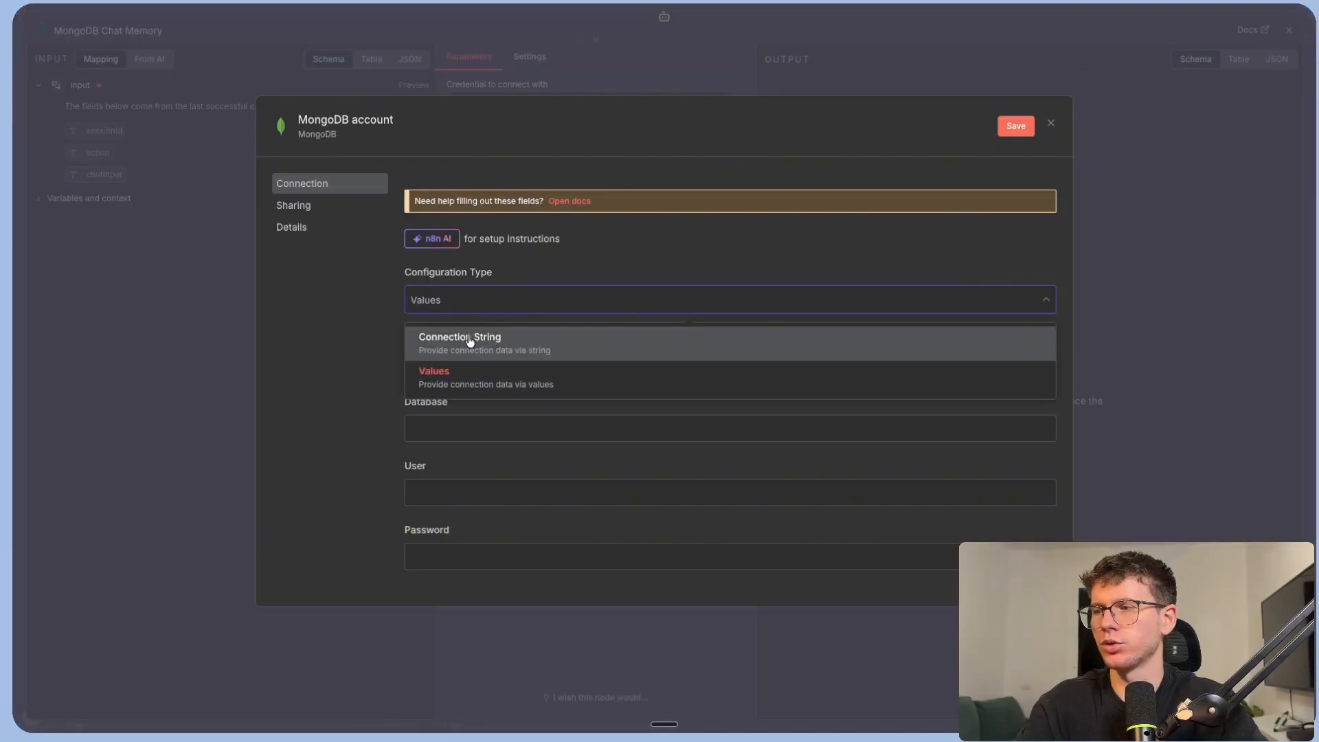
# Set the credential to Connection String with the micheleTest Atlas URI, then return to Atlas.
pyautogui.click(460, 342)
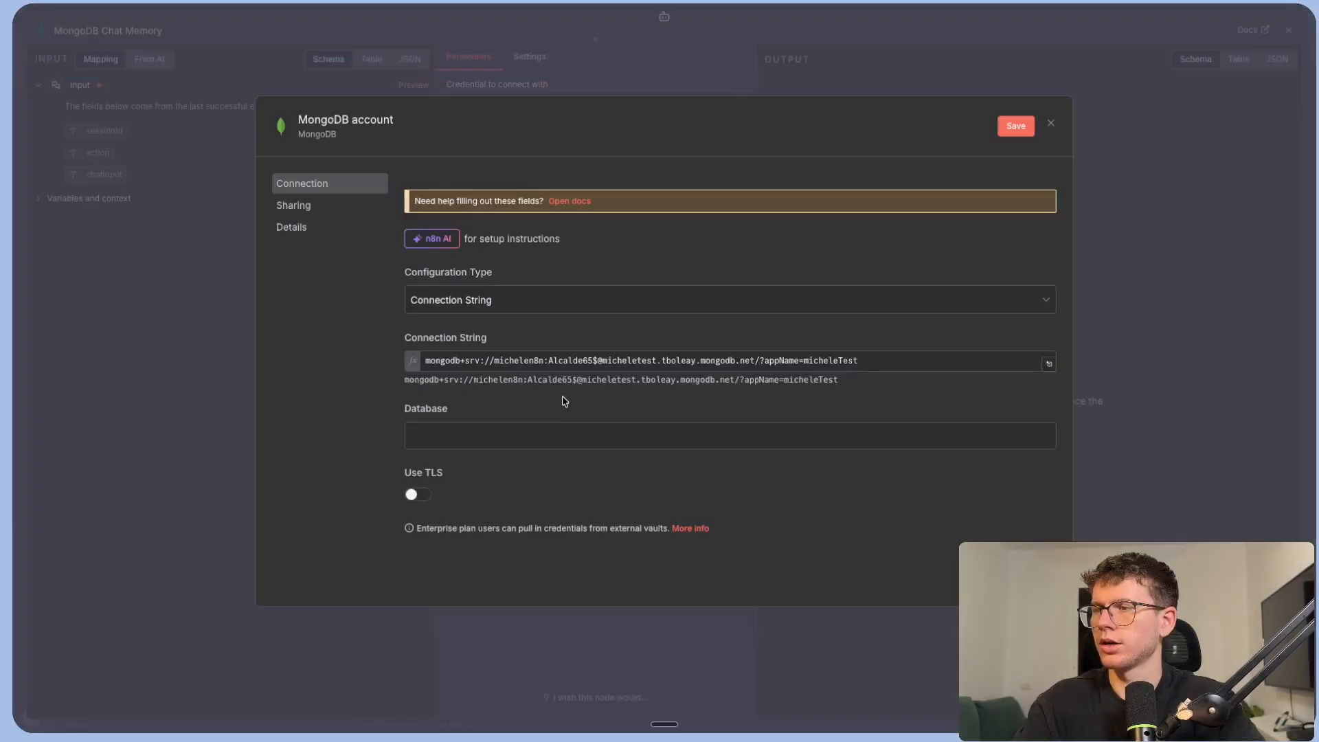
pyautogui.click(305, 14)
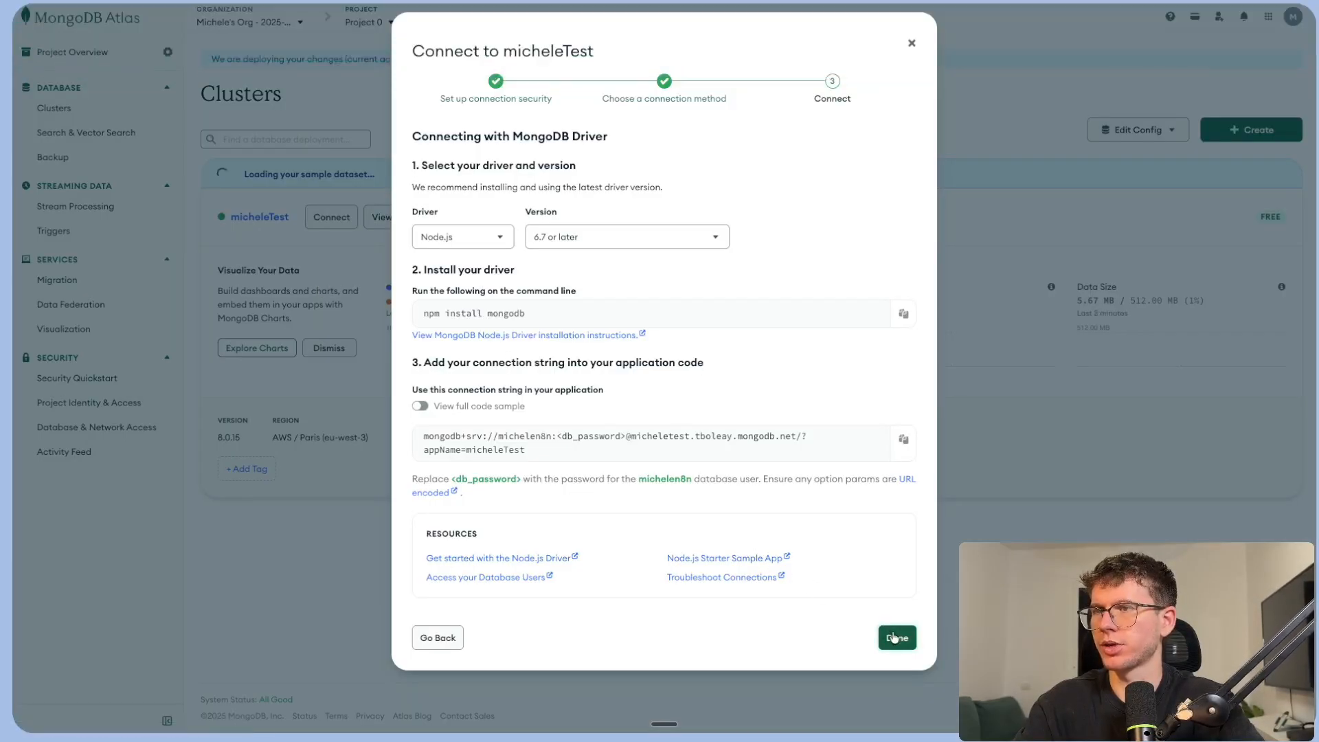
# Create the micheleTest database with a testn8n collection in Atlas Data Explorer.
pyautogui.click(898, 637)
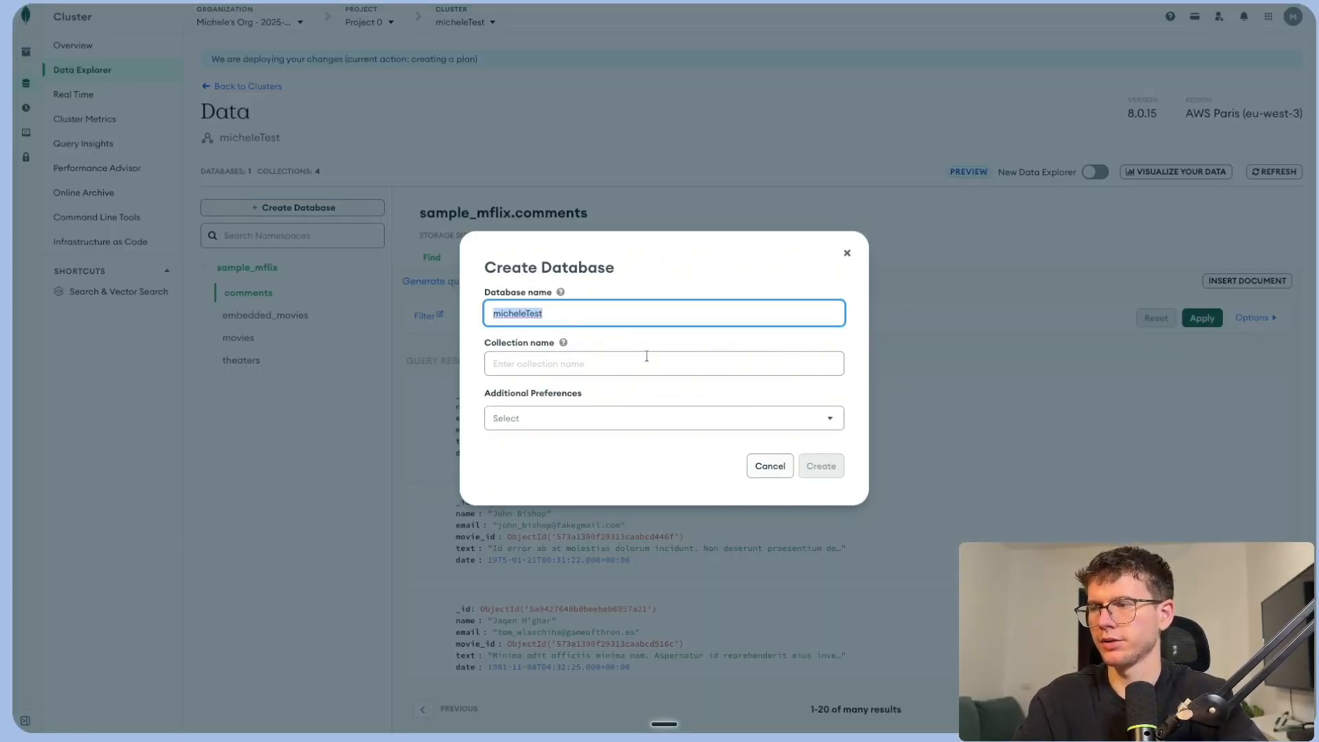
pyautogui.write('testn8n')
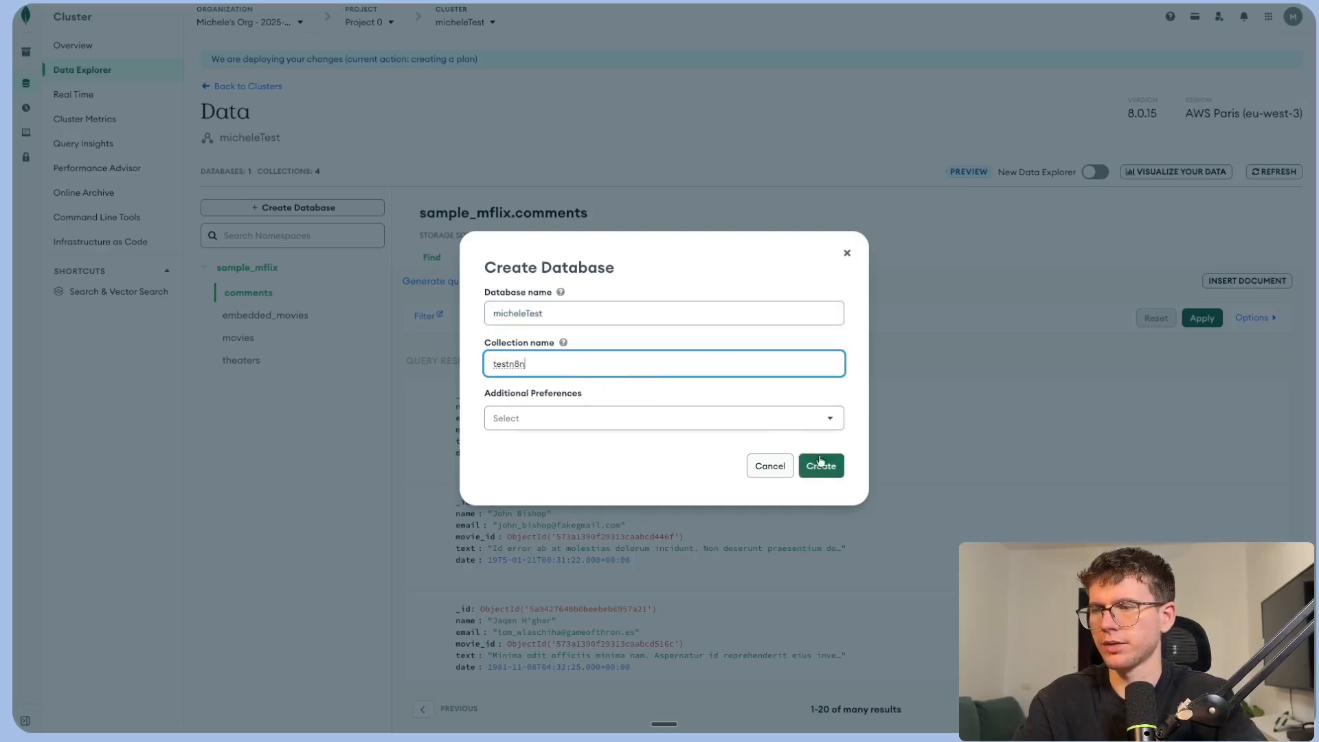
pyautogui.click(820, 466)
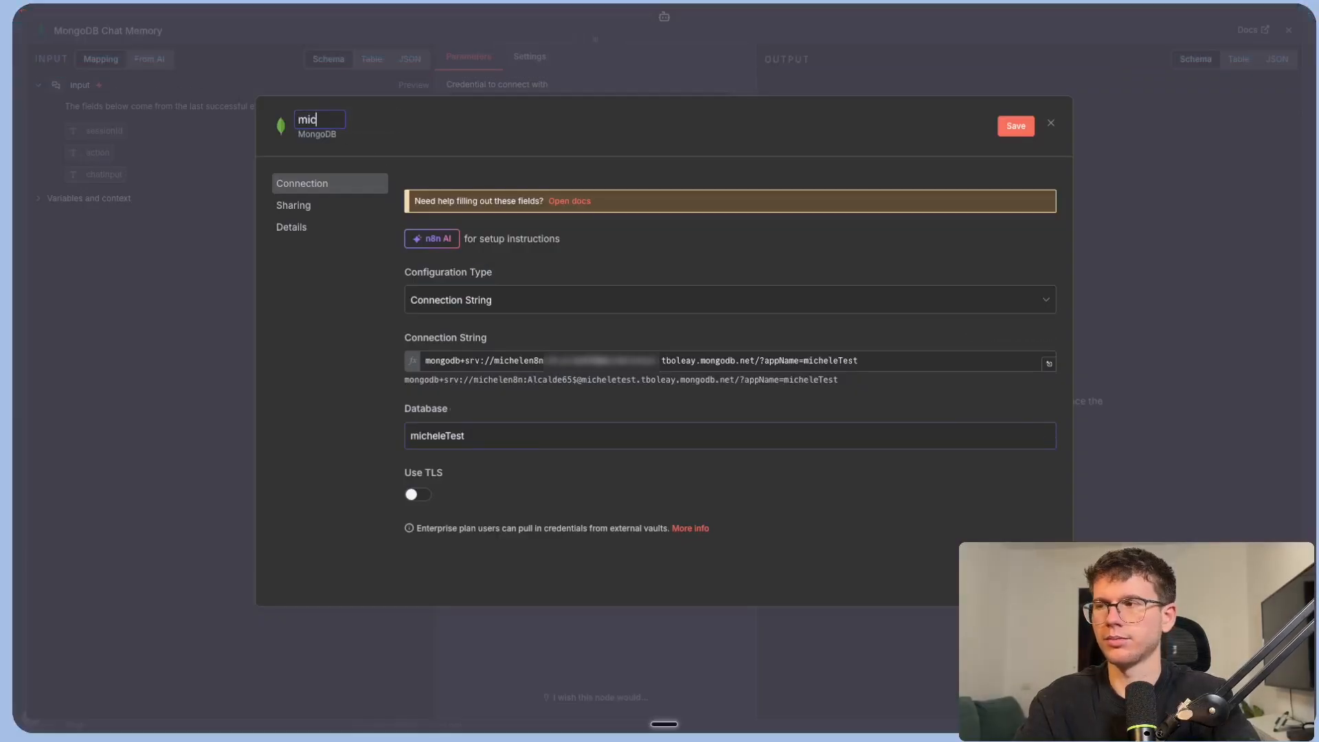
# Save the MongoDB credential as 'michele test' and set the memory's Database Name to micheleTest.
pyautogui.write('michele test')
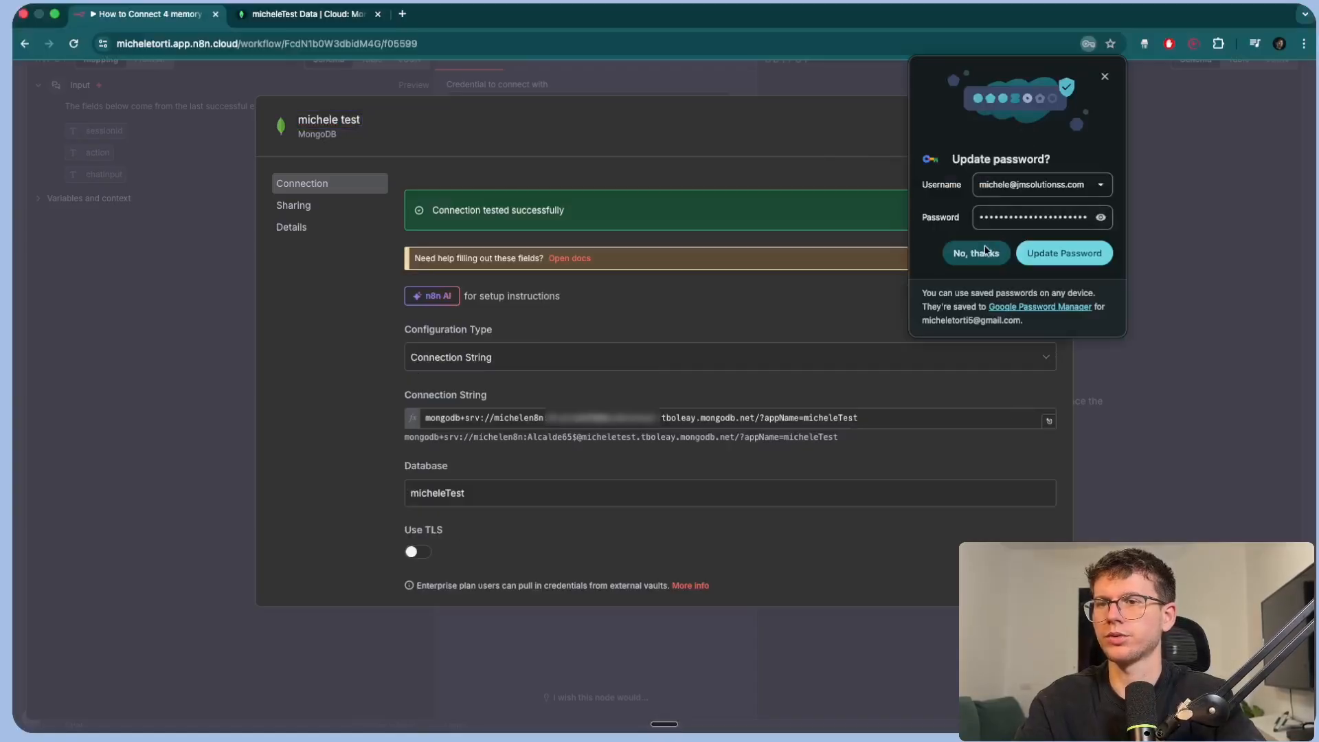
pyautogui.click(976, 253)
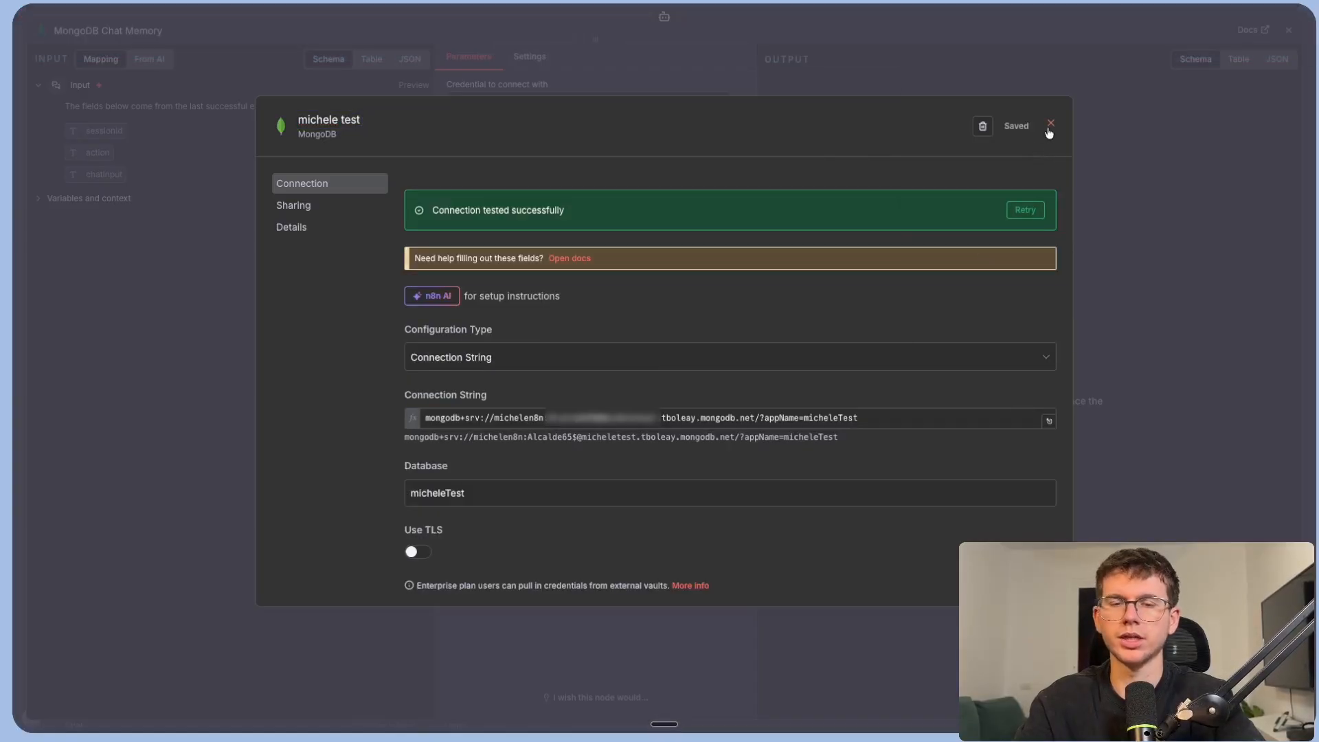
pyautogui.click(1050, 127)
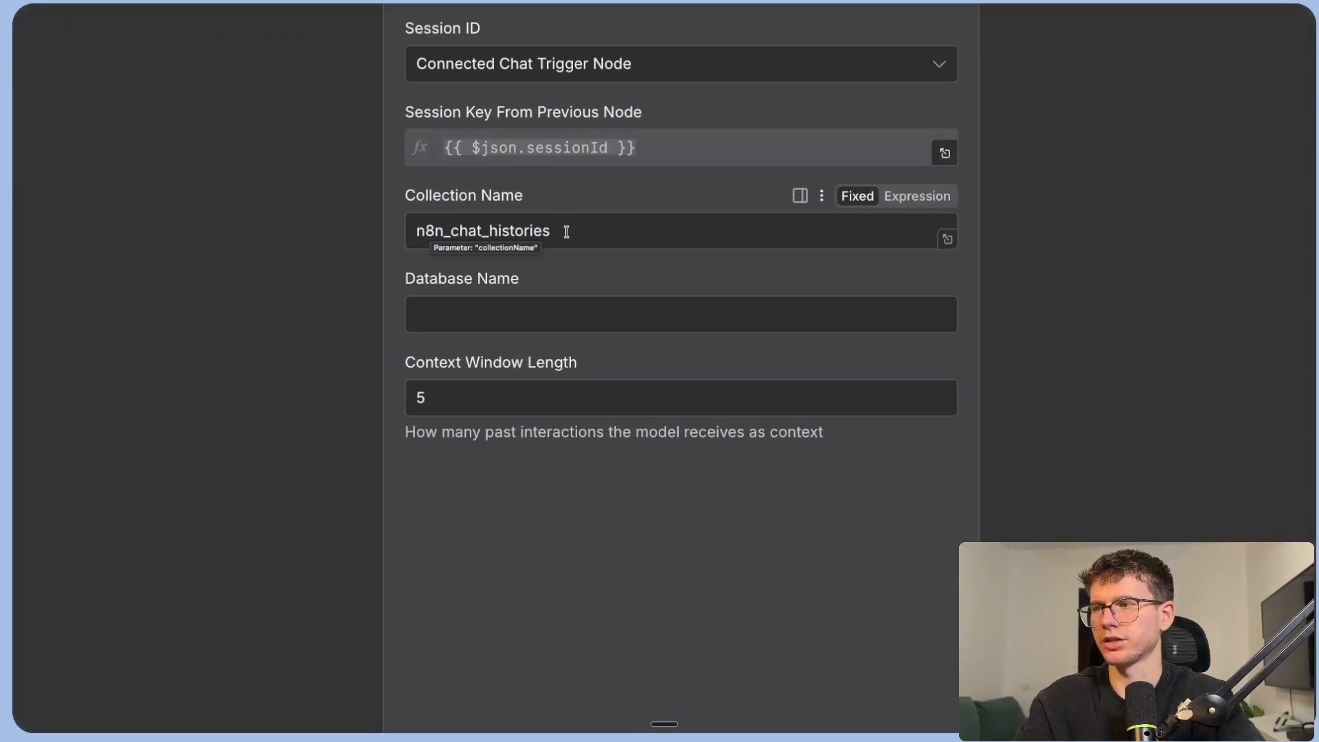
pyautogui.write('micheleTest')
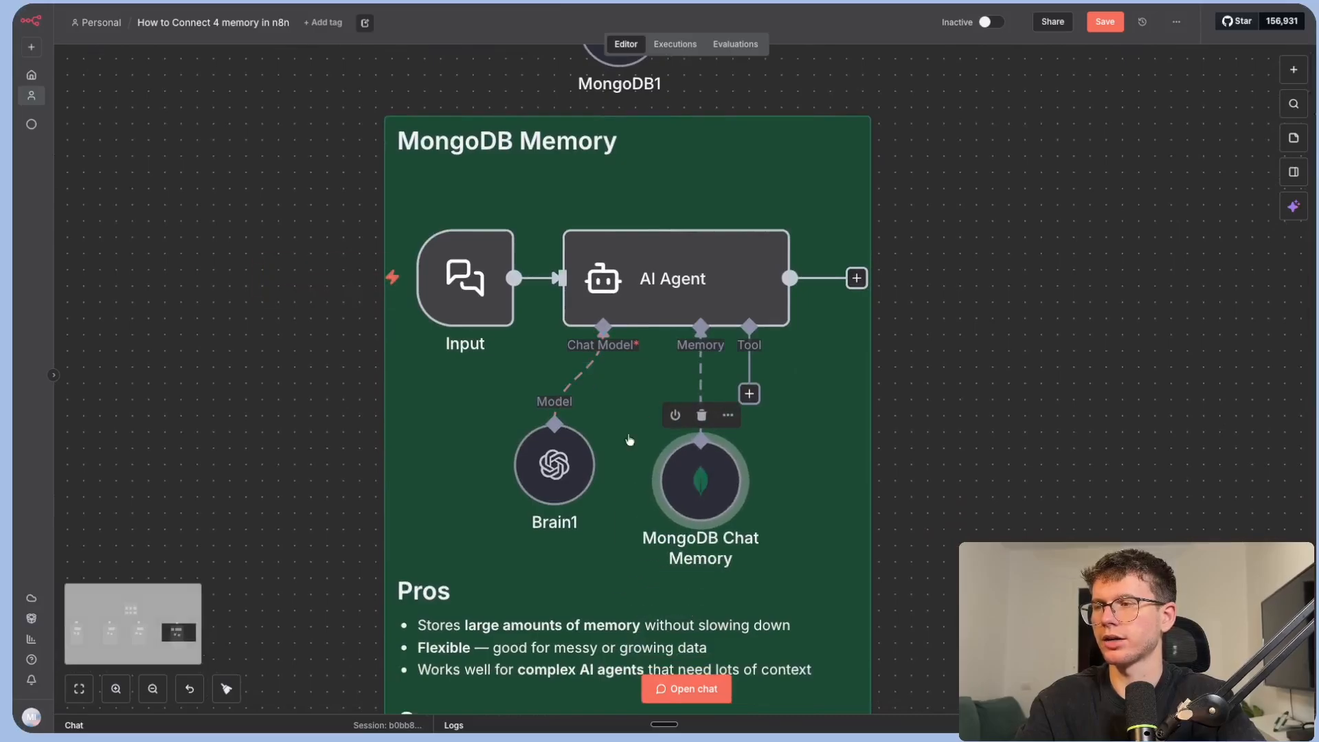
# Ask the agent in chat 'hey there, how do you make burgers?'.
pyautogui.click(686, 688)
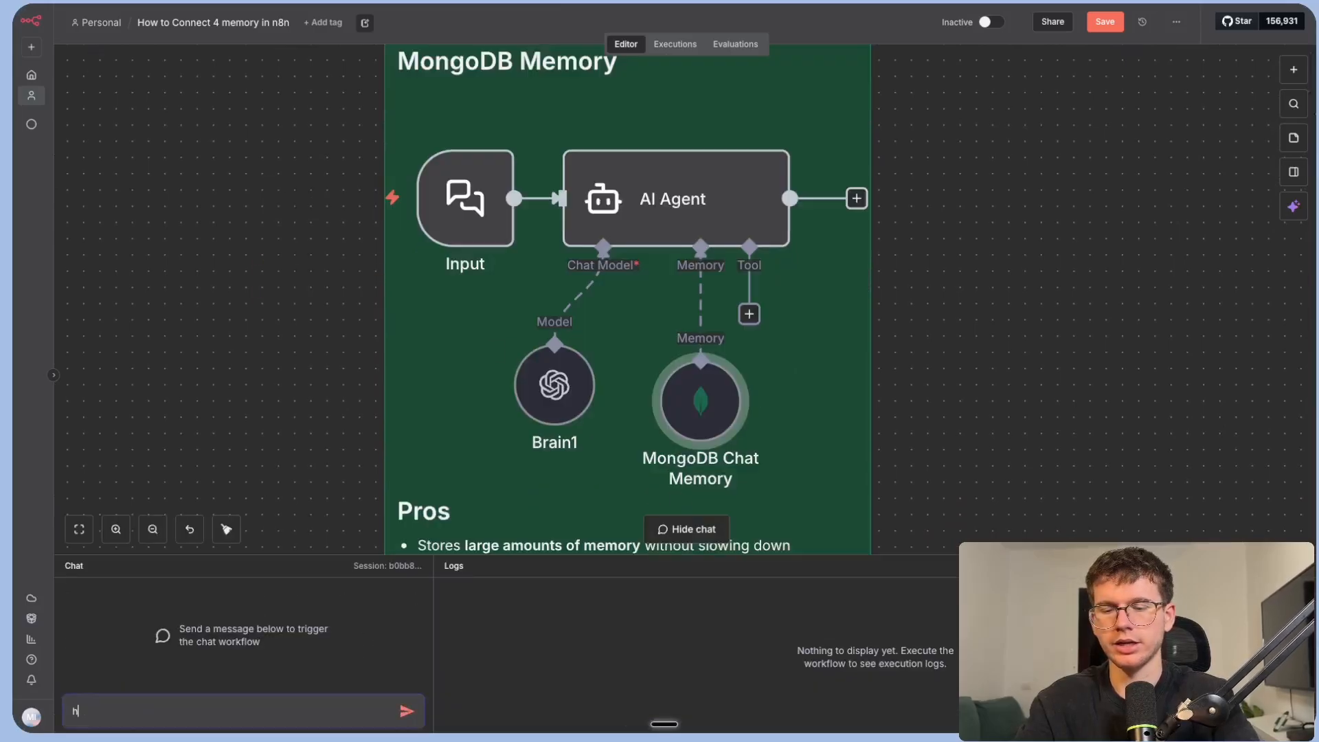
pyautogui.write('ey there,')
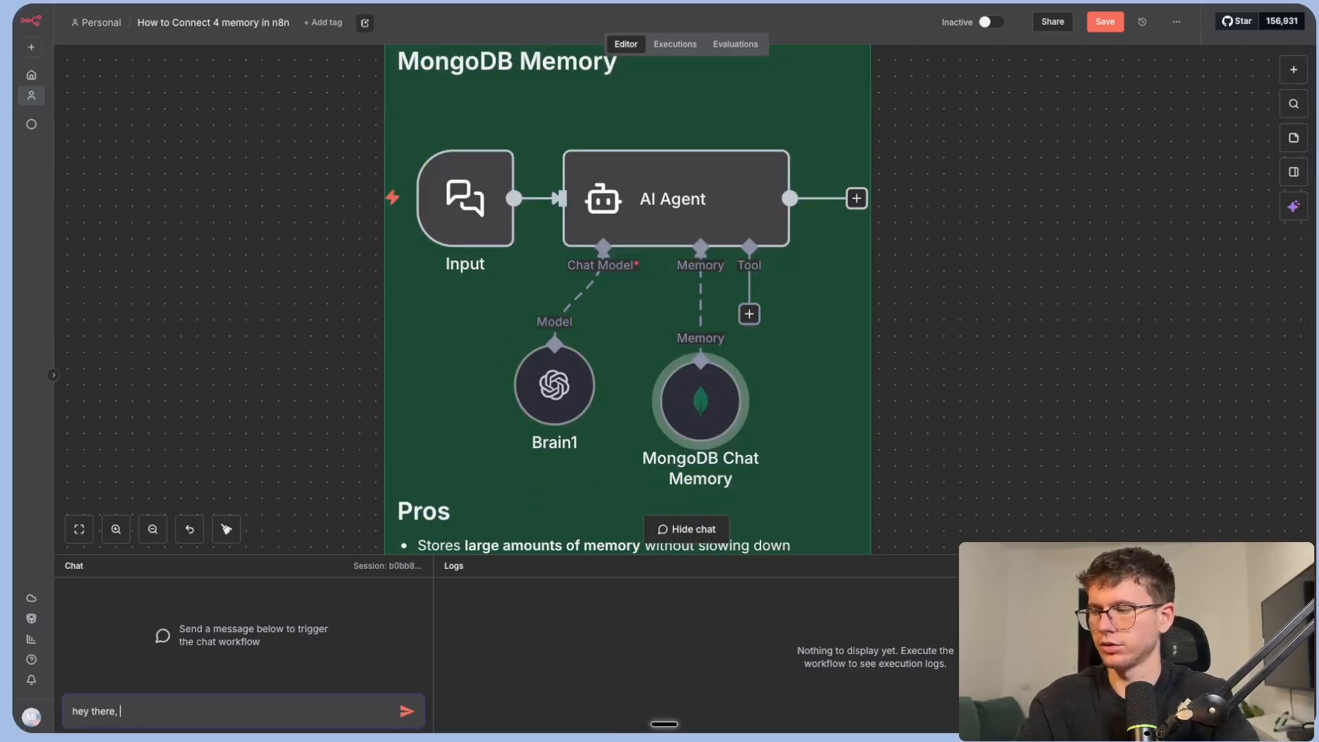
pyautogui.write('how do you make burgers?')
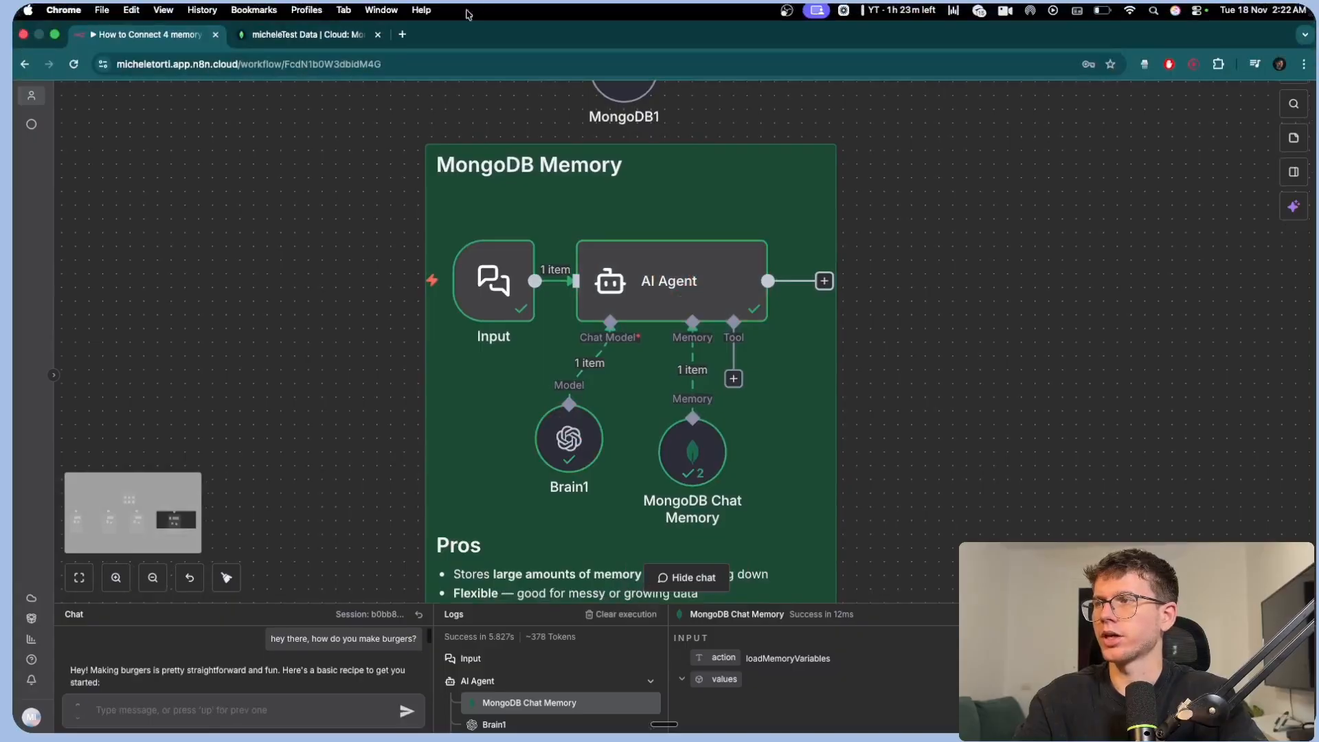
# Inspect the n8n_chat_histories session document in Atlas, expanding its stored burger messages.
pyautogui.click(303, 34)
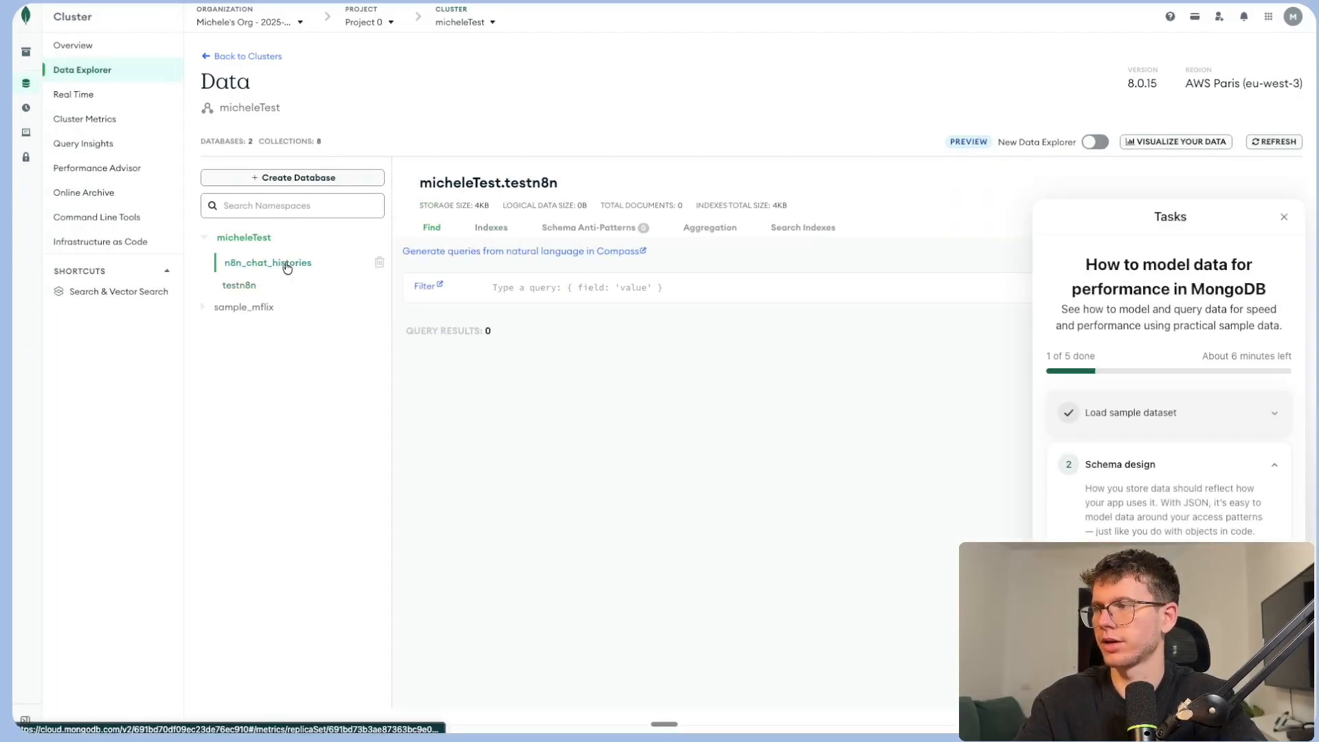
pyautogui.click(268, 263)
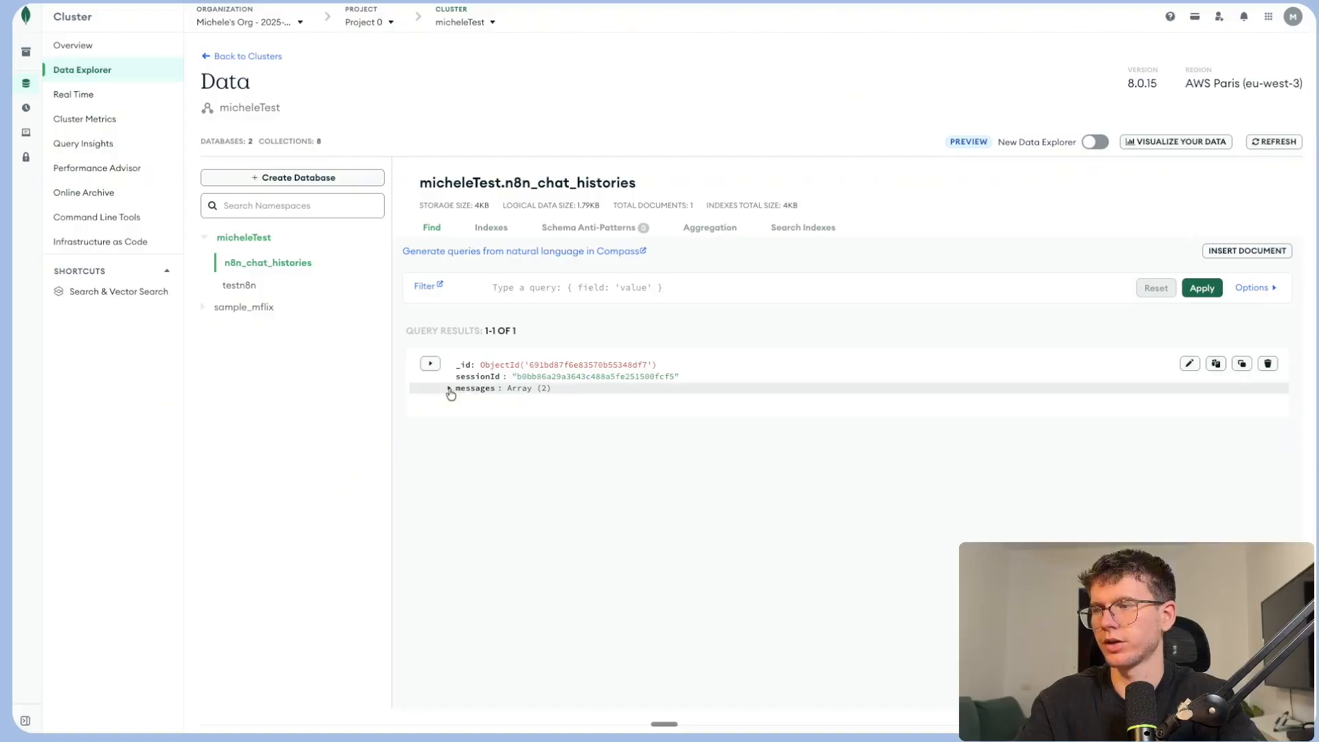
pyautogui.click(450, 388)
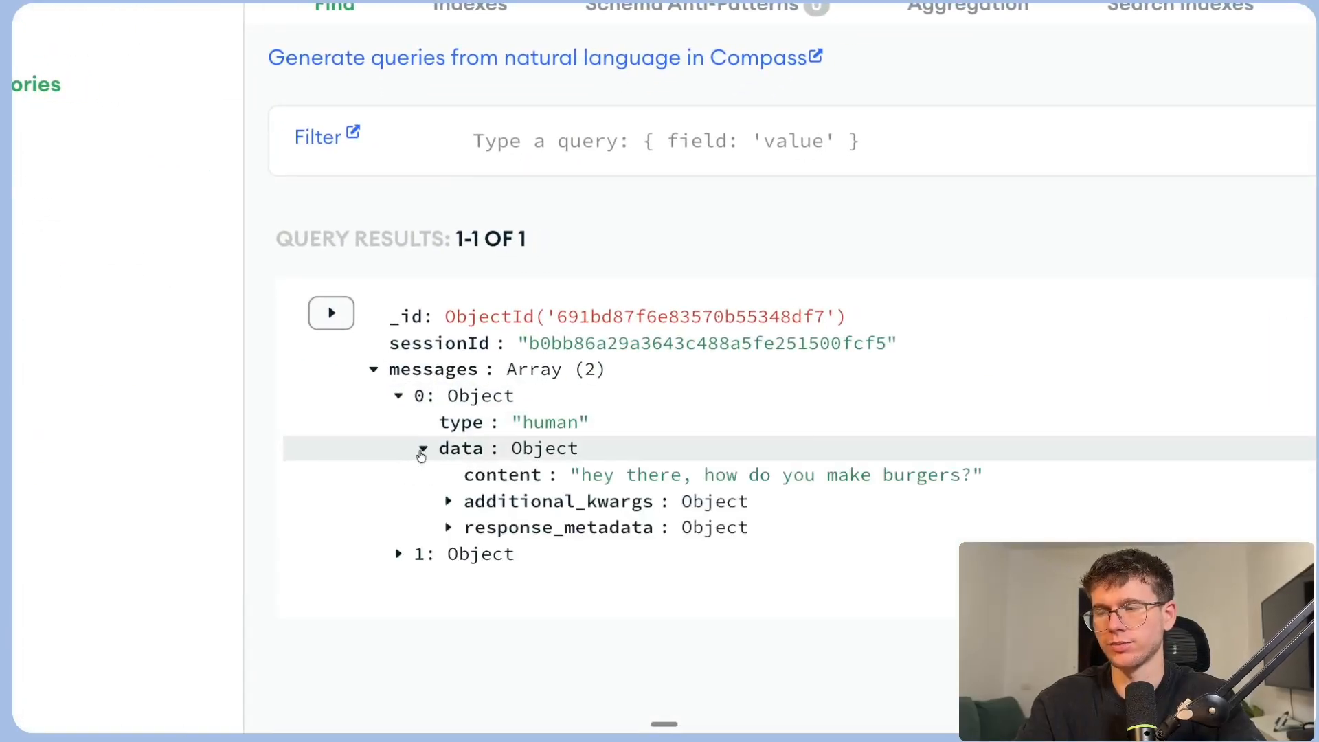
pyautogui.scroll(-3)
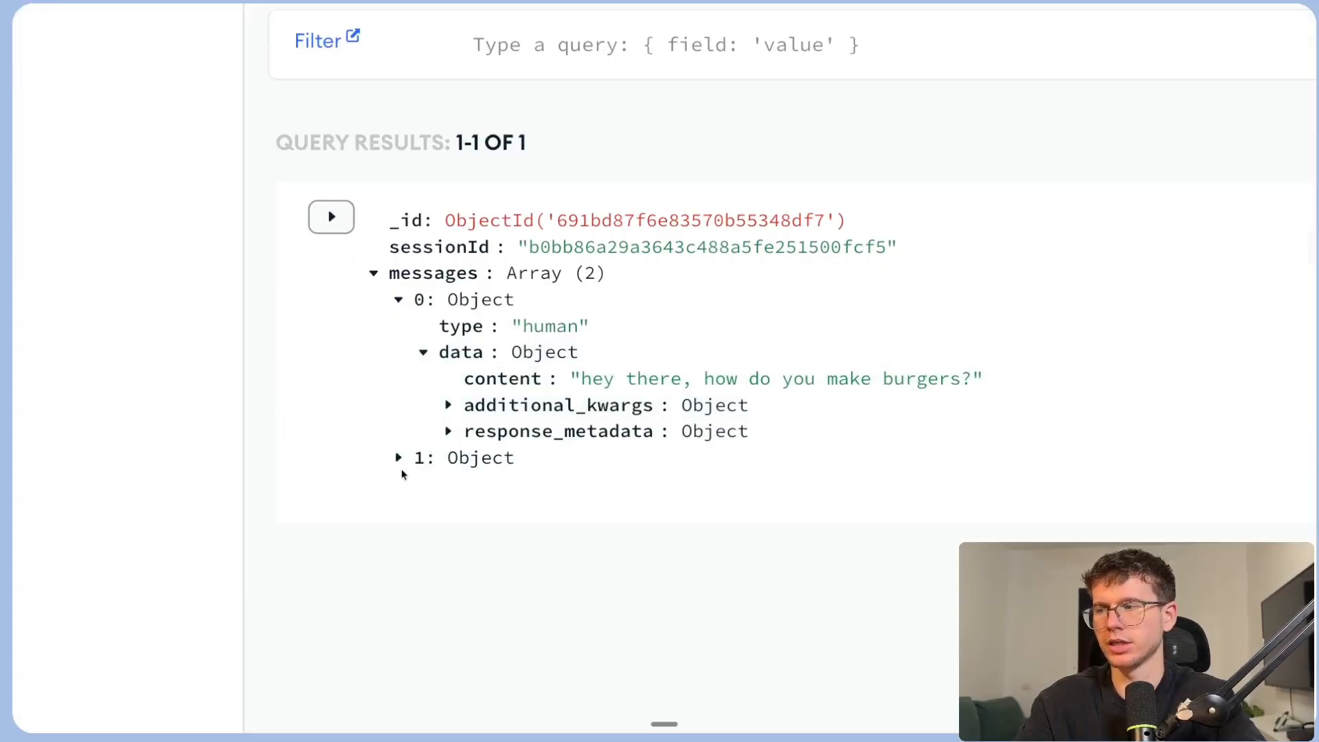
pyautogui.click(398, 456)
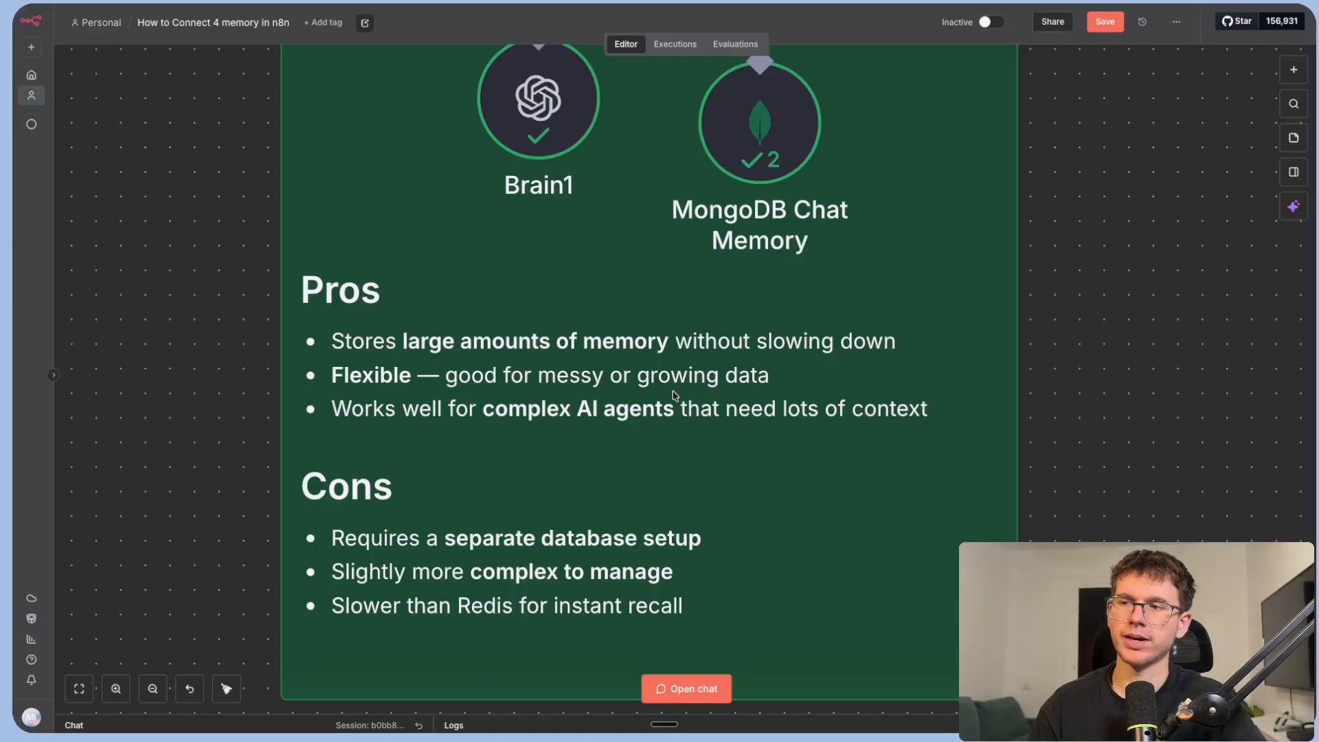
pyautogui.moveTo(654, 444)
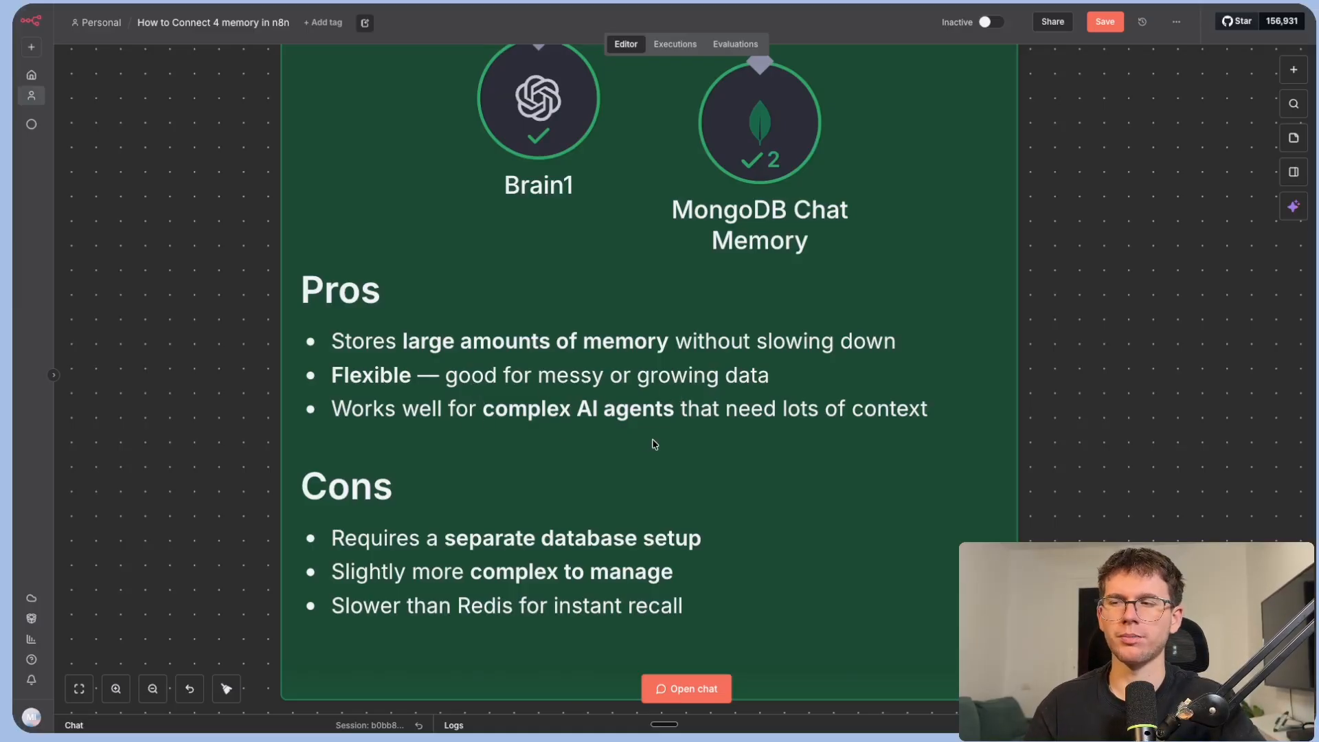
pyautogui.moveTo(737, 444)
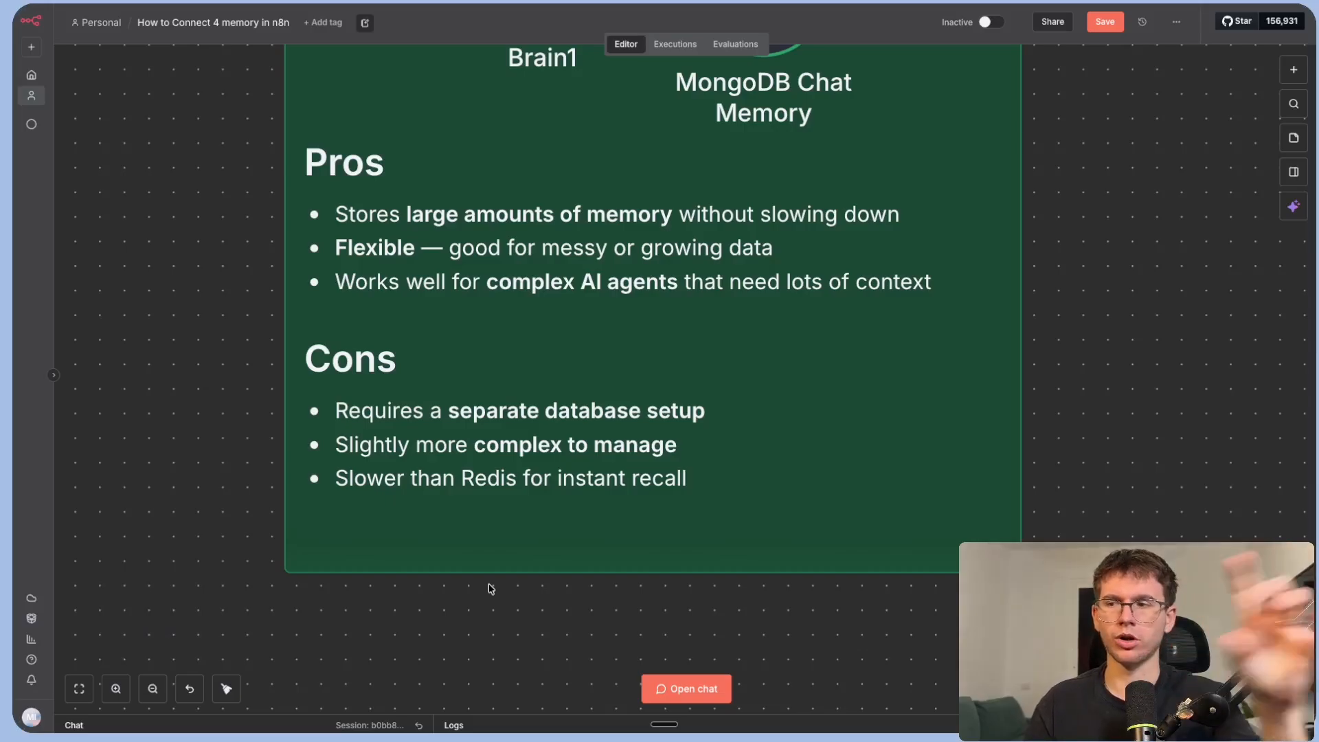
pyautogui.moveTo(589, 514)
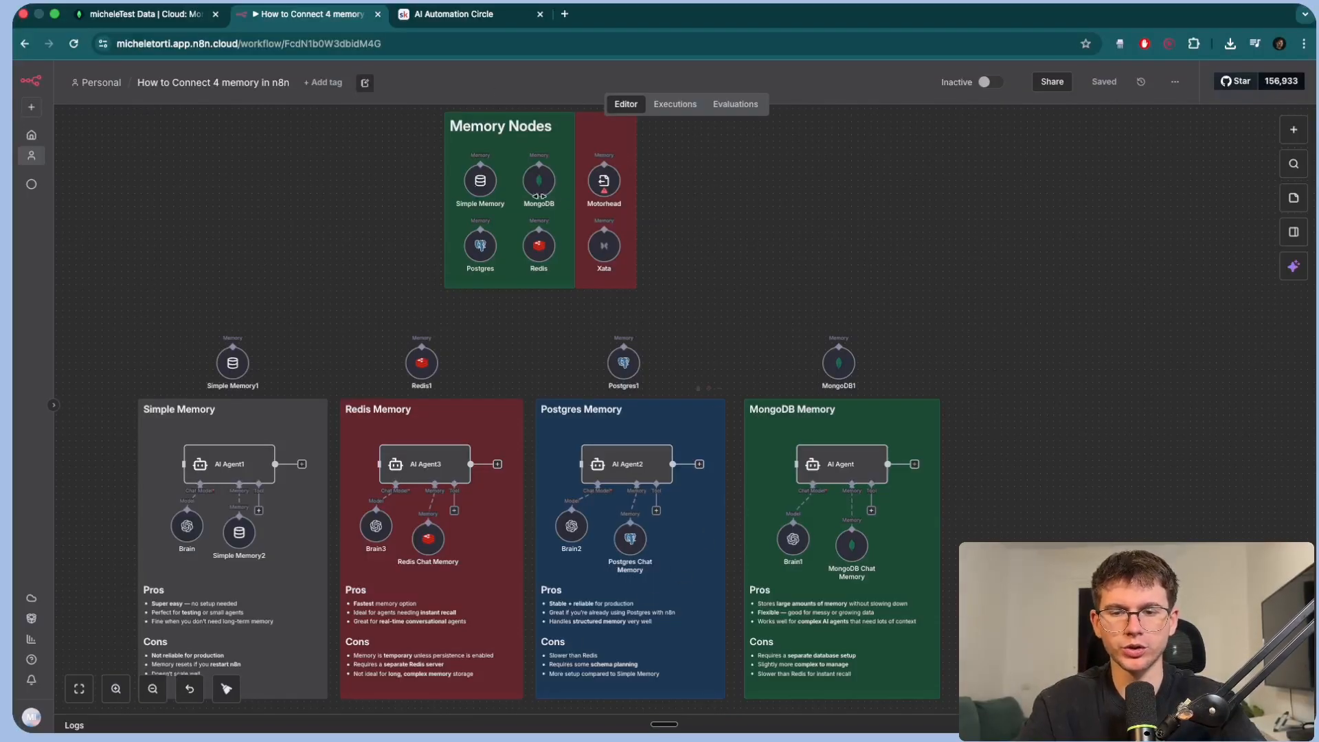
# Browse the AI Automation Circle classroom courses, Templates Vault and calendar in Skool.
pyautogui.click(455, 13)
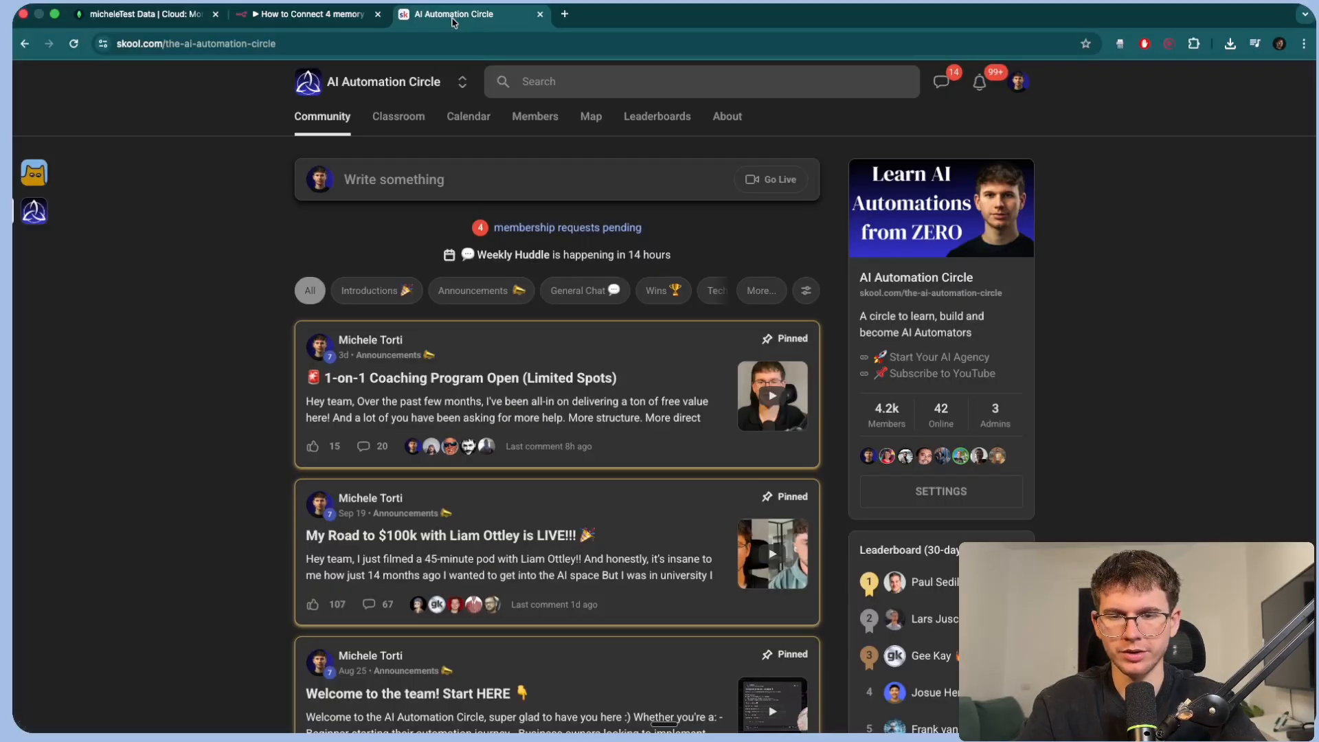
pyautogui.click(399, 115)
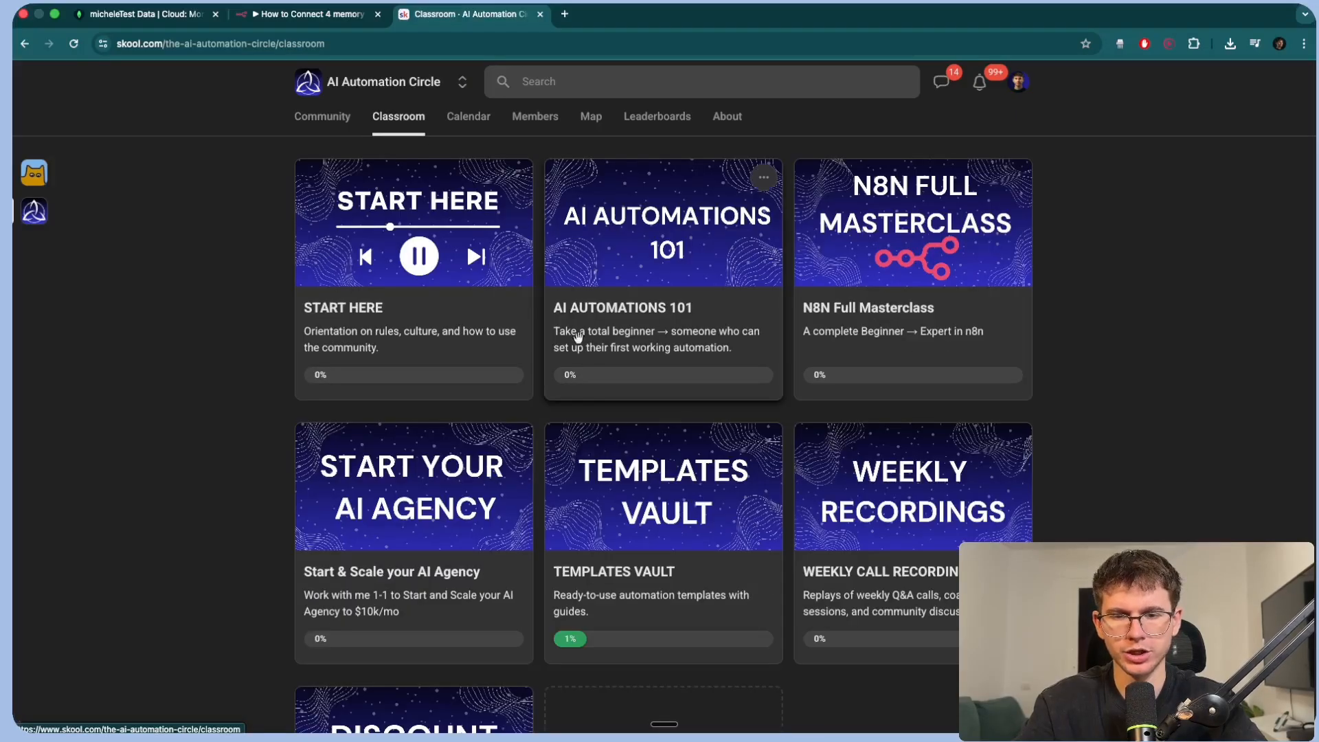
pyautogui.click(663, 486)
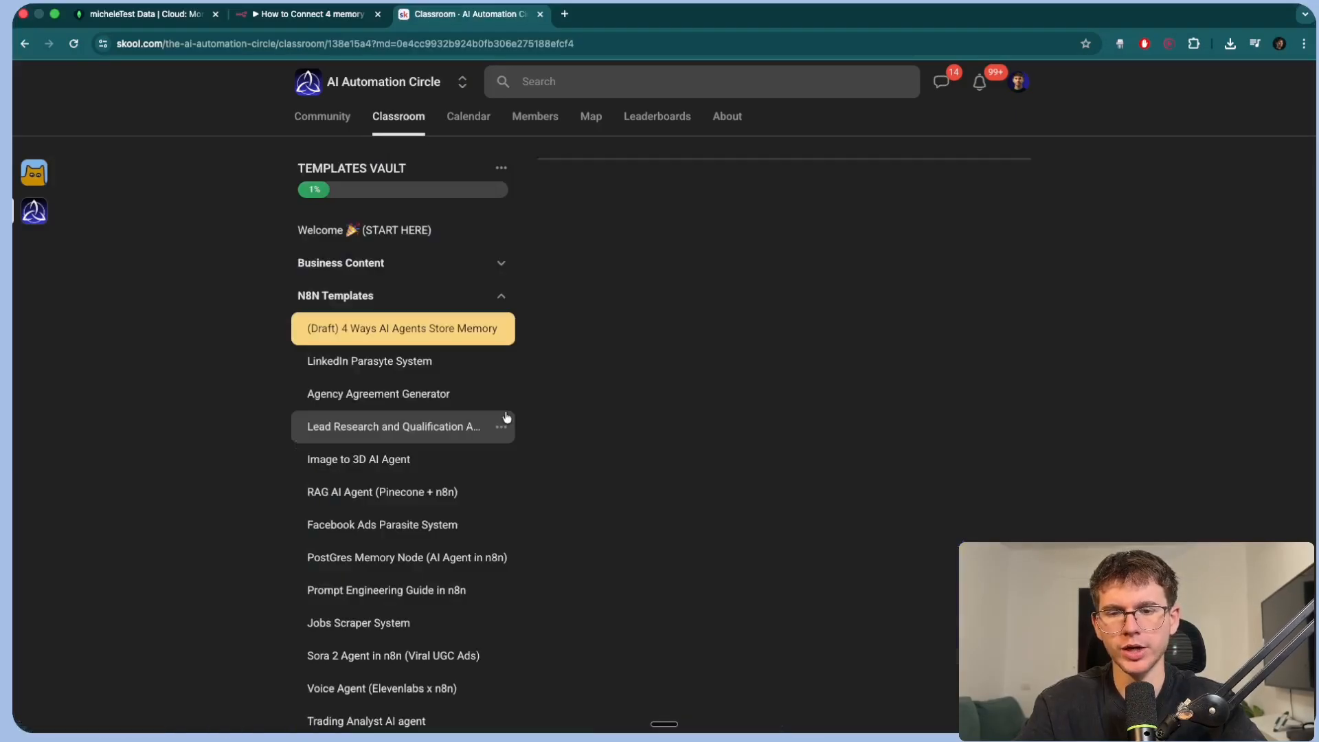
pyautogui.click(401, 327)
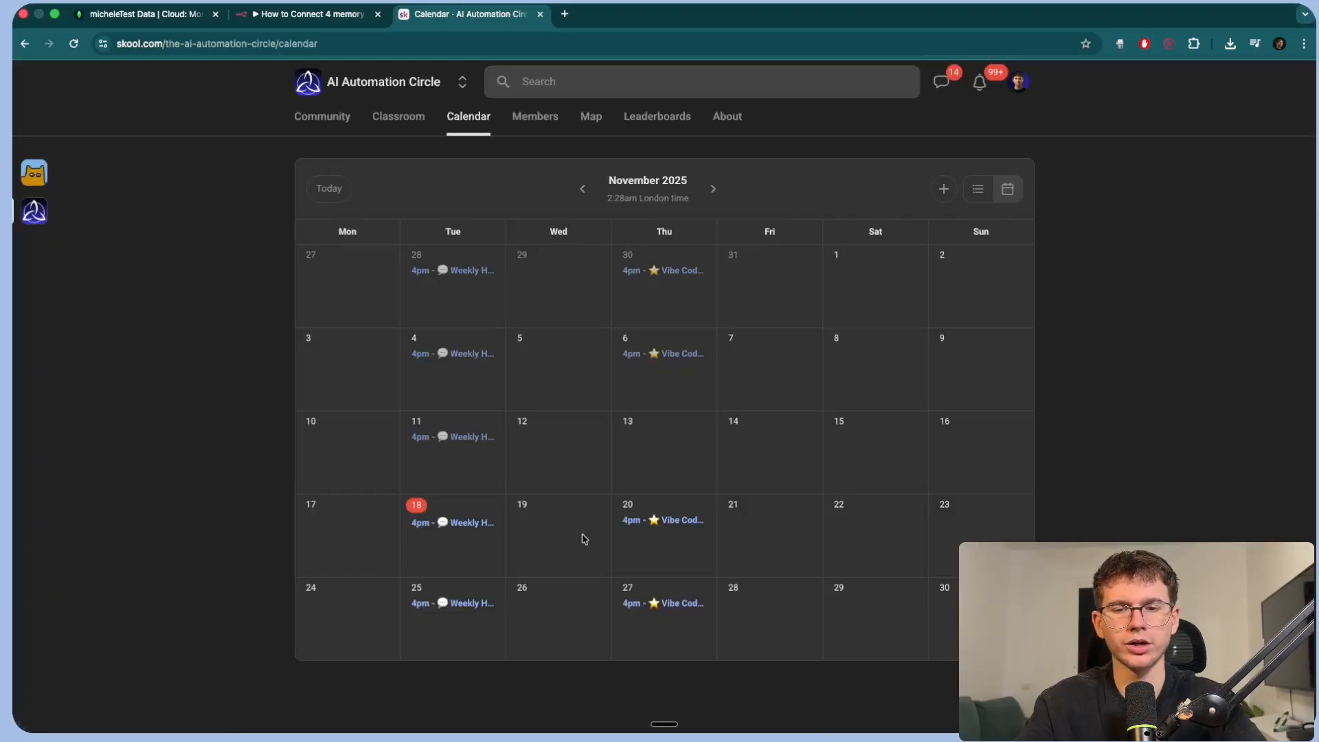
pyautogui.moveTo(399, 115)
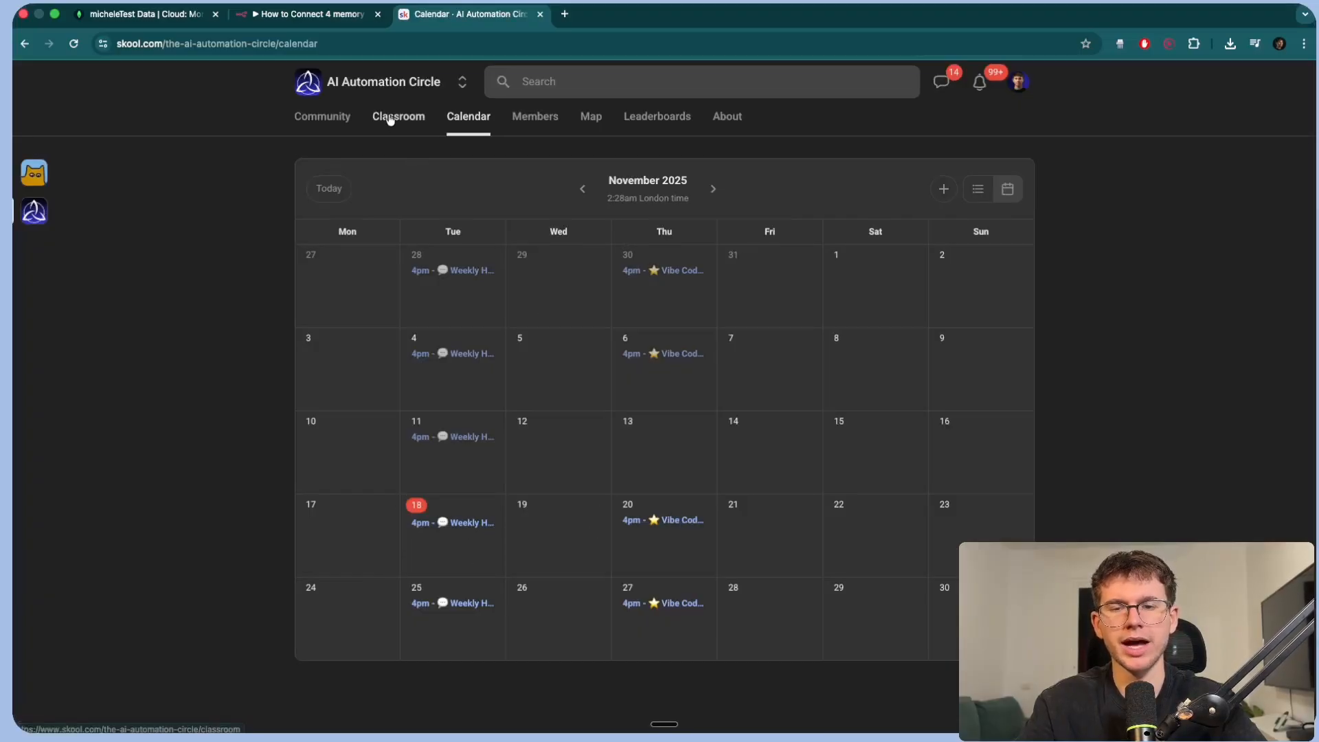
pyautogui.click(399, 116)
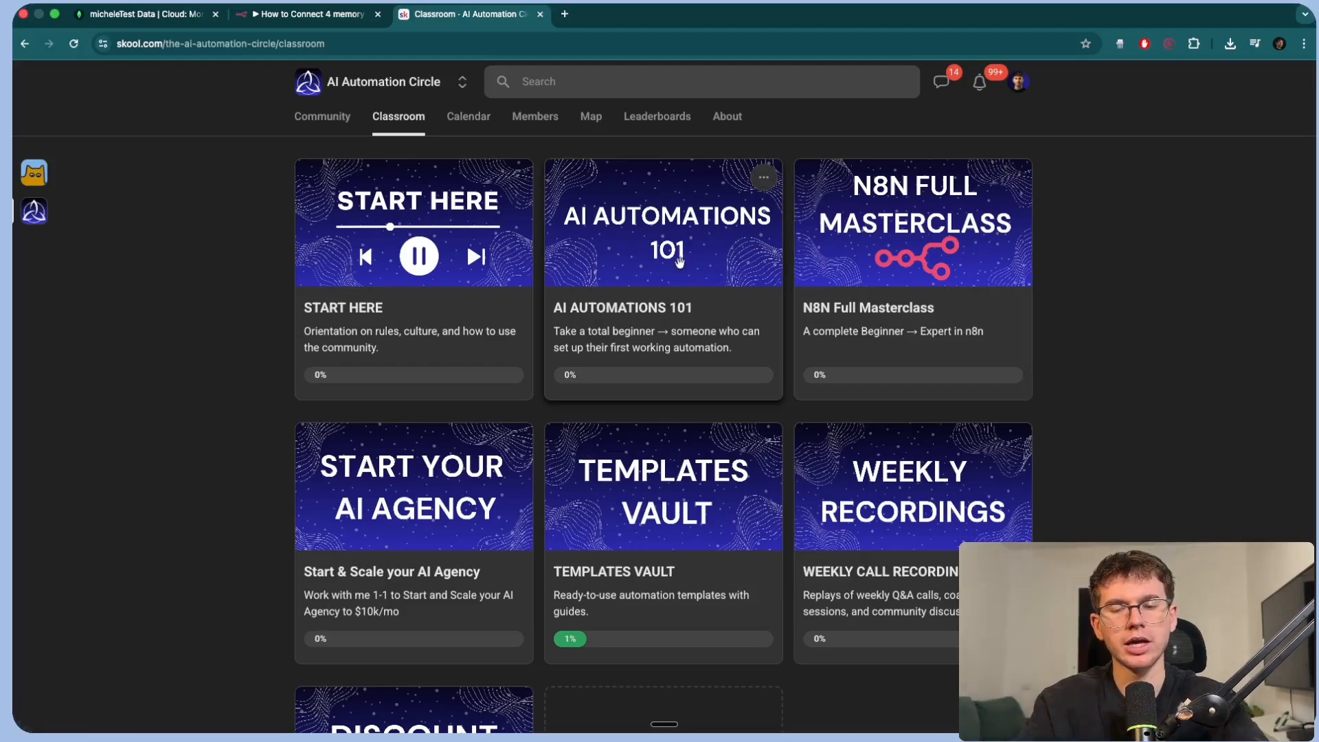
pyautogui.moveTo(644, 493)
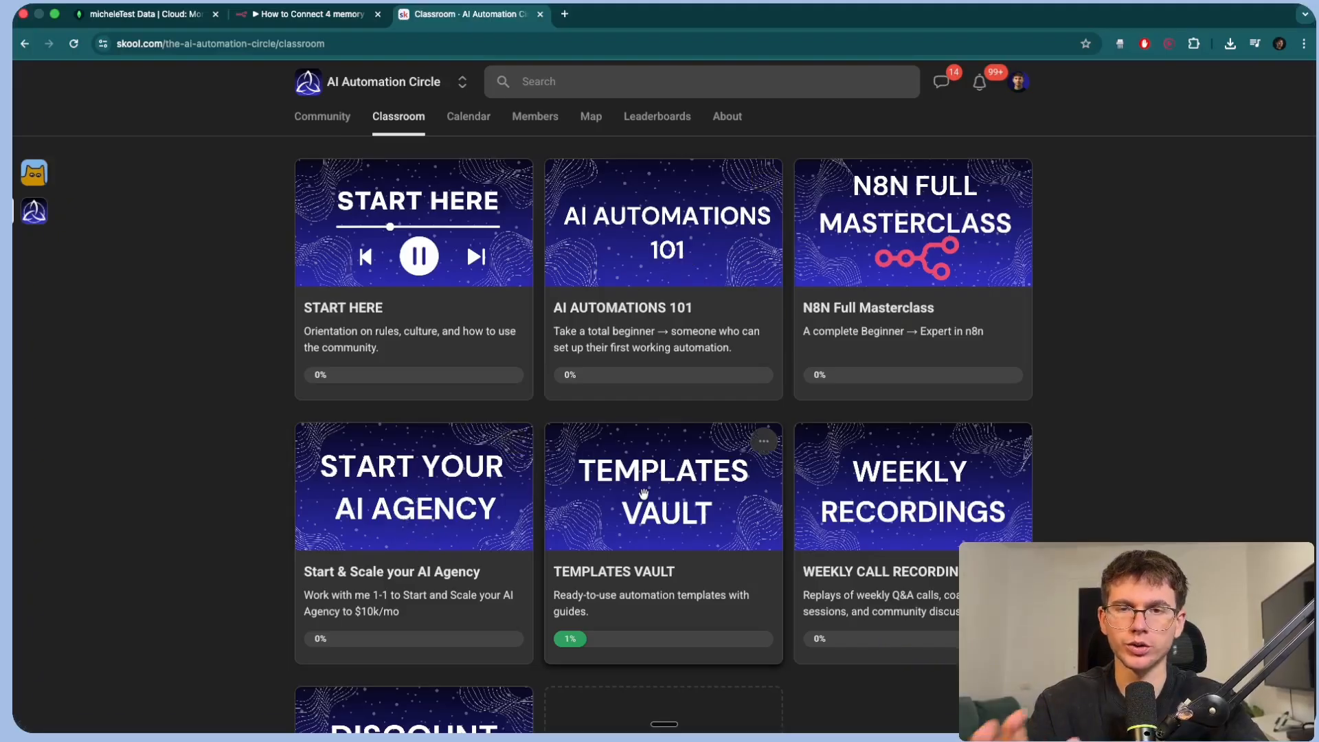
pyautogui.moveTo(865, 512)
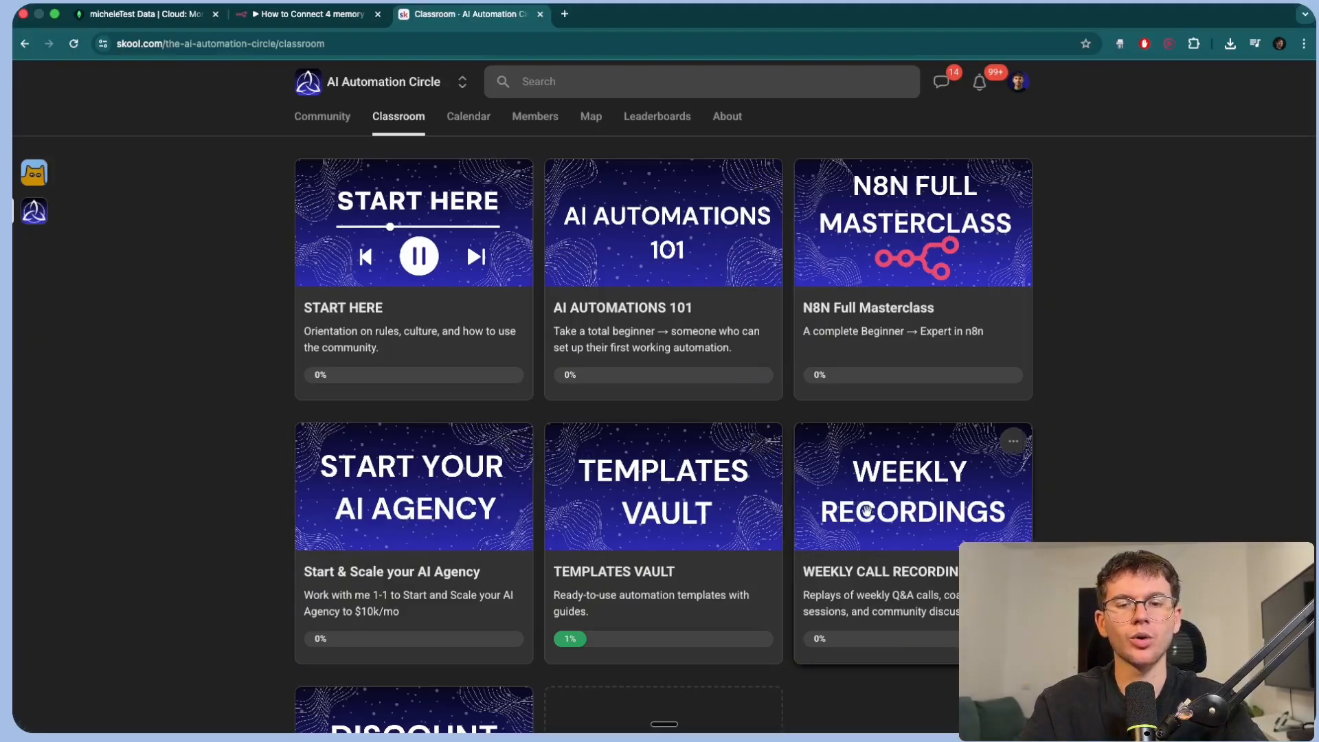
pyautogui.scroll(-3)
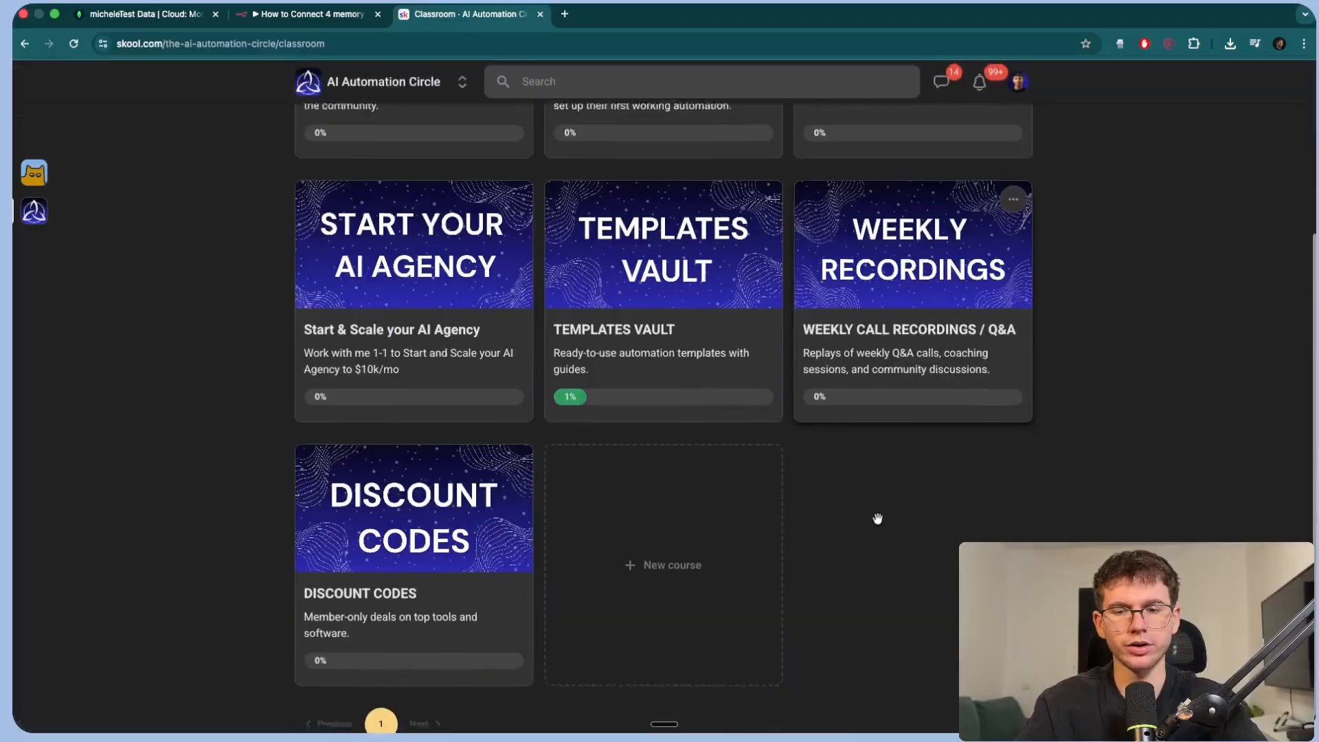